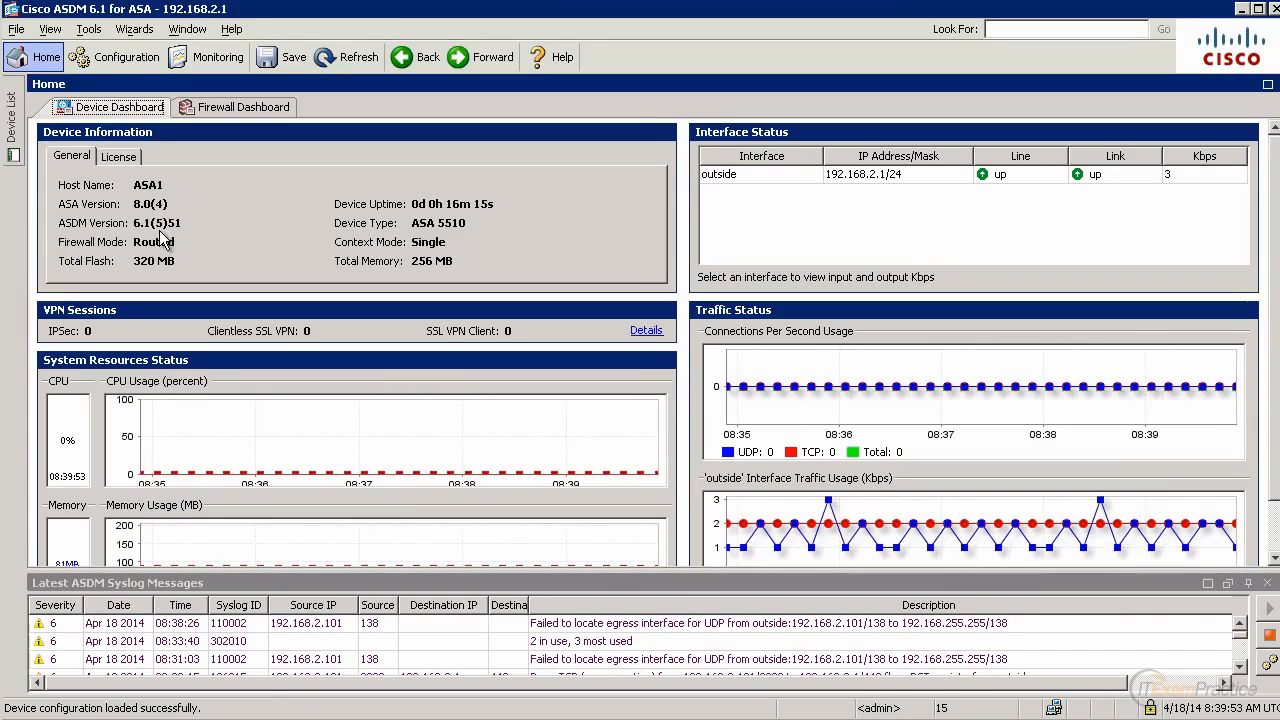
mouse_move(490, 228)
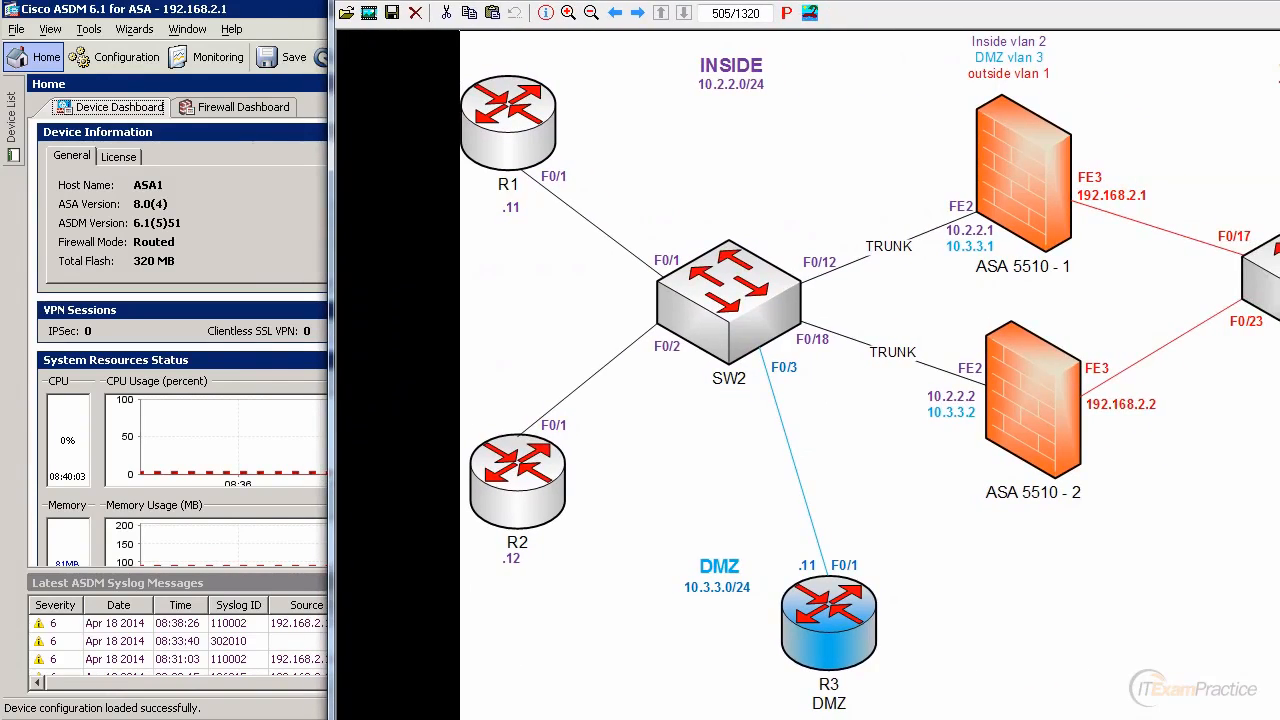
mouse_move(980, 298)
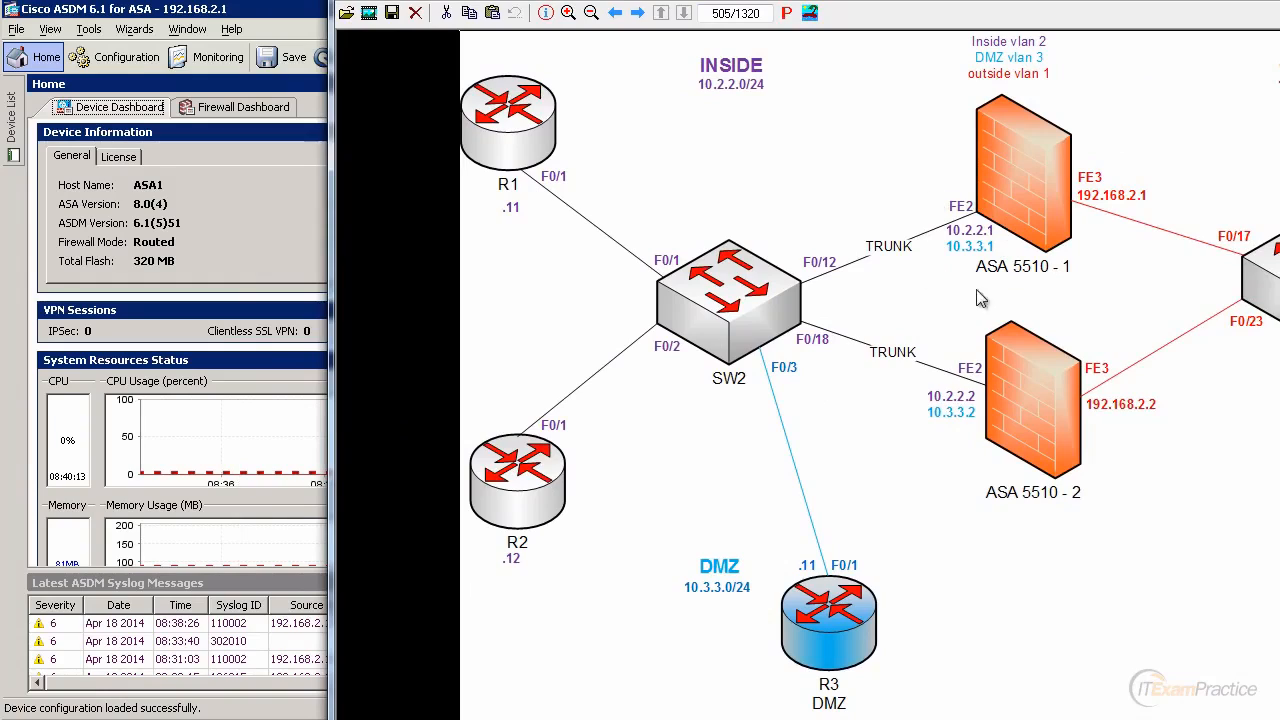
mouse_move(1012, 252)
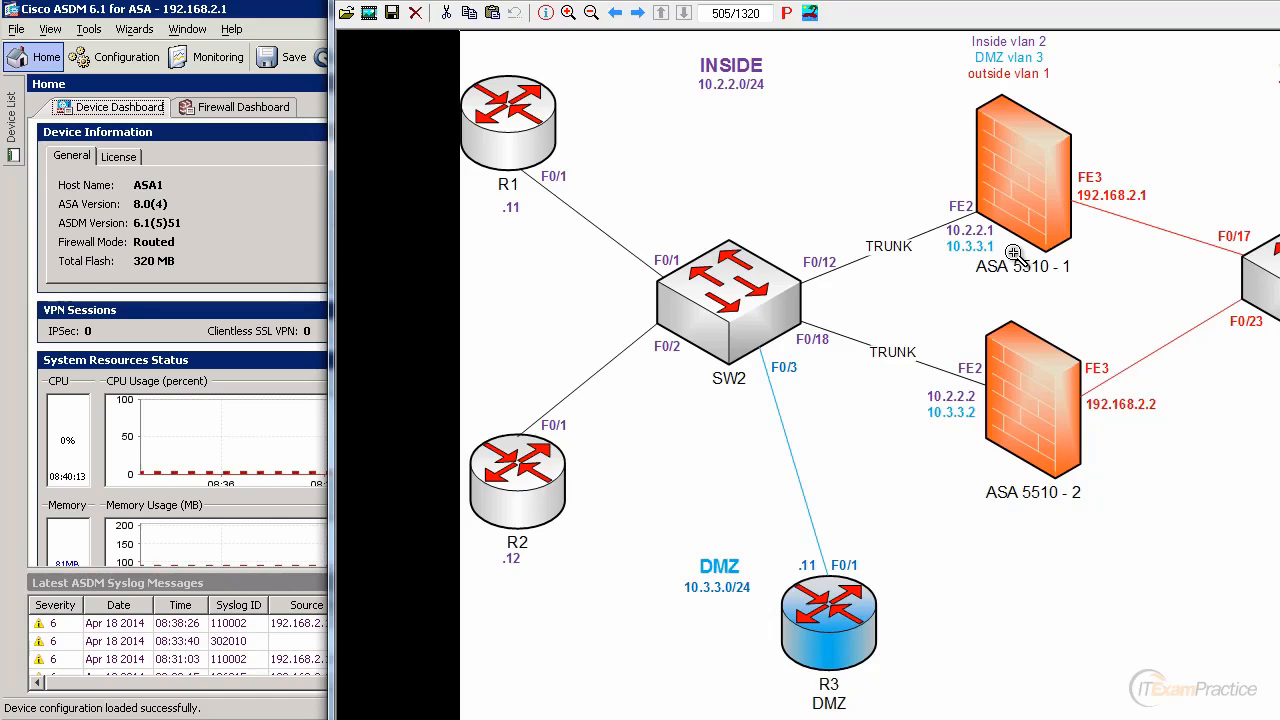
mouse_move(818, 264)
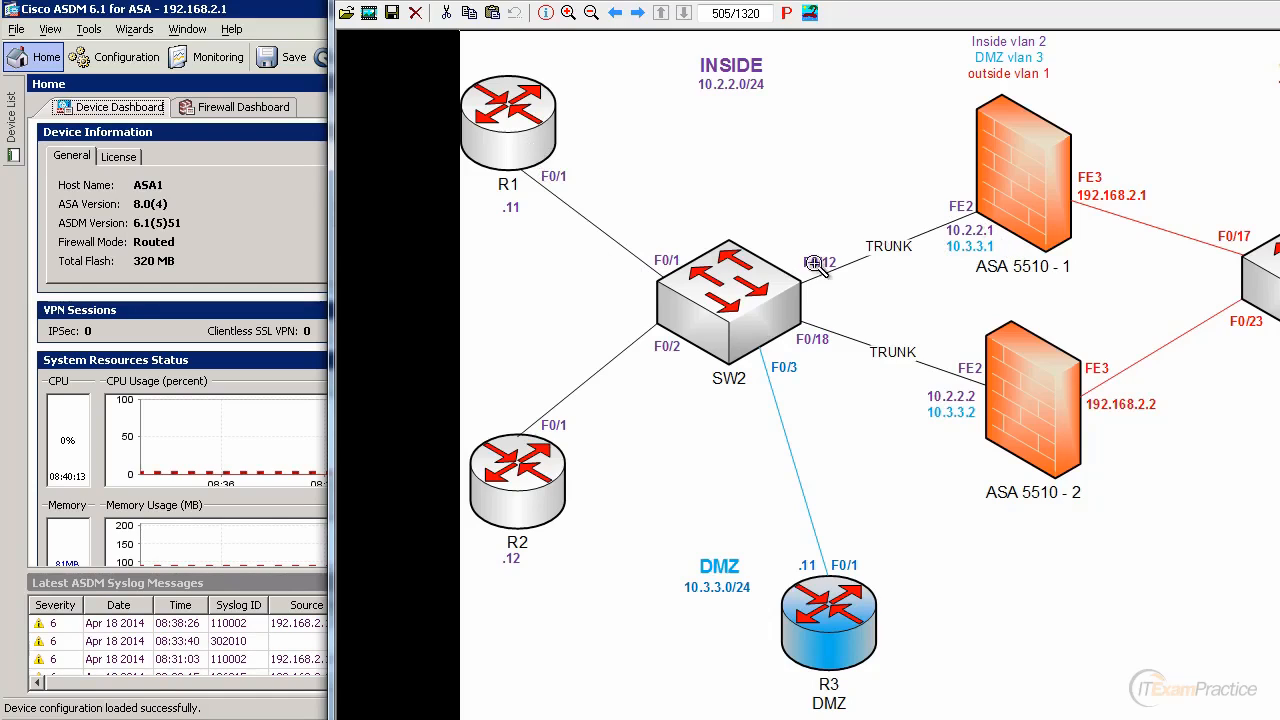
mouse_move(748, 282)
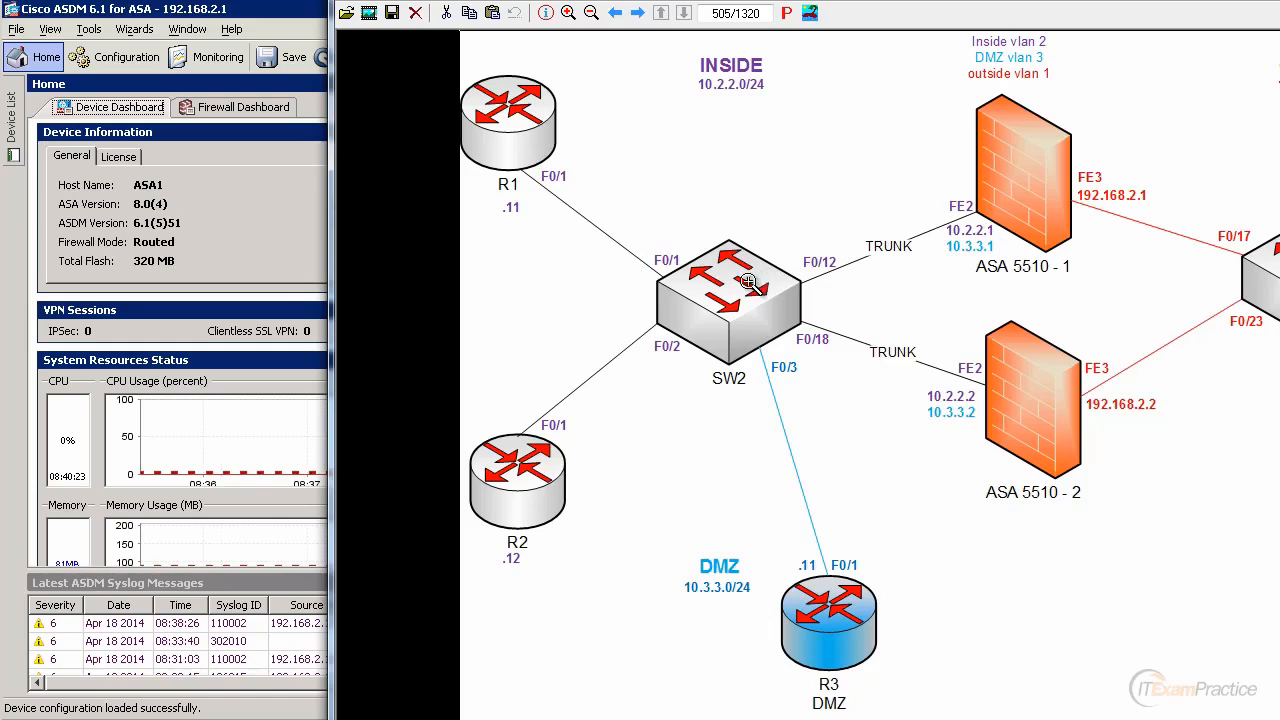
mouse_move(622, 266)
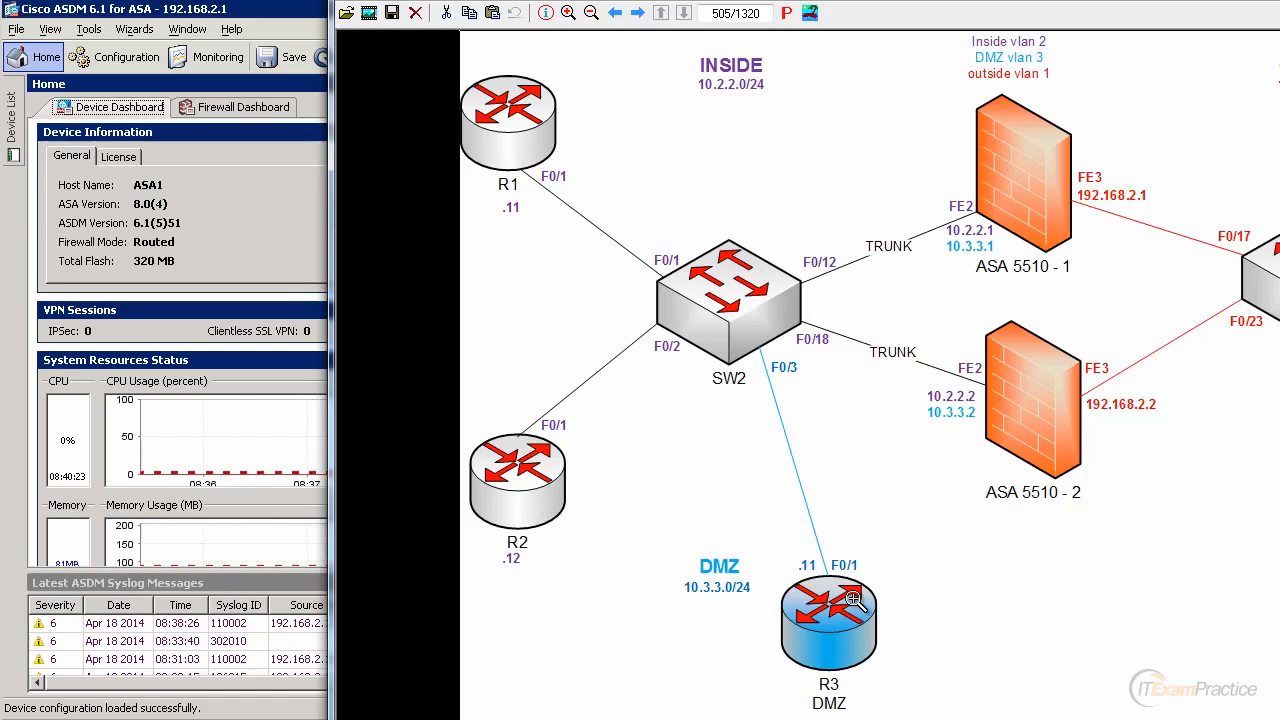
mouse_move(970, 190)
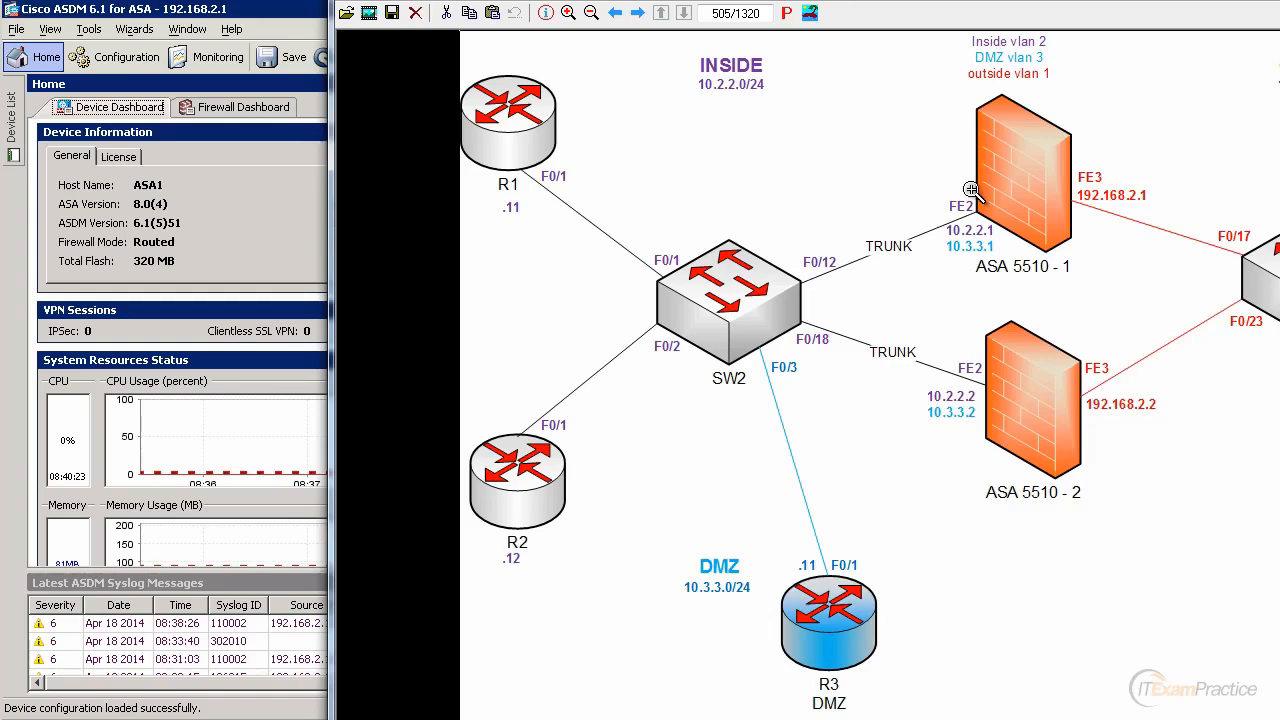
mouse_move(778, 290)
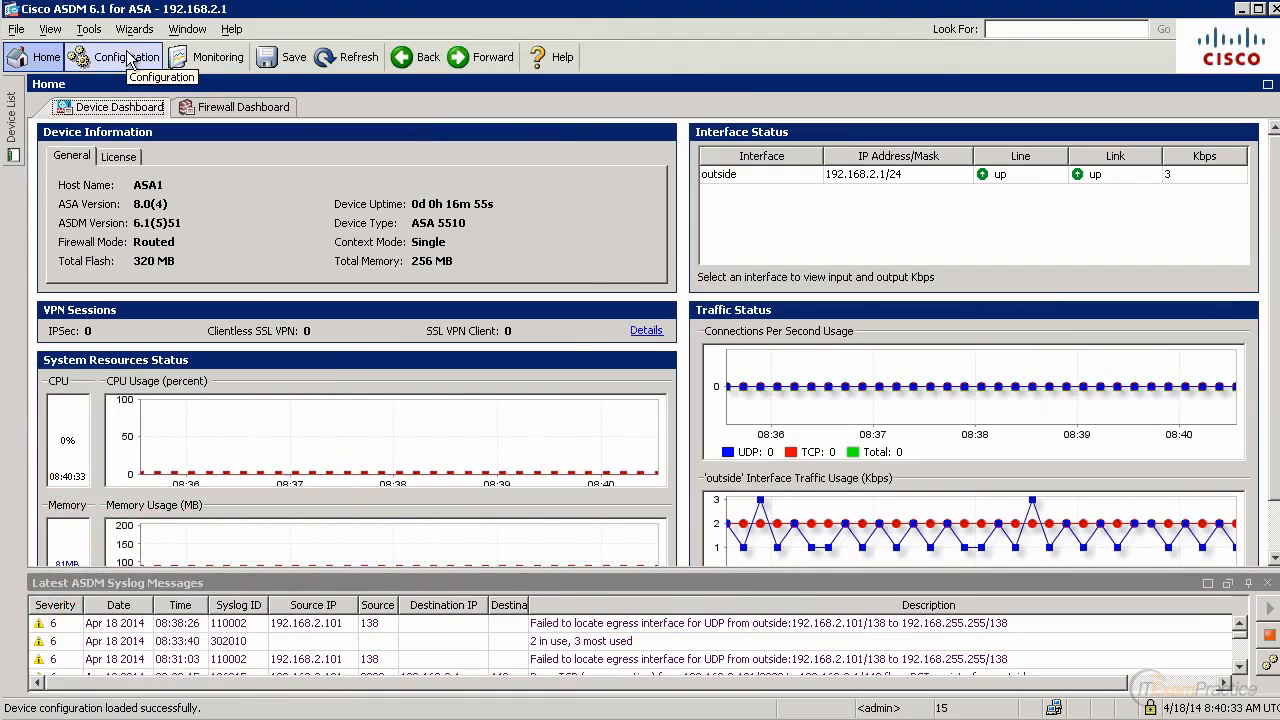
Configure Ethernet0/2 as 'inside', security 100, enabled, 10.2.2.1/255.255.255.0, and apply it.
left_click(112, 56)
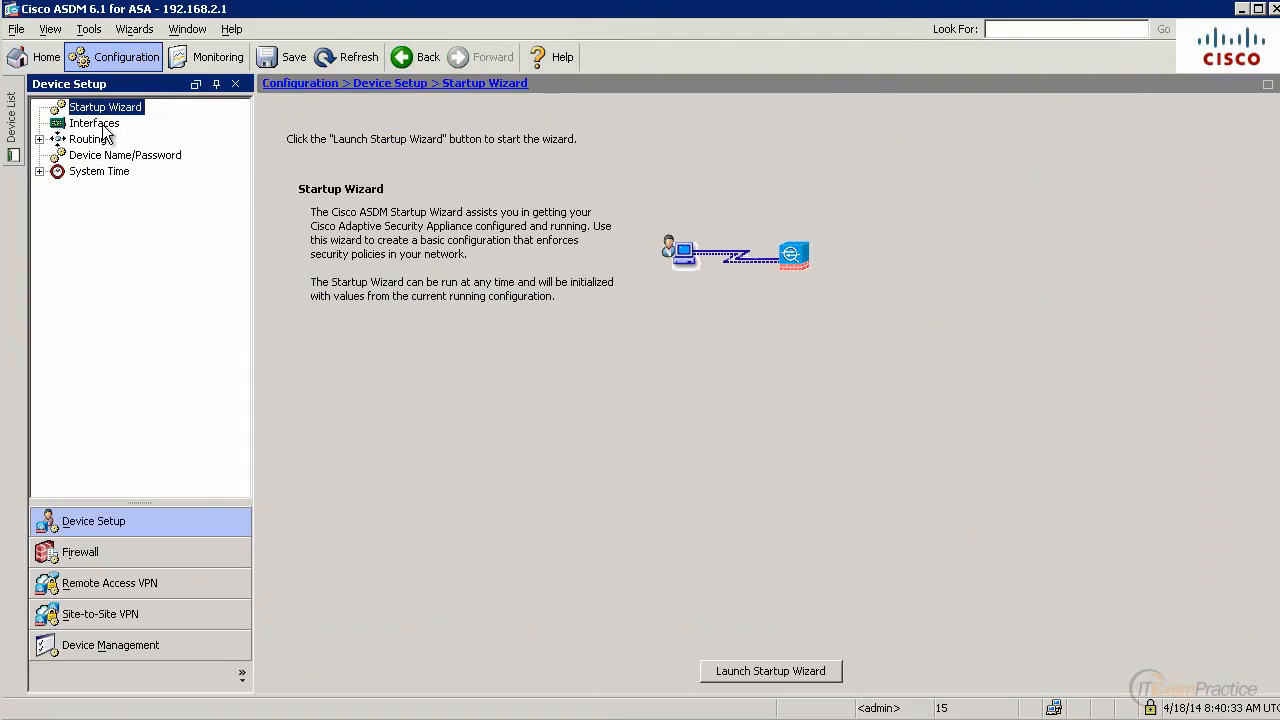
left_click(94, 124)
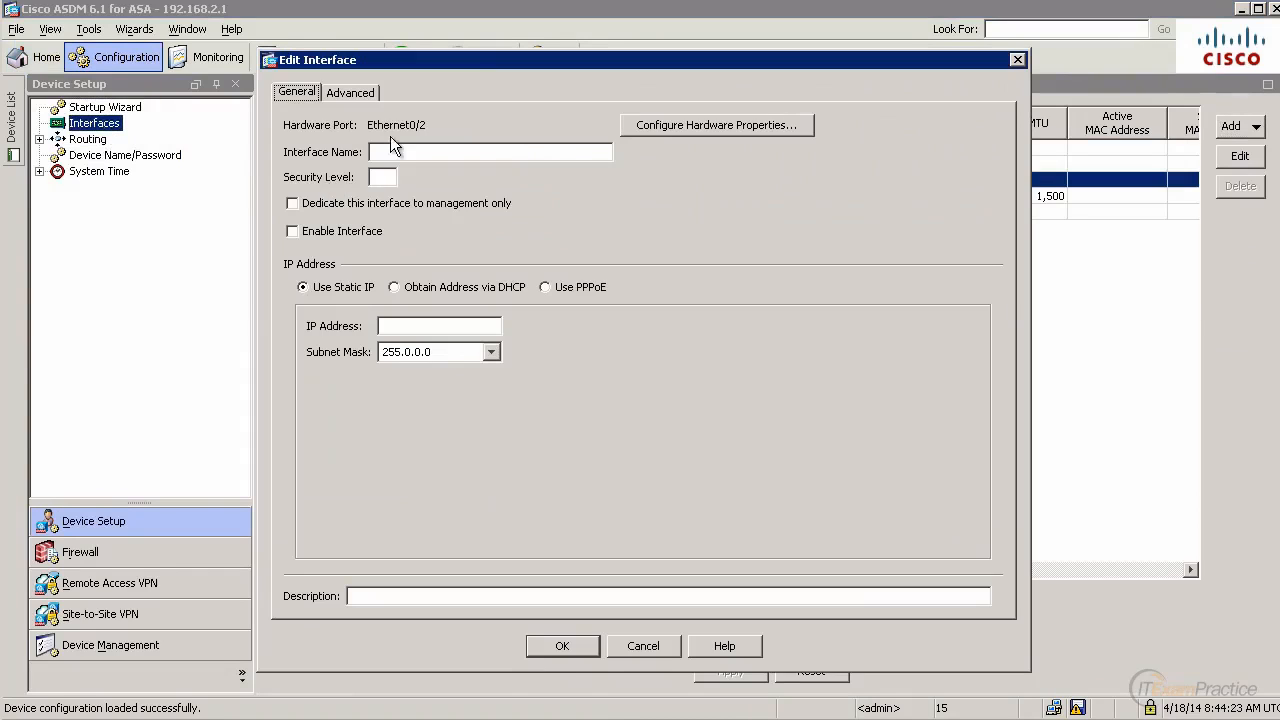
left_click(490, 152)
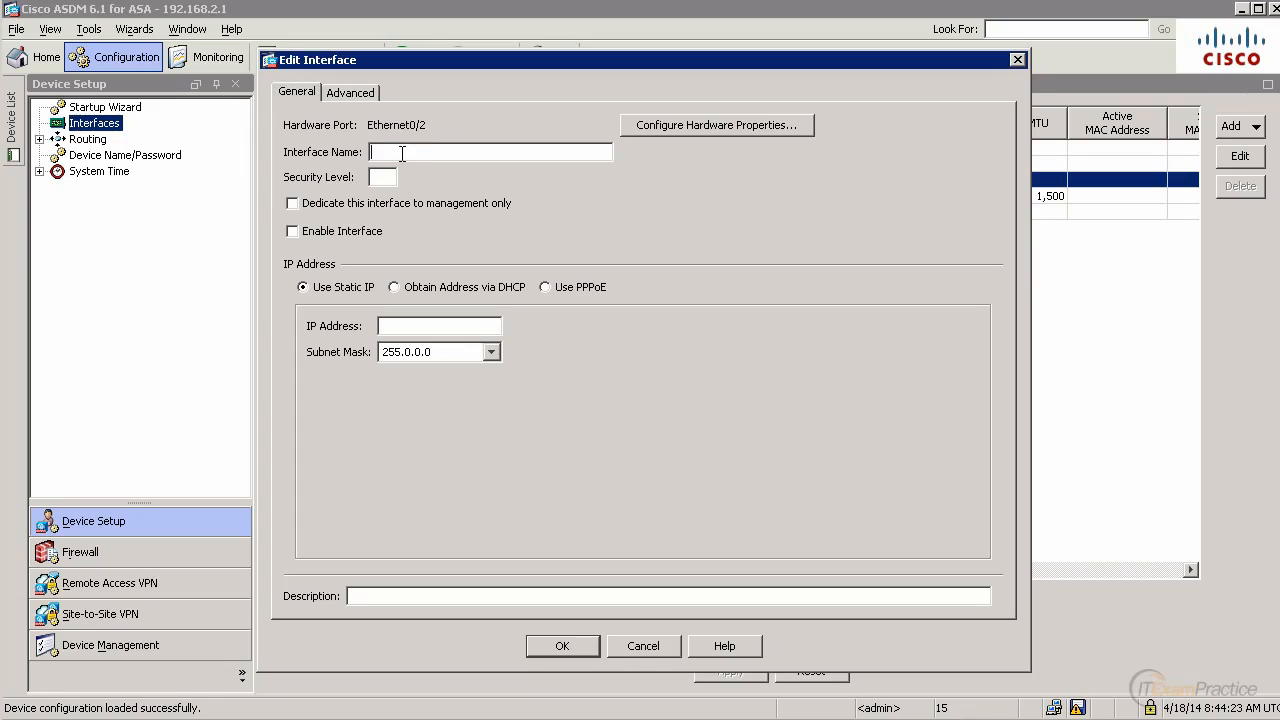
type("inside")
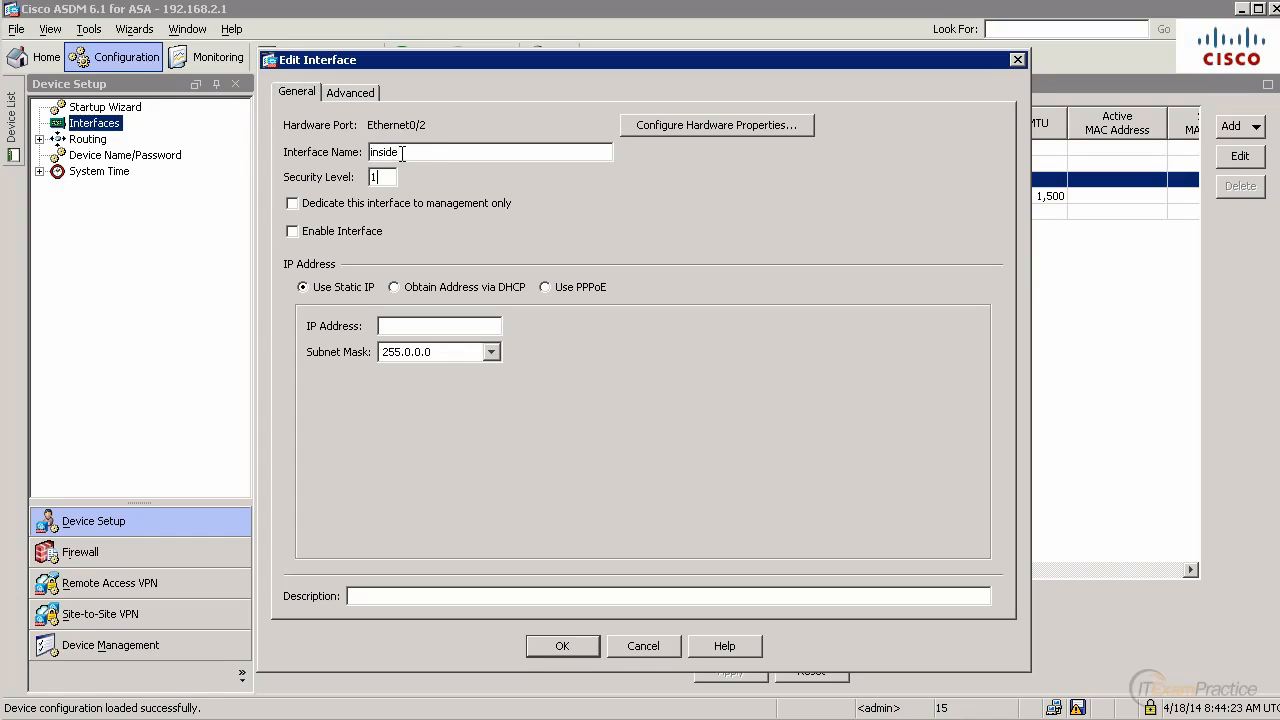
left_click(292, 232)
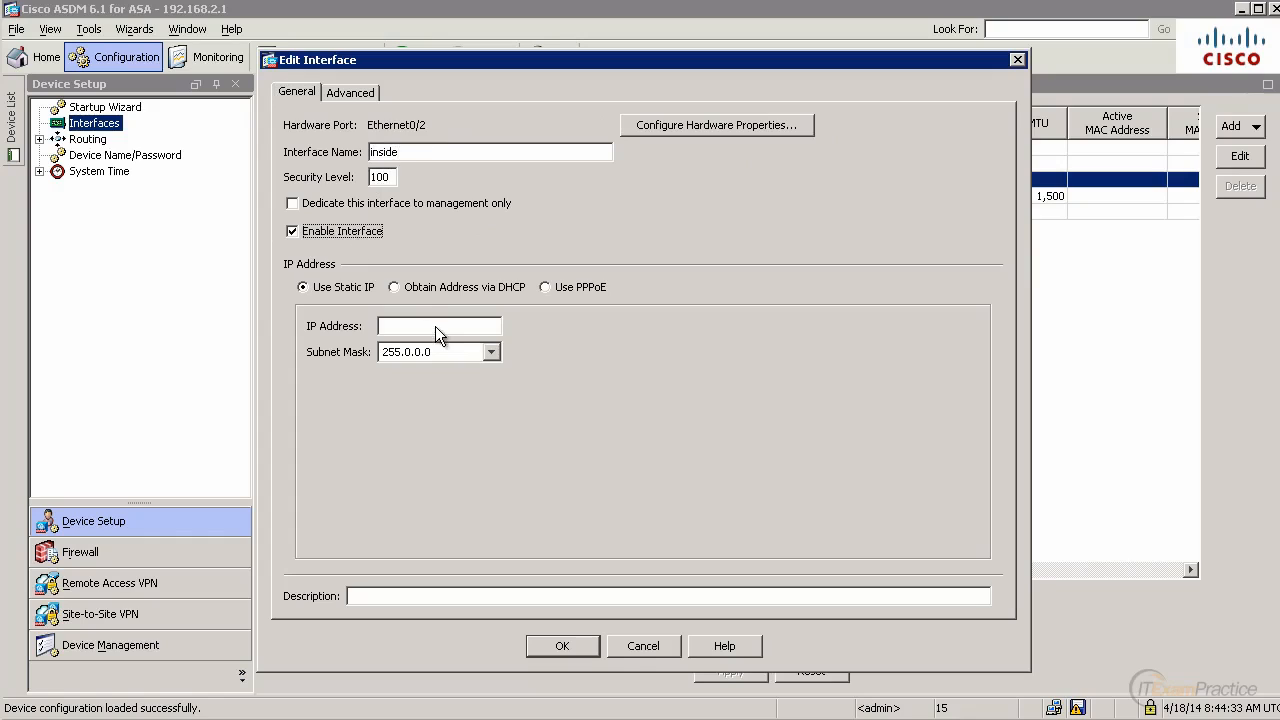
type("10.2.2.1")
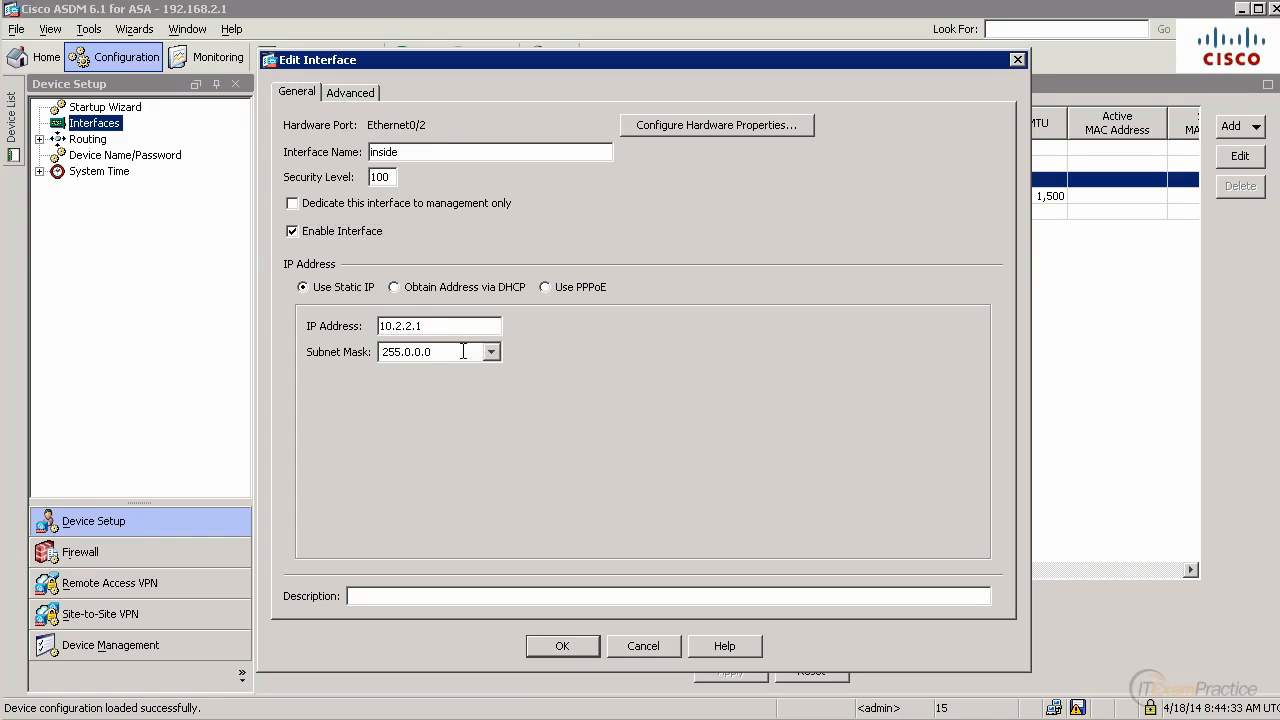
type("255.255.")
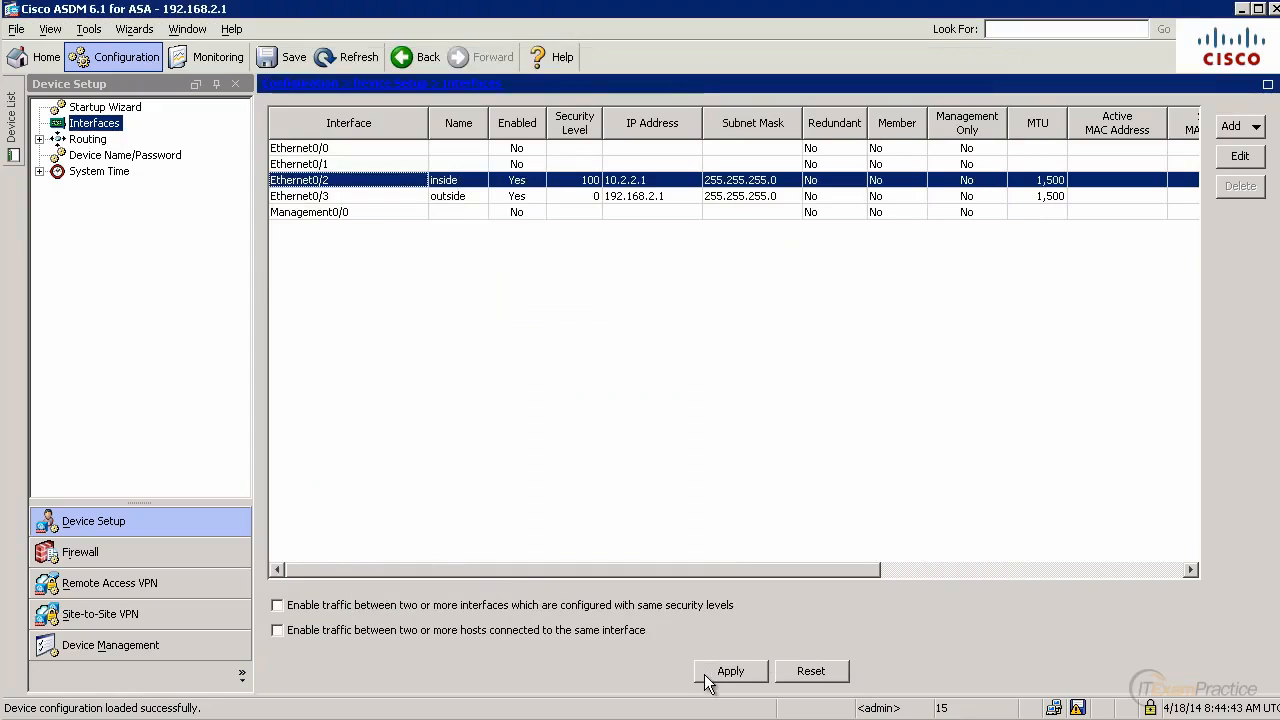
left_click(730, 672)
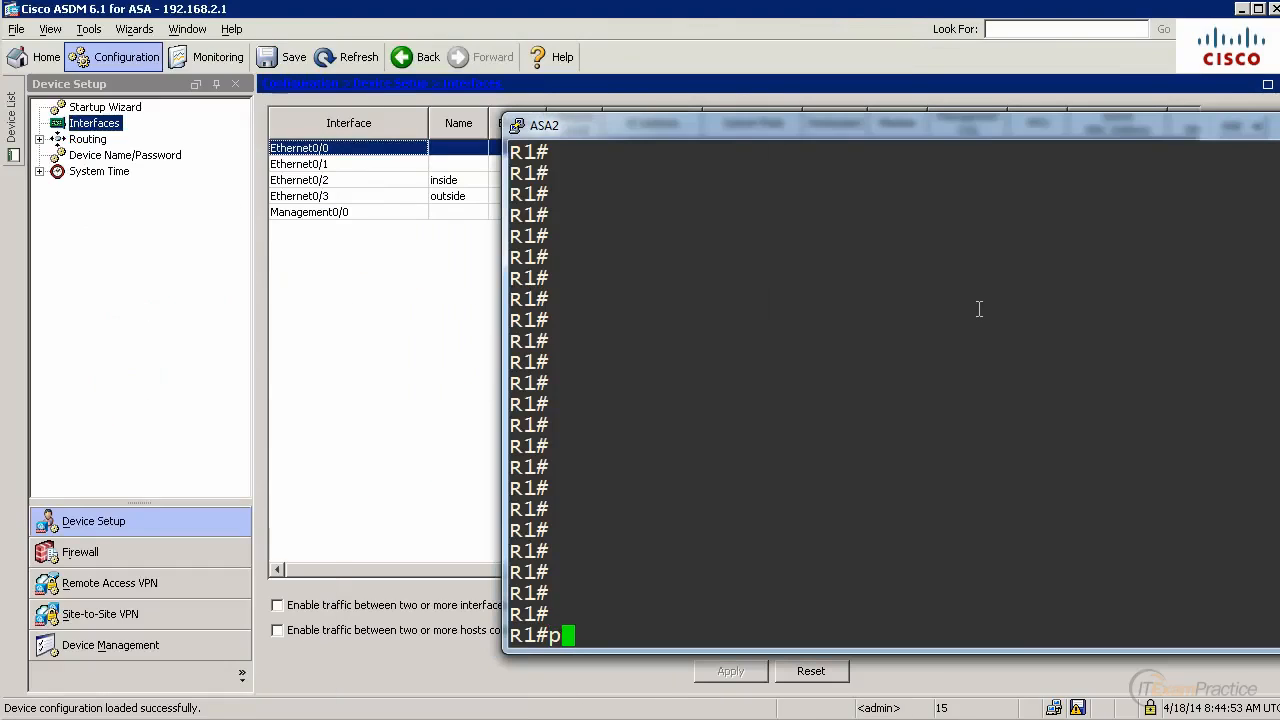
Ping the firewall's inside address 10.2.2.1 from R1.
type("ing 10.2.2")
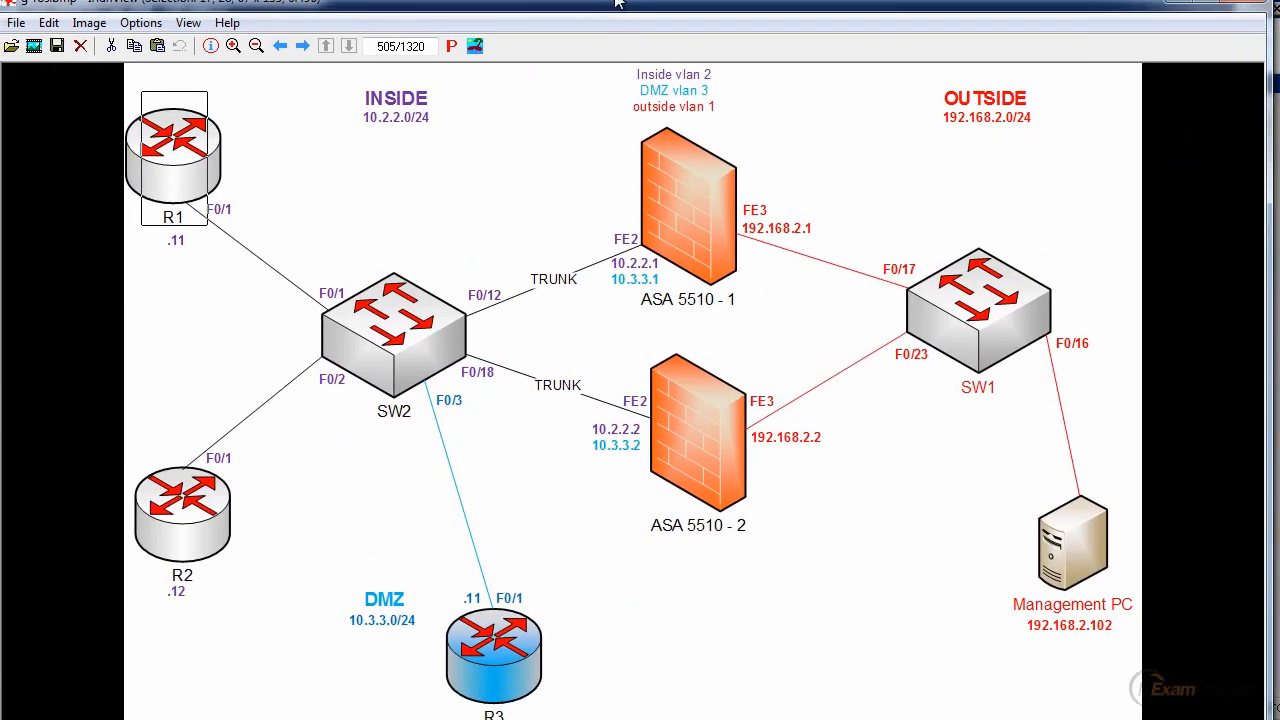
Scroll the topology diagram to show R3 on DMZ 10.3.3.0/24.
scroll("down", 3)
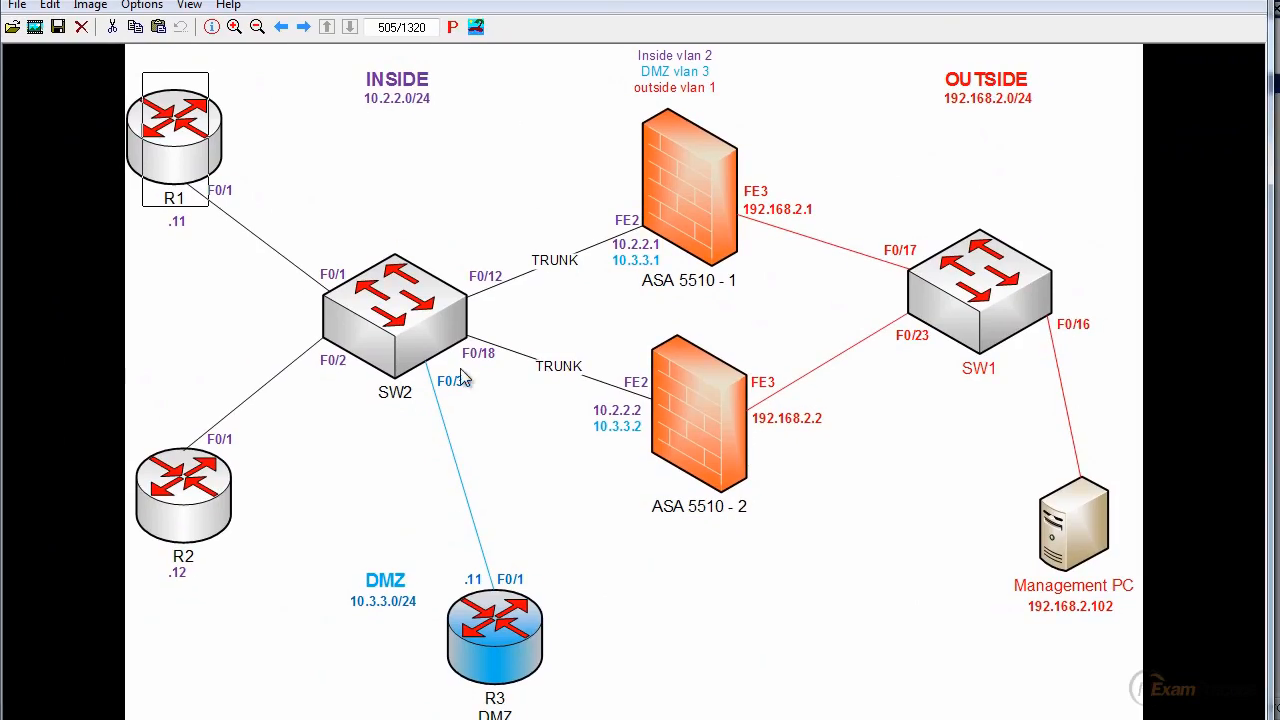
mouse_move(500, 556)
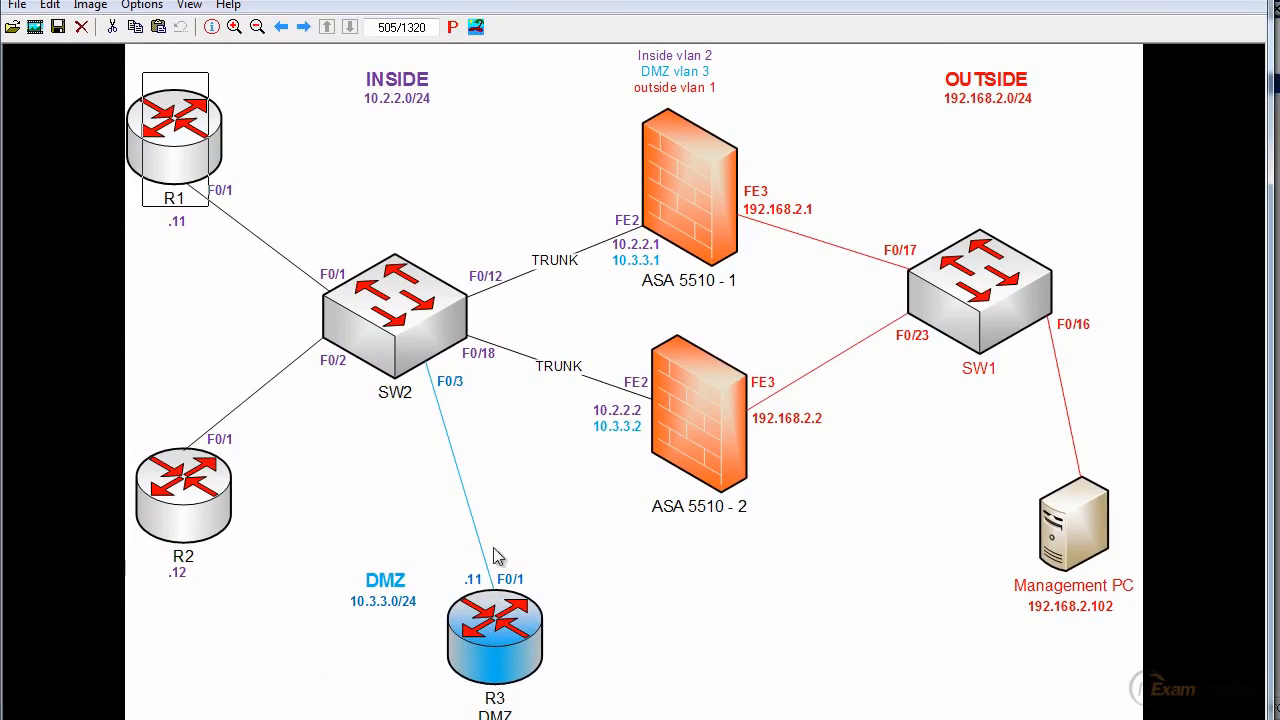
mouse_move(456, 396)
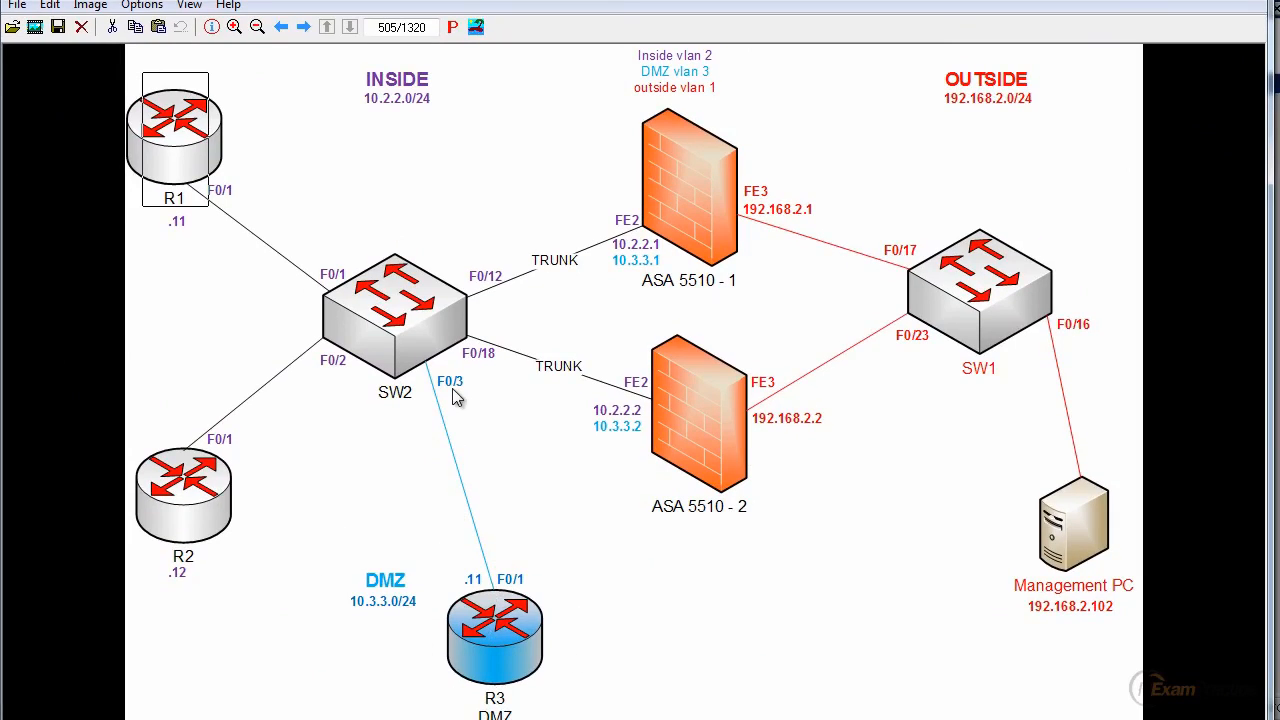
mouse_move(440, 390)
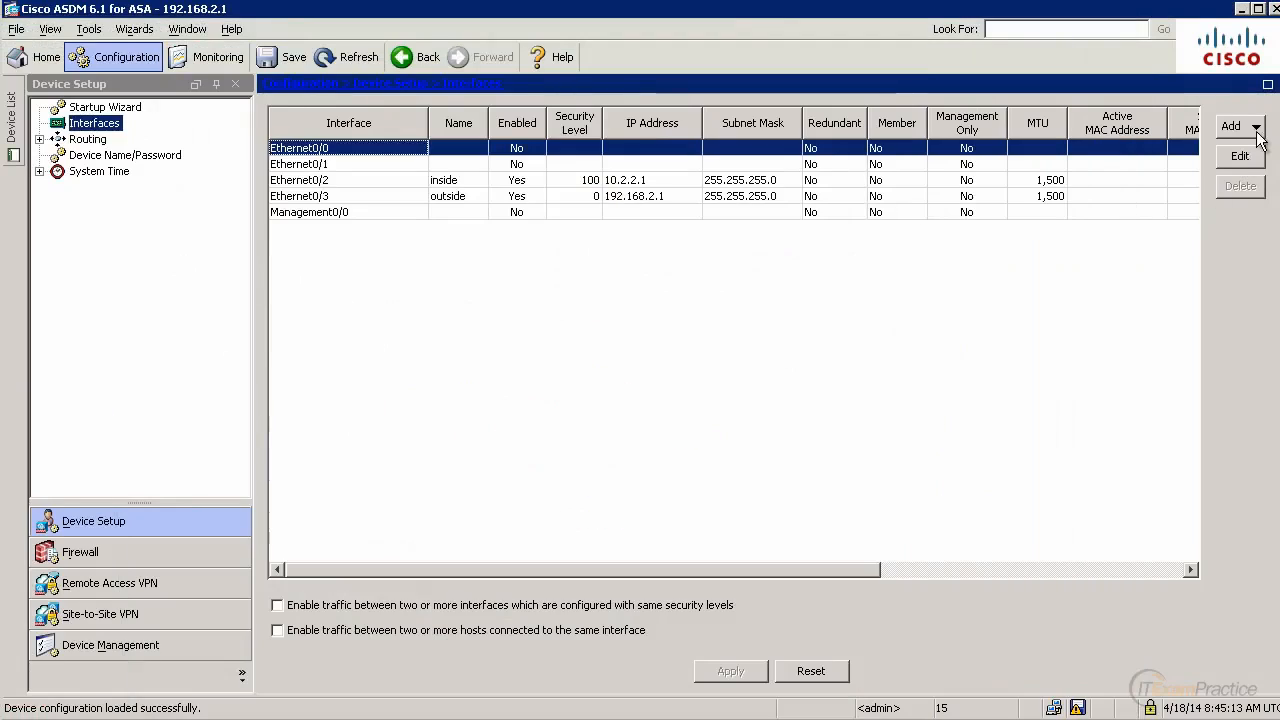
Add subinterface Ethernet0/2.3 on VLAN 3 named DMZ, security 50, 10.3.3.1/255.255.255.0.
left_click(1256, 126)
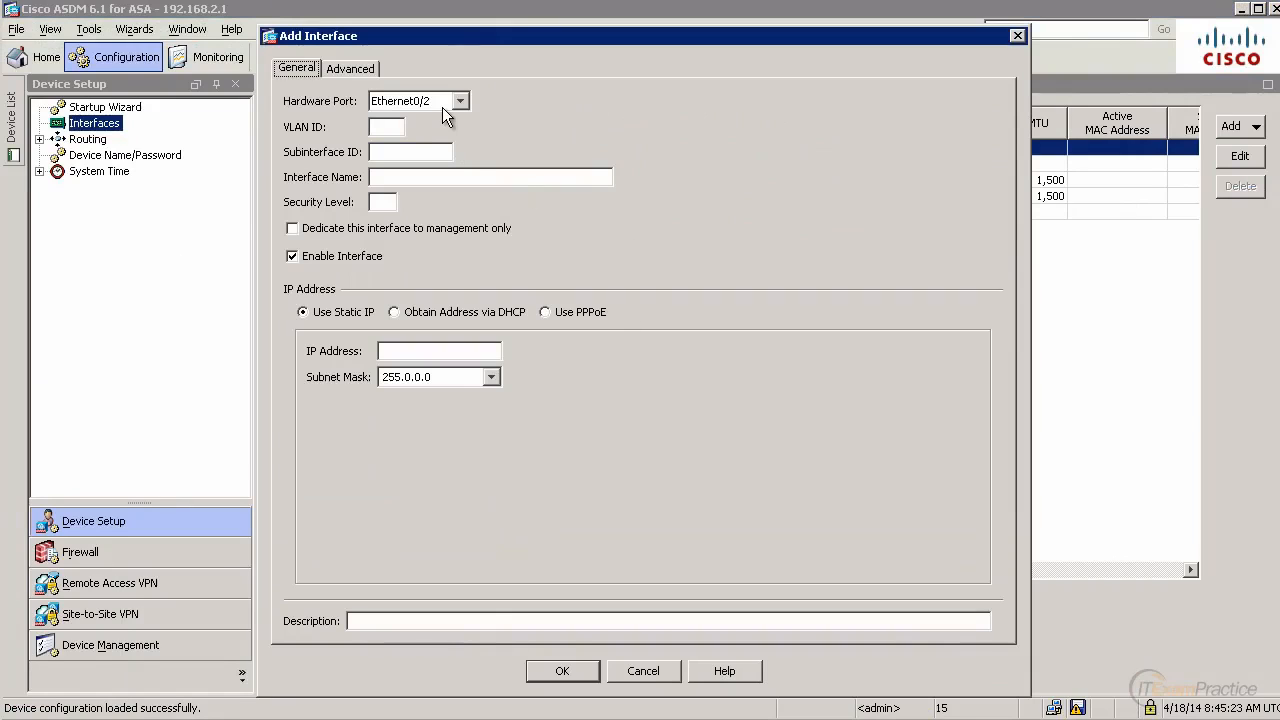
type("3")
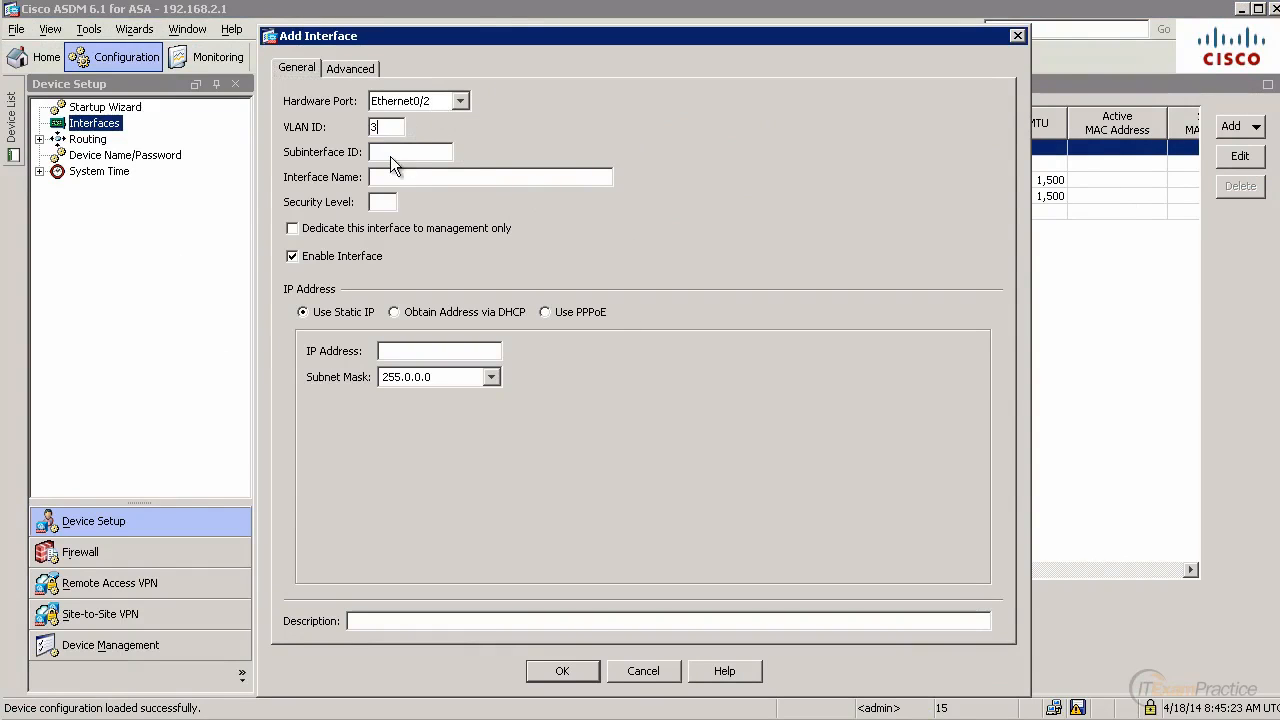
type("DMZ")
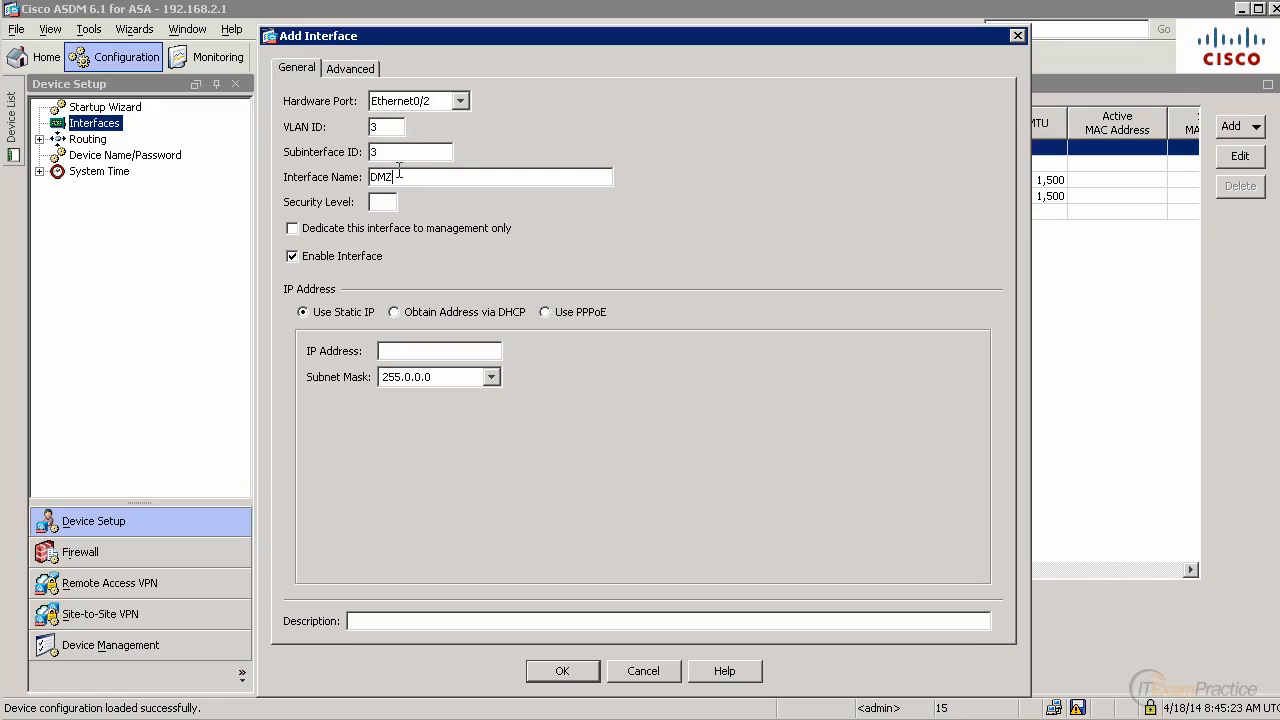
type("50")
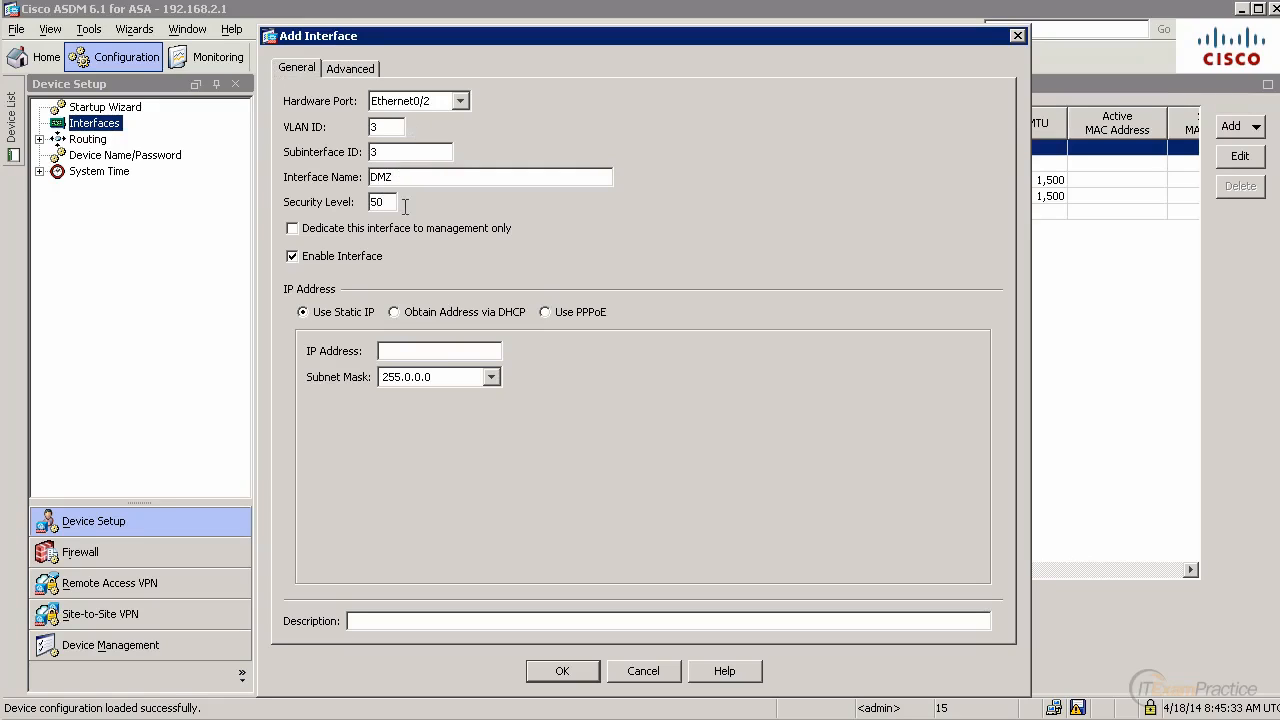
type("10.3.3.1")
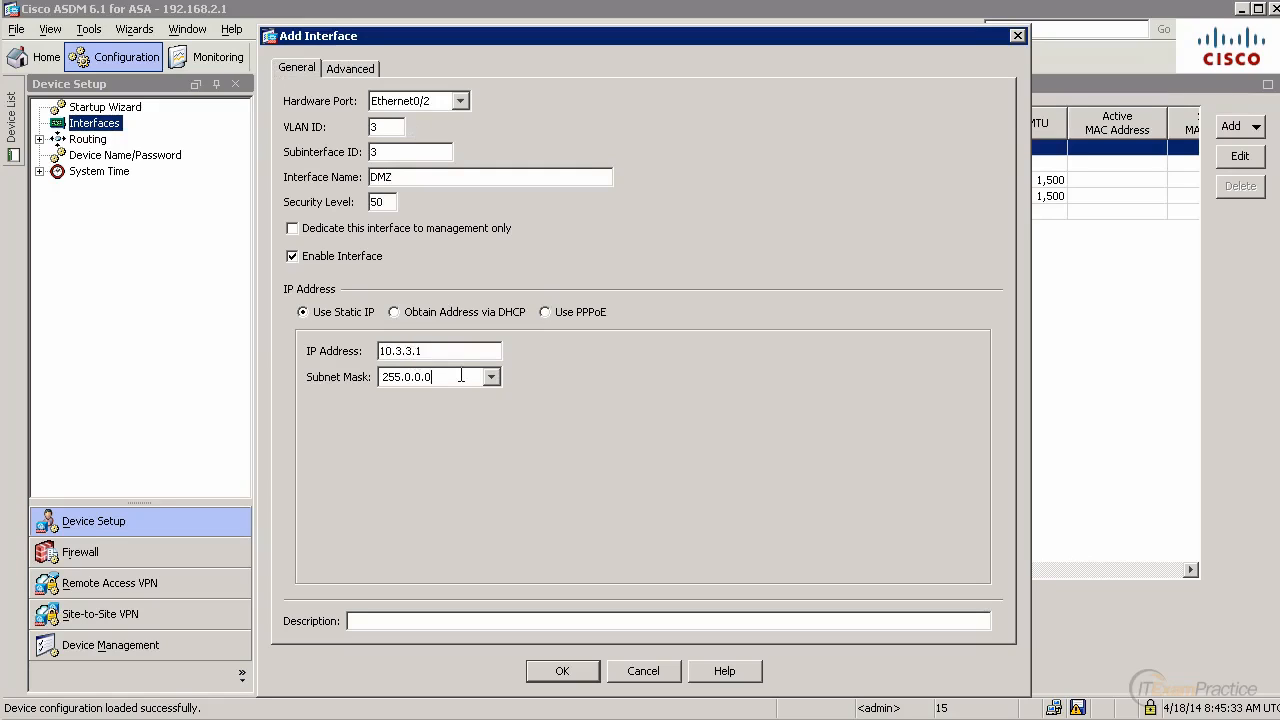
type("255.255.")
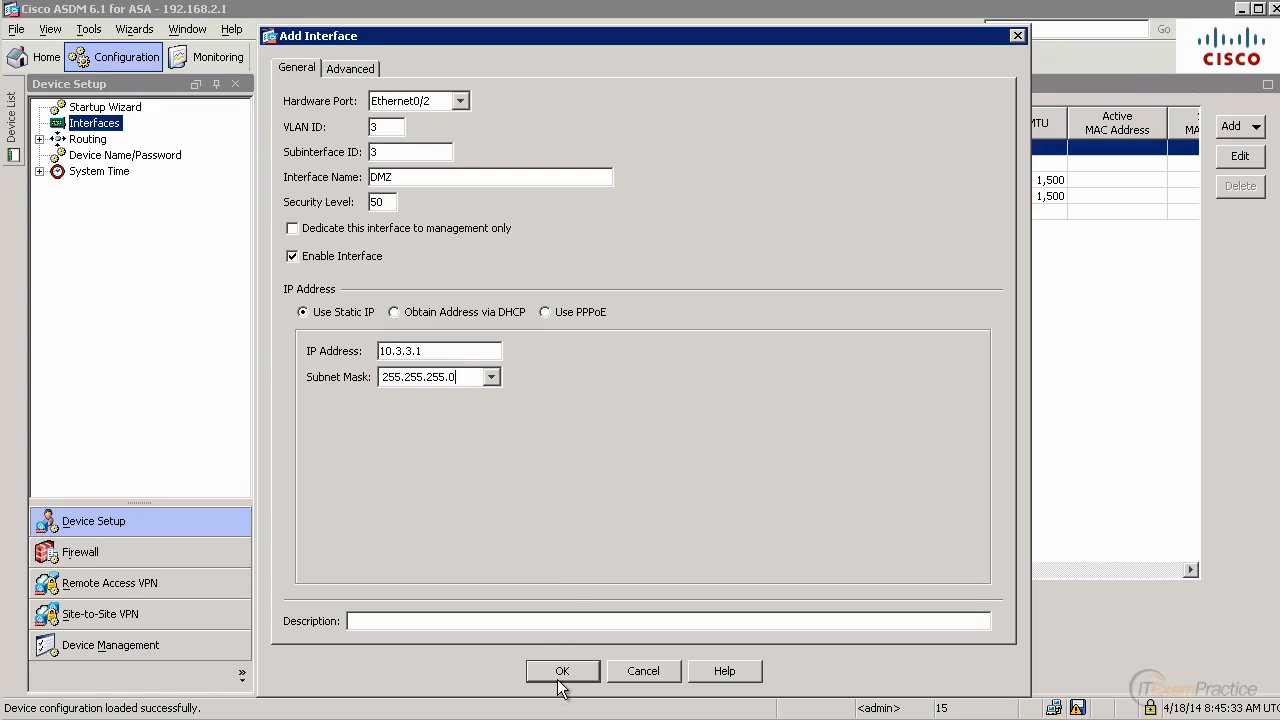
left_click(560, 672)
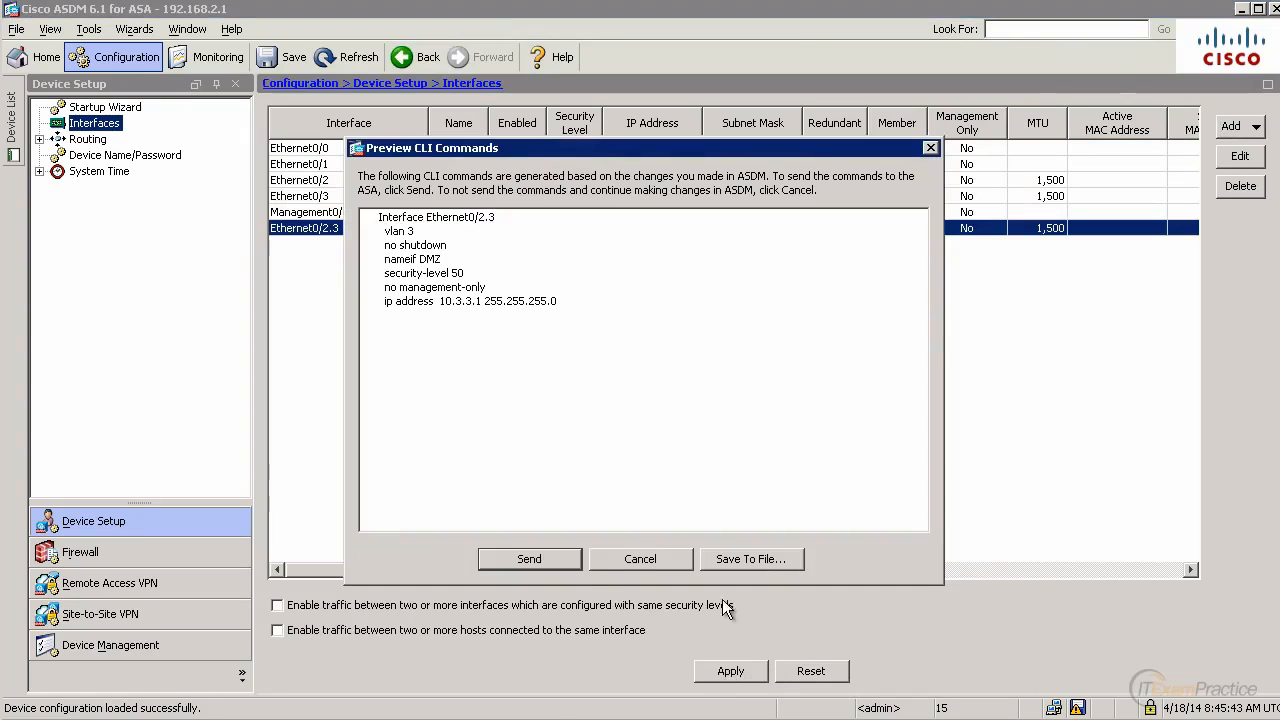
Send the generated DMZ interface commands to the ASA and dismiss the details.
left_click(528, 558)
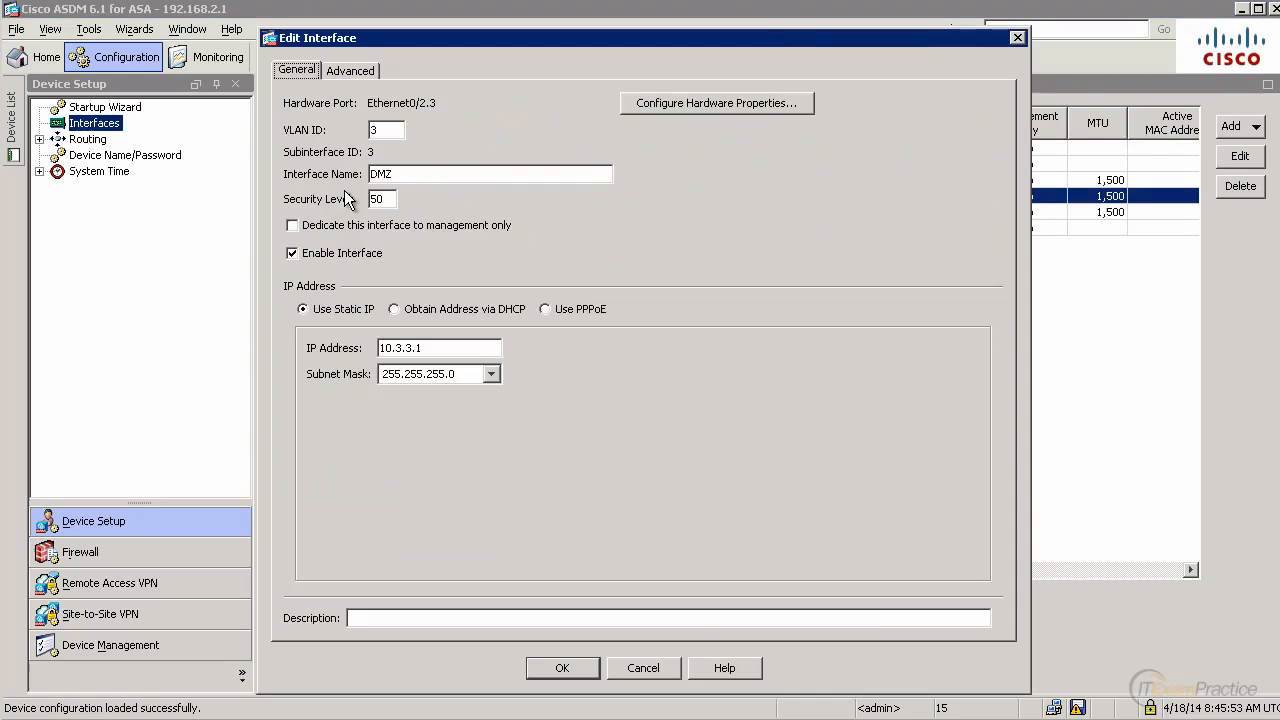
mouse_move(724, 690)
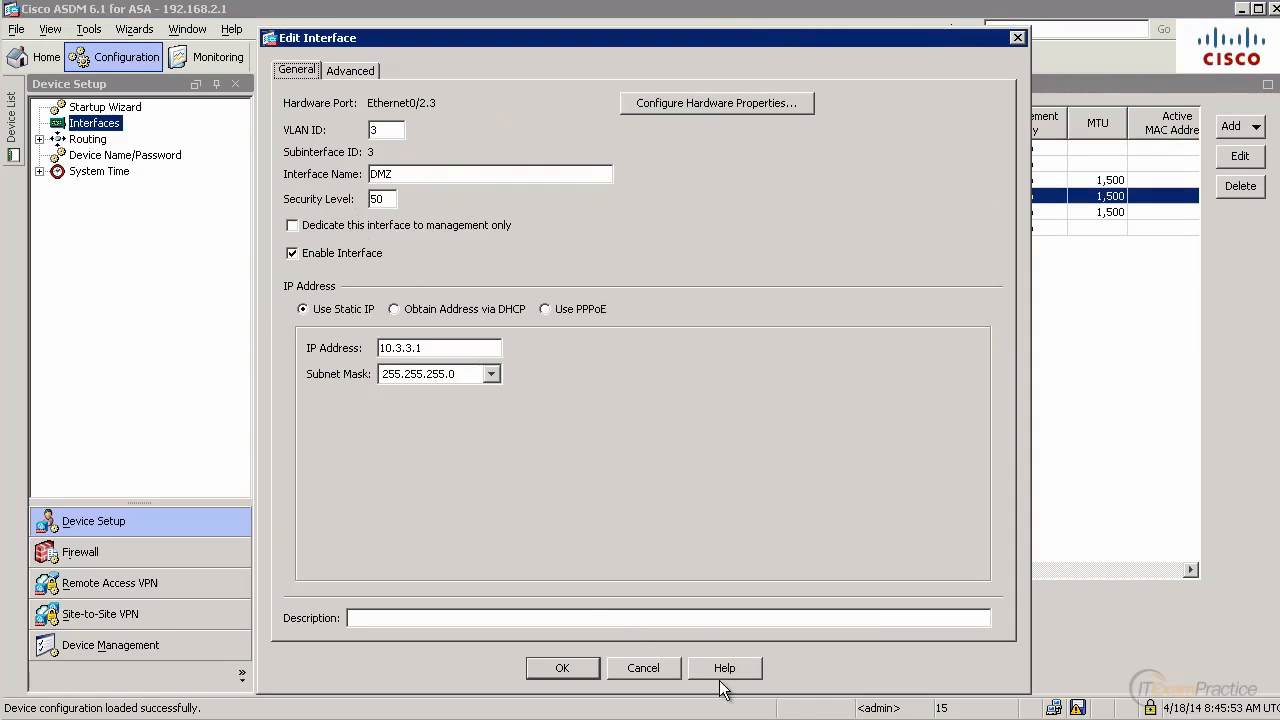
left_click(562, 668)
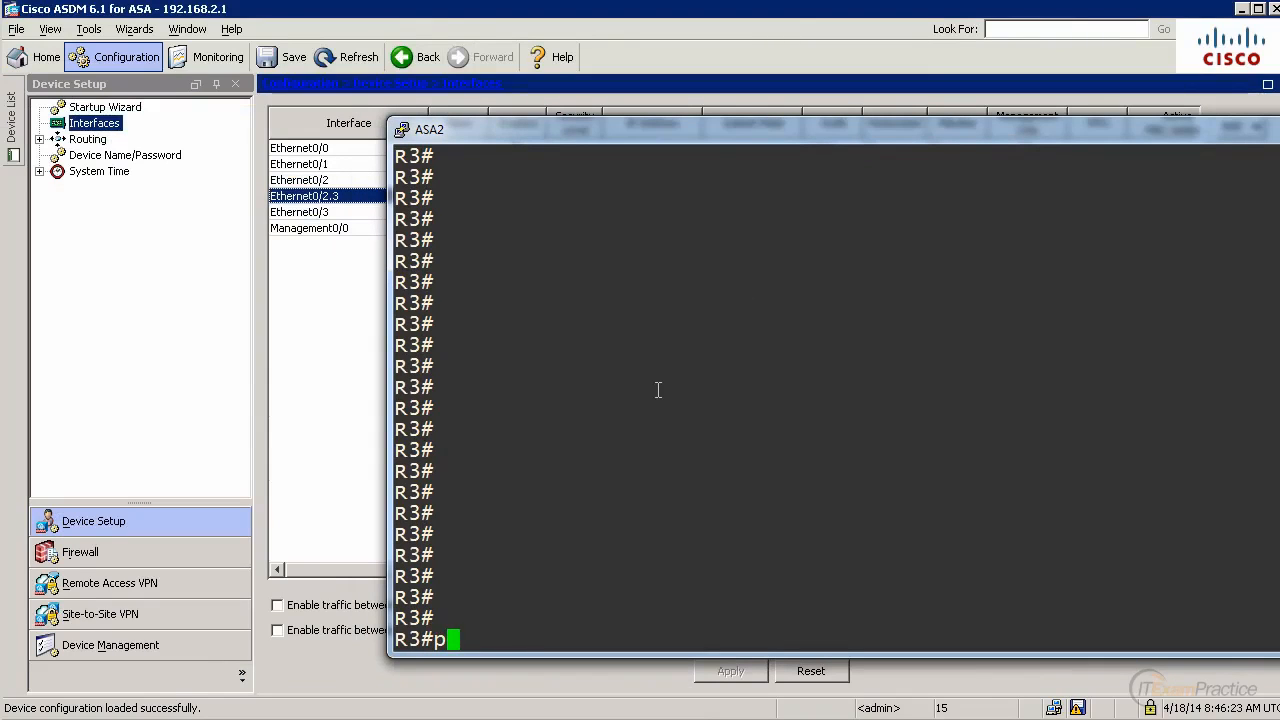
Ping the firewall's DMZ address 10.3.3.1 from R3.
type("ing 10.3.3.1")
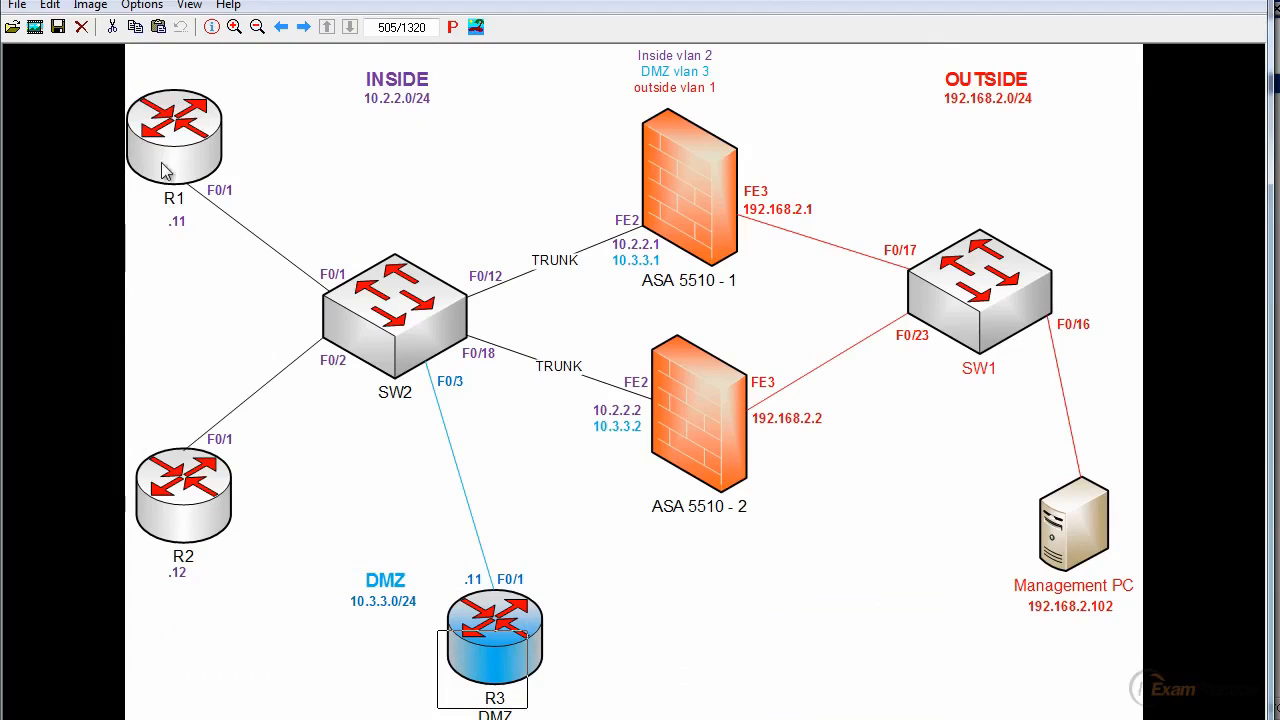
mouse_move(420, 686)
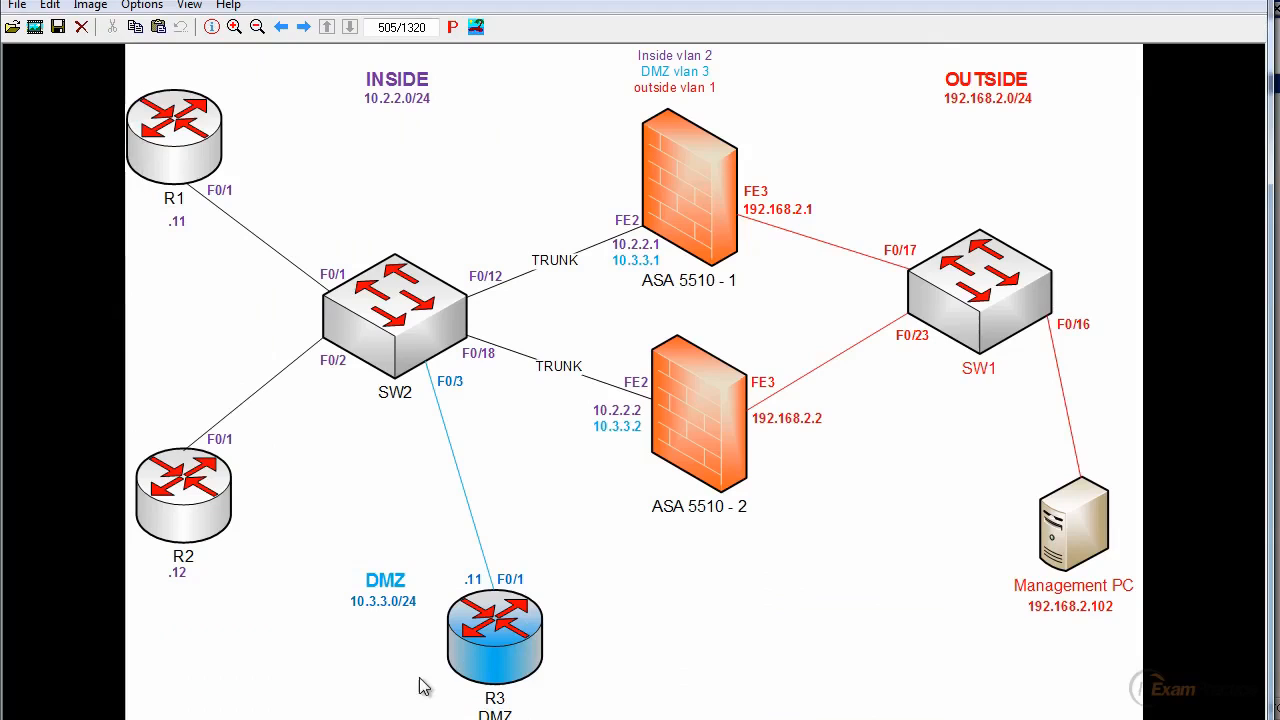
mouse_move(610, 650)
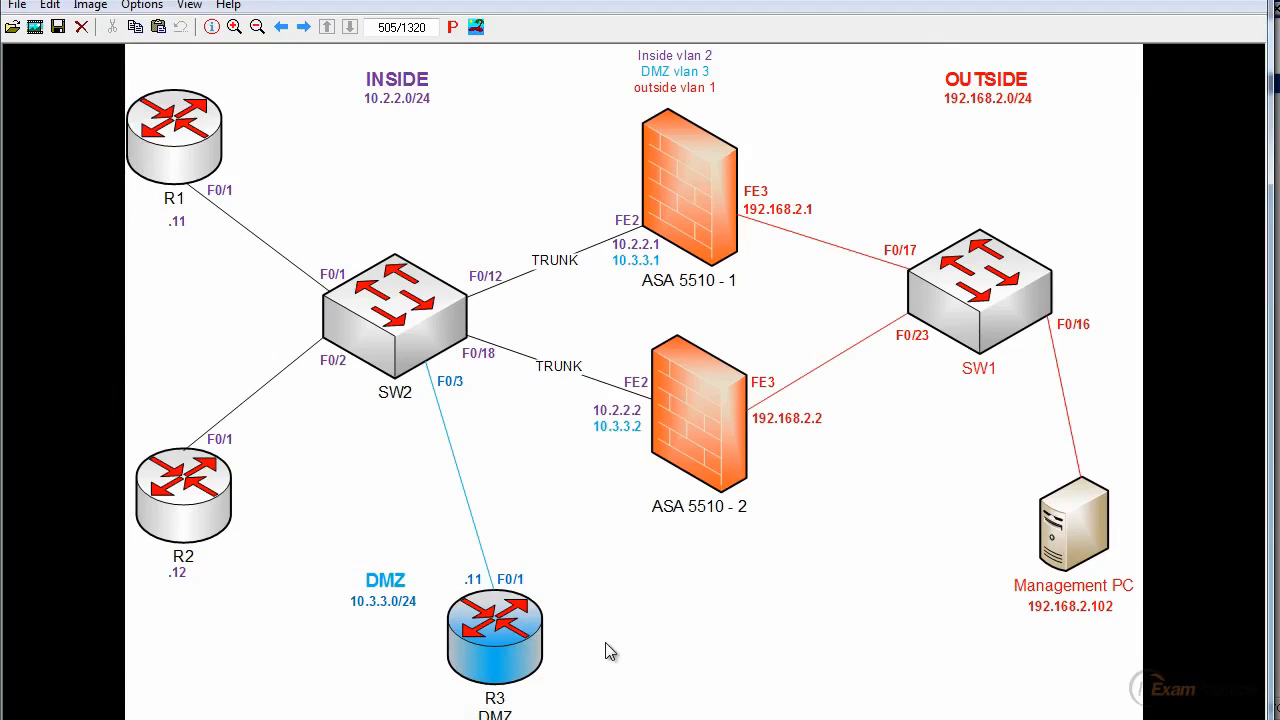
mouse_move(420, 470)
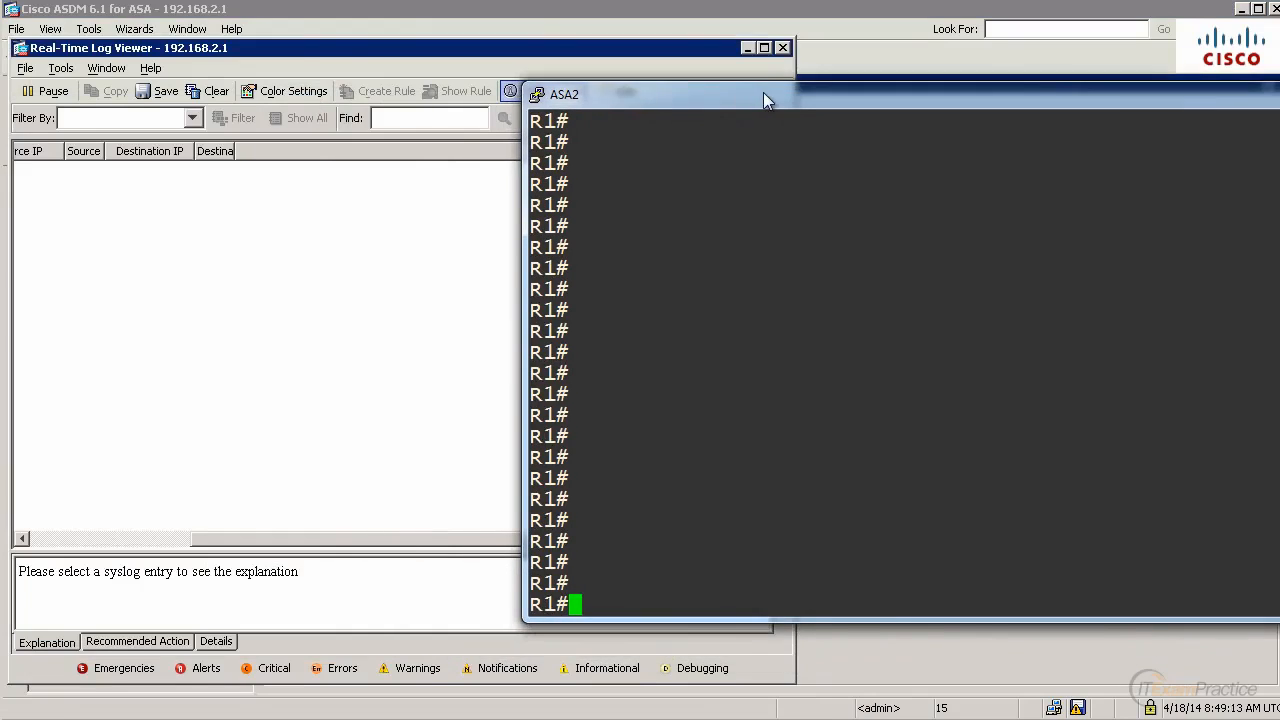
mouse_move(636, 322)
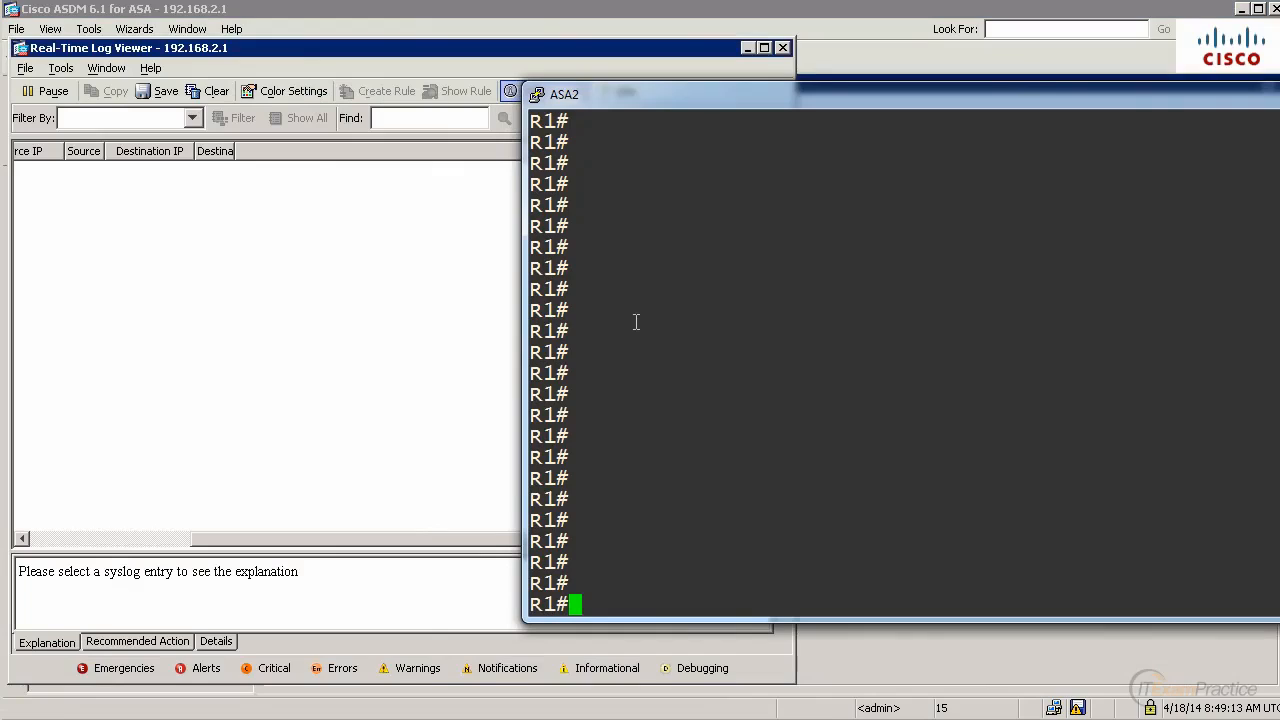
Telnet from R1 to 10.3.3.11 and bring the Real-Time Log Viewer entries forward.
type("telnet 10")
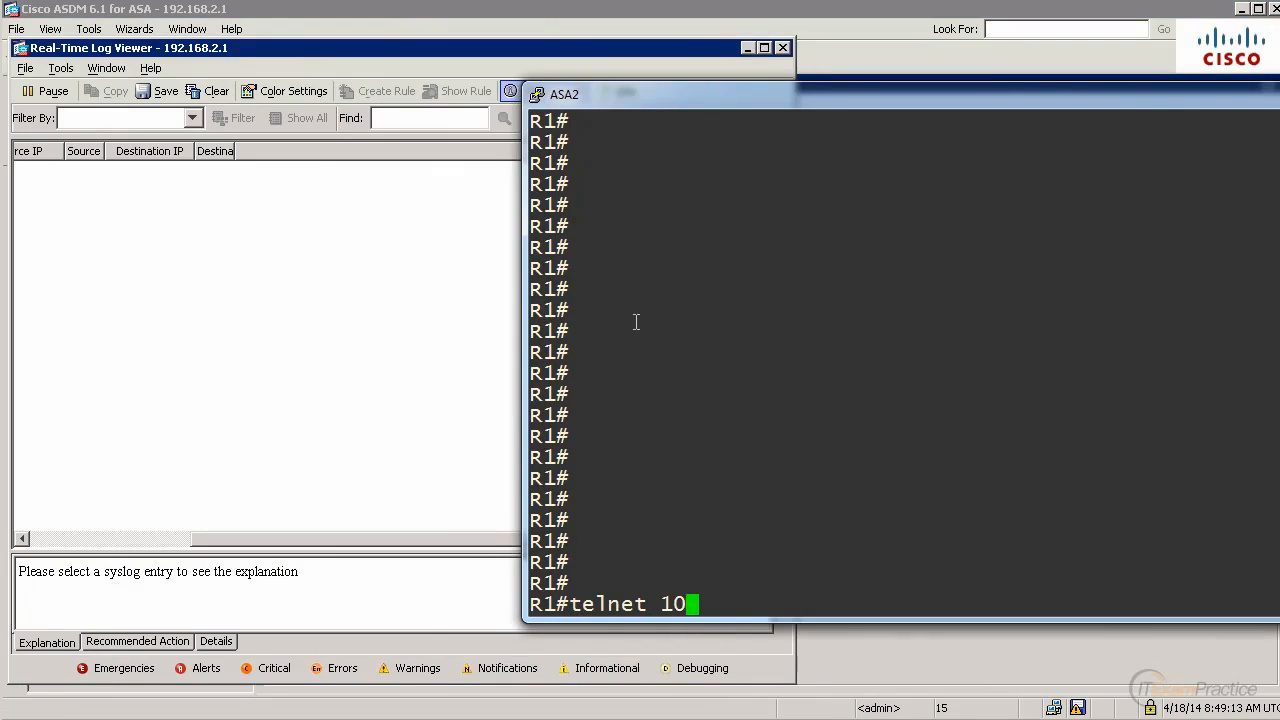
type(".3.3.11")
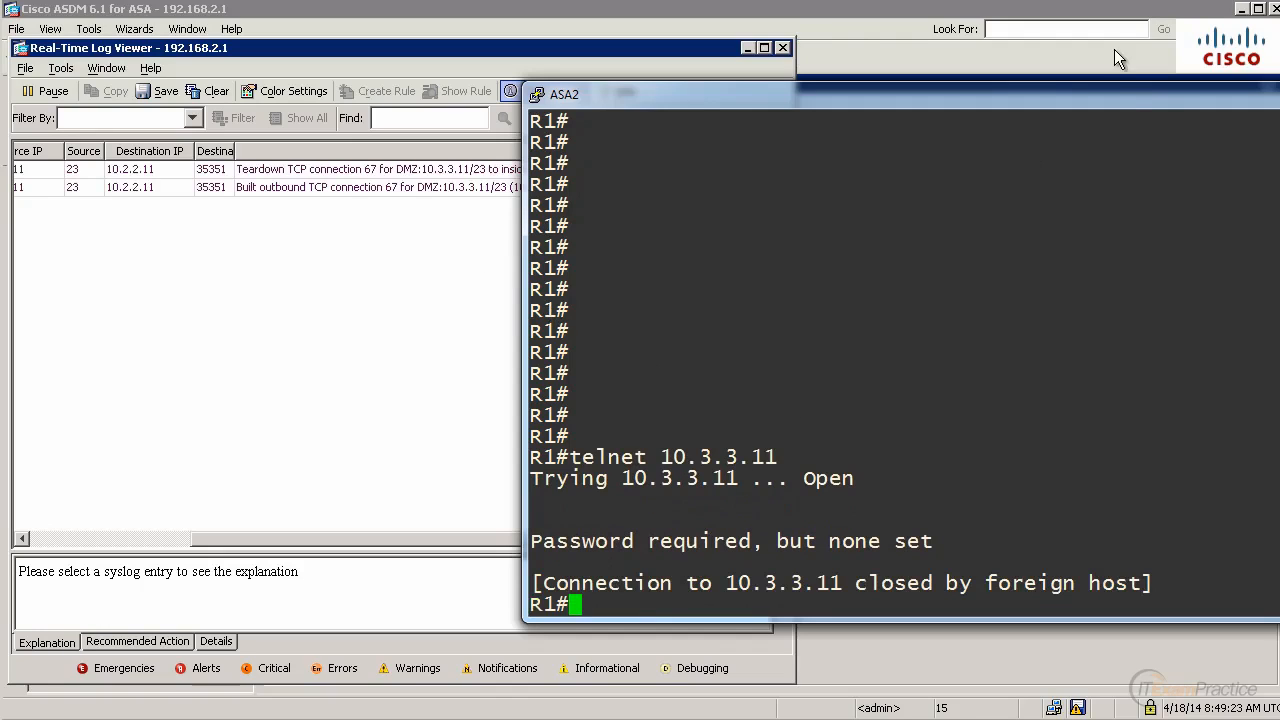
left_click(544, 92)
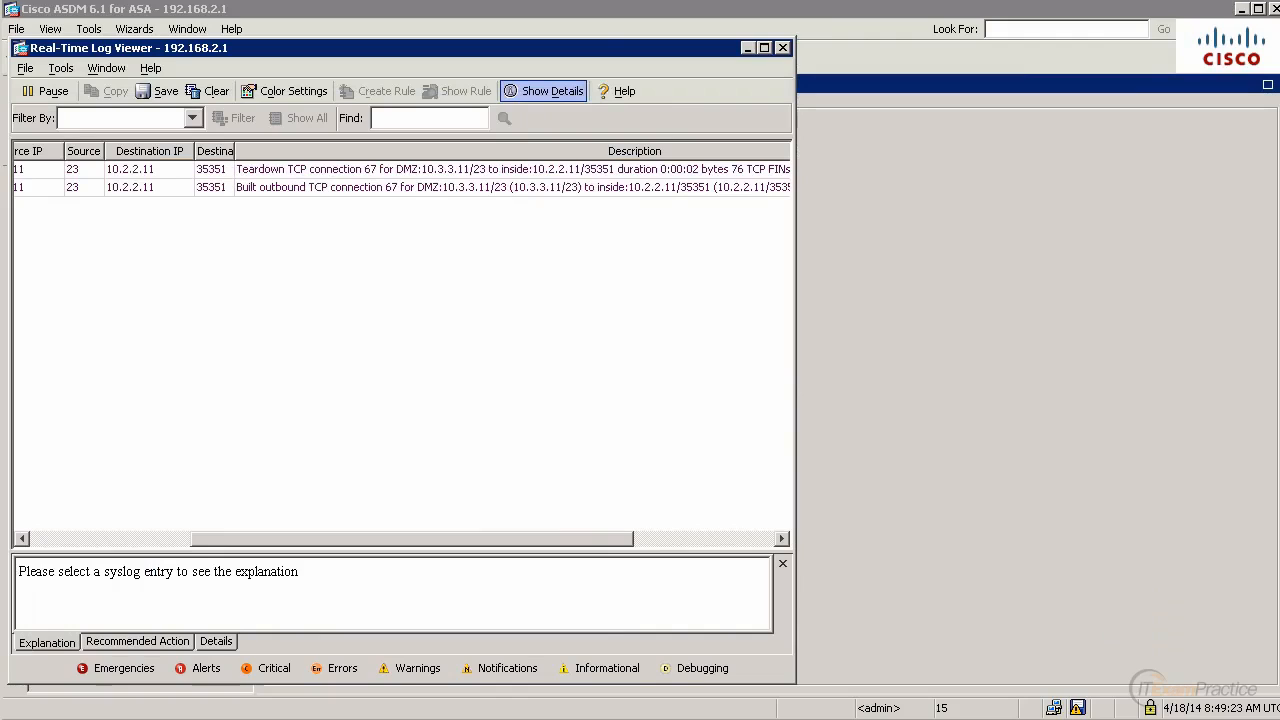
Close the log viewer and show Firewall Access Rules, selecting inside rule 1.
left_click(784, 48)
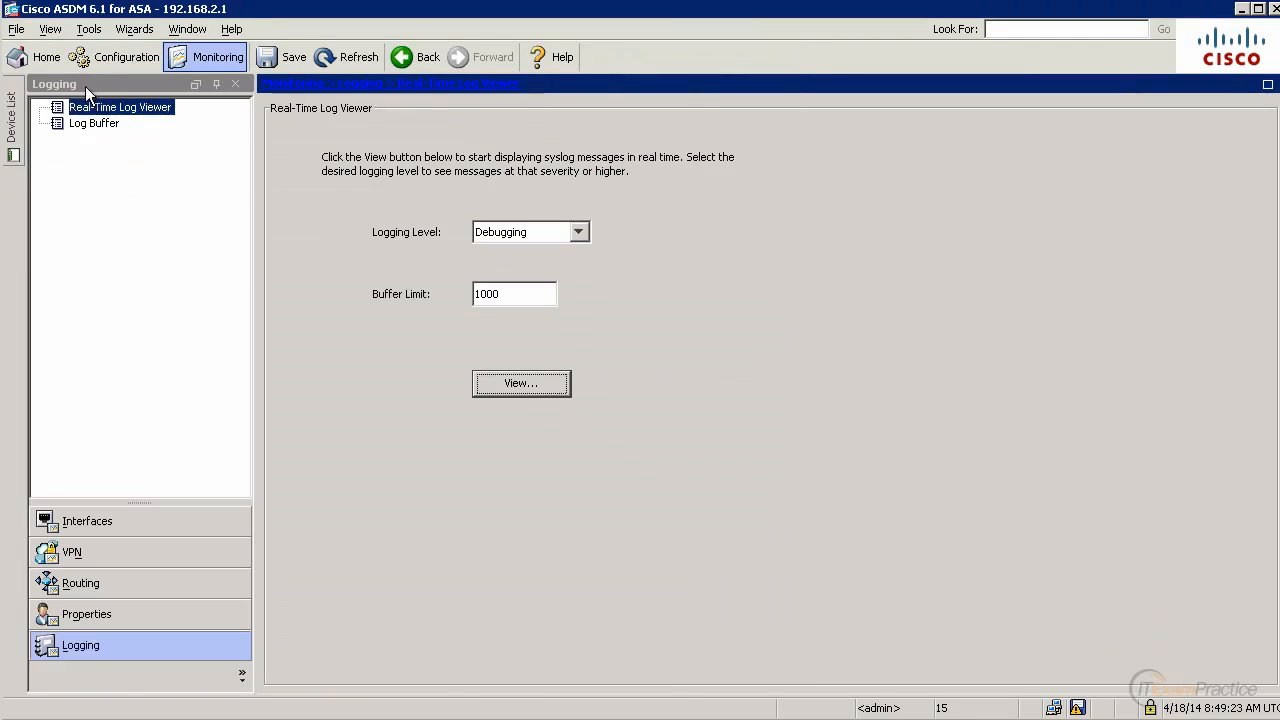
left_click(126, 56)
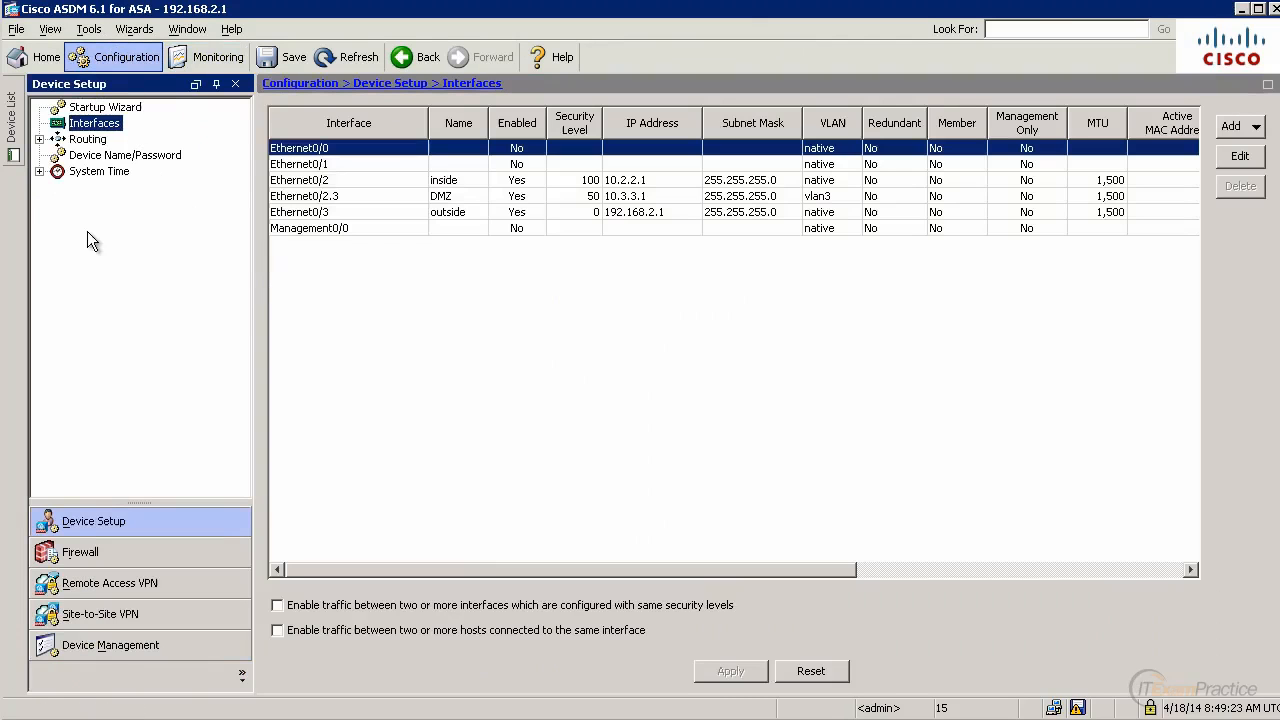
left_click(80, 552)
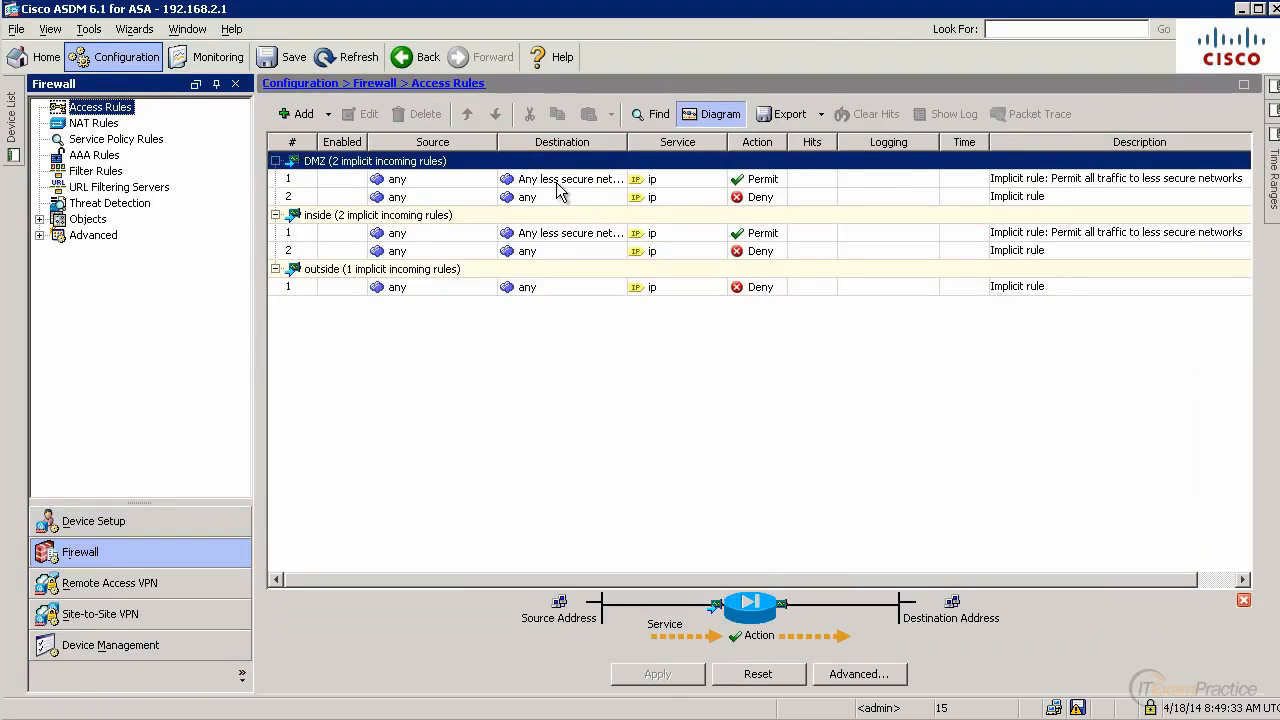
left_click(570, 232)
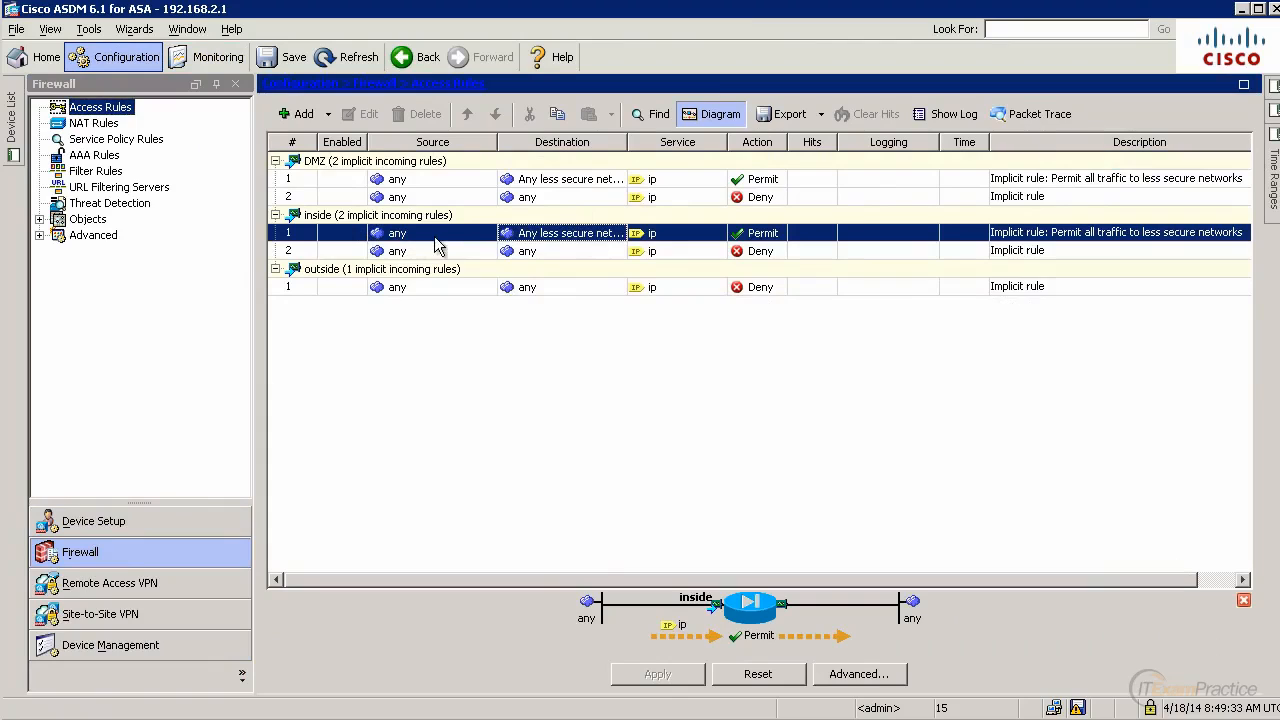
mouse_move(596, 248)
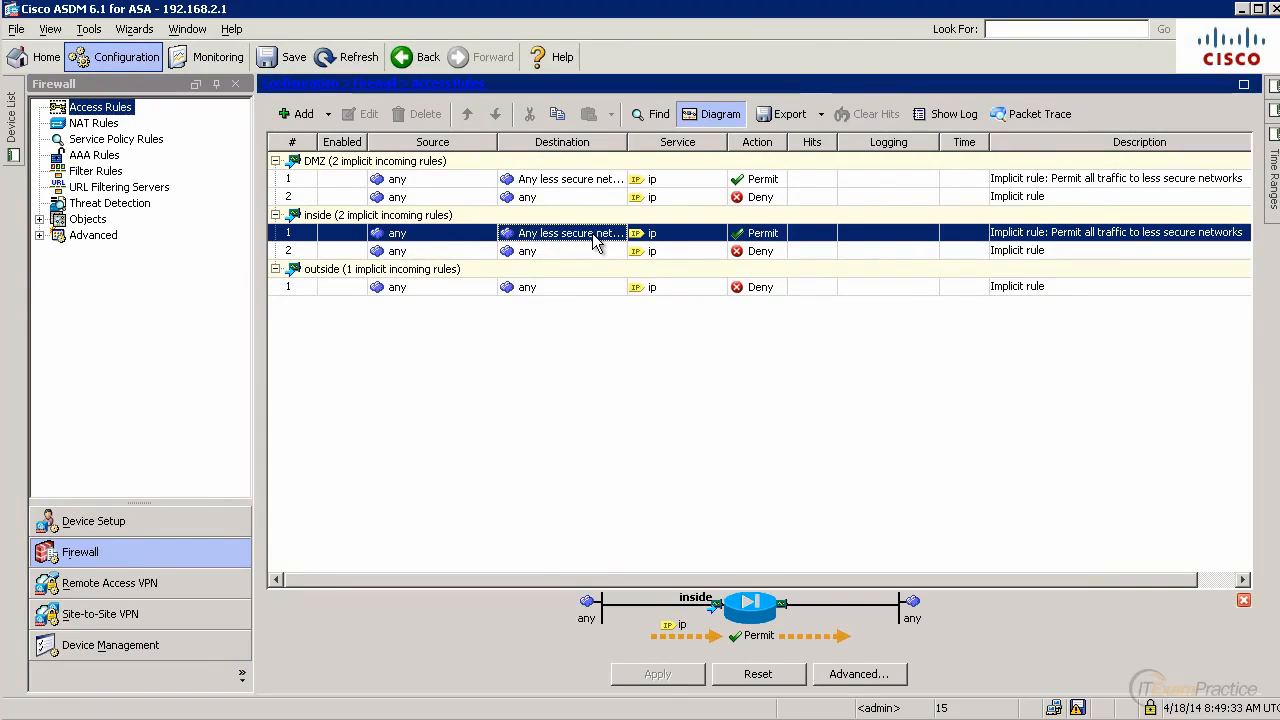
mouse_move(596, 240)
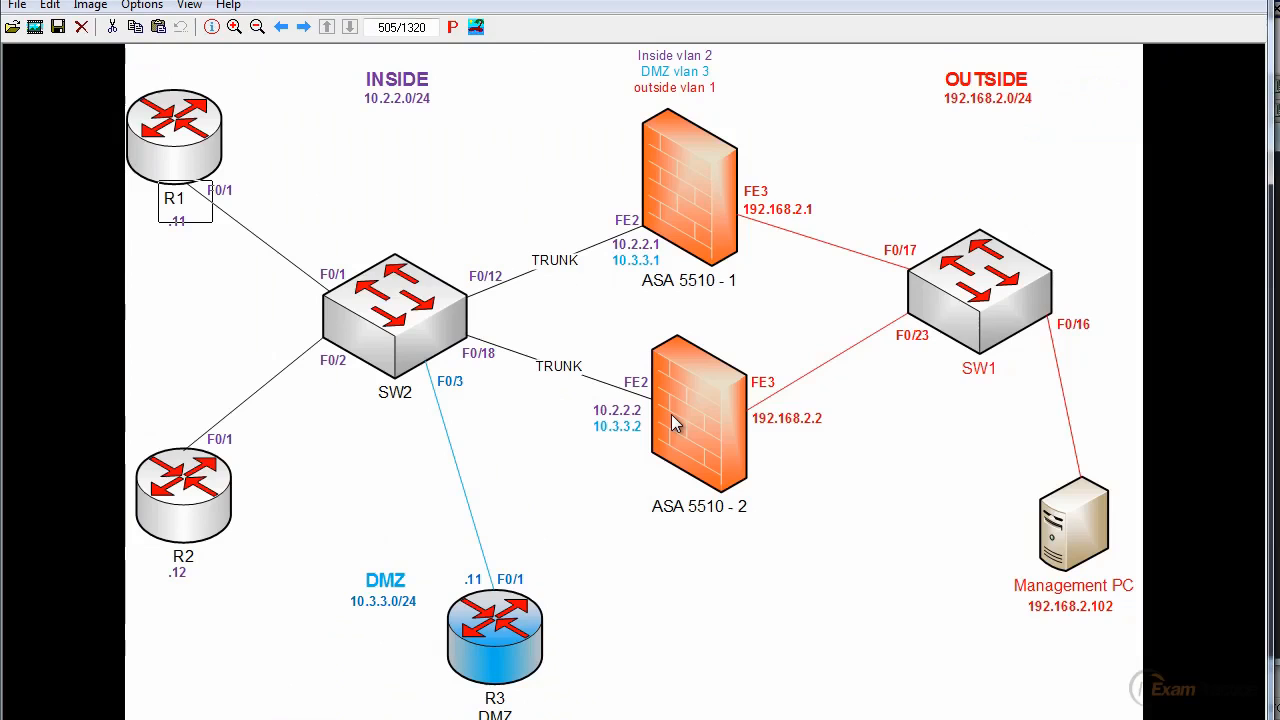
mouse_move(296, 180)
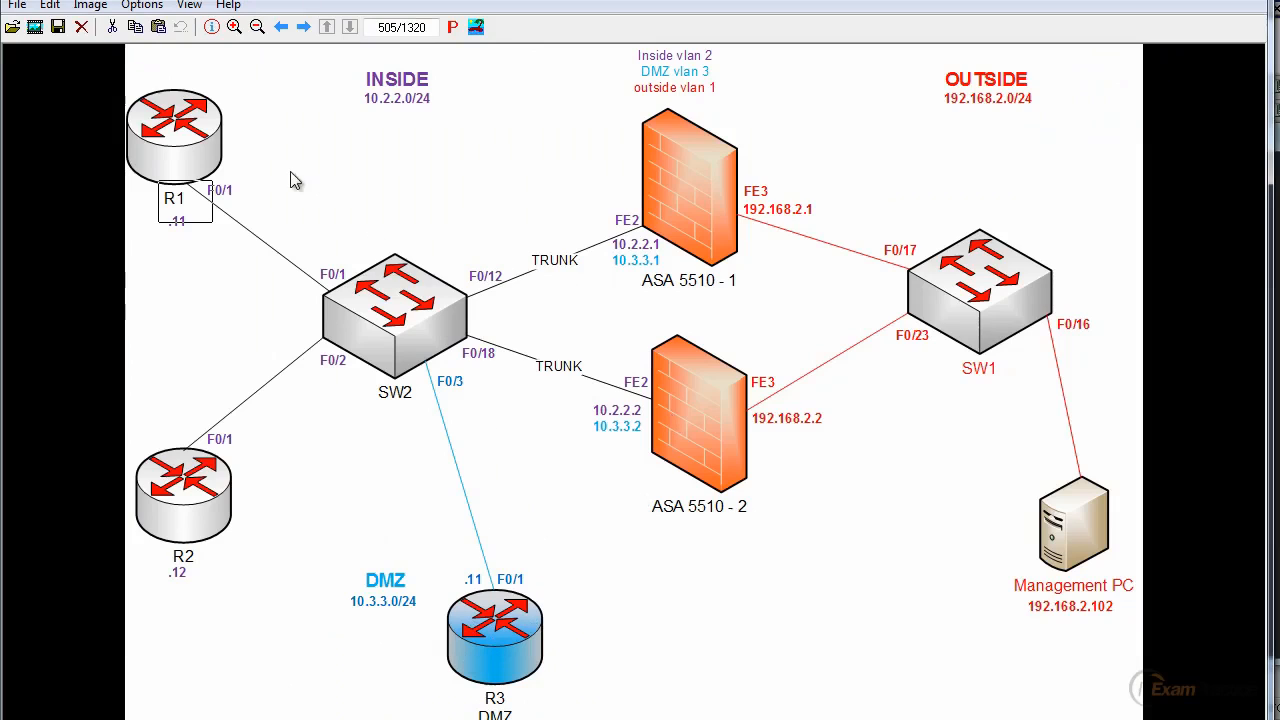
mouse_move(188, 140)
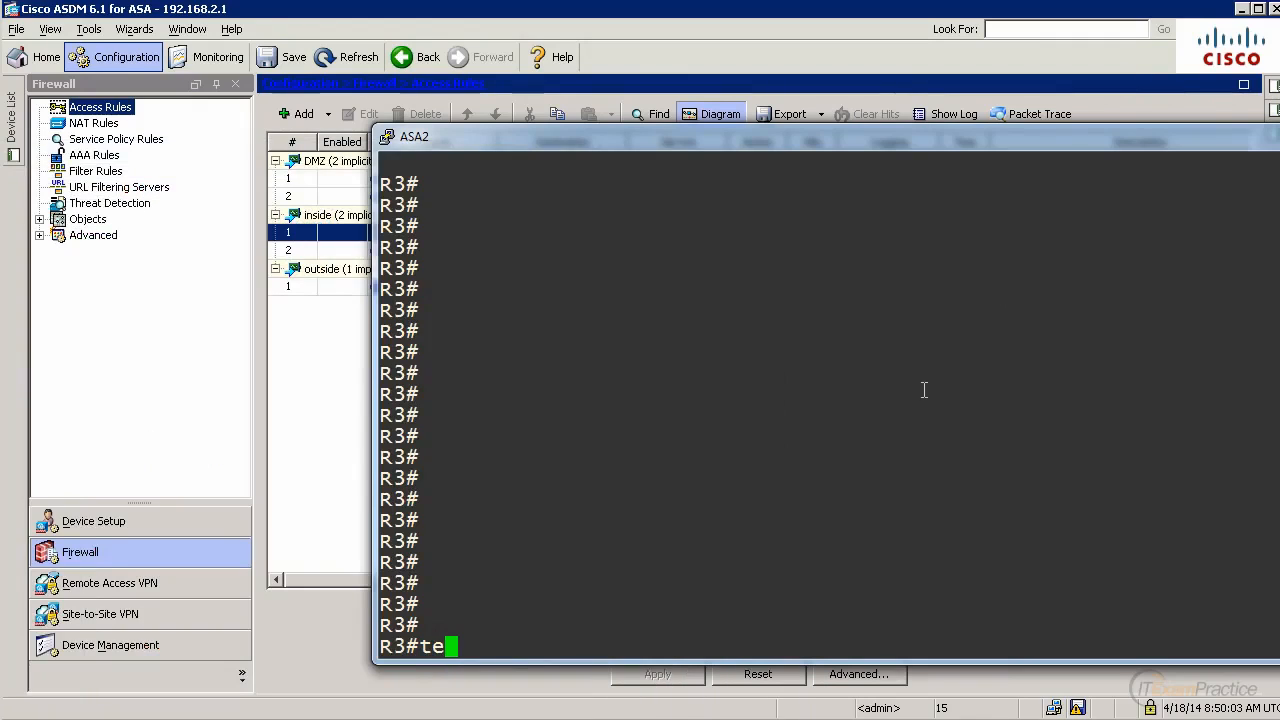
Enter telnet 10.2.2.11 at the R3 prompt toward the inside host.
type("lnet 10.2.2.11")
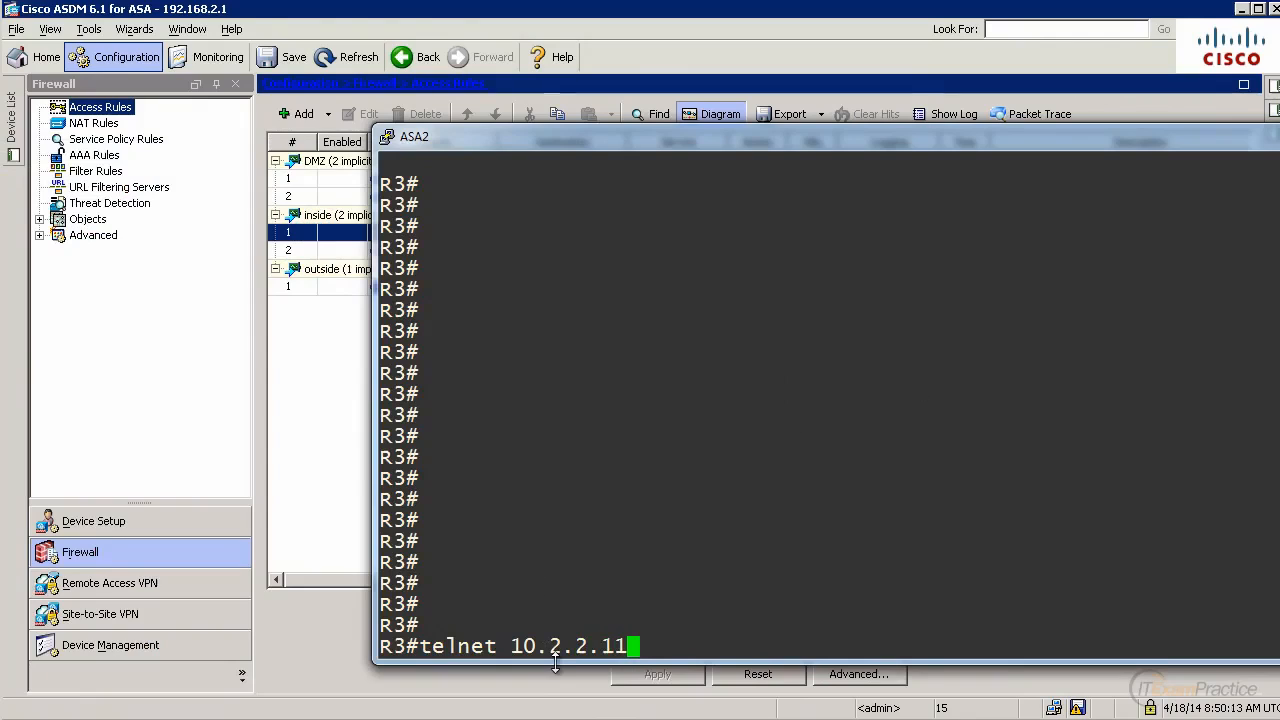
mouse_move(96, 652)
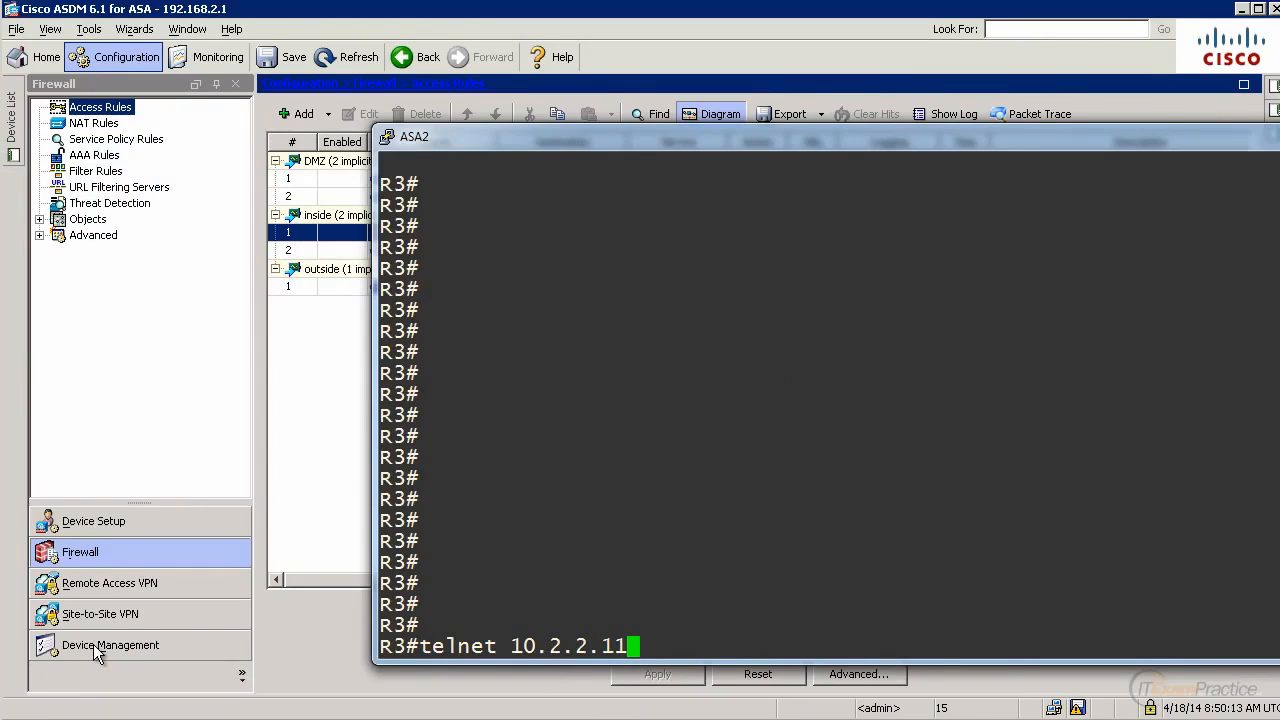
mouse_move(216, 62)
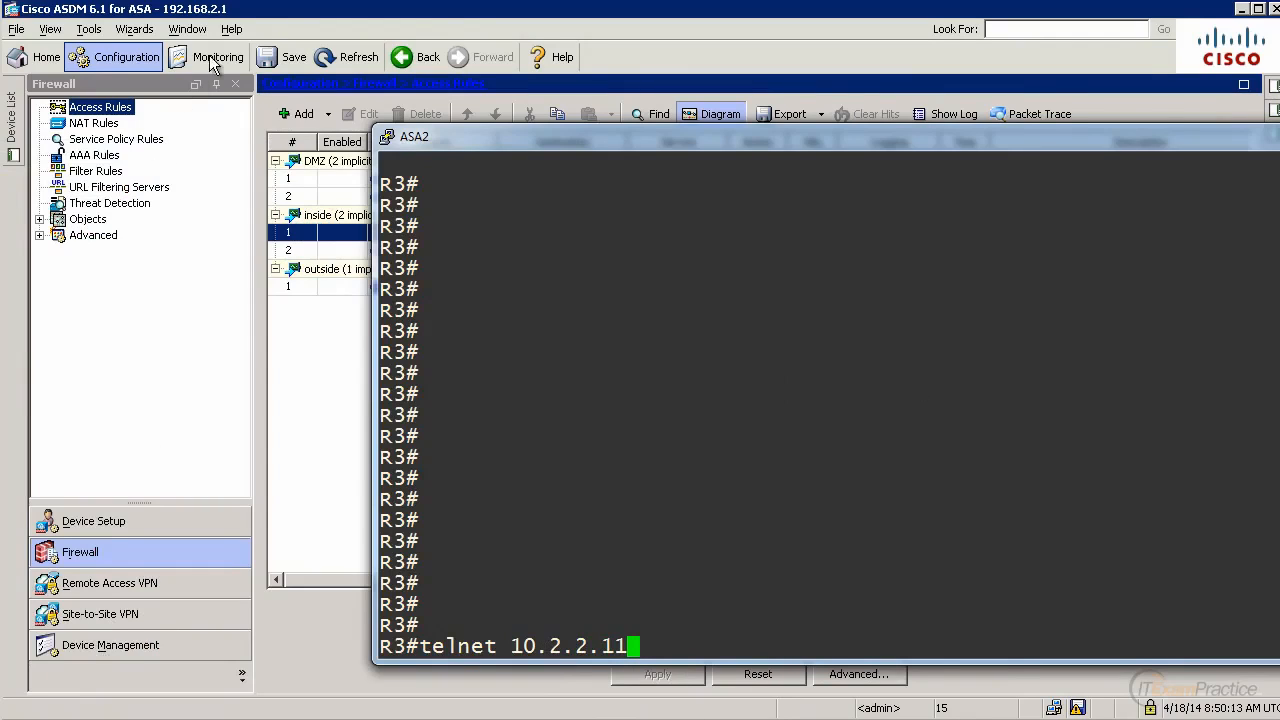
Start the Real-Time Log Viewer and run telnet 10.2.2.11 from R3 to log the deny.
left_click(216, 56)
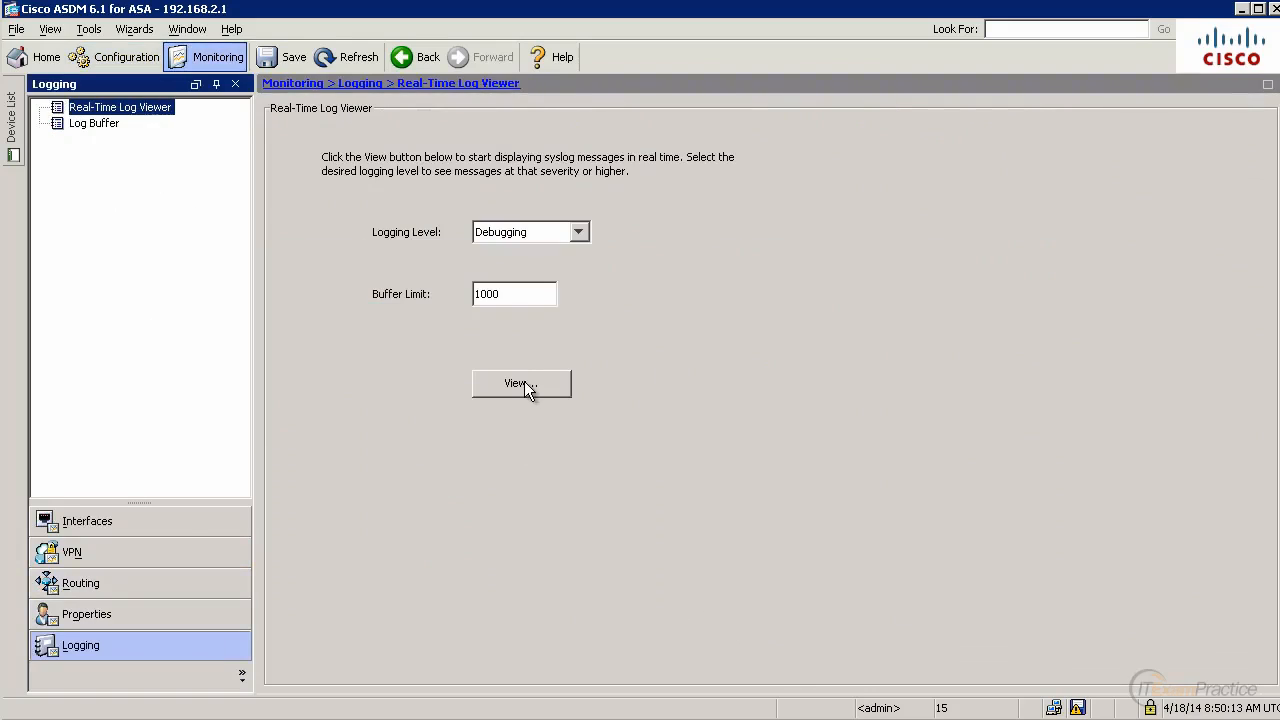
left_click(520, 384)
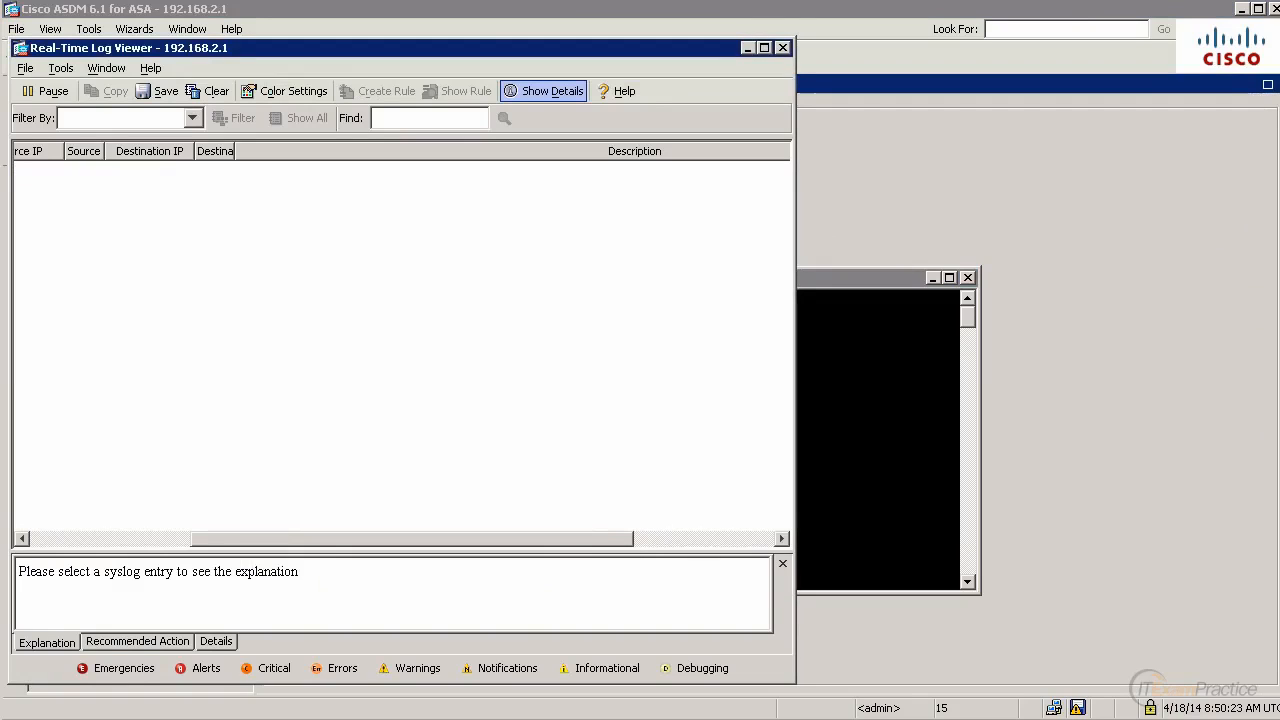
type("telnet 10.2.2.11")
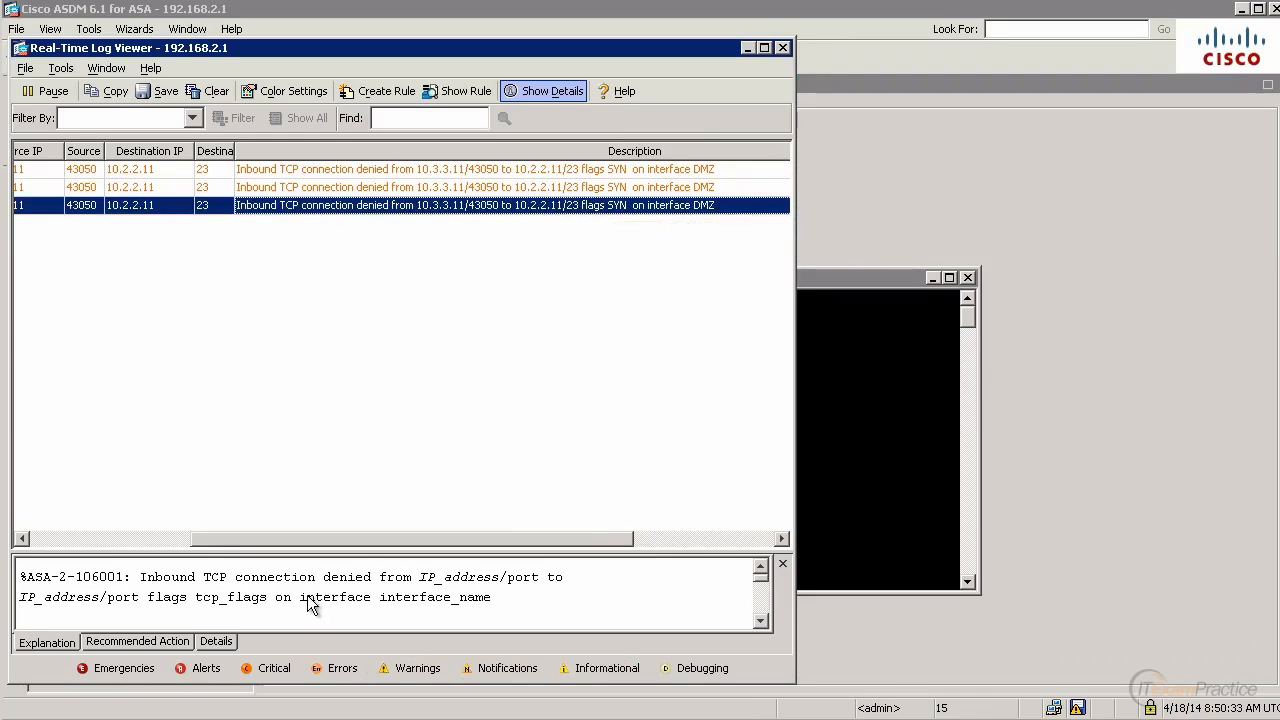
mouse_move(852, 20)
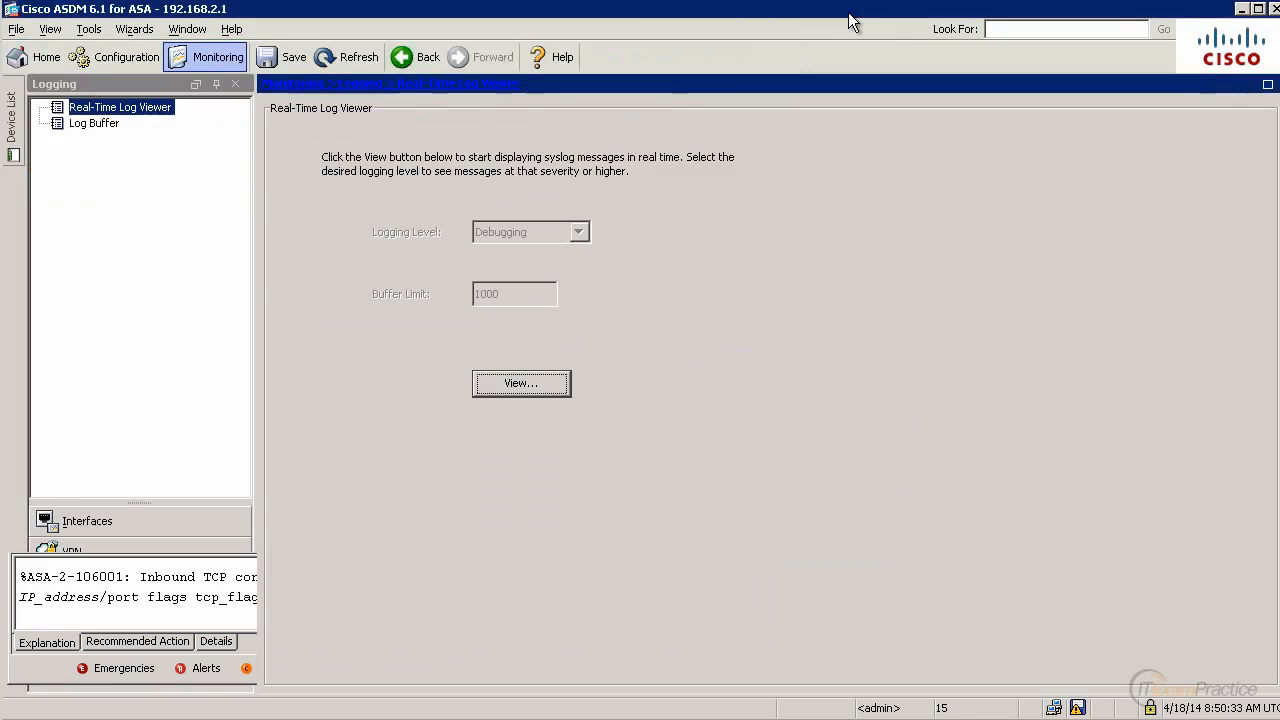
Return to Firewall Access Rules and select the DMZ implicit permit rule 1.
left_click(126, 56)
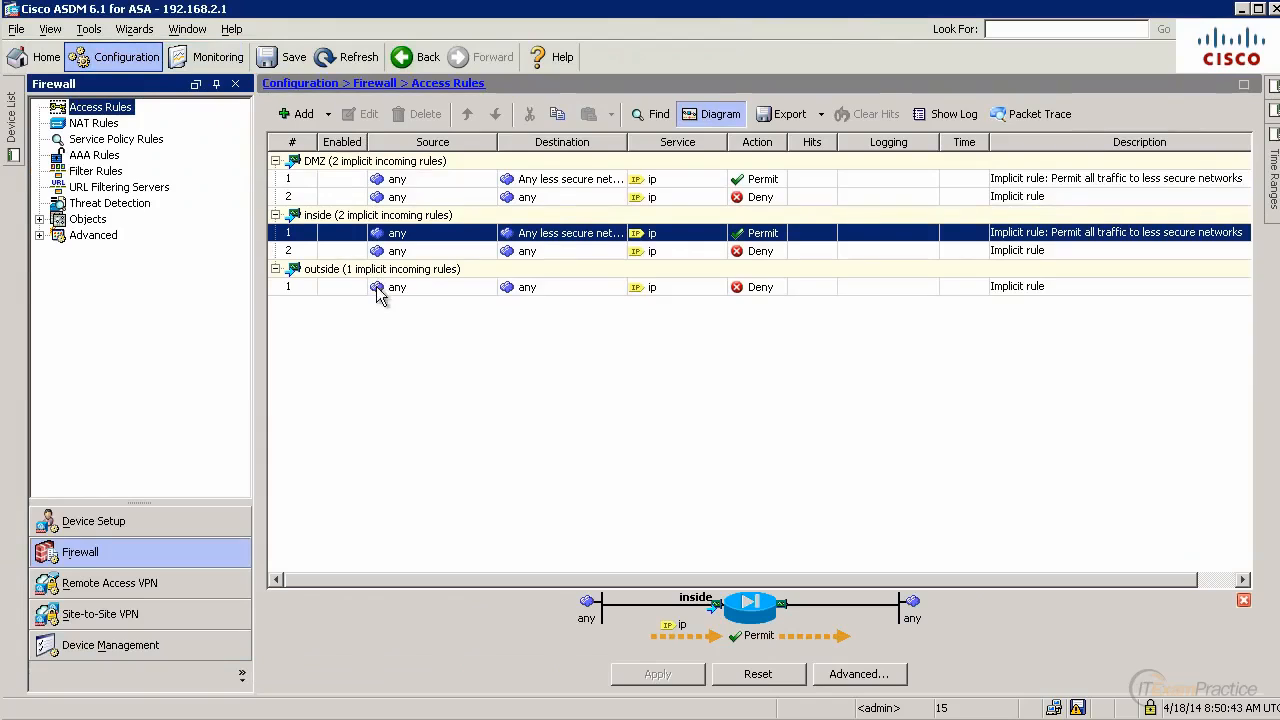
left_click(432, 178)
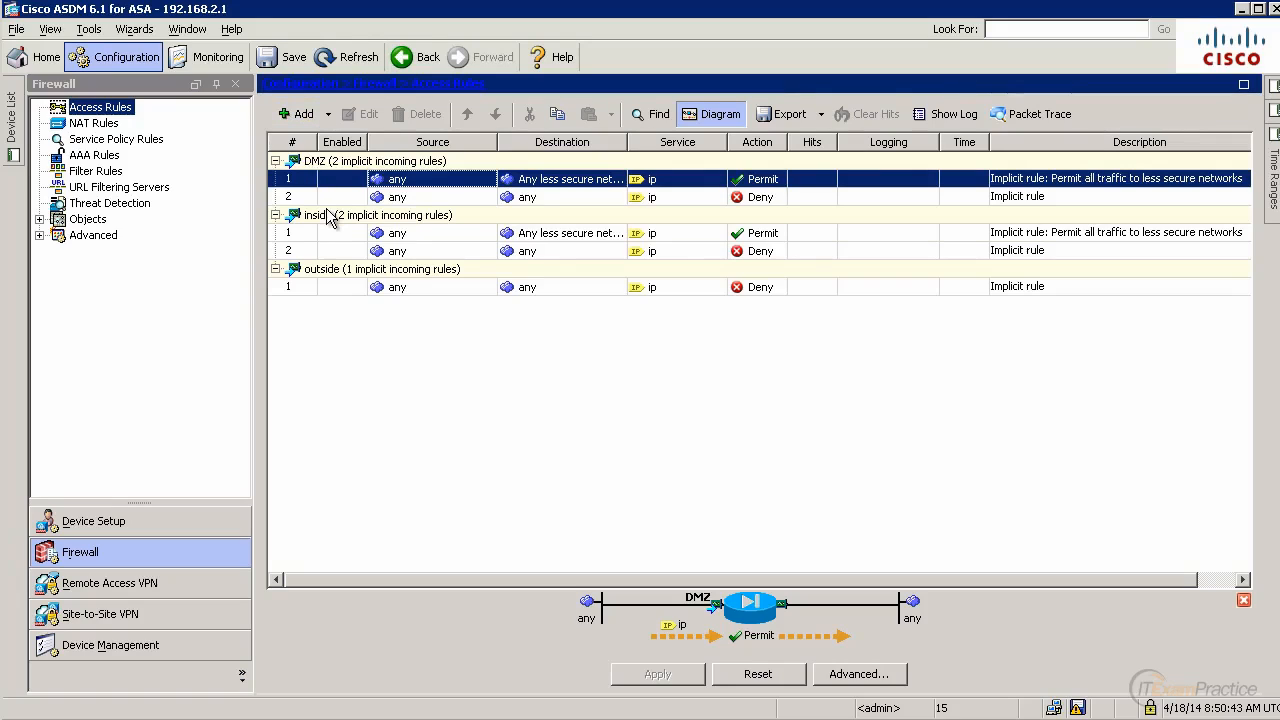
mouse_move(336, 350)
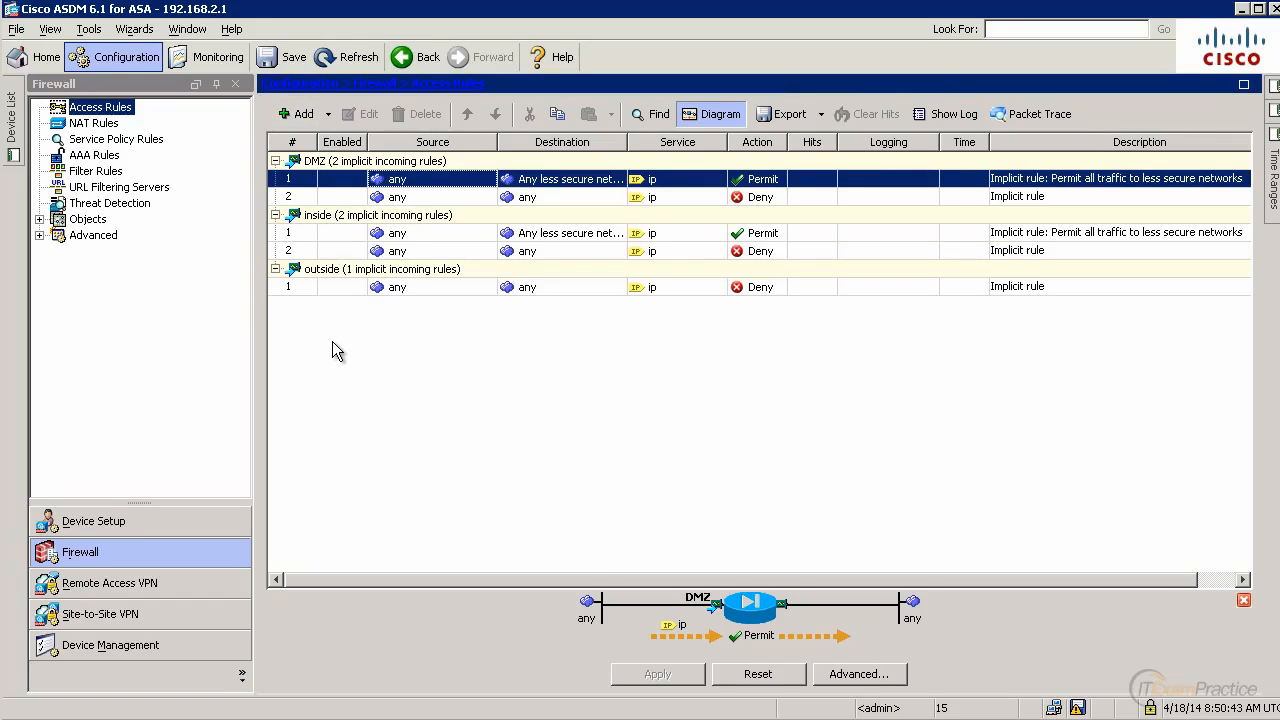
mouse_move(334, 324)
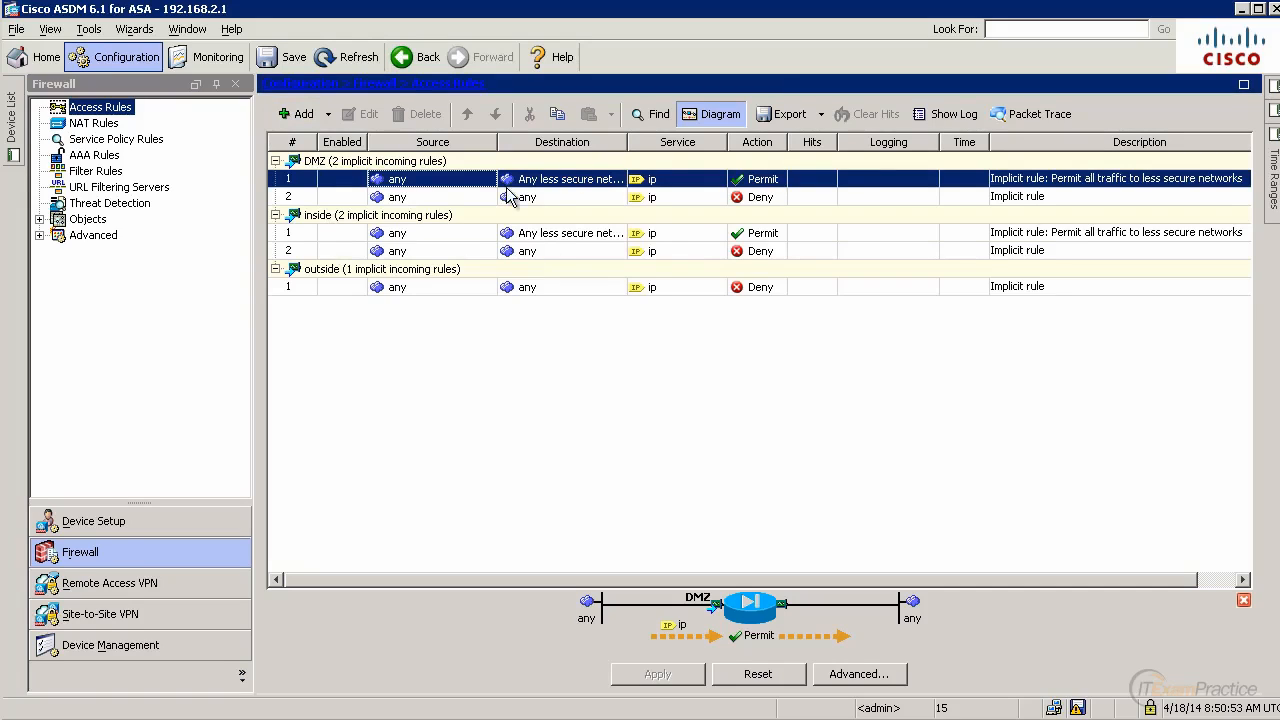
mouse_move(570, 188)
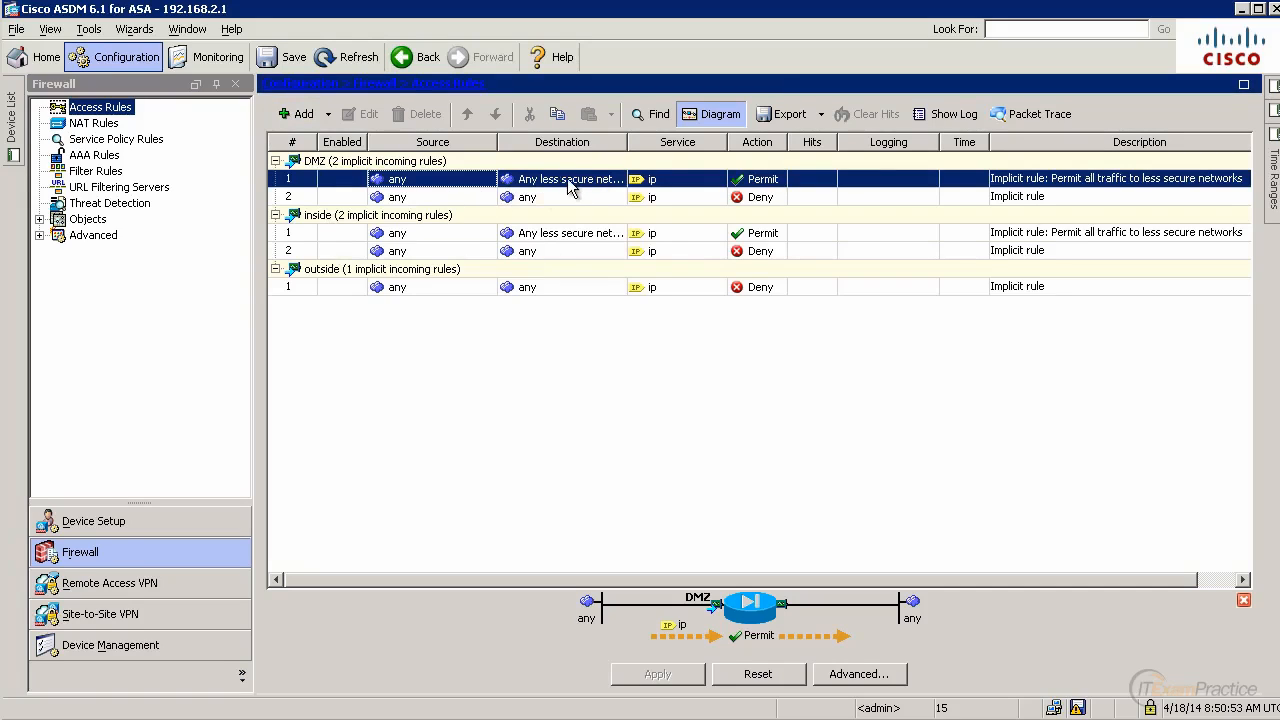
mouse_move(616, 188)
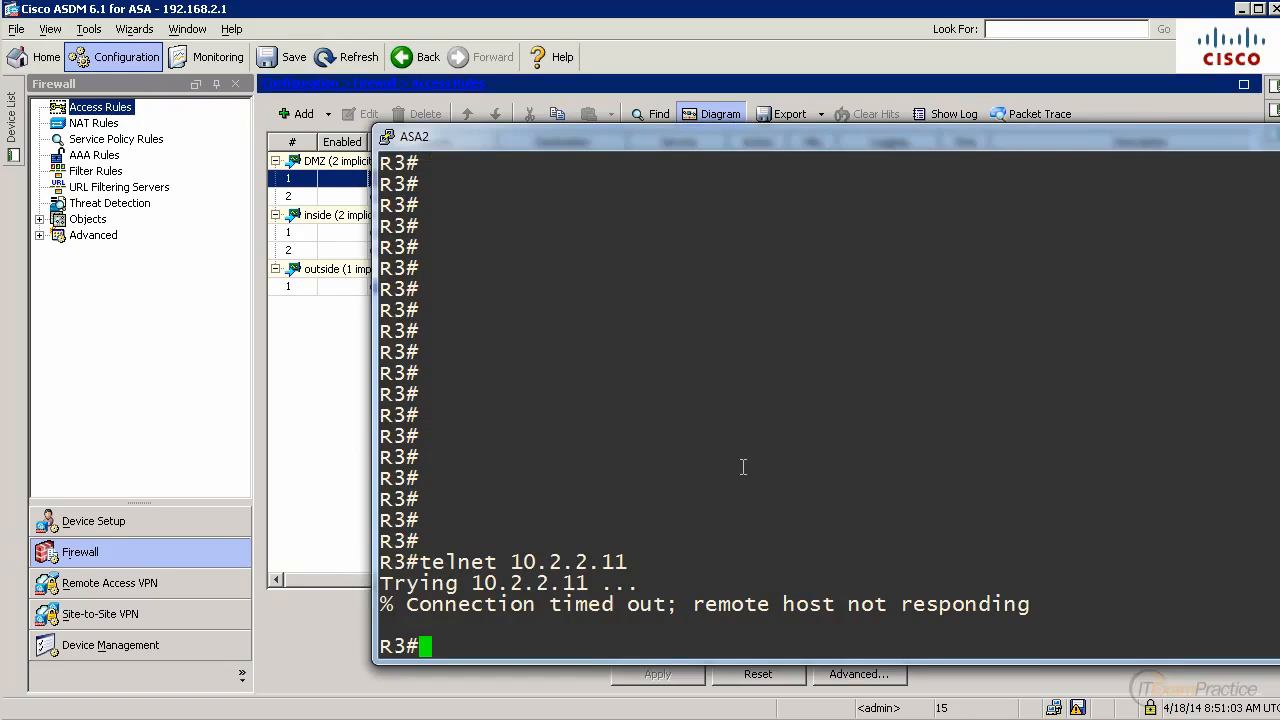
Issue a ping toward a 192.168. address from the router console to test reachability.
type("ping 1")
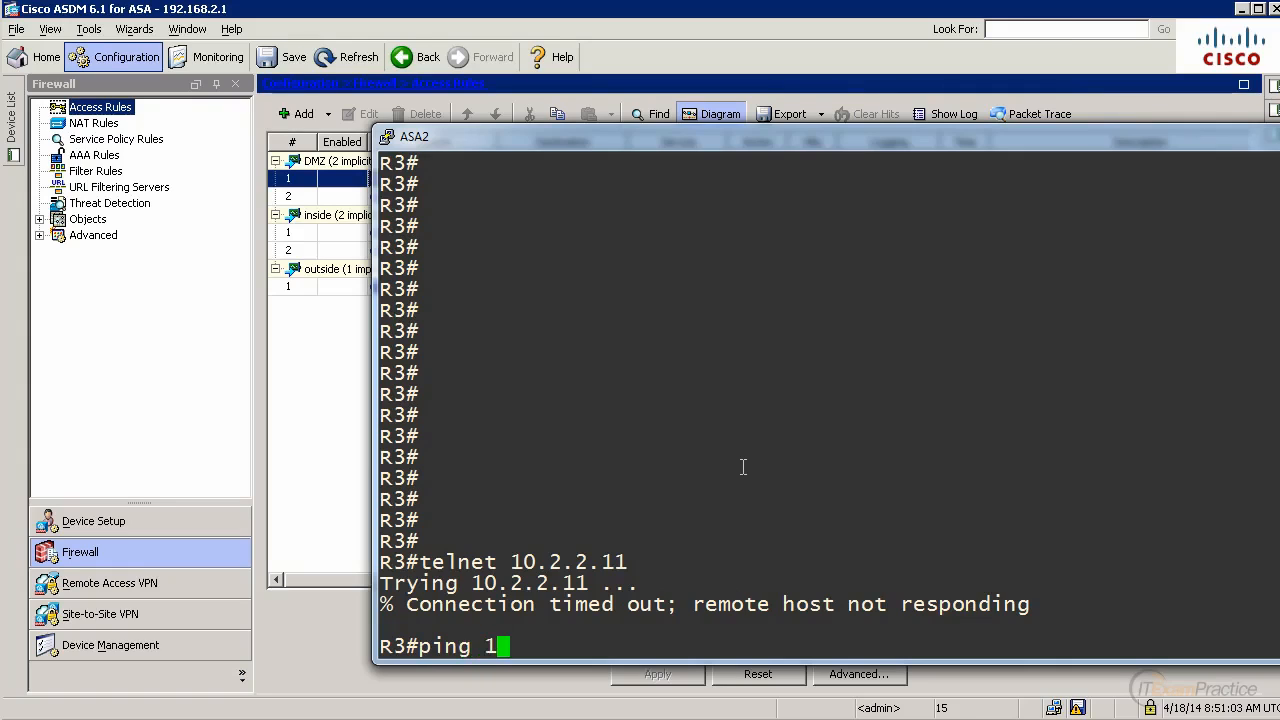
type("92.168.")
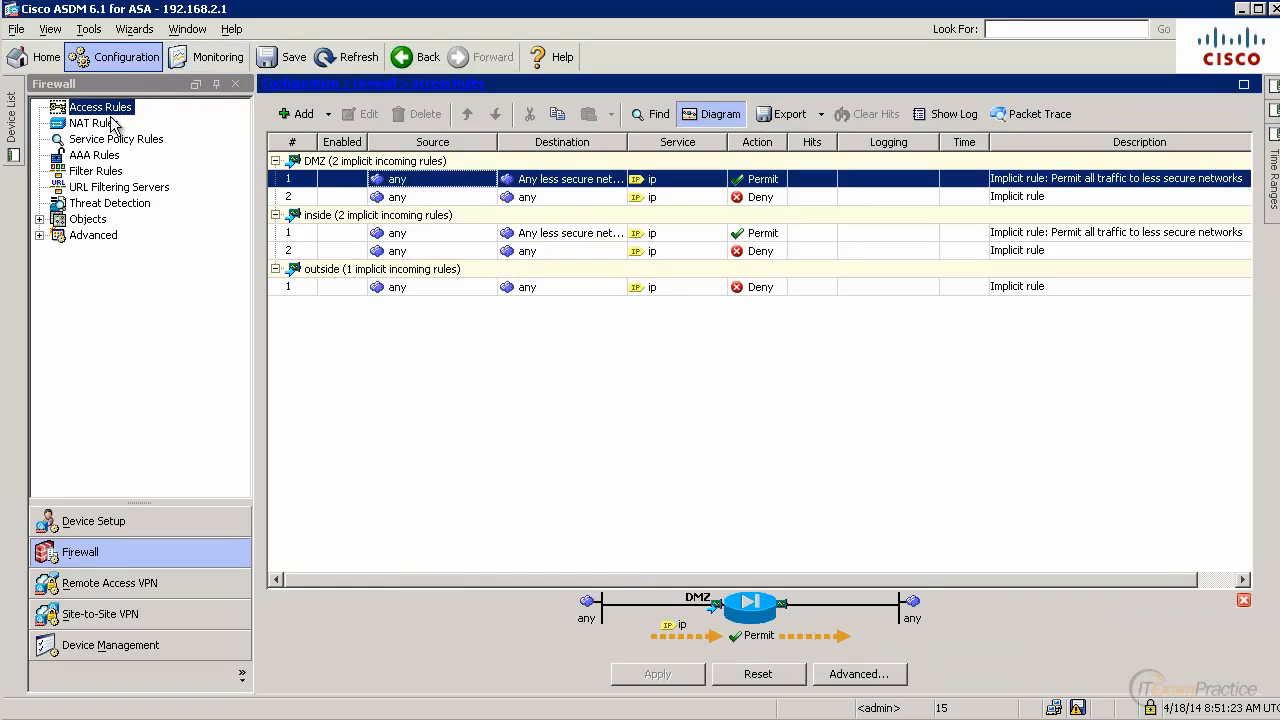
Start a new dynamic NAT rule from the NAT Rules page's Add list.
left_click(94, 122)
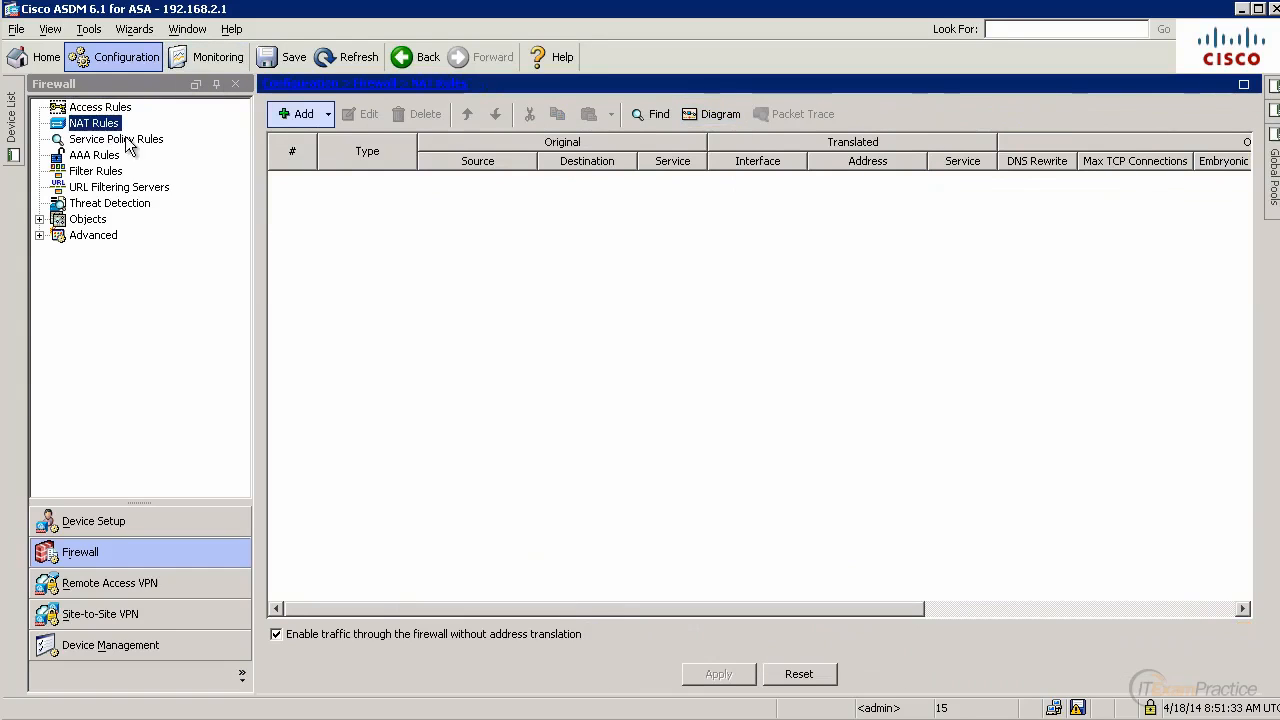
left_click(328, 112)
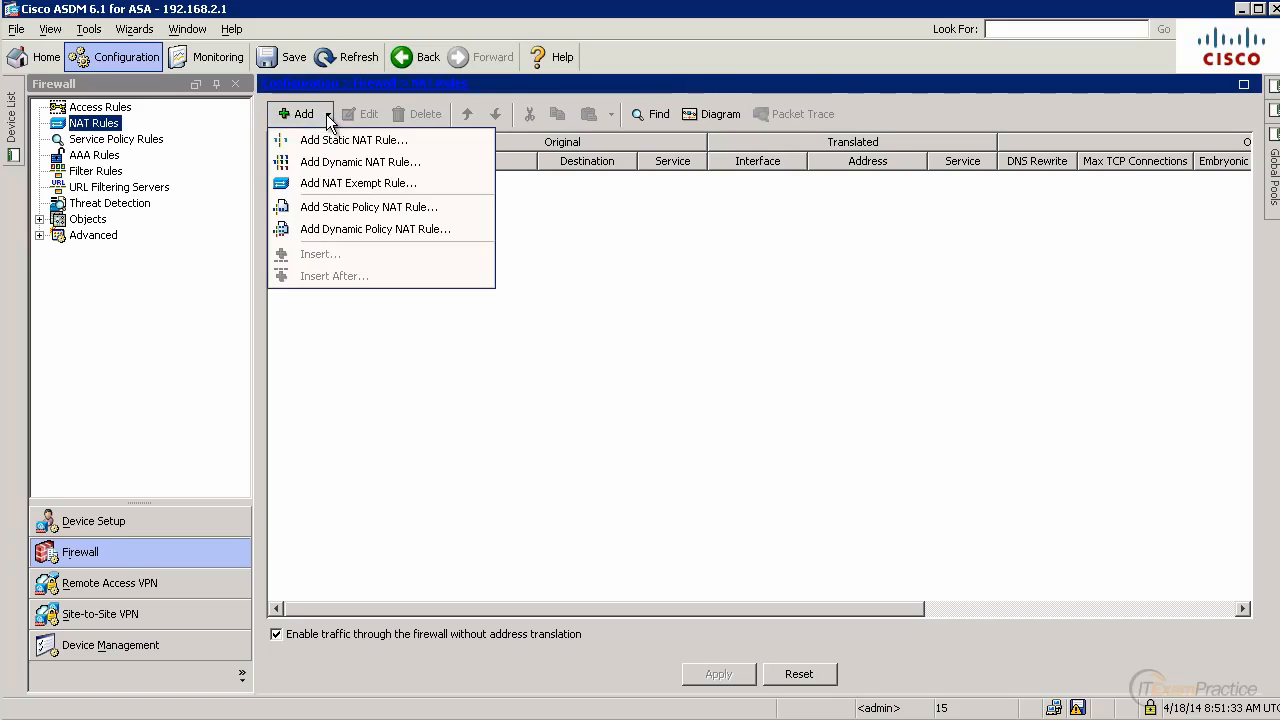
mouse_move(350, 162)
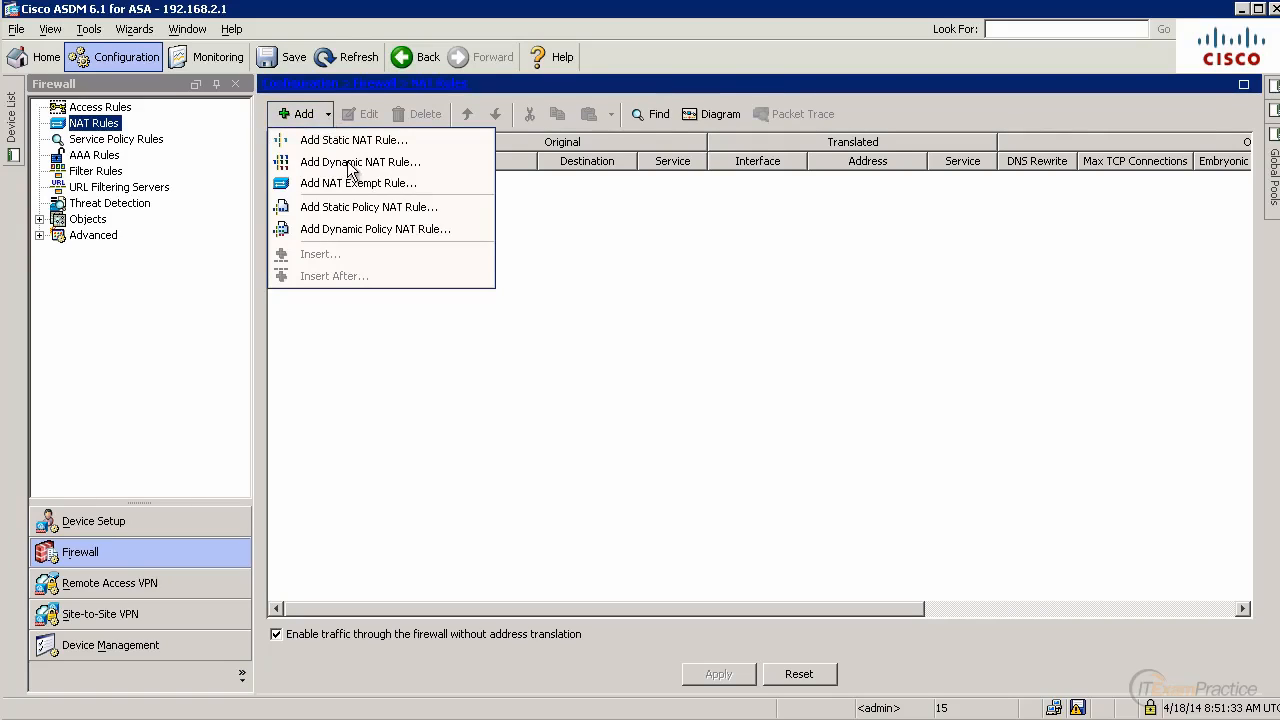
mouse_move(352, 140)
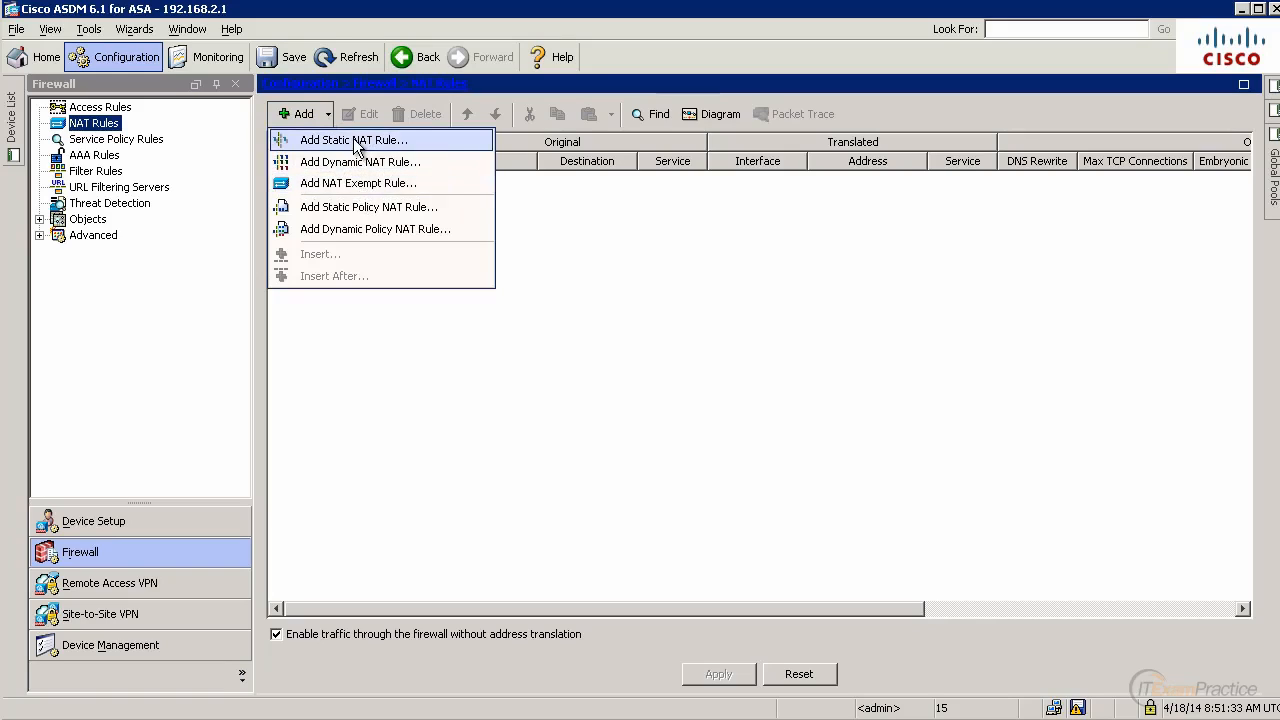
mouse_move(360, 162)
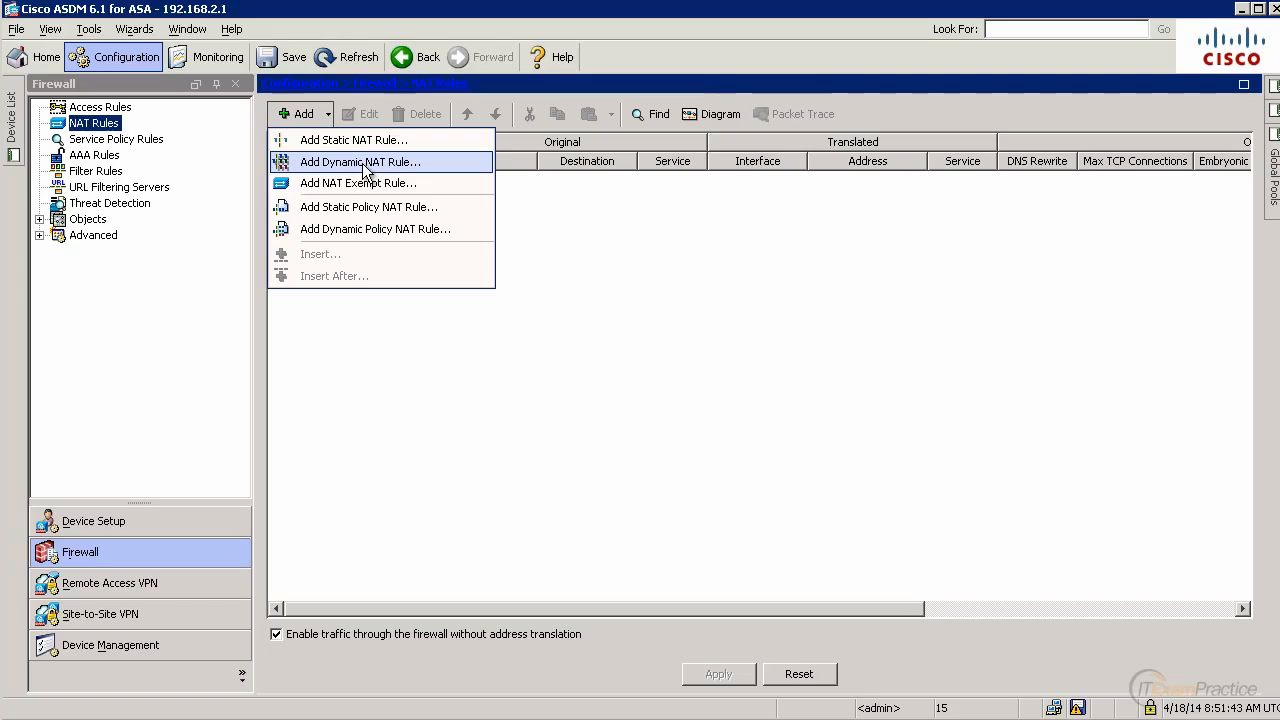
left_click(360, 160)
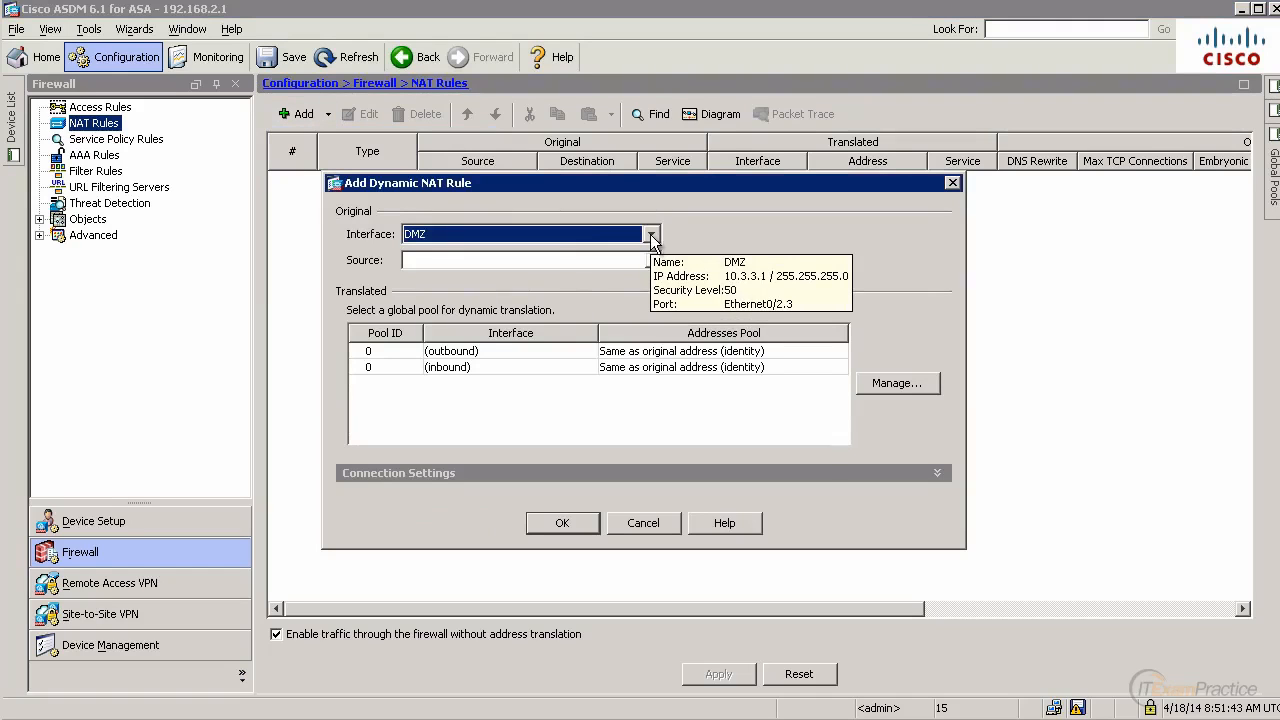
Set the rule's interface to inside and its source to the inside-network object.
left_click(652, 232)
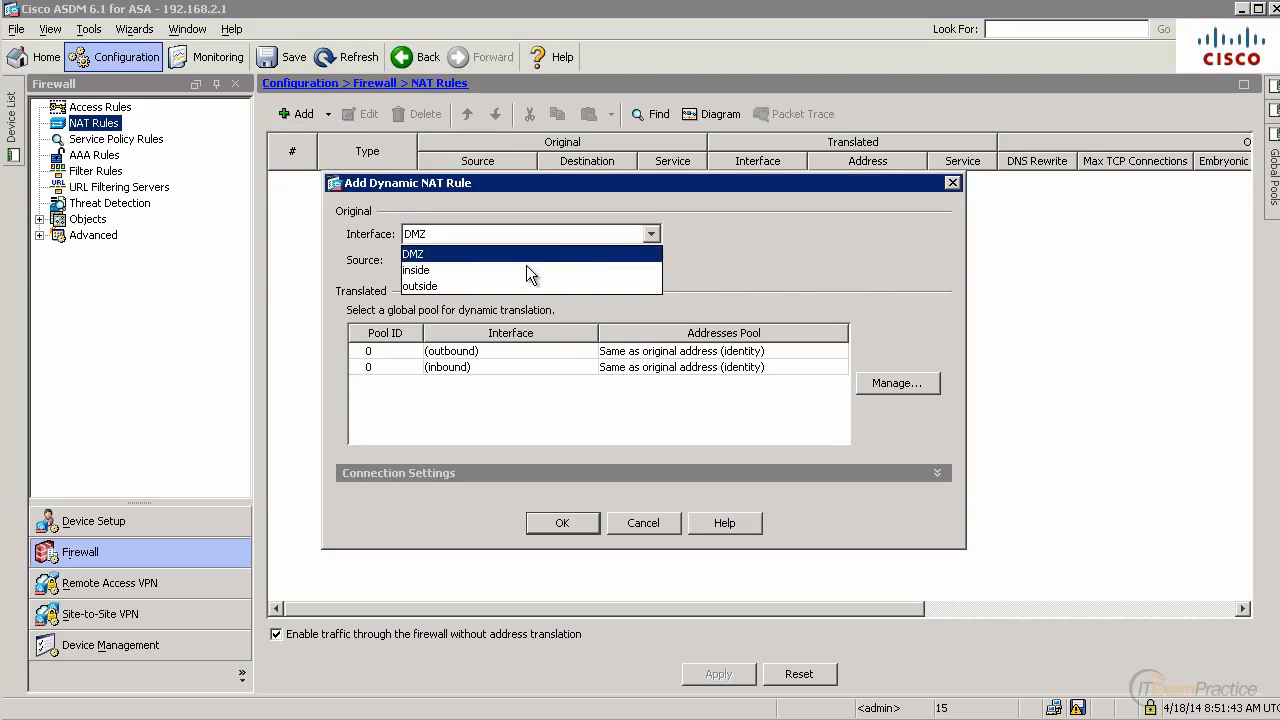
left_click(416, 270)
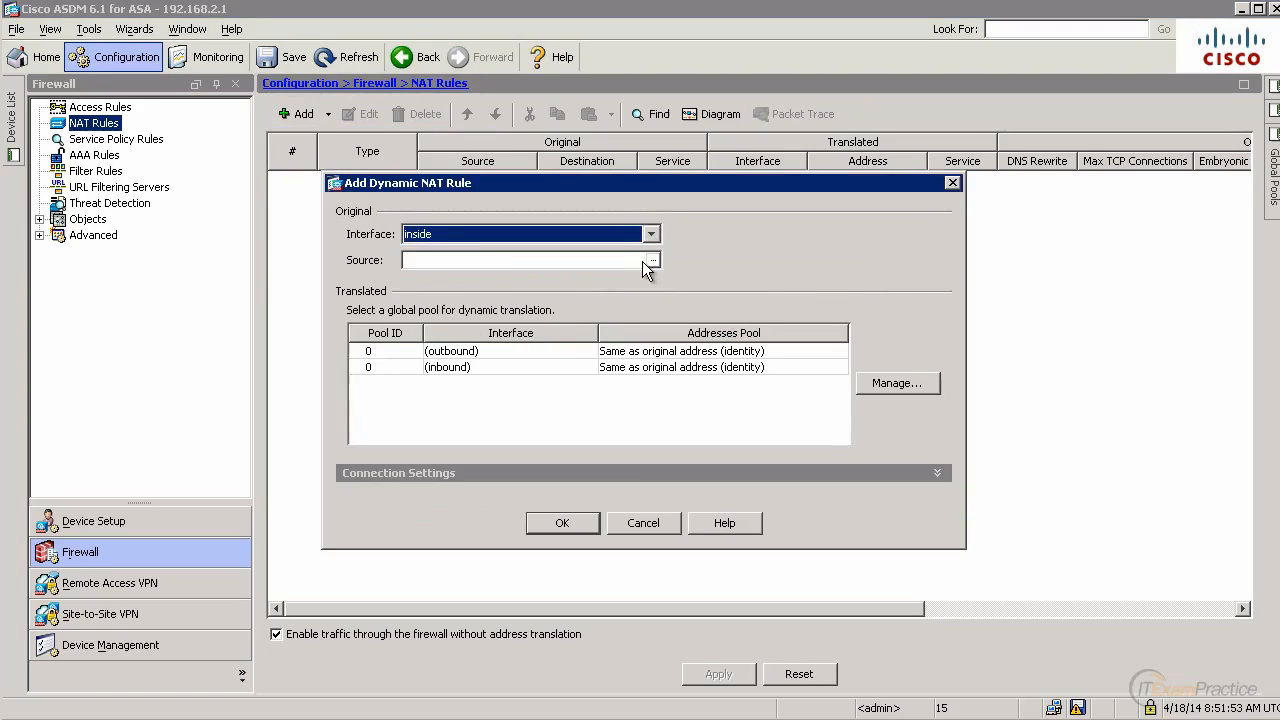
left_click(652, 260)
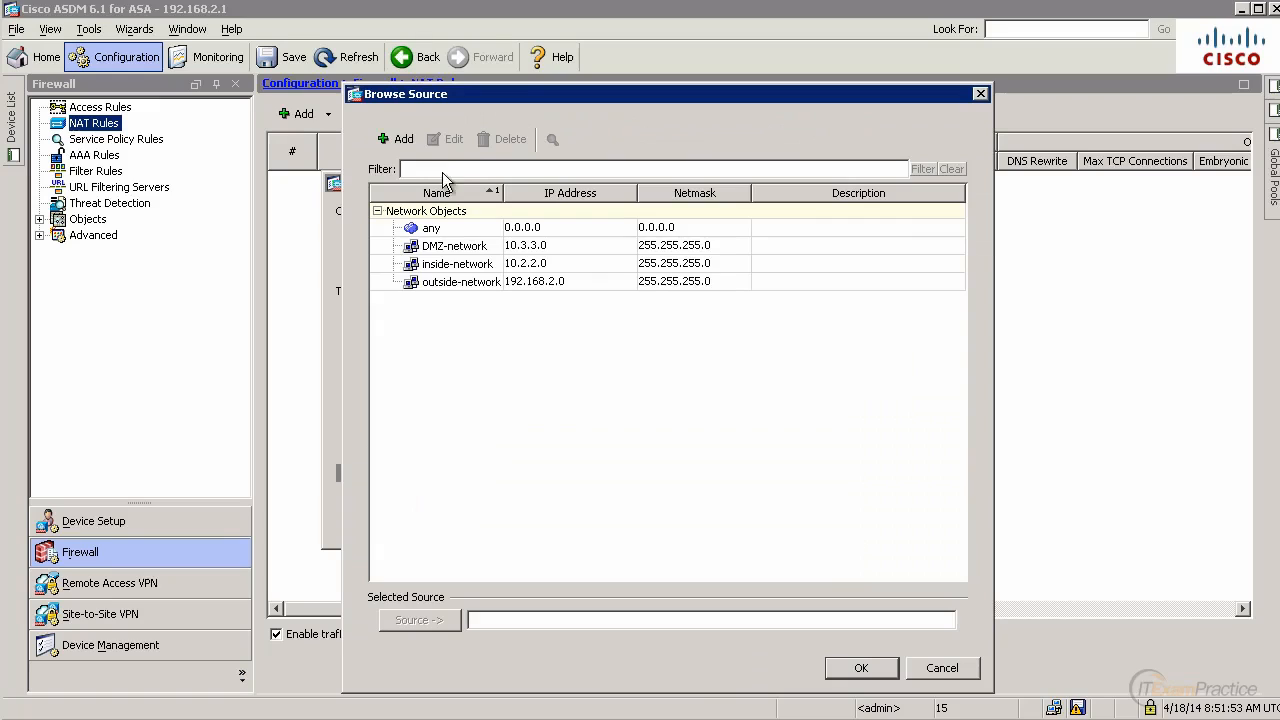
left_click(396, 138)
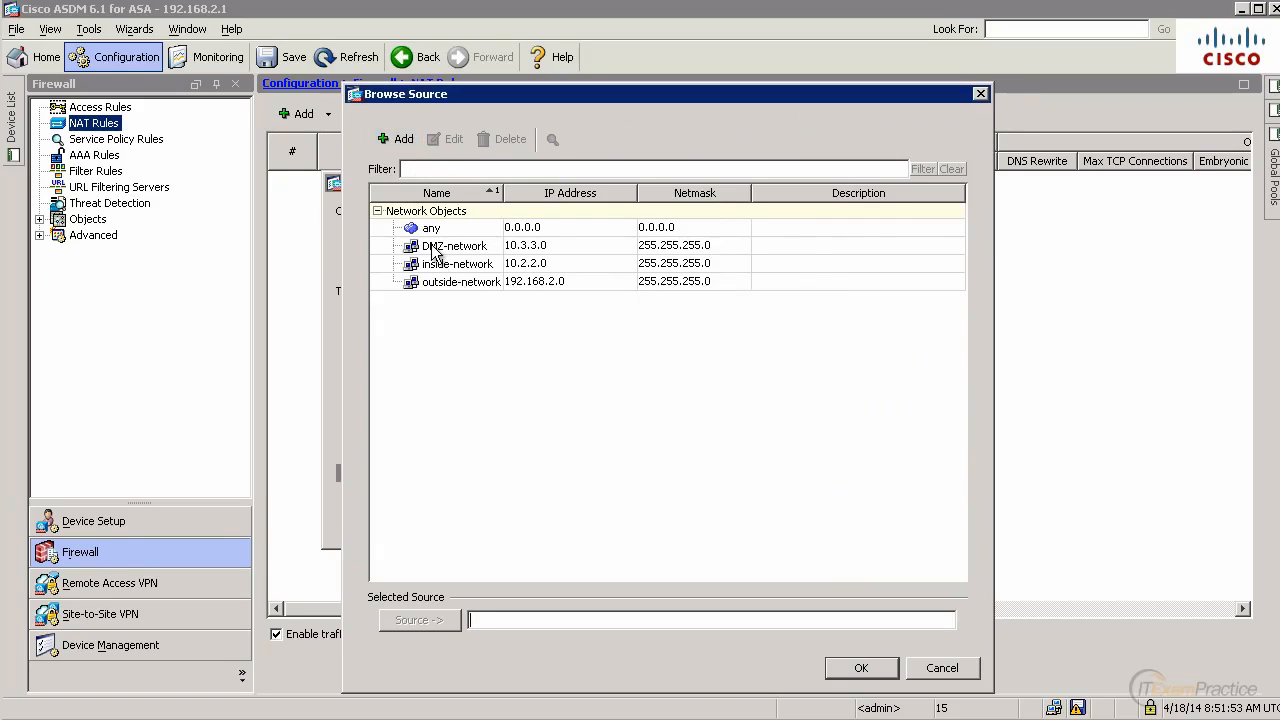
left_click(456, 264)
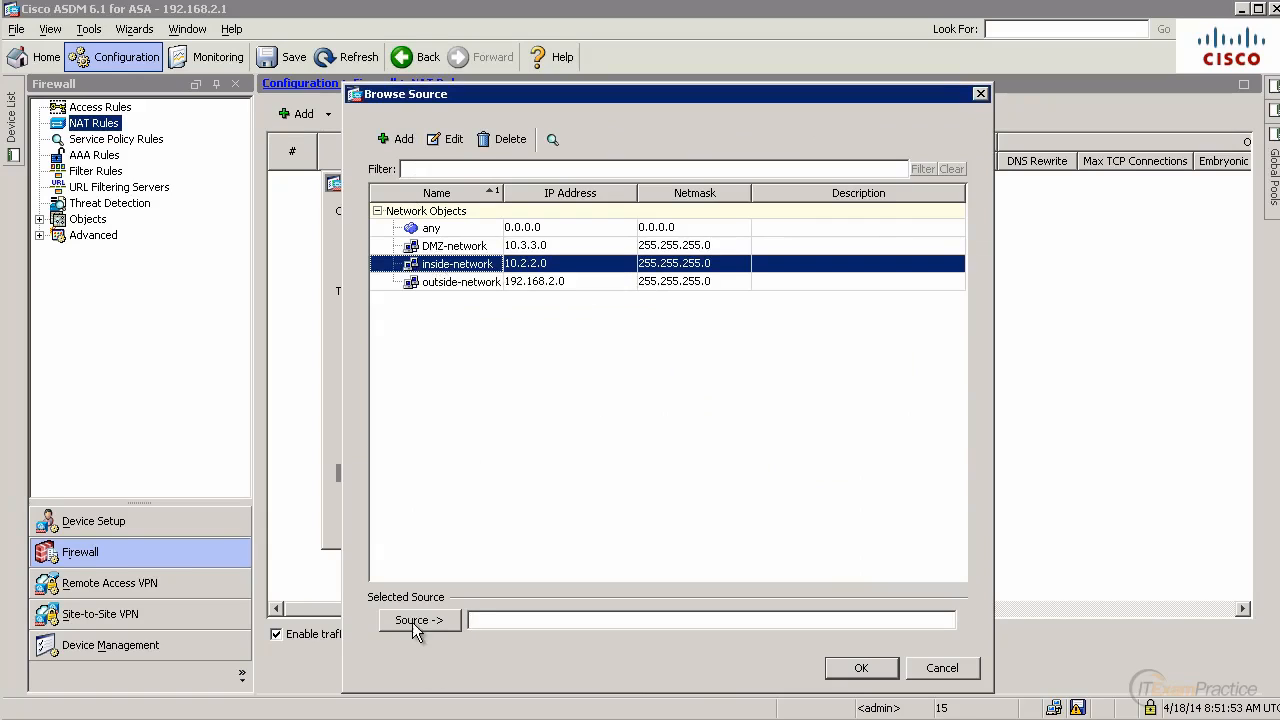
left_click(860, 668)
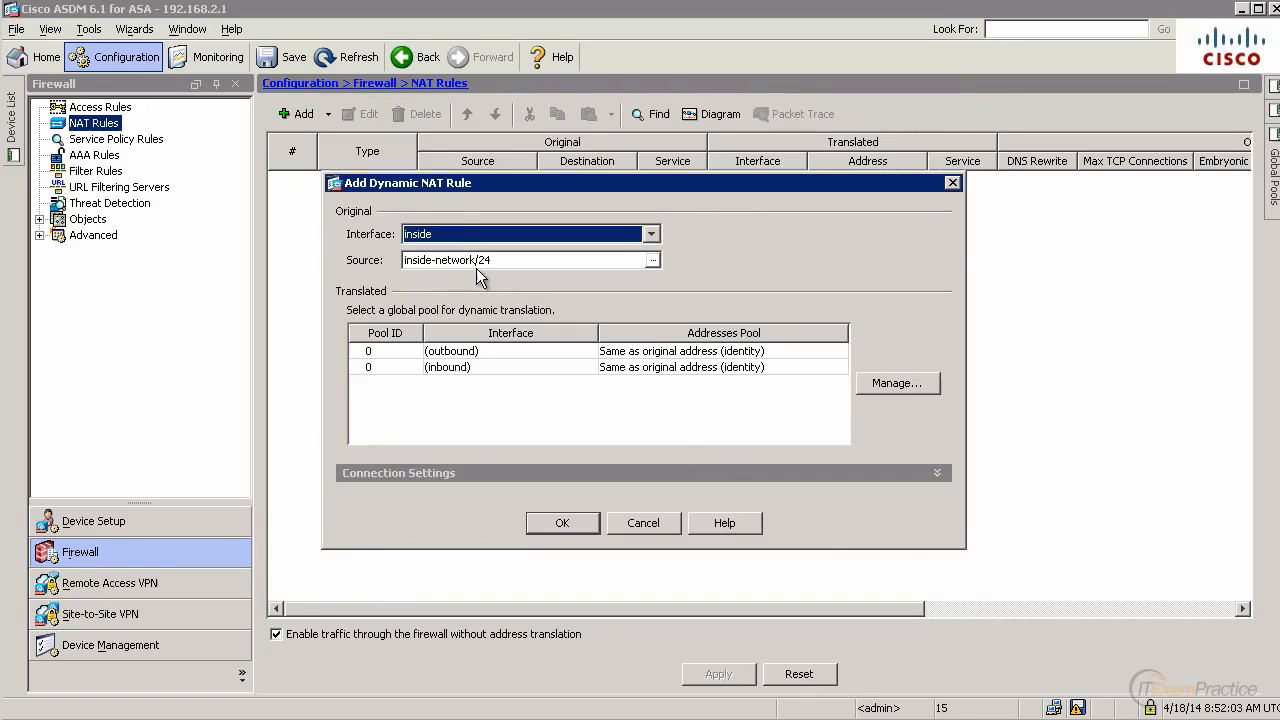
Create global pool 1 on outside using PAT with the interface address, and save the inside NAT rule.
left_click(896, 384)
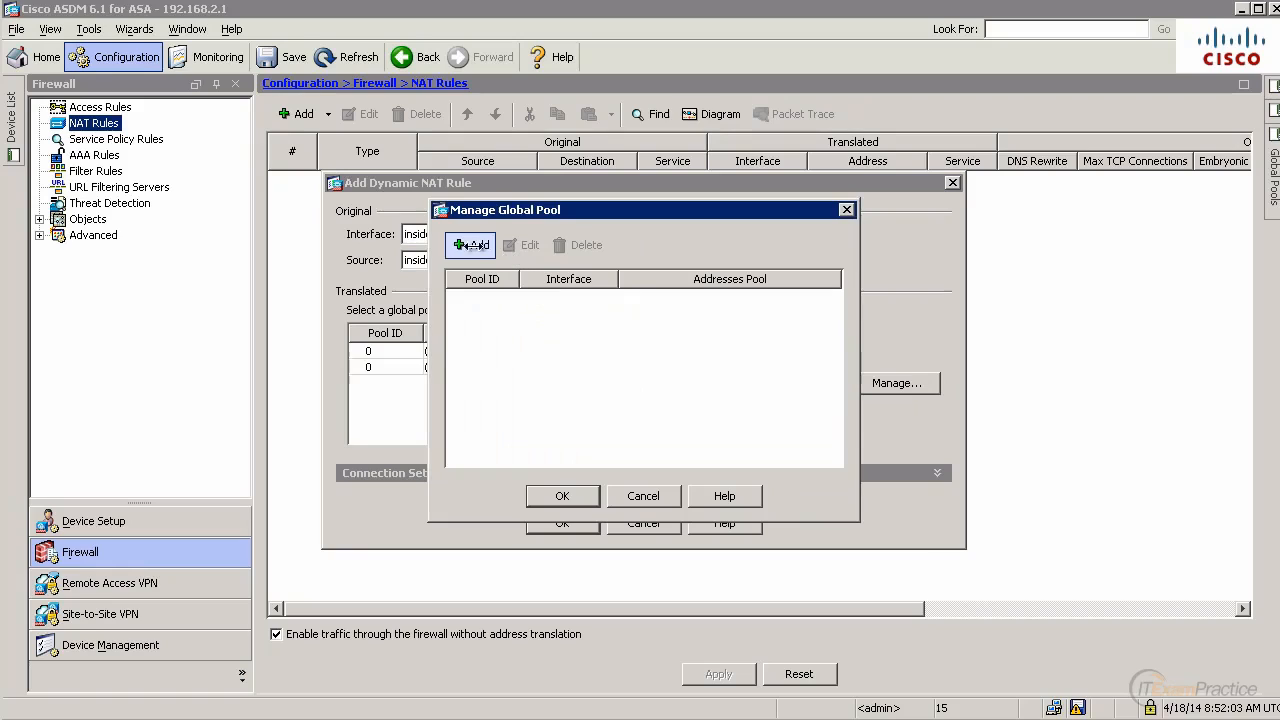
left_click(470, 244)
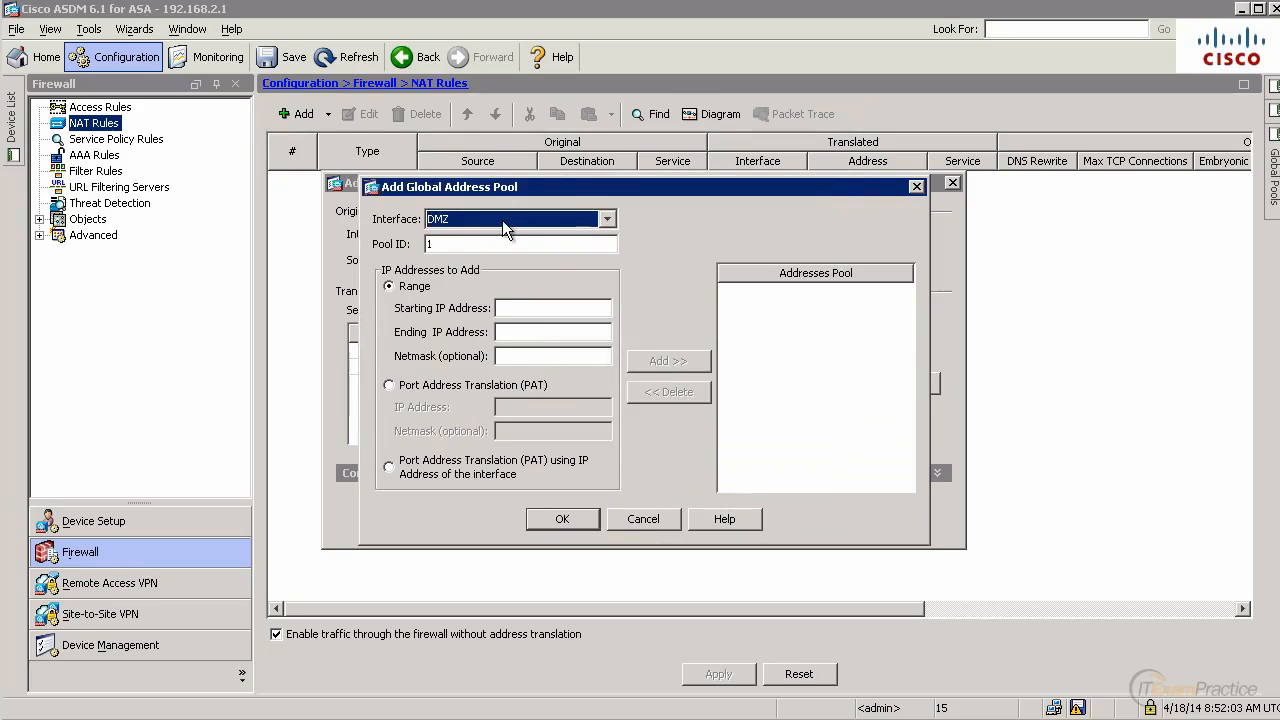
left_click(516, 218)
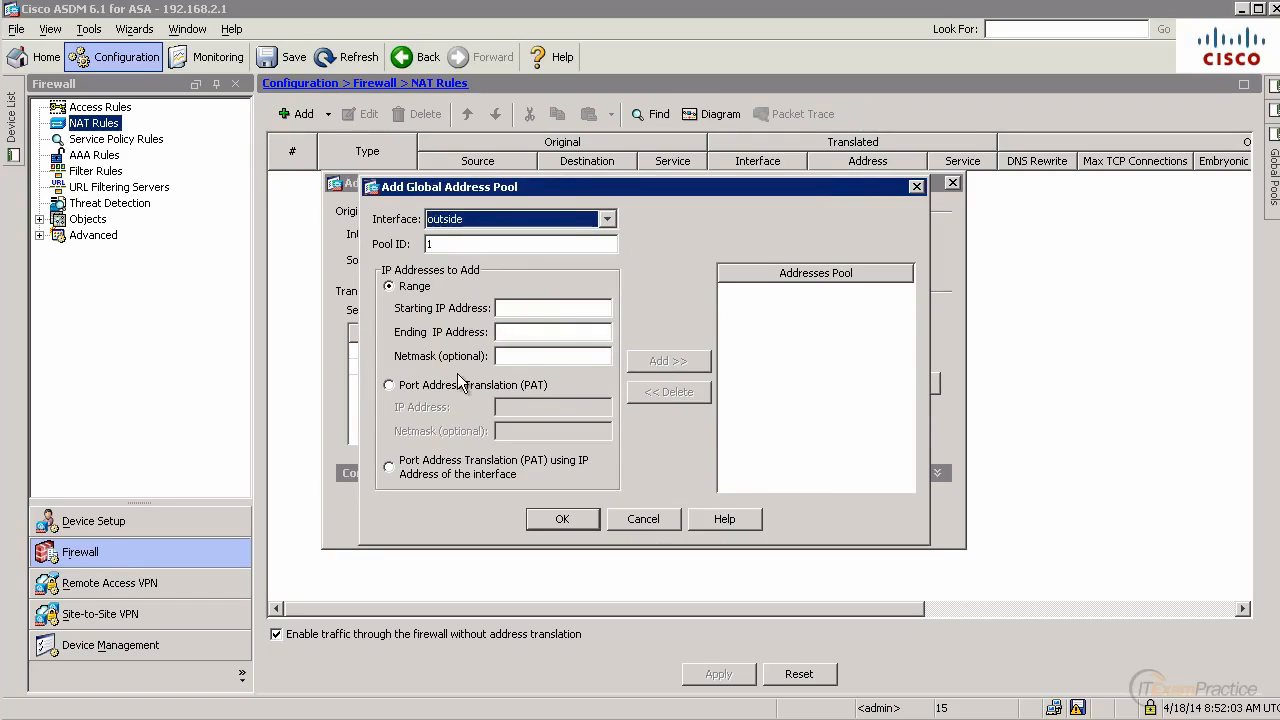
left_click(388, 384)
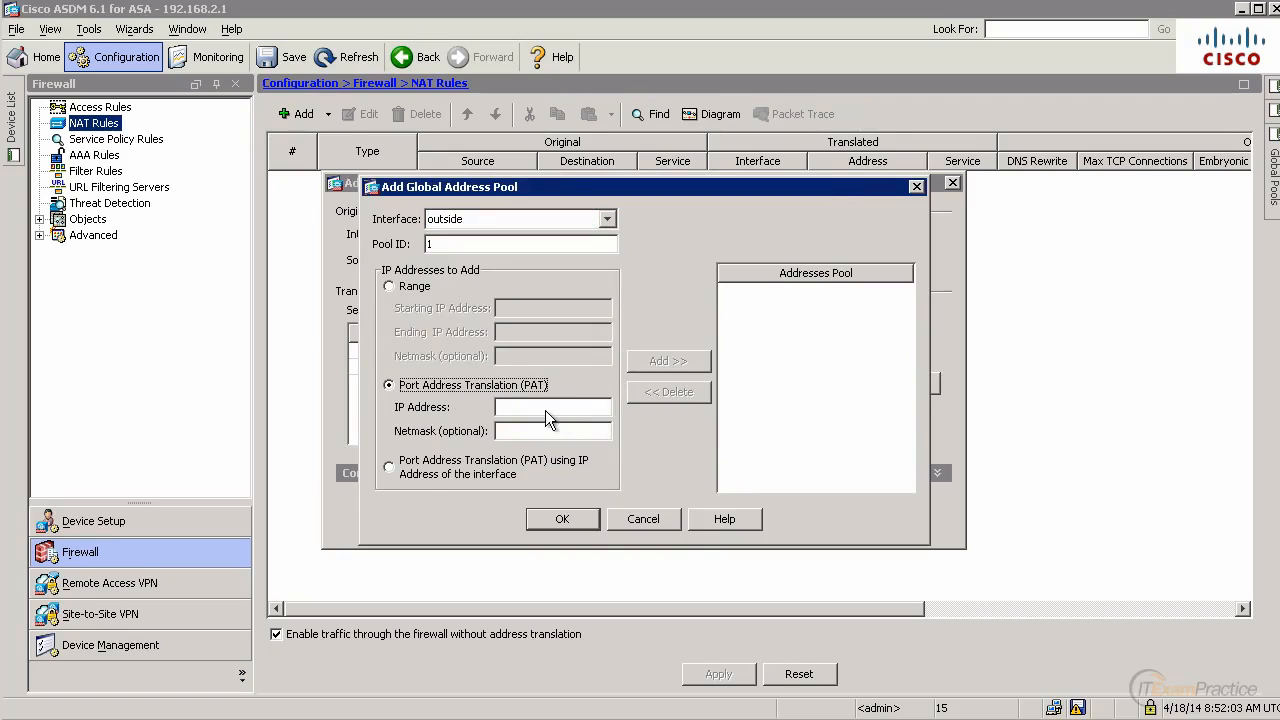
left_click(388, 466)
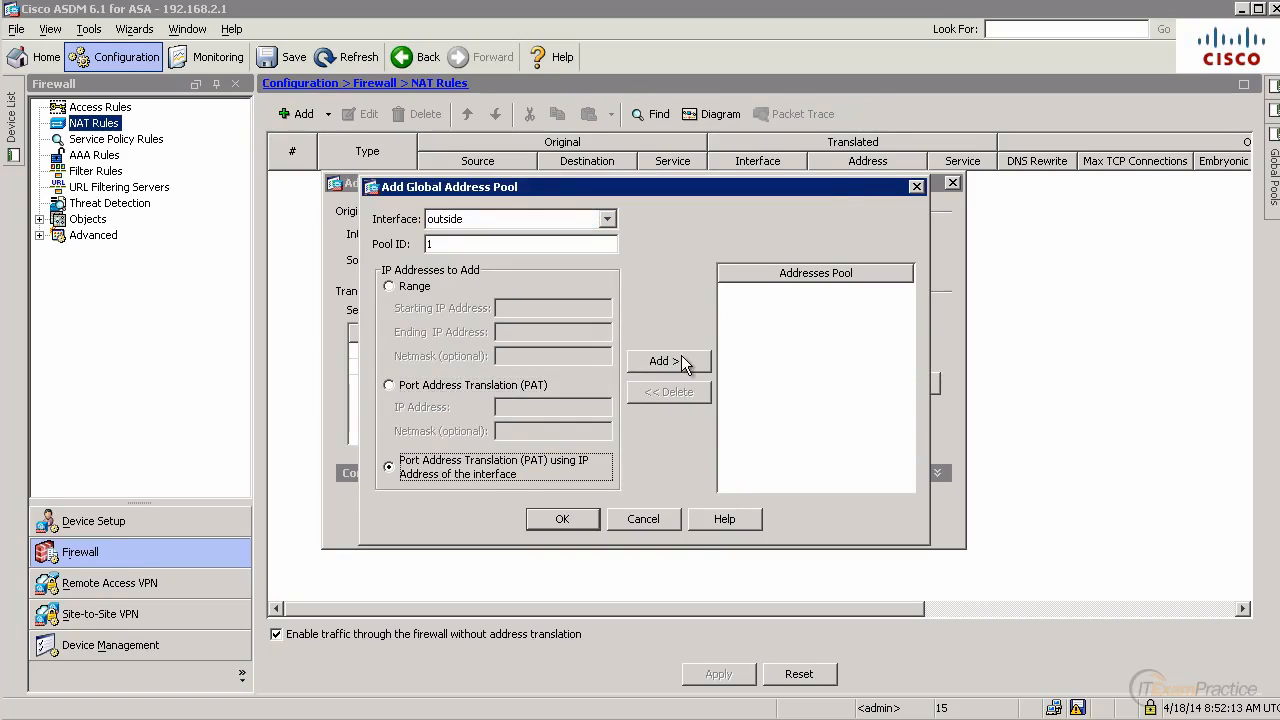
left_click(668, 360)
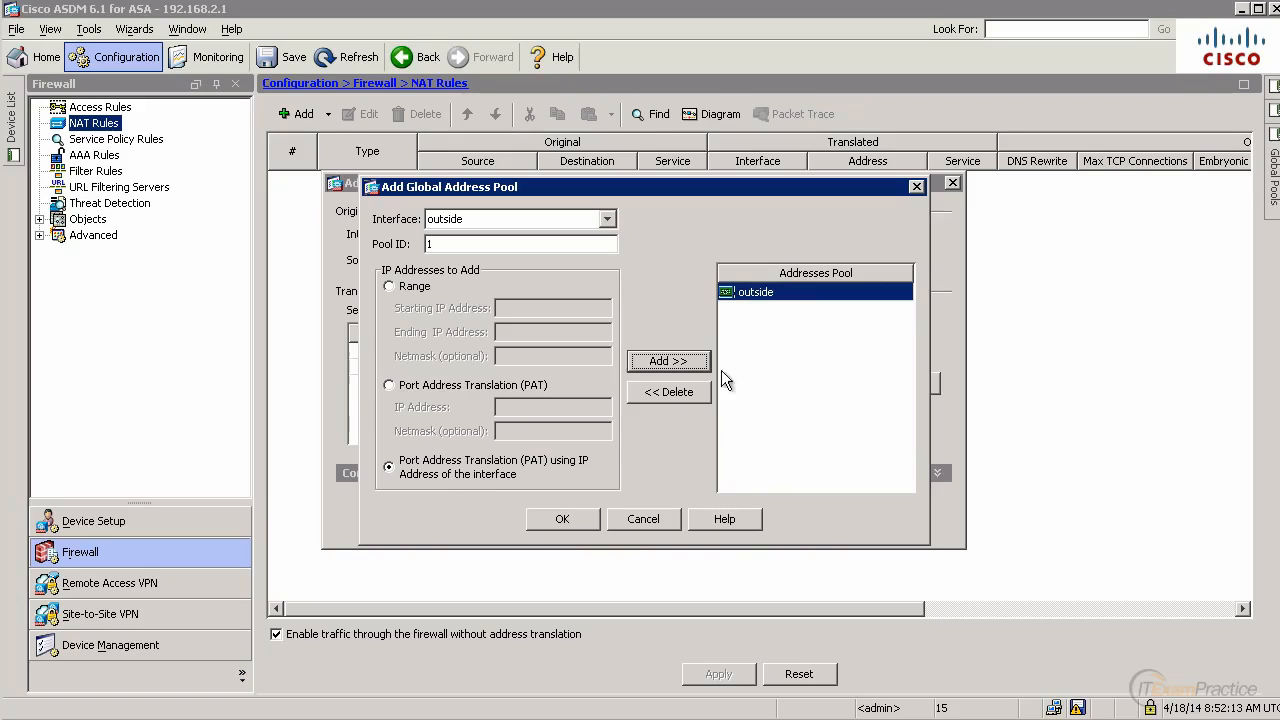
left_click(562, 520)
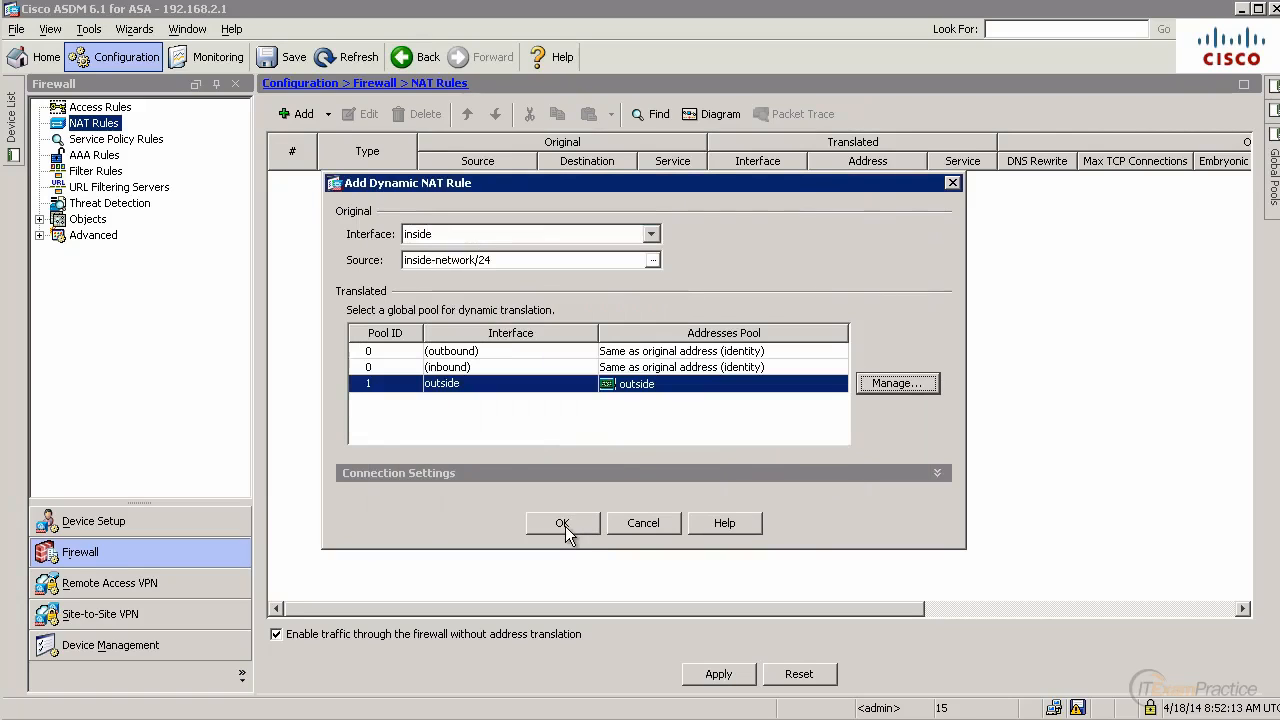
left_click(562, 524)
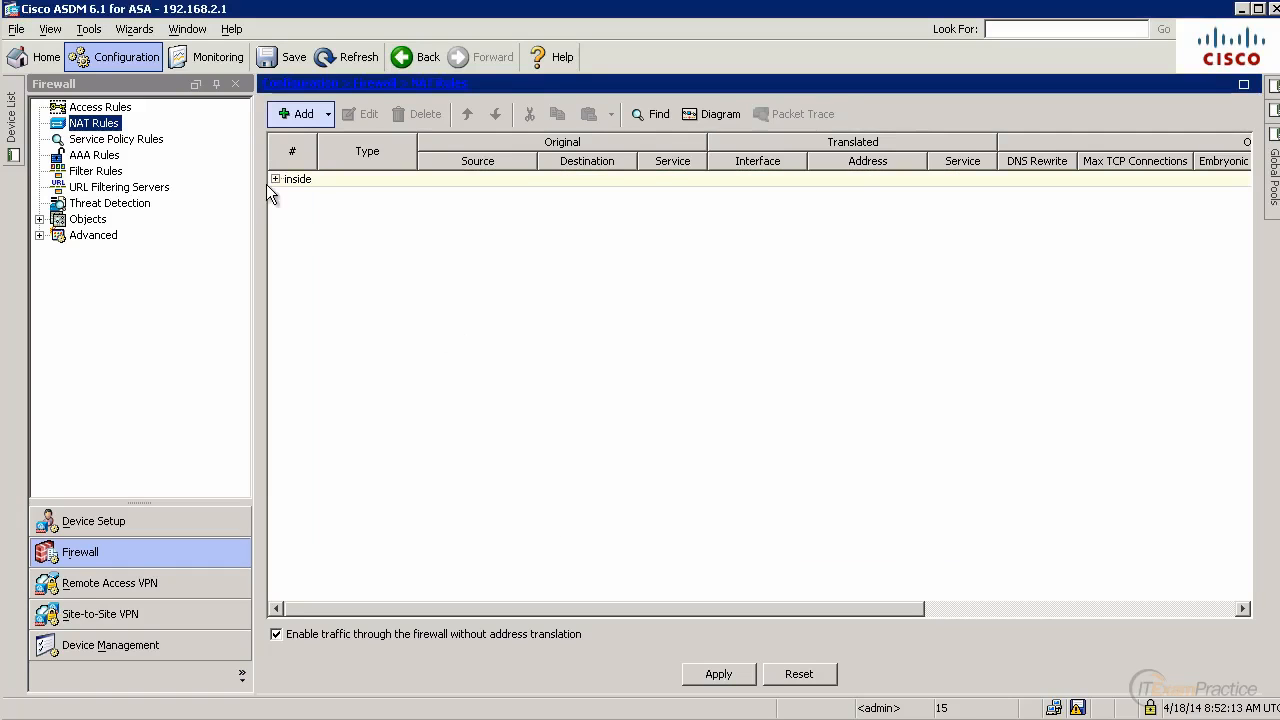
left_click(296, 180)
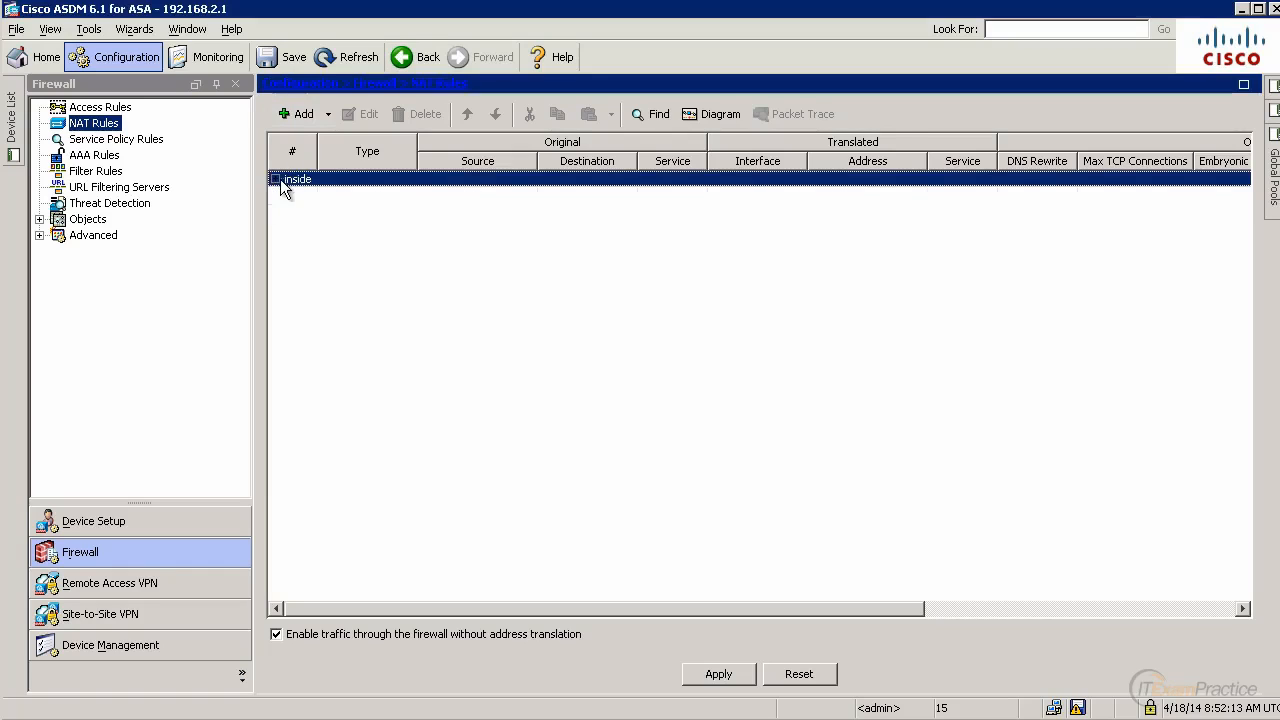
Add a dynamic NAT rule for DMZ-network on the DMZ interface to pool 1, then apply the NAT changes.
left_click(302, 112)
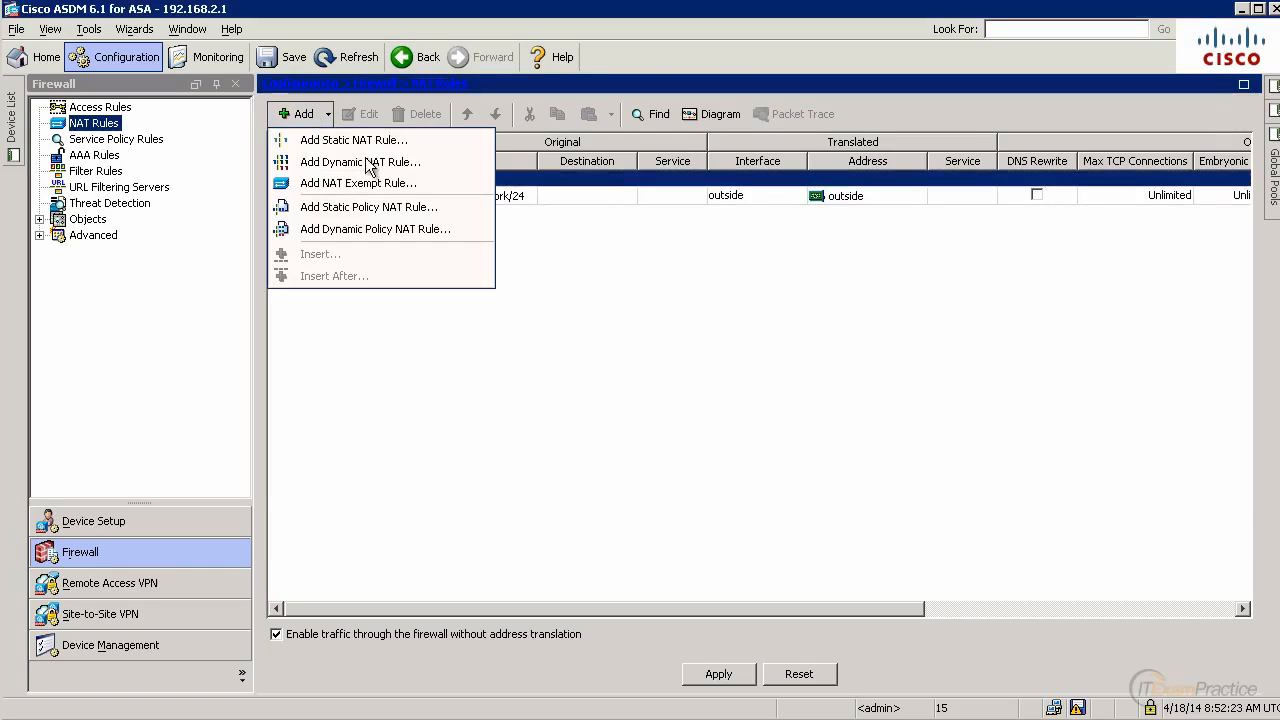
left_click(360, 160)
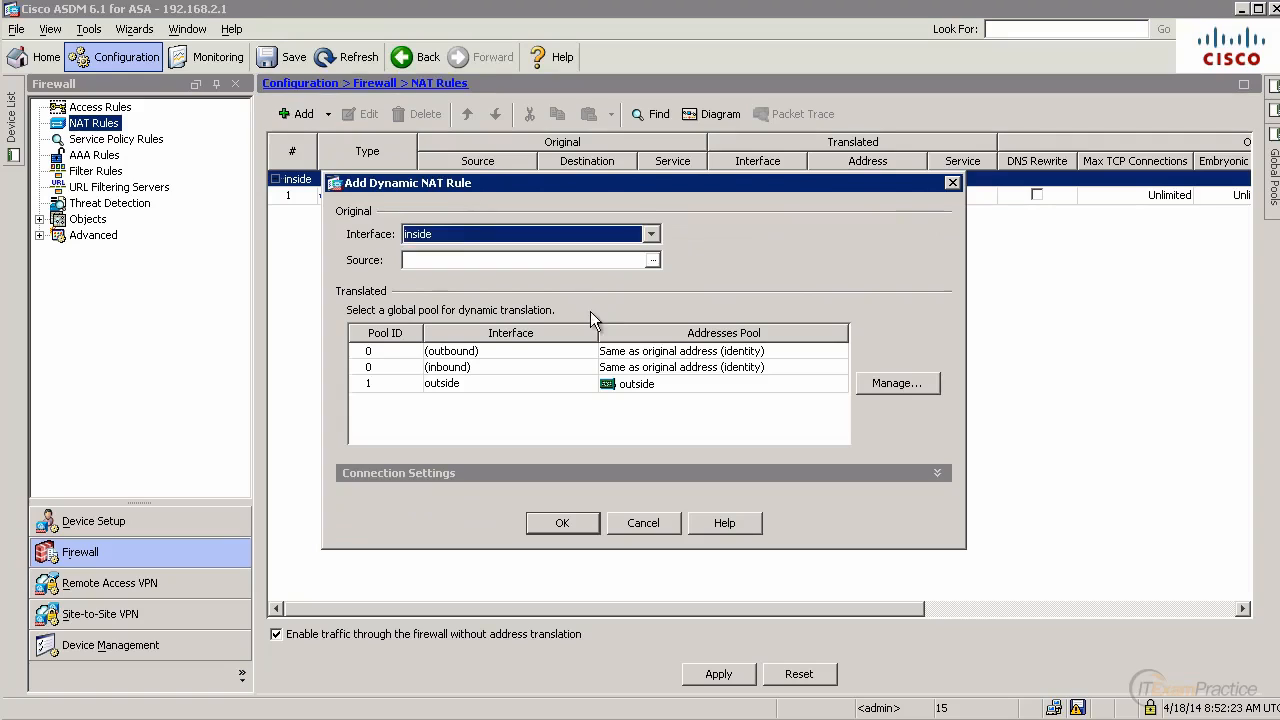
left_click(650, 232)
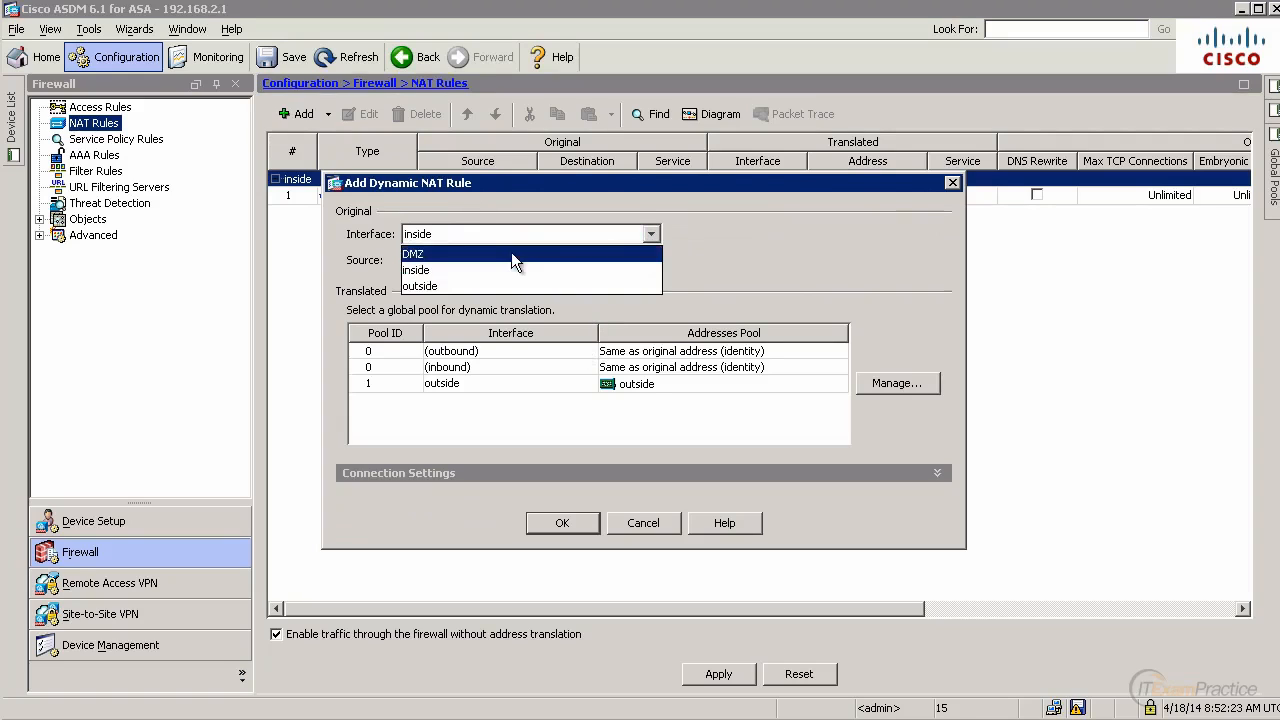
left_click(412, 252)
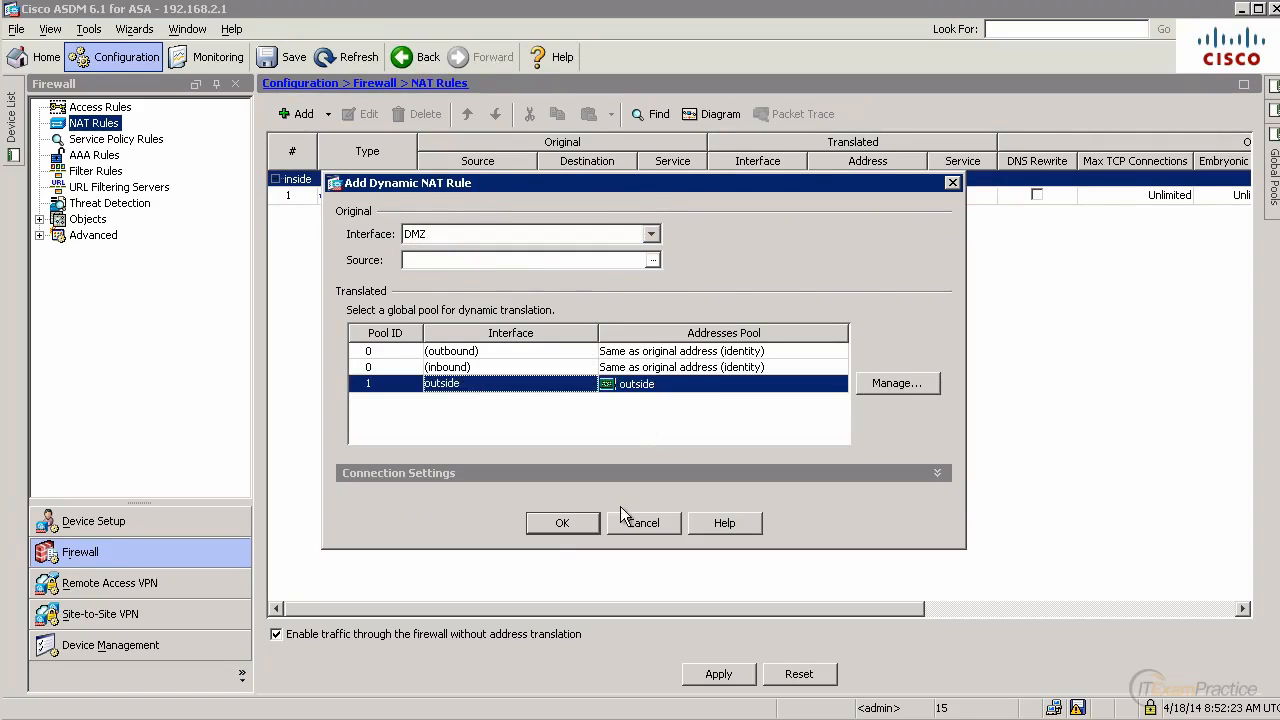
left_click(562, 522)
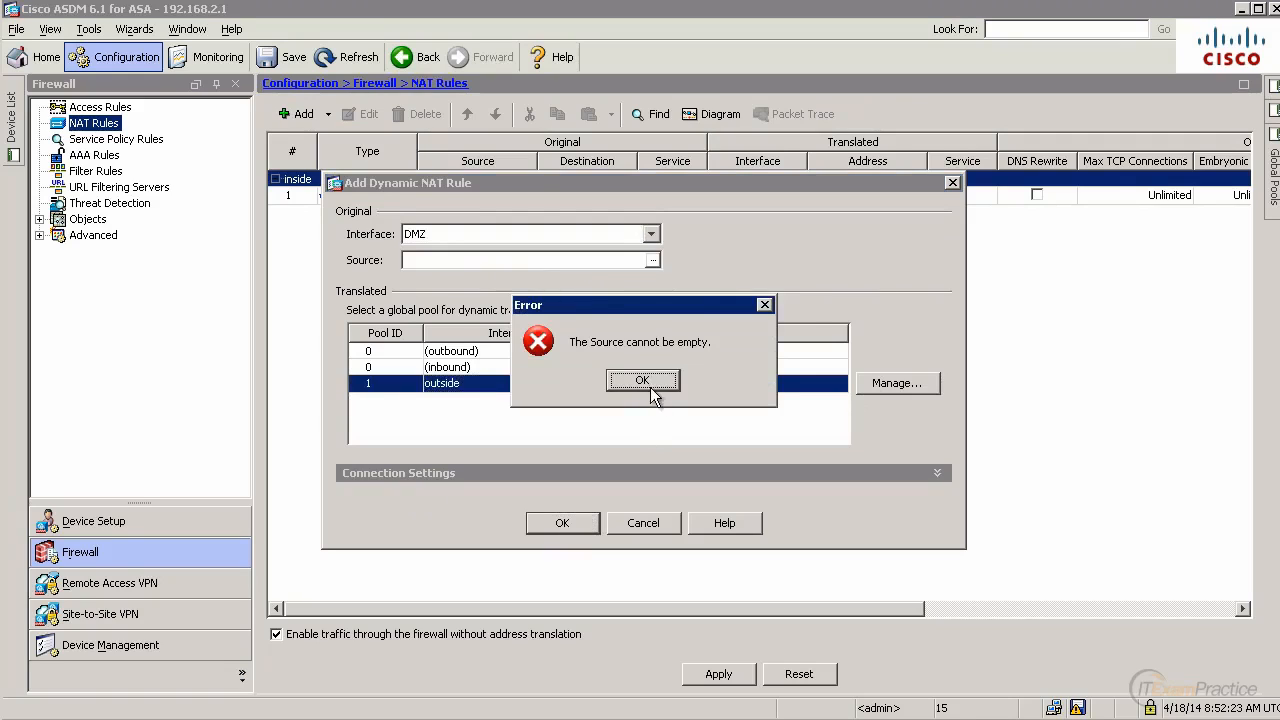
left_click(642, 380)
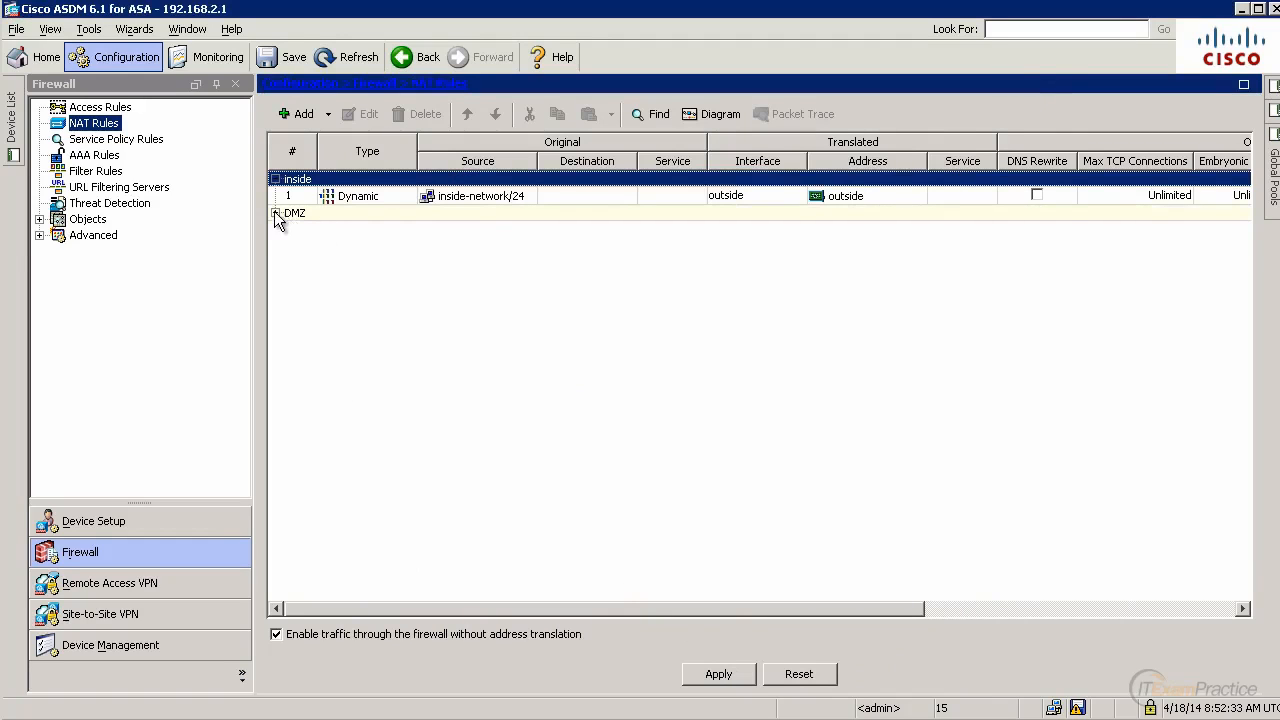
left_click(276, 212)
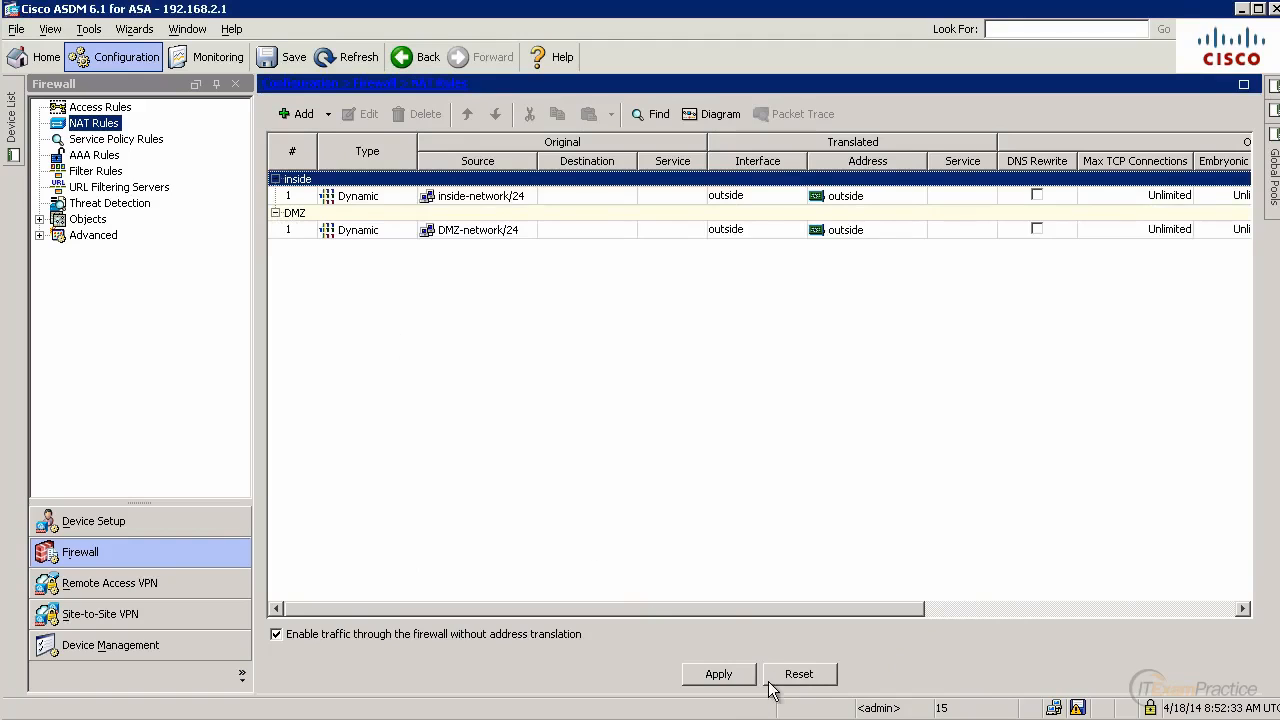
left_click(718, 672)
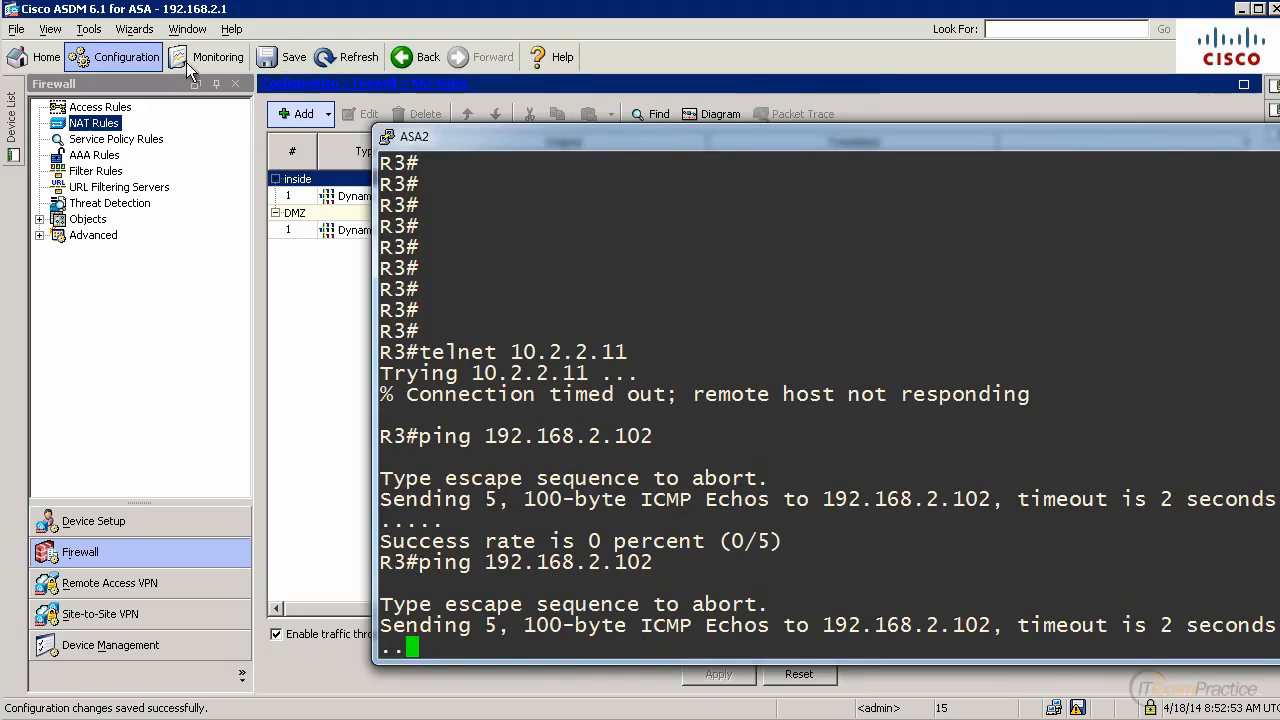
Show the Service Policy Rules page with the global inspection policy.
left_click(116, 140)
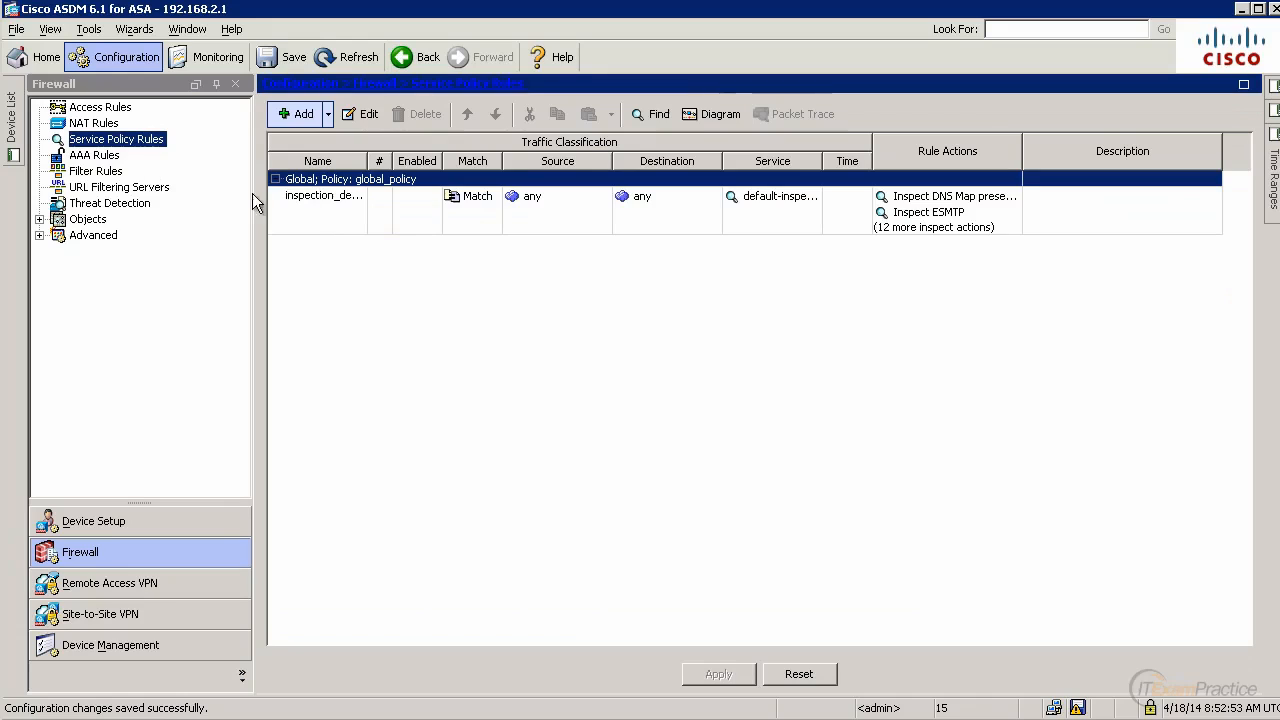
Enable ICMP inspection in the default global rule, send it to the ASA, and switch to Monitoring.
double_click(324, 196)
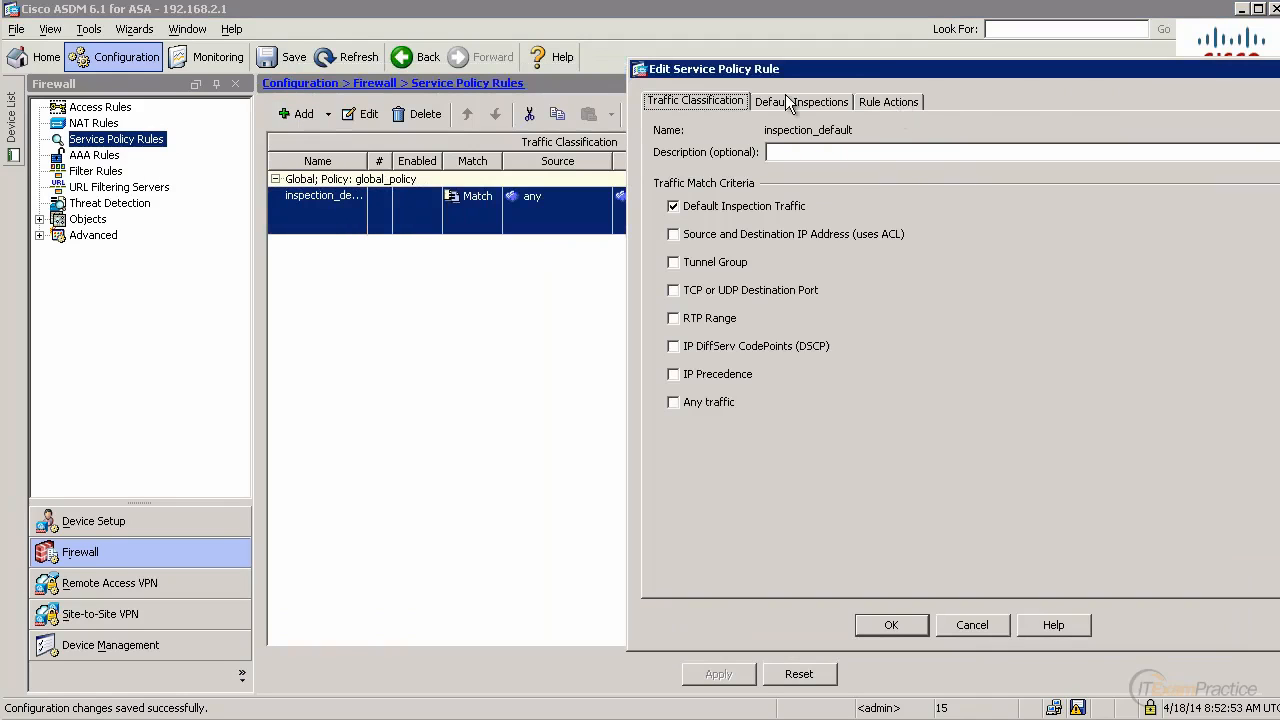
left_click(888, 100)
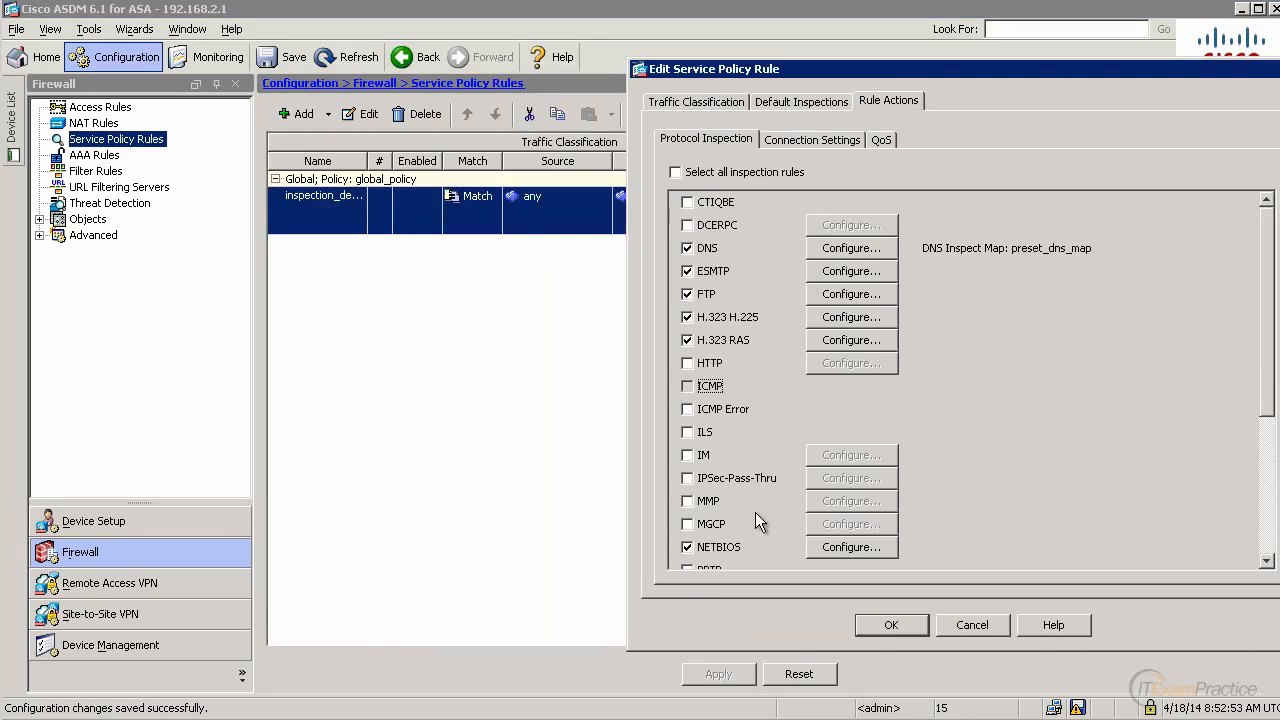
left_click(688, 384)
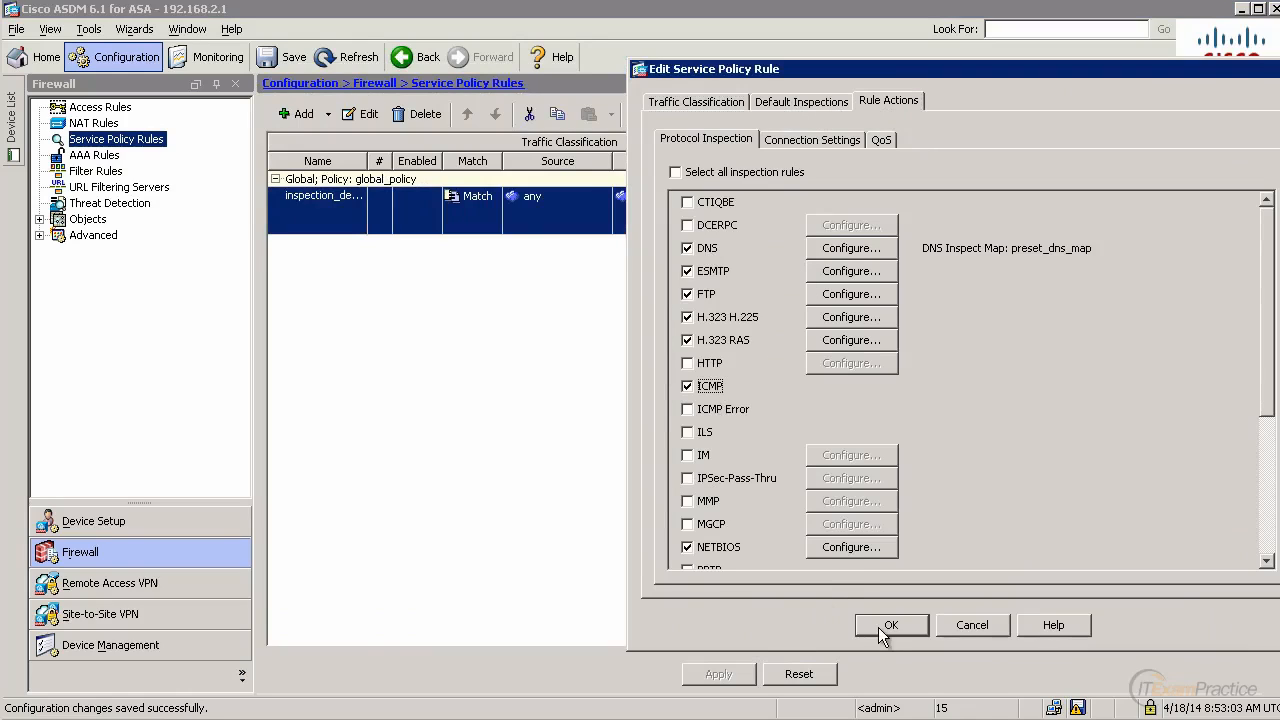
left_click(890, 624)
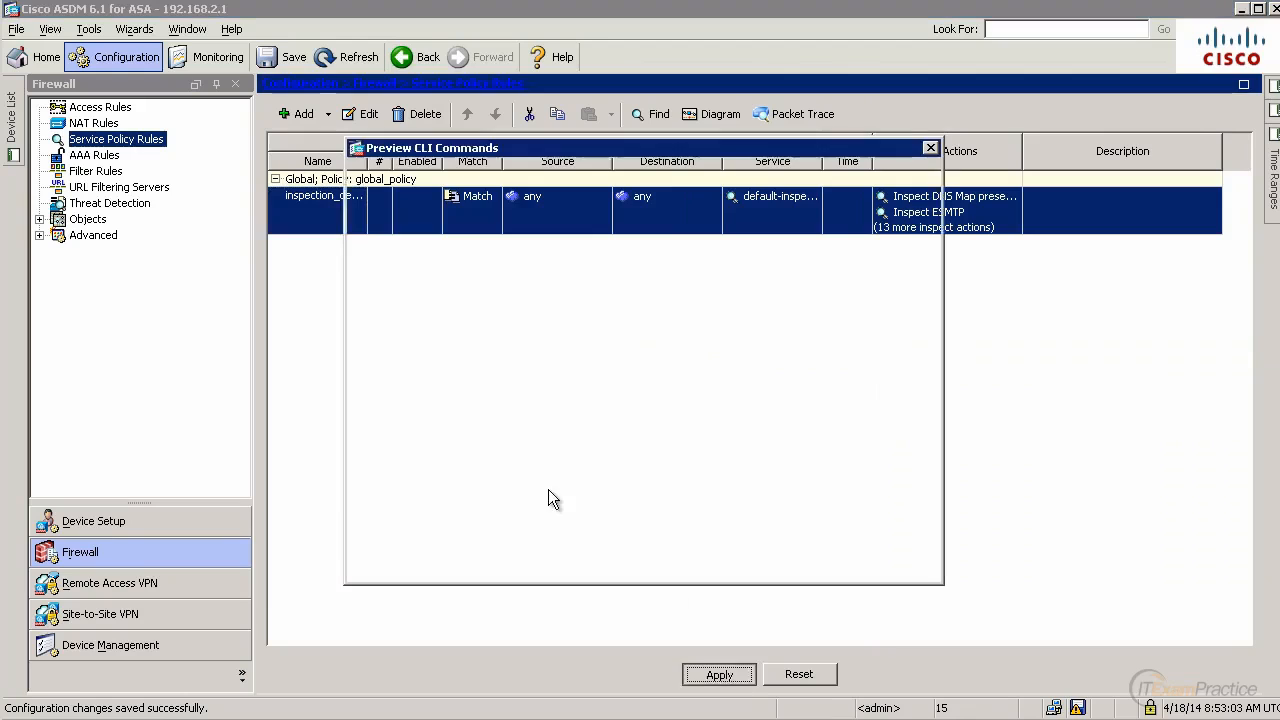
left_click(928, 148)
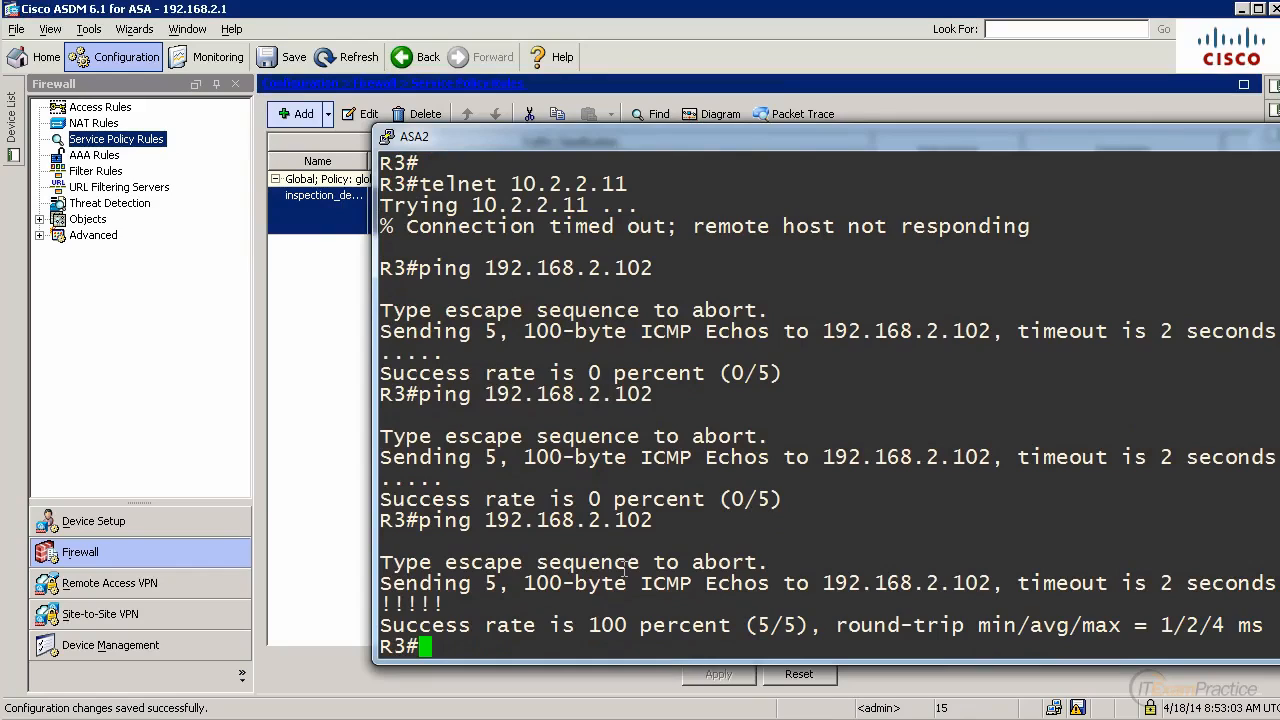
mouse_move(276, 170)
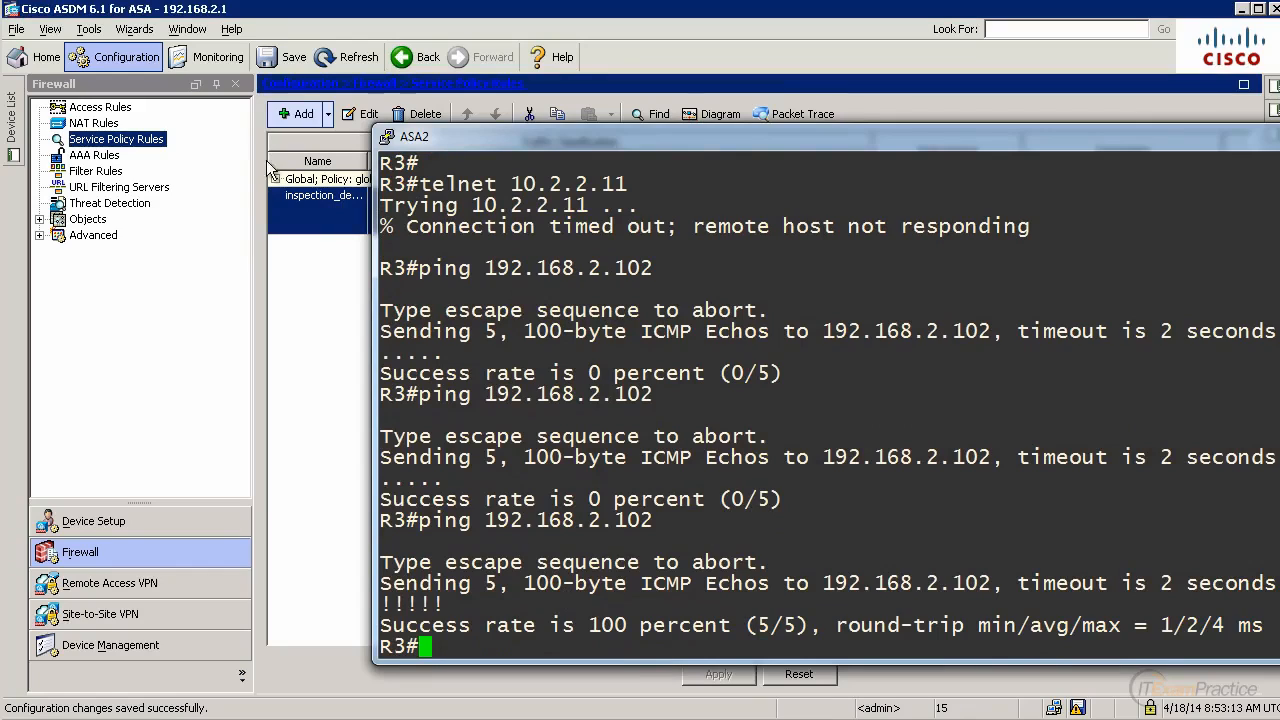
left_click(216, 56)
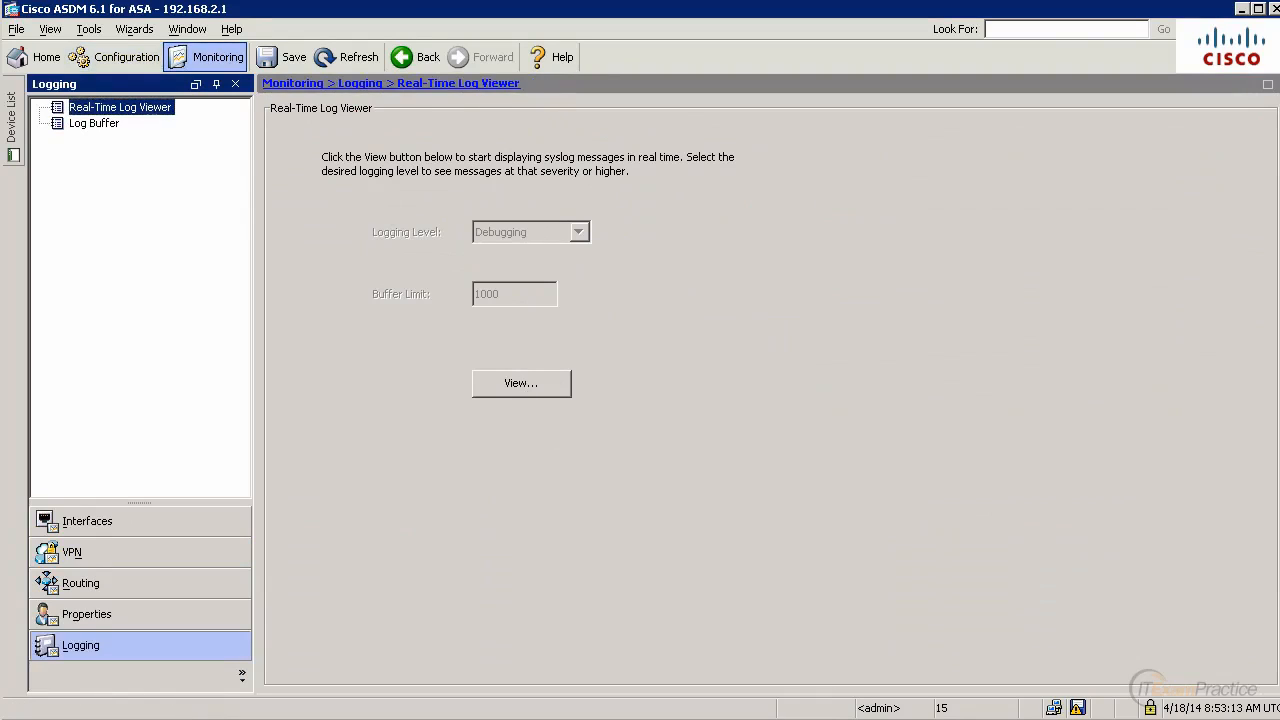
Launch the Real-Time Log Viewer to watch the ICMP connection syslog messages.
left_click(520, 382)
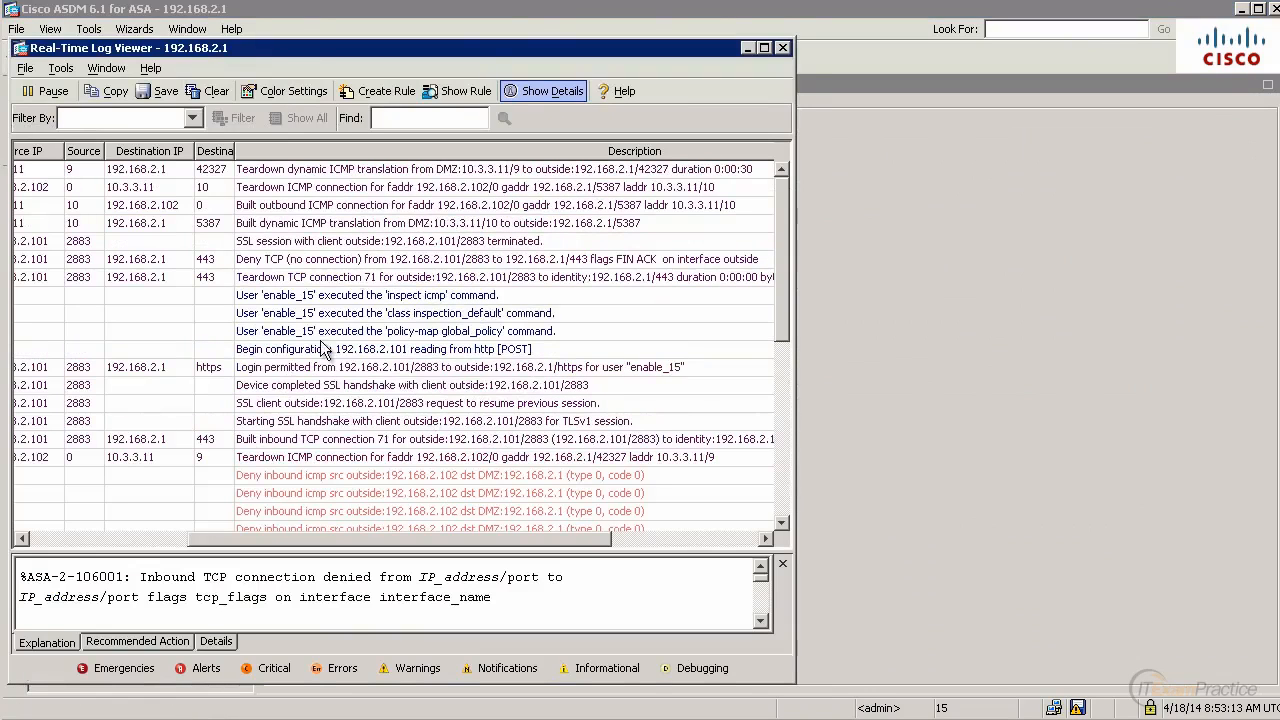
mouse_move(168, 240)
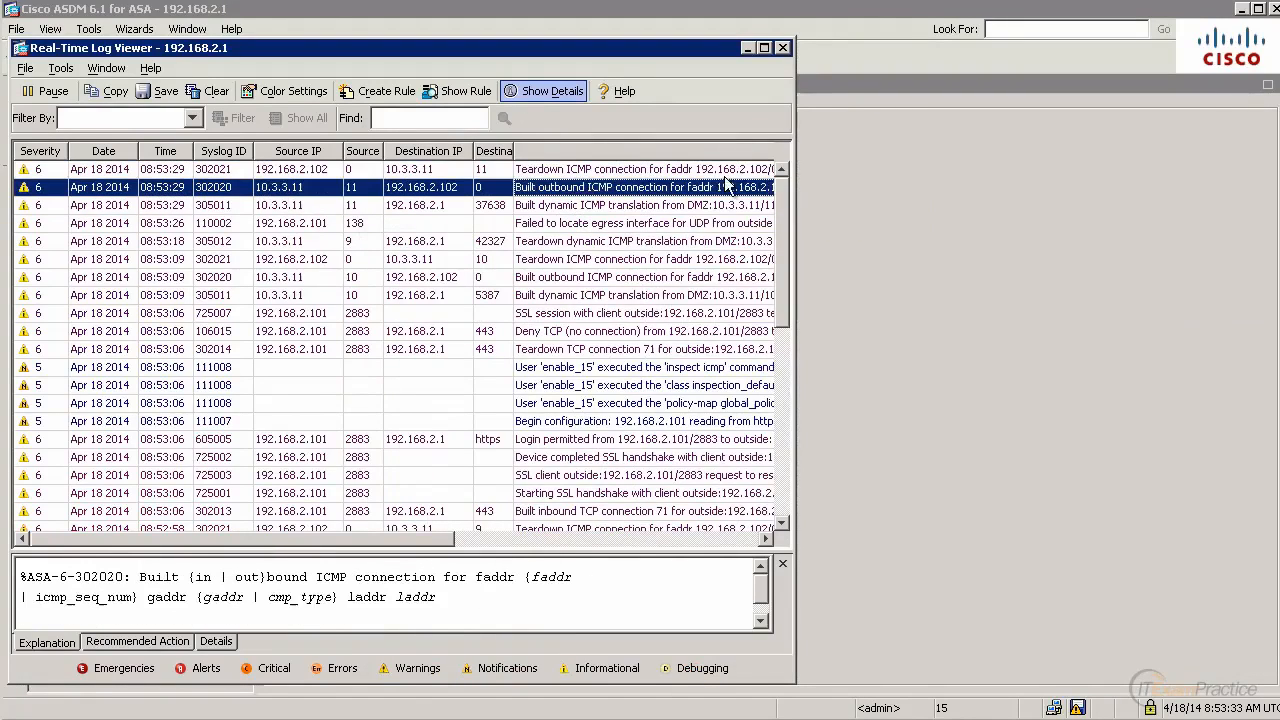
mouse_move(544, 210)
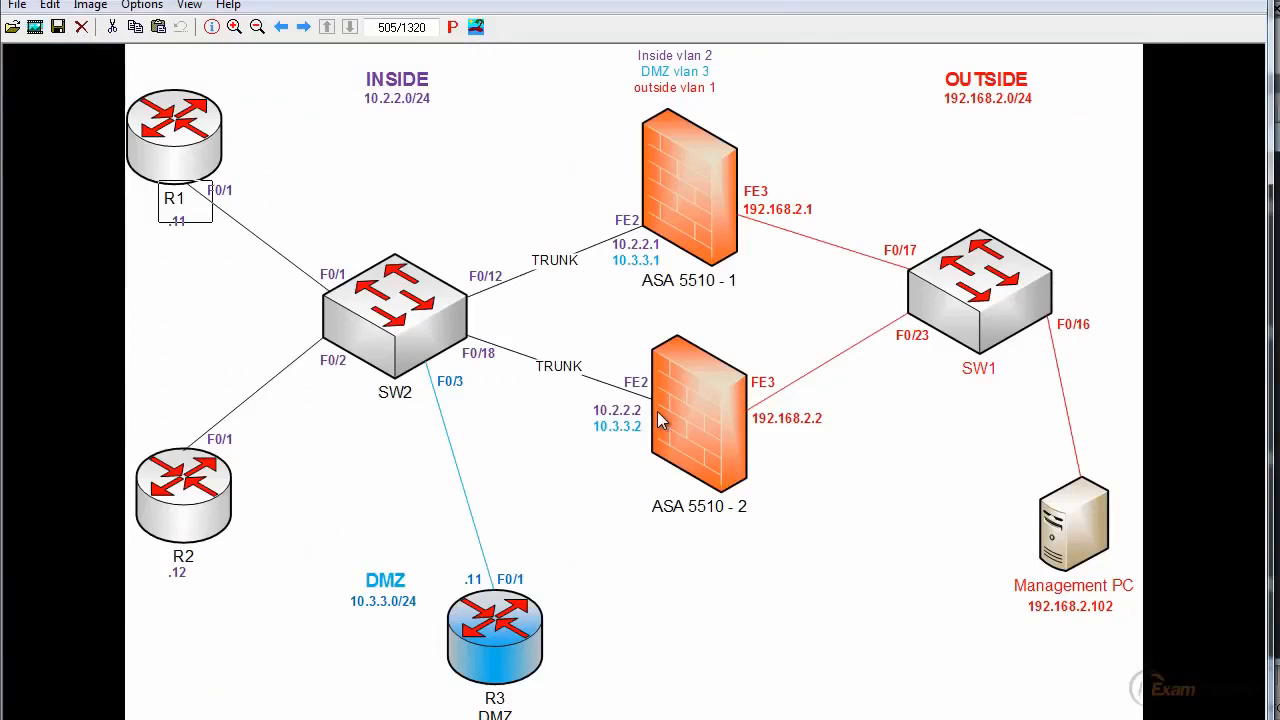
mouse_move(1032, 410)
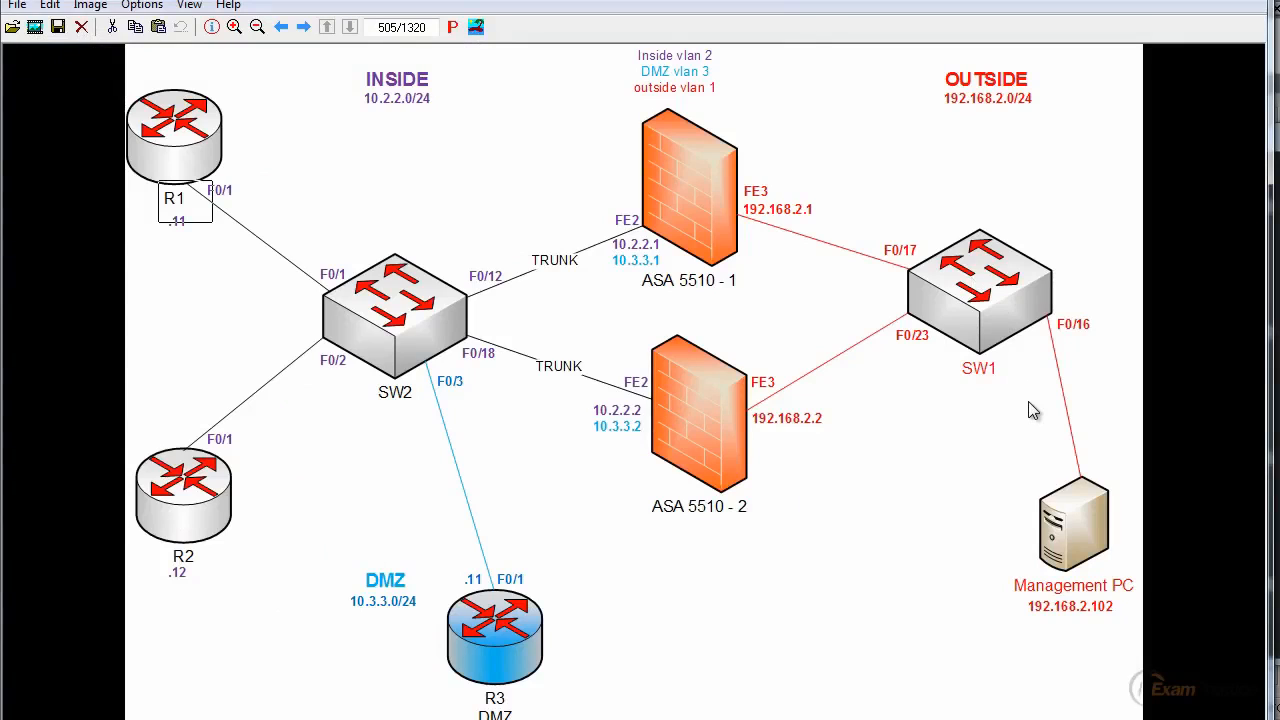
mouse_move(556, 428)
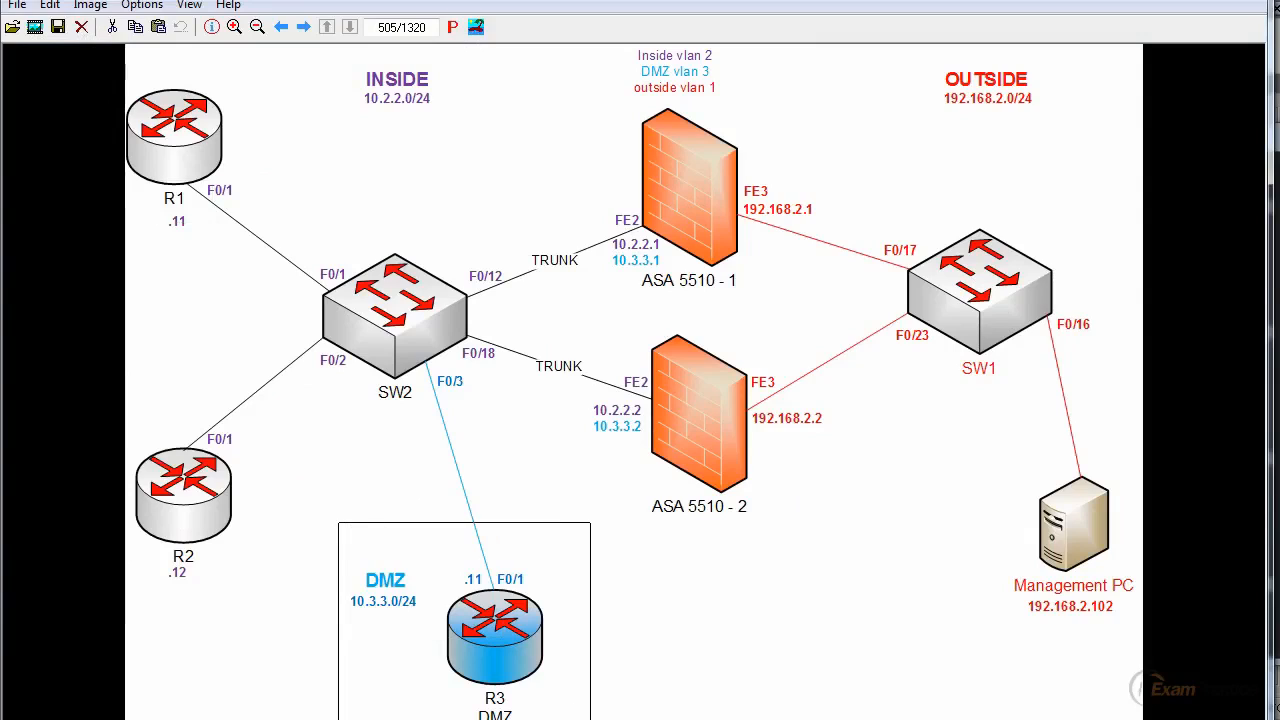
mouse_move(692, 176)
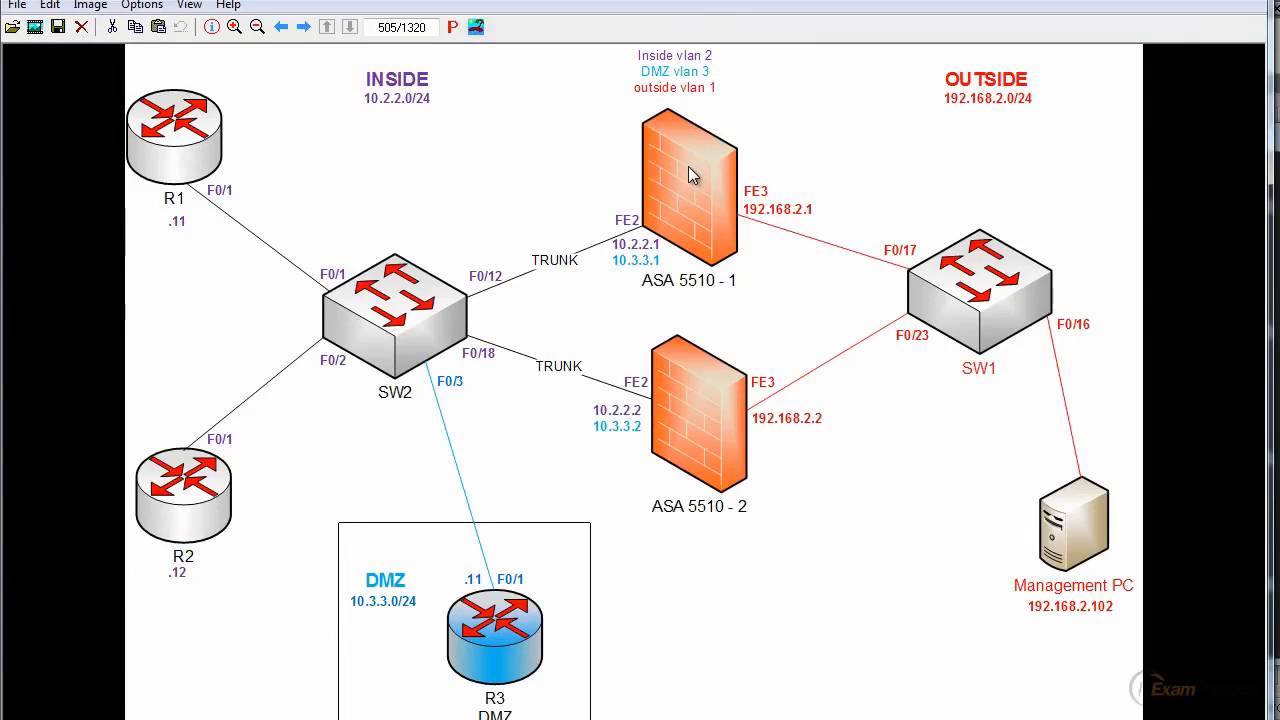
mouse_move(602, 600)
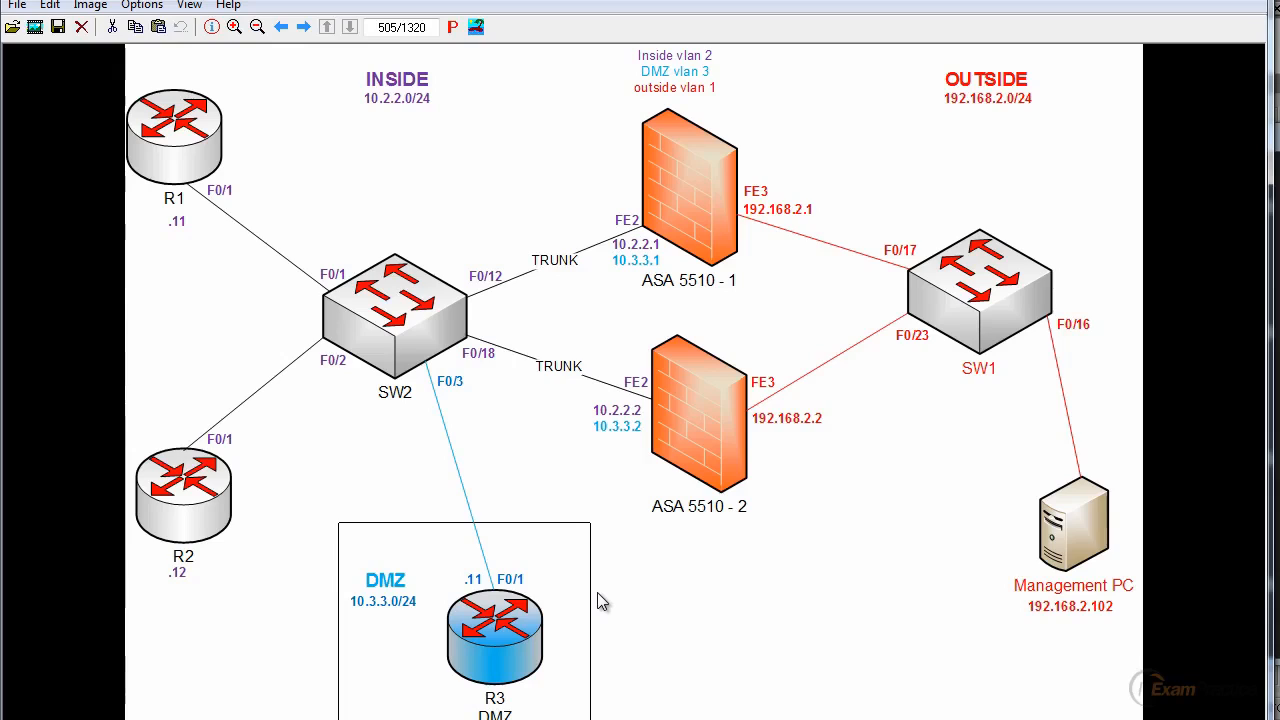
mouse_move(620, 594)
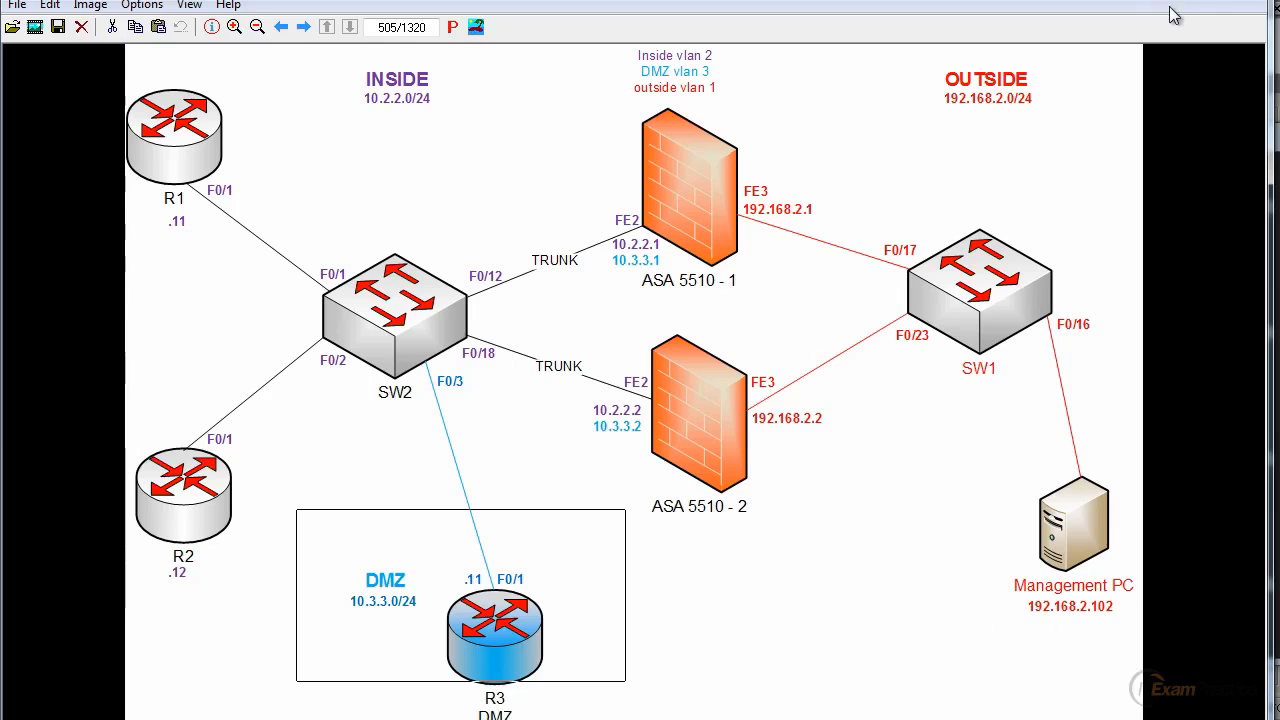
mouse_move(1208, 4)
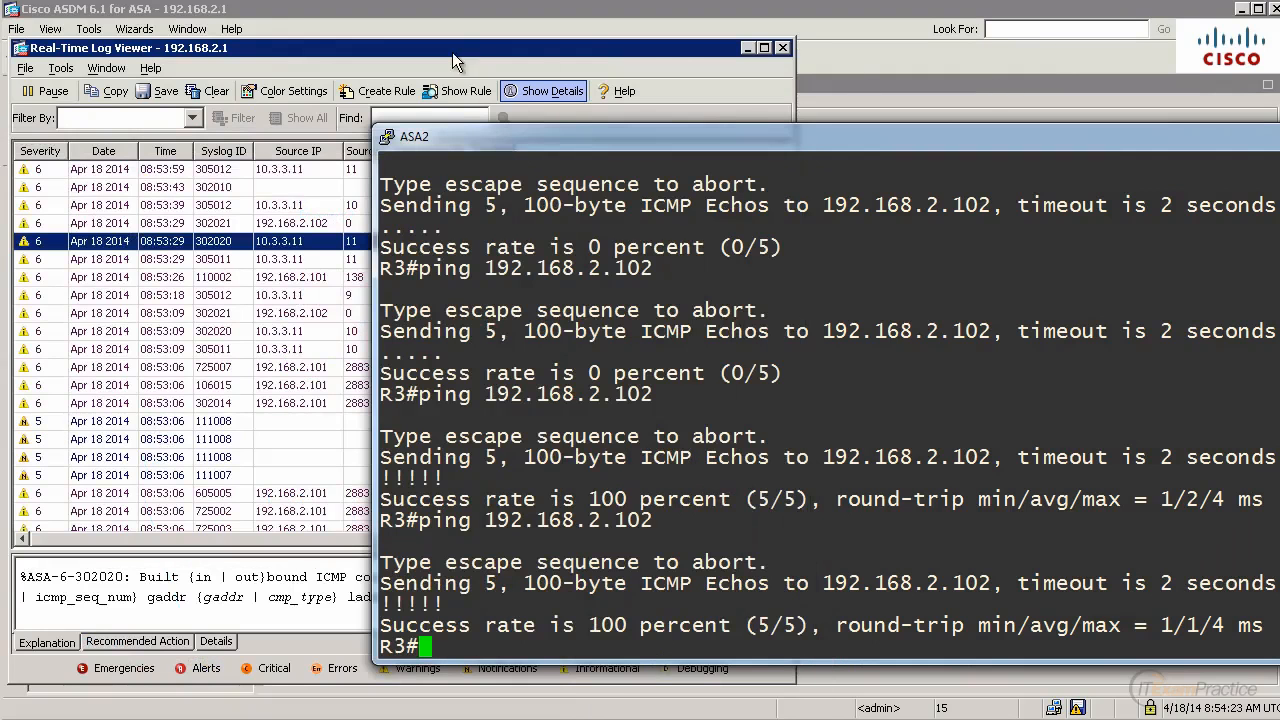
Close the live log viewer and return to the firewall's NAT Rules list.
left_click(784, 48)
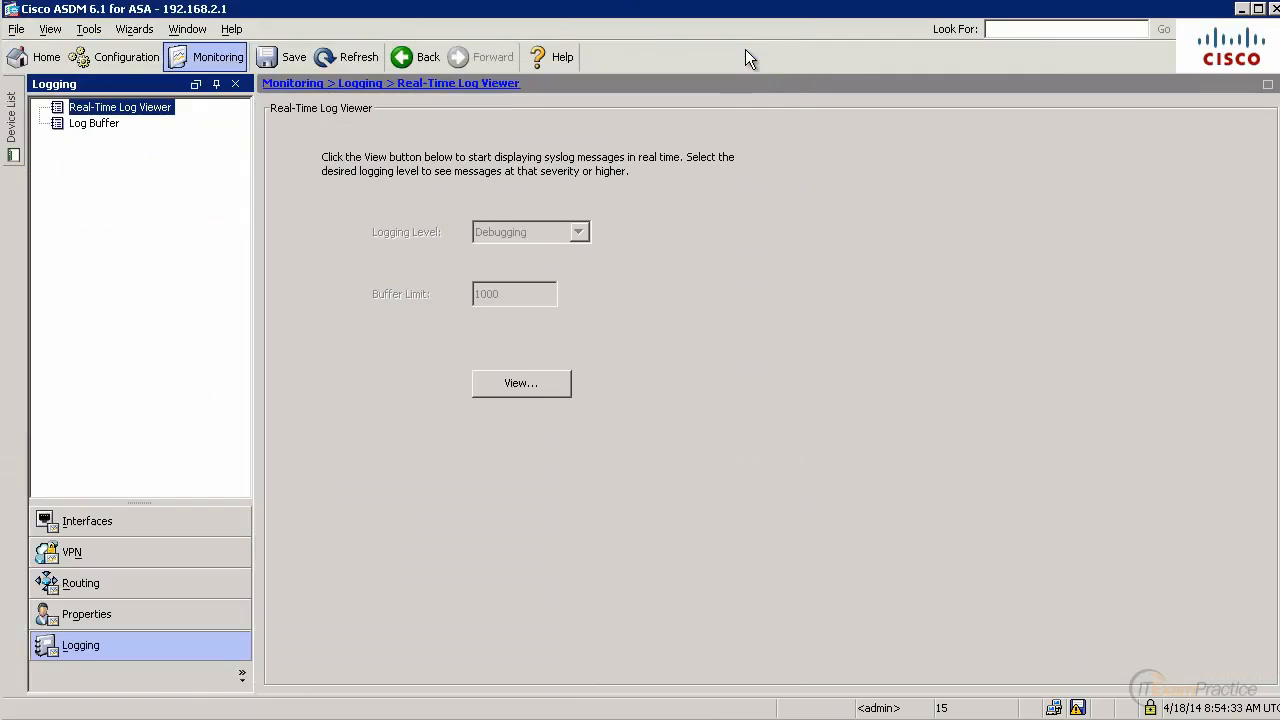
left_click(126, 56)
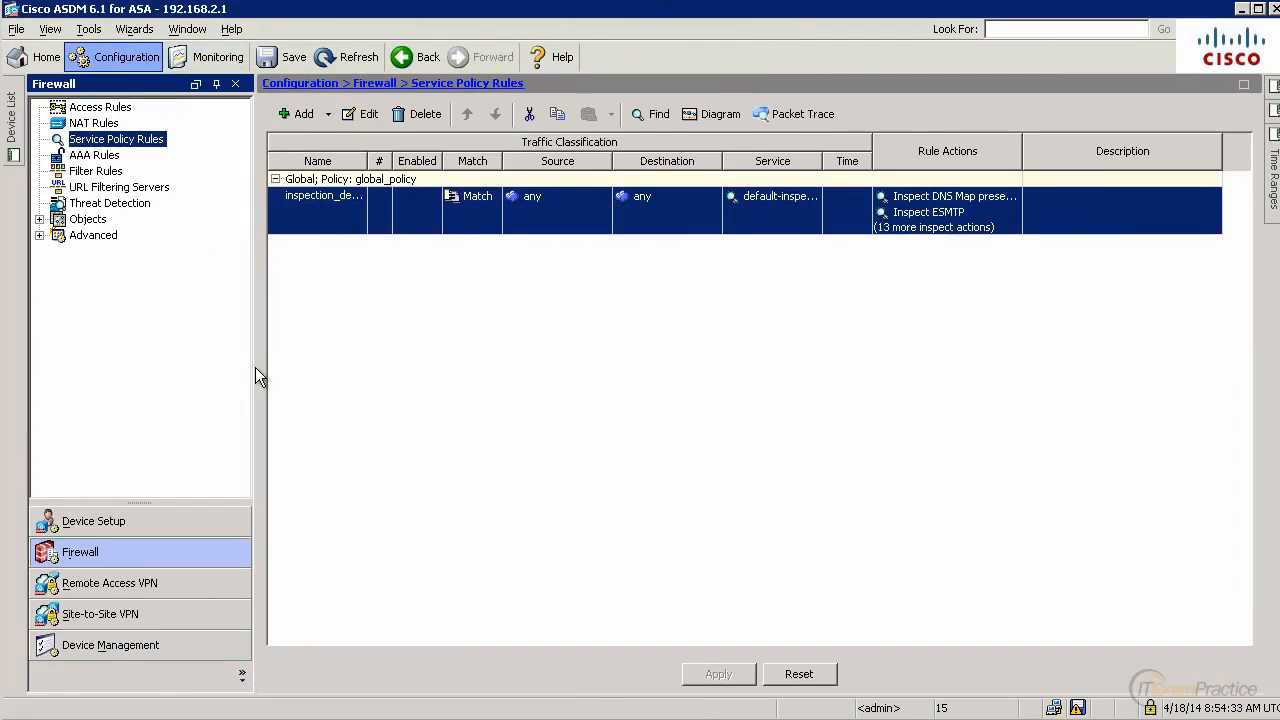
left_click(92, 122)
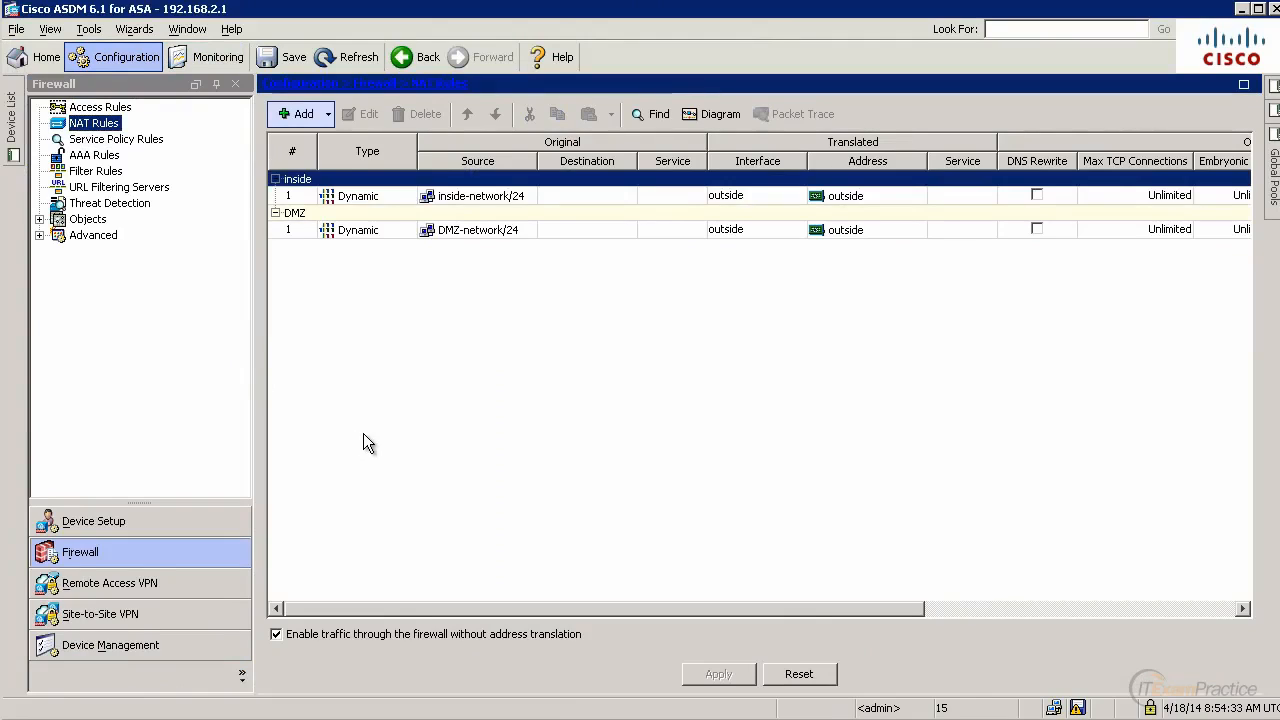
Begin a static policy NAT rule with DMZ as the original interface.
left_click(304, 112)
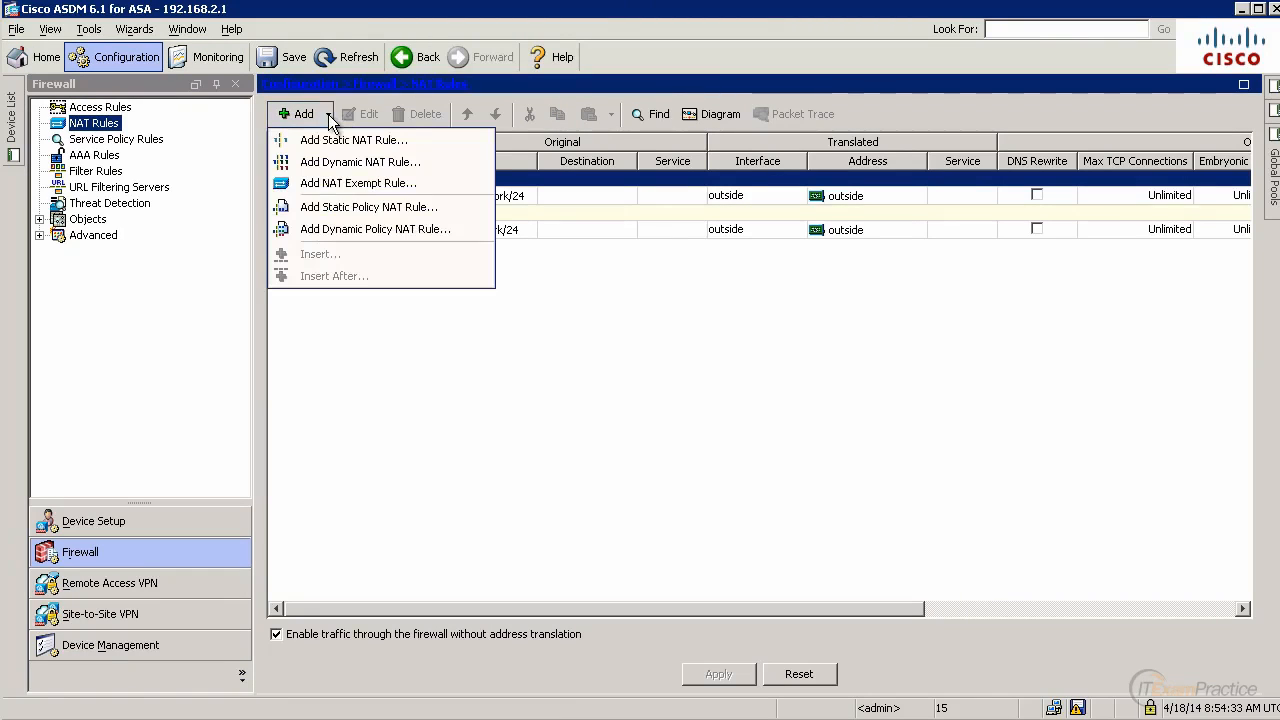
left_click(368, 206)
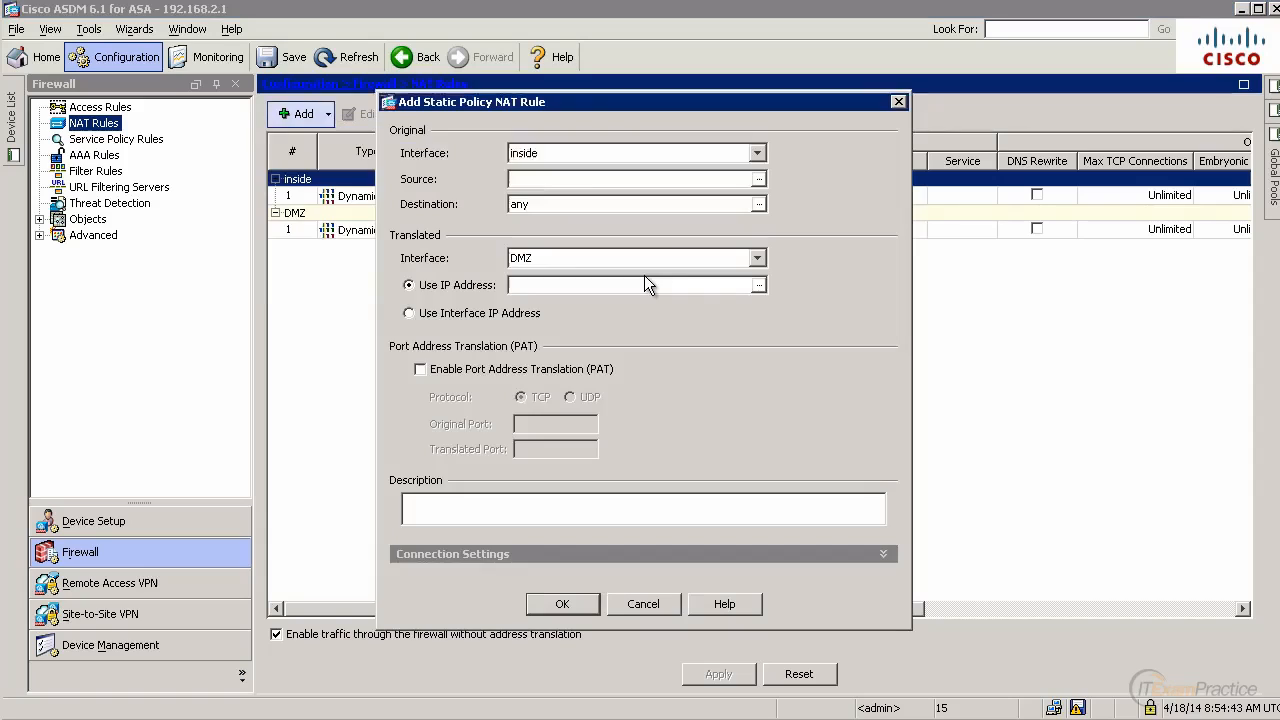
left_click(636, 152)
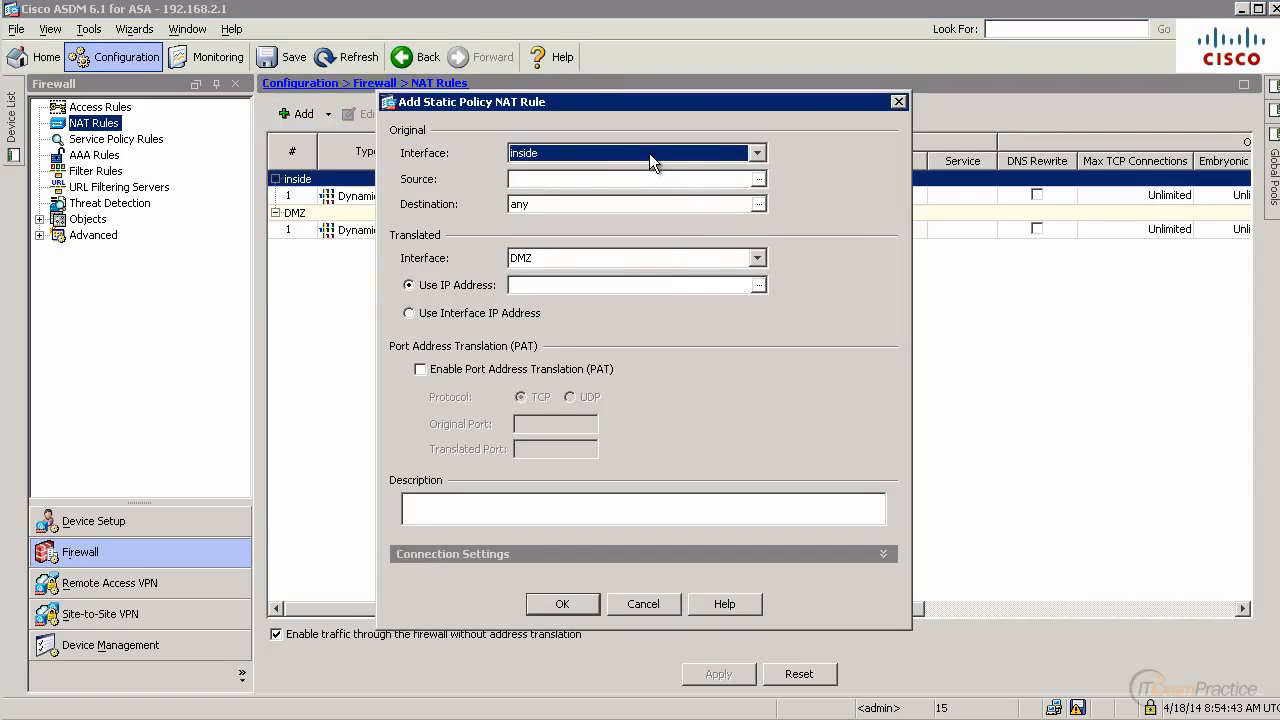
left_click(756, 152)
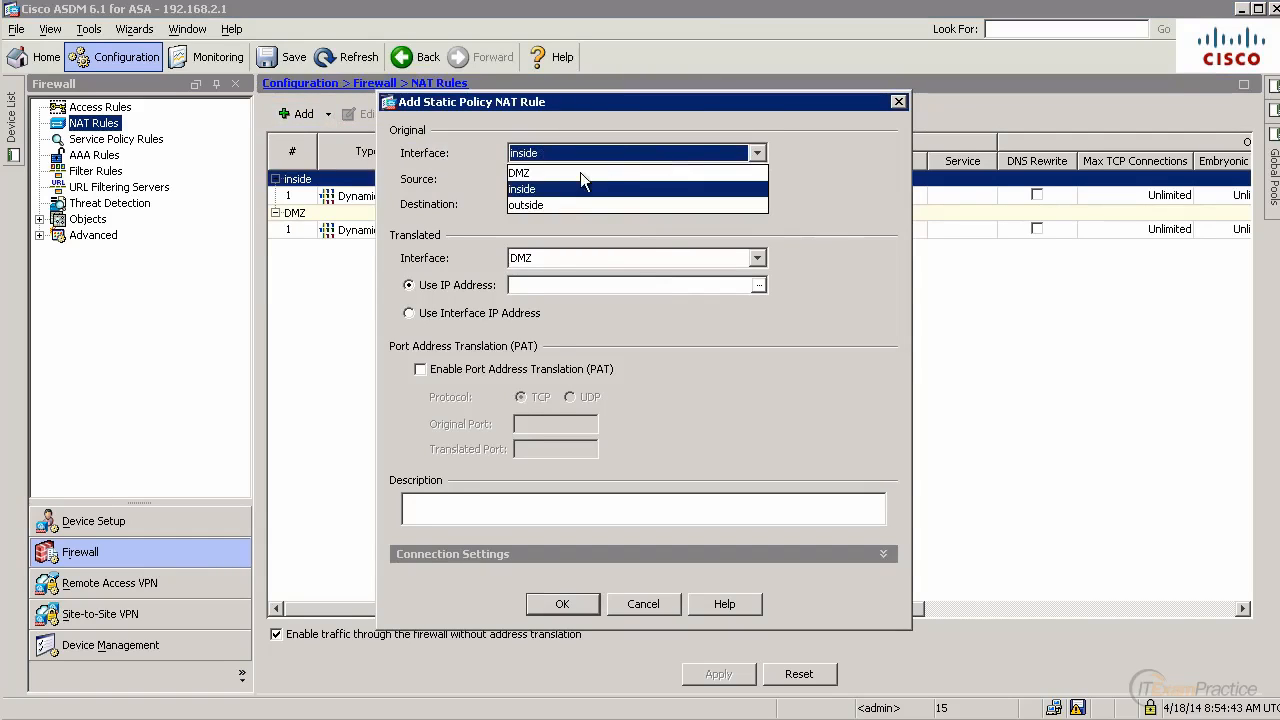
left_click(518, 172)
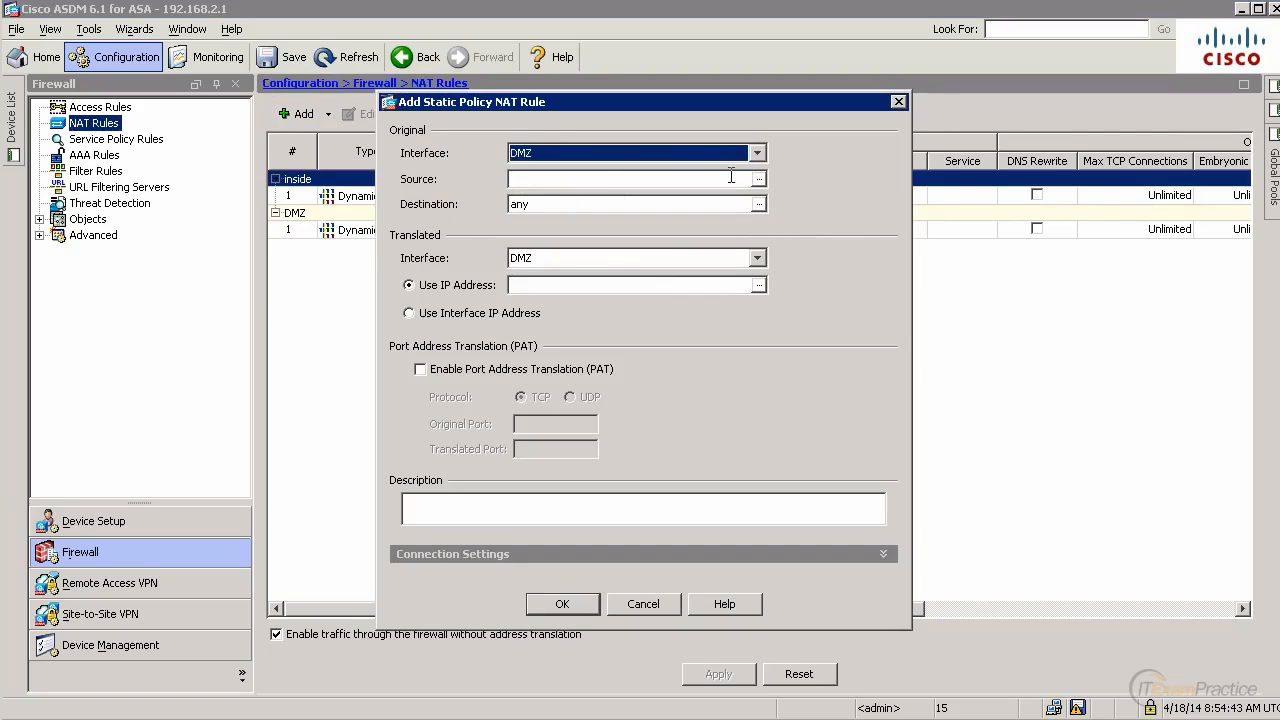
Create host object R3 with mask 255.255.255.255 and use it as the rule's source.
left_click(758, 178)
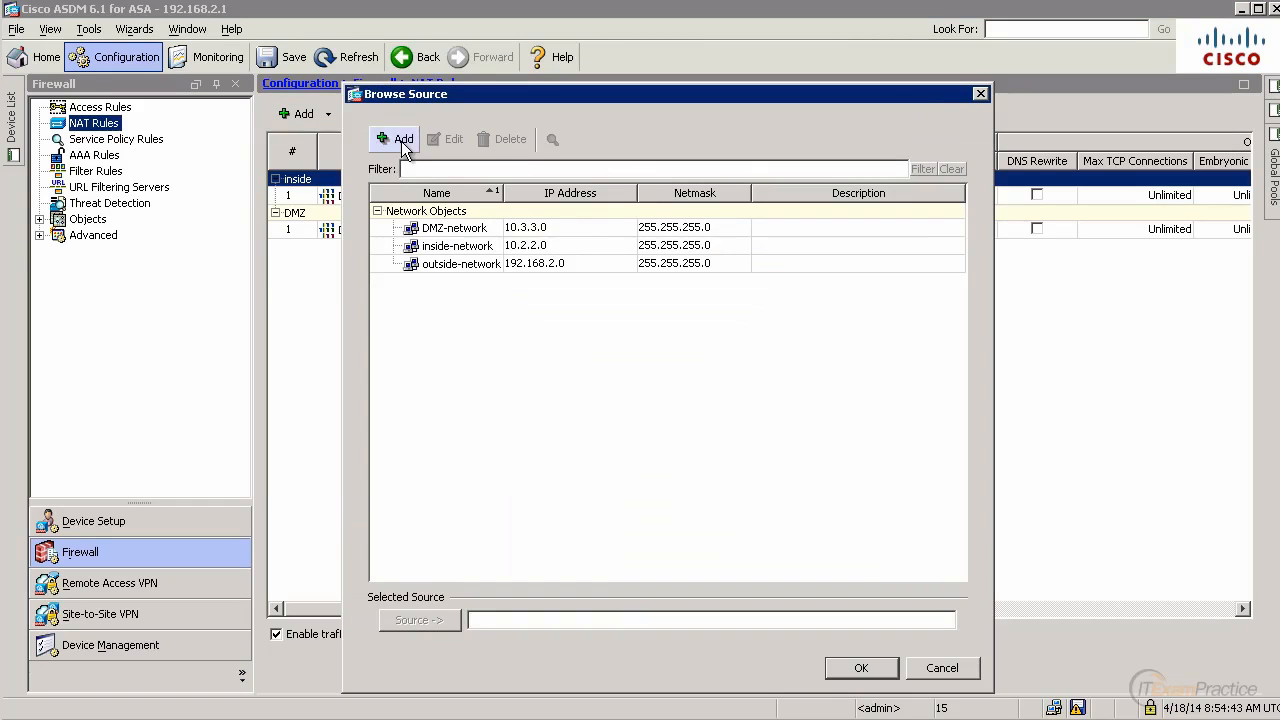
left_click(396, 138)
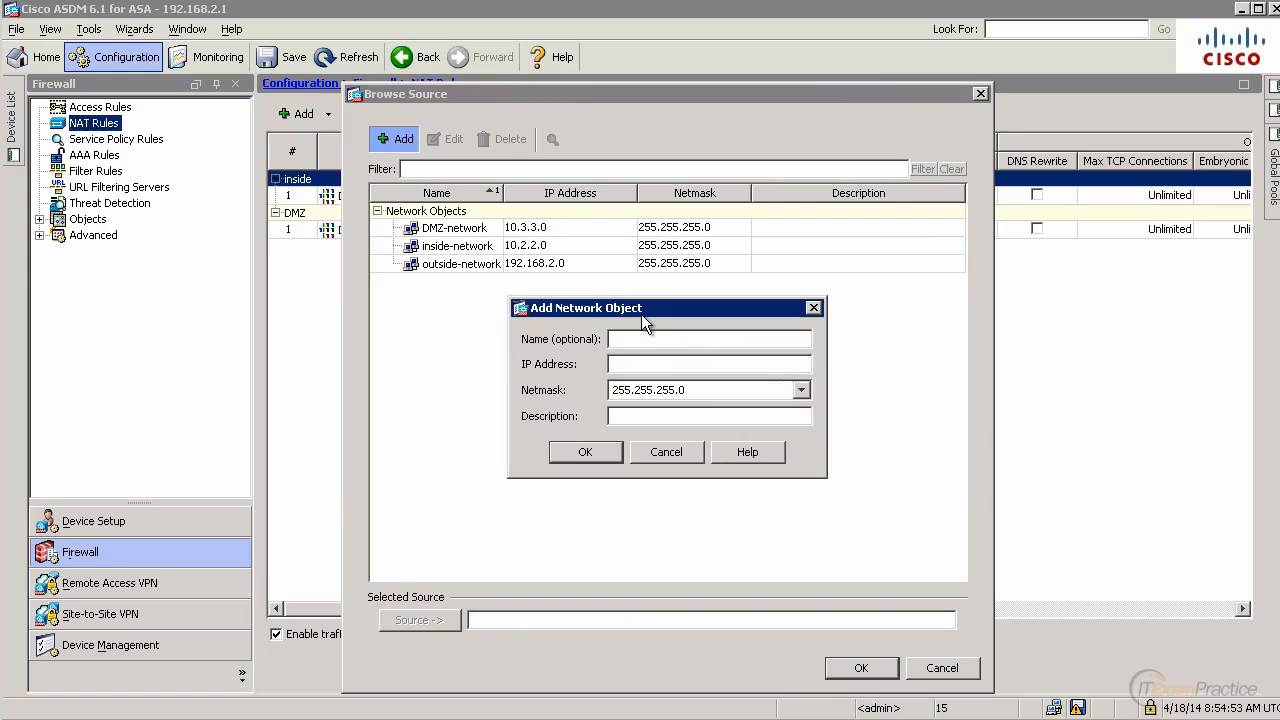
type("10.3.3.11")
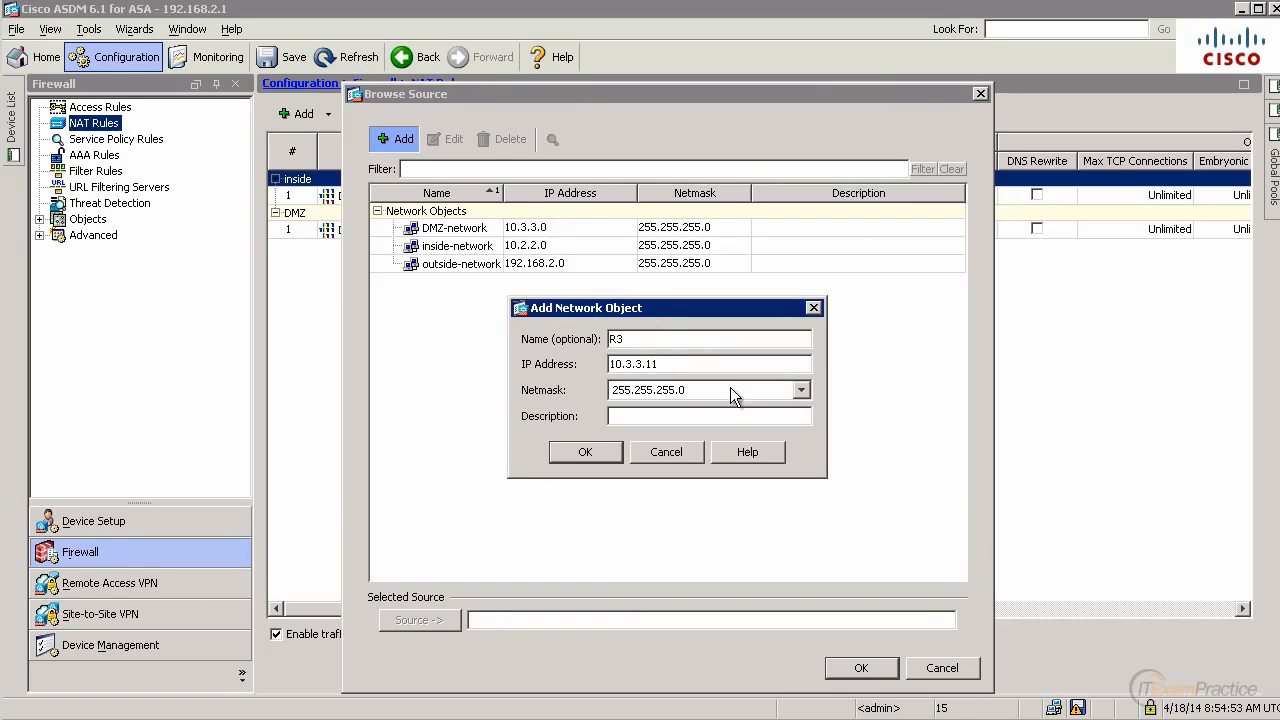
type("255.255.255.255")
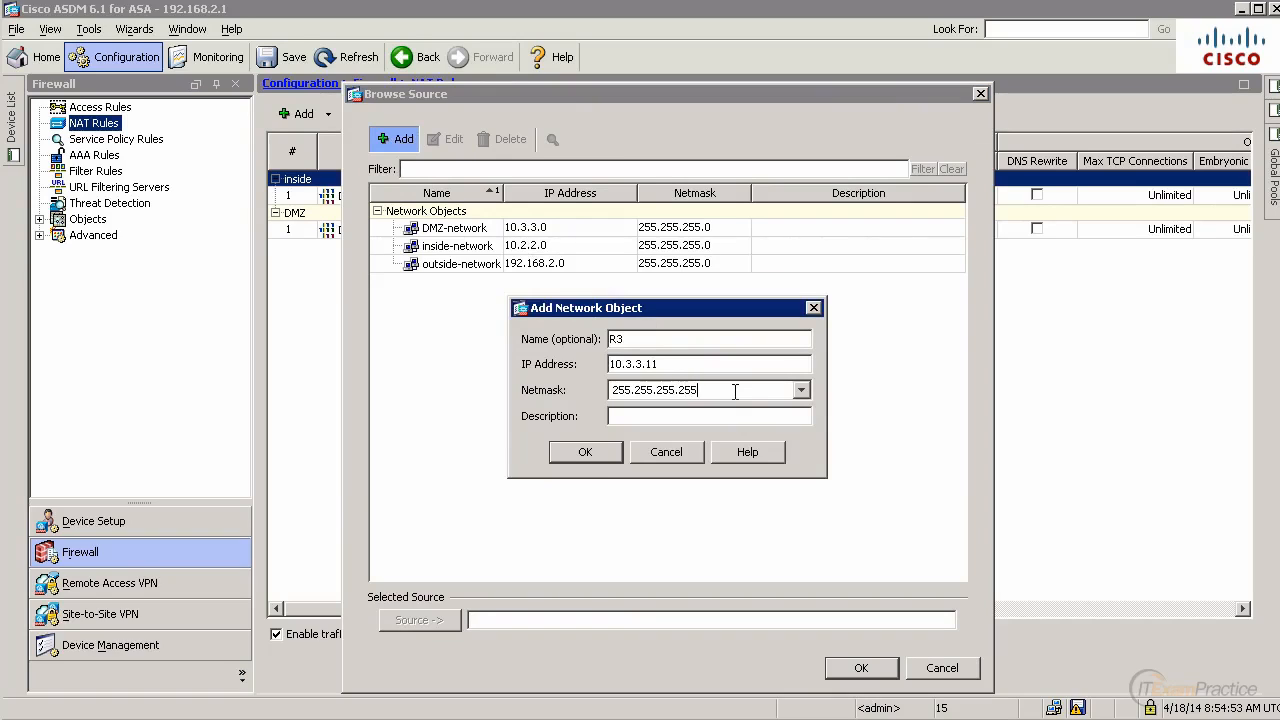
left_click(584, 452)
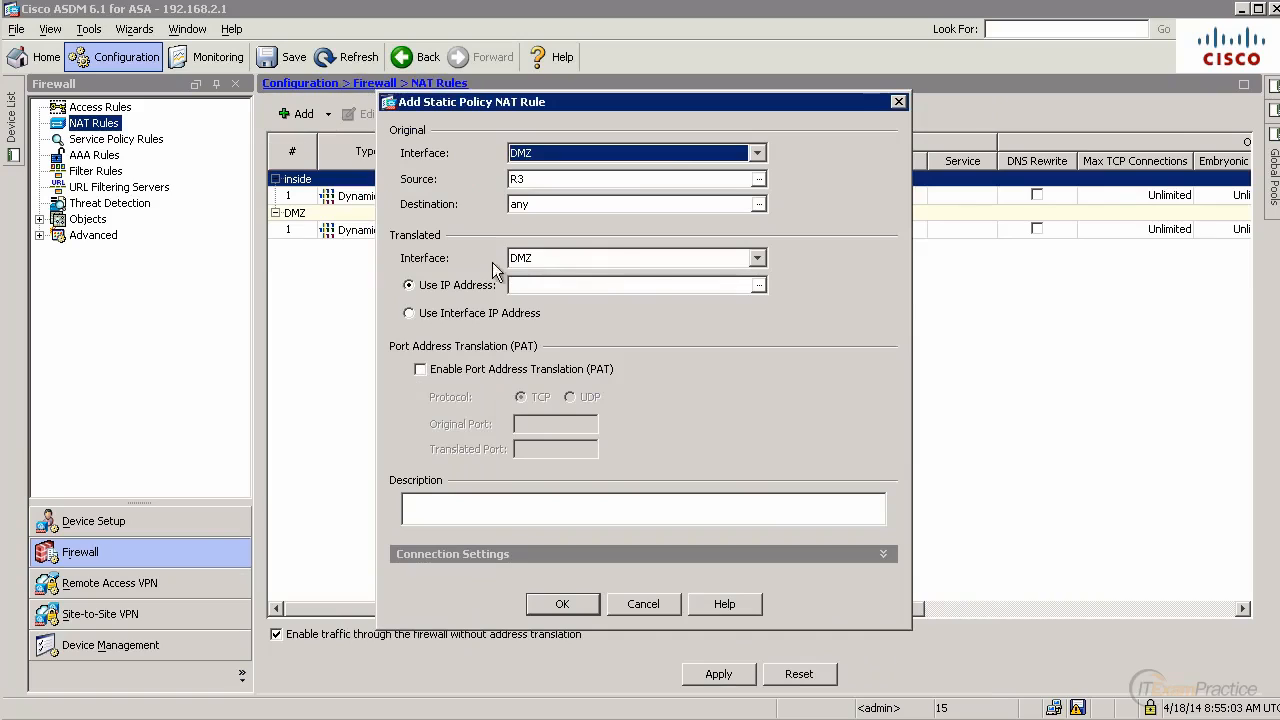
Translate to the outside interface address with PAT on TCP port 23, confirm the rule and send it to the ASA.
left_click(760, 258)
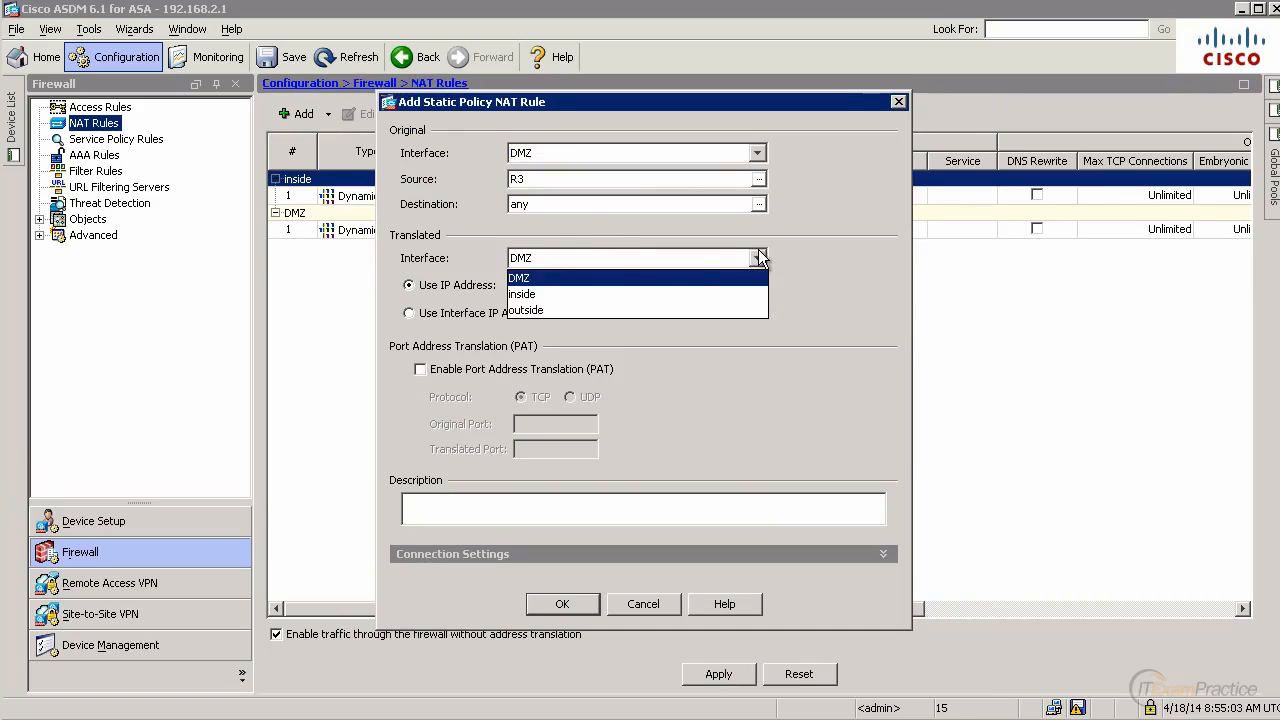
left_click(524, 310)
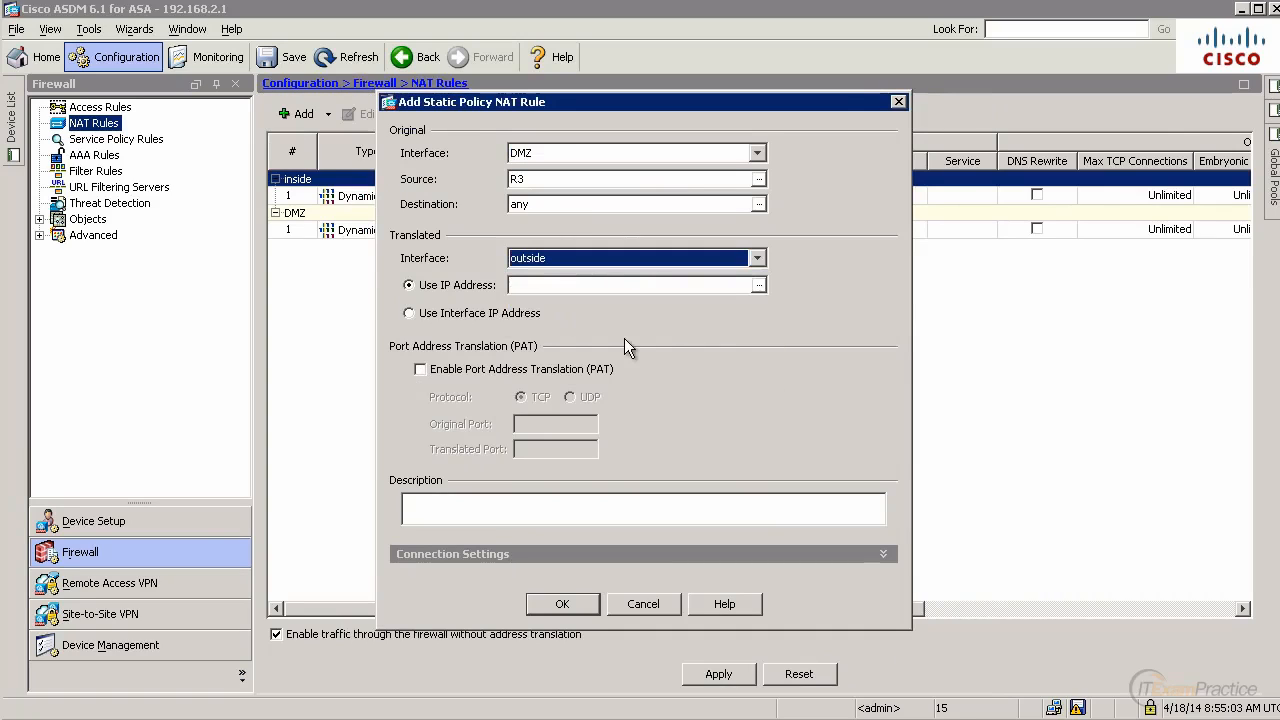
left_click(408, 312)
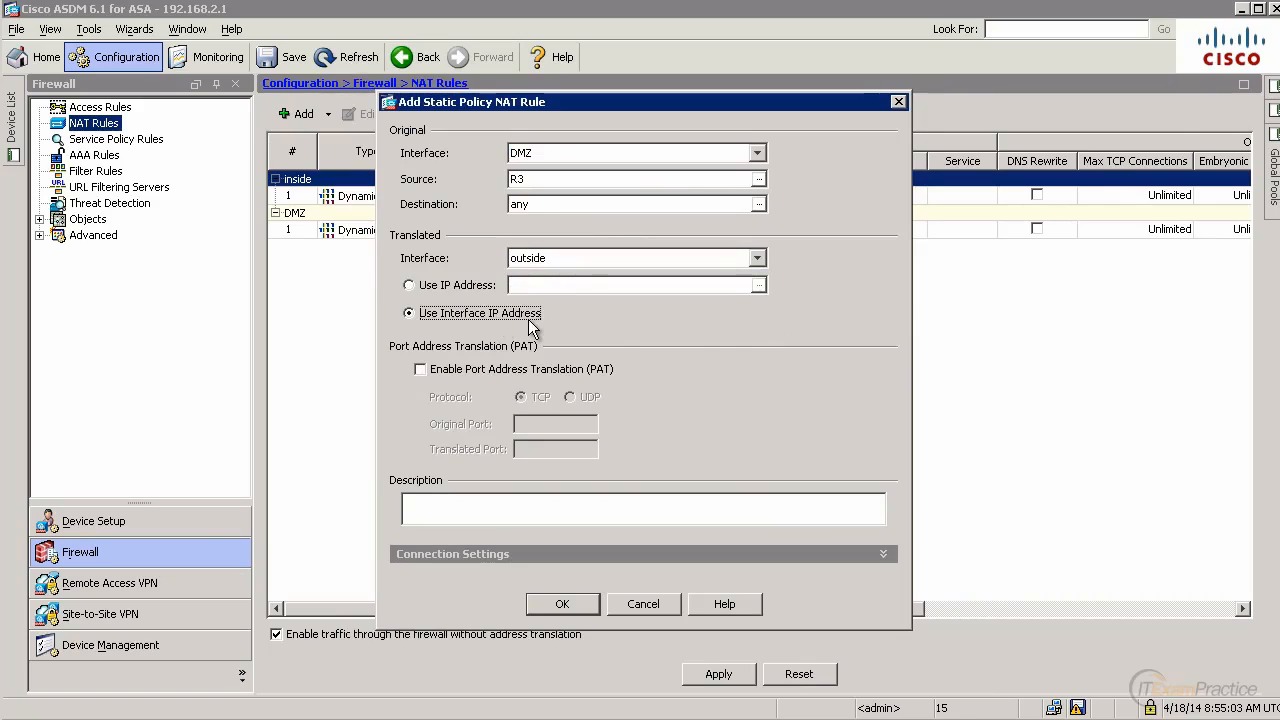
mouse_move(490, 328)
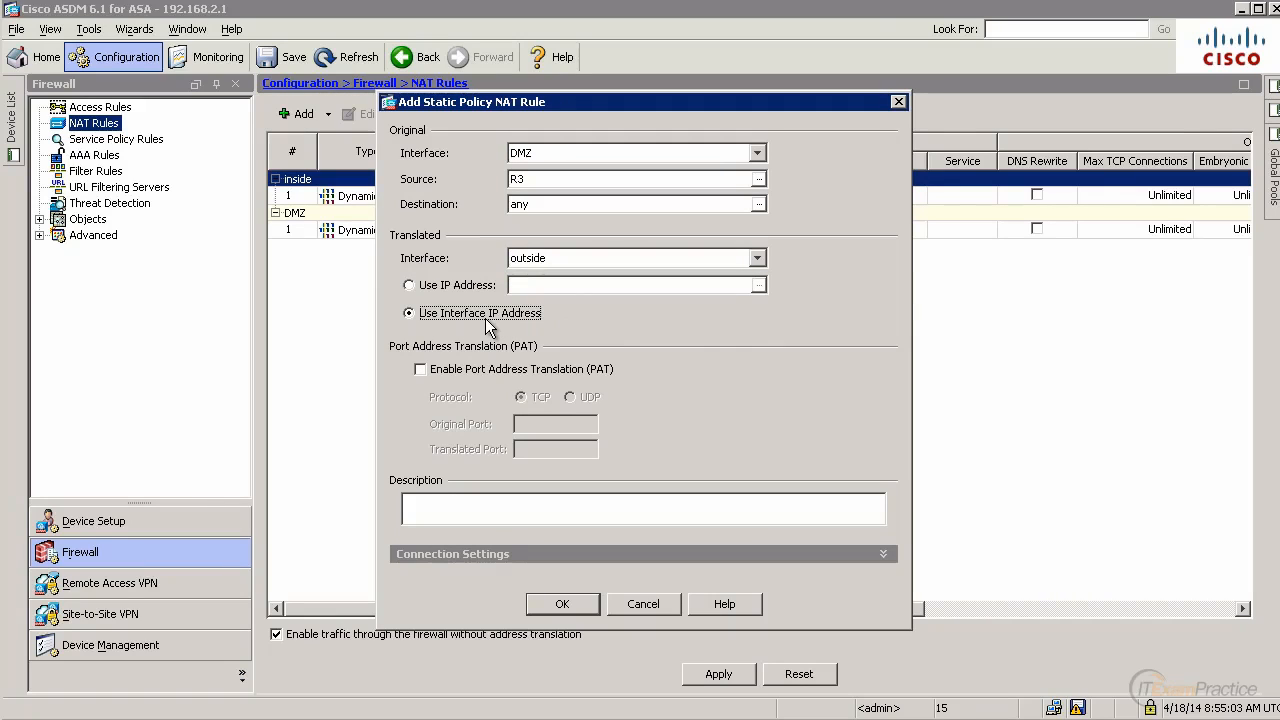
mouse_move(524, 332)
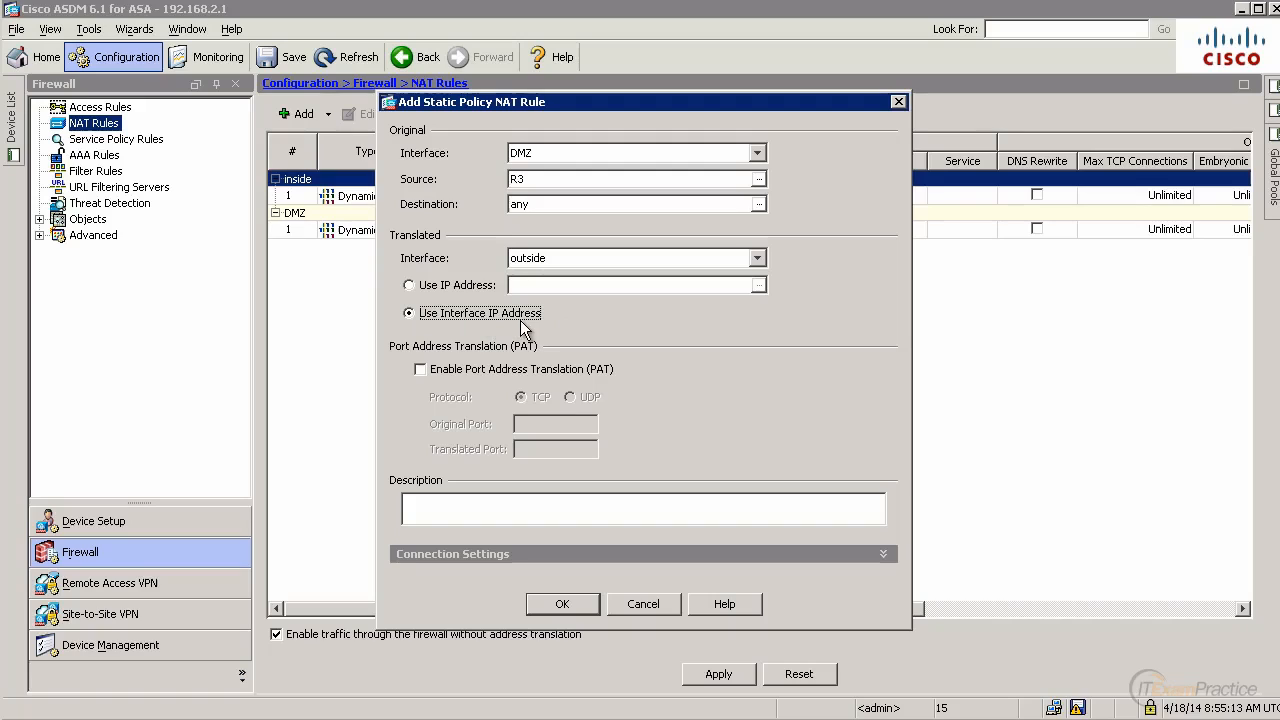
left_click(420, 368)
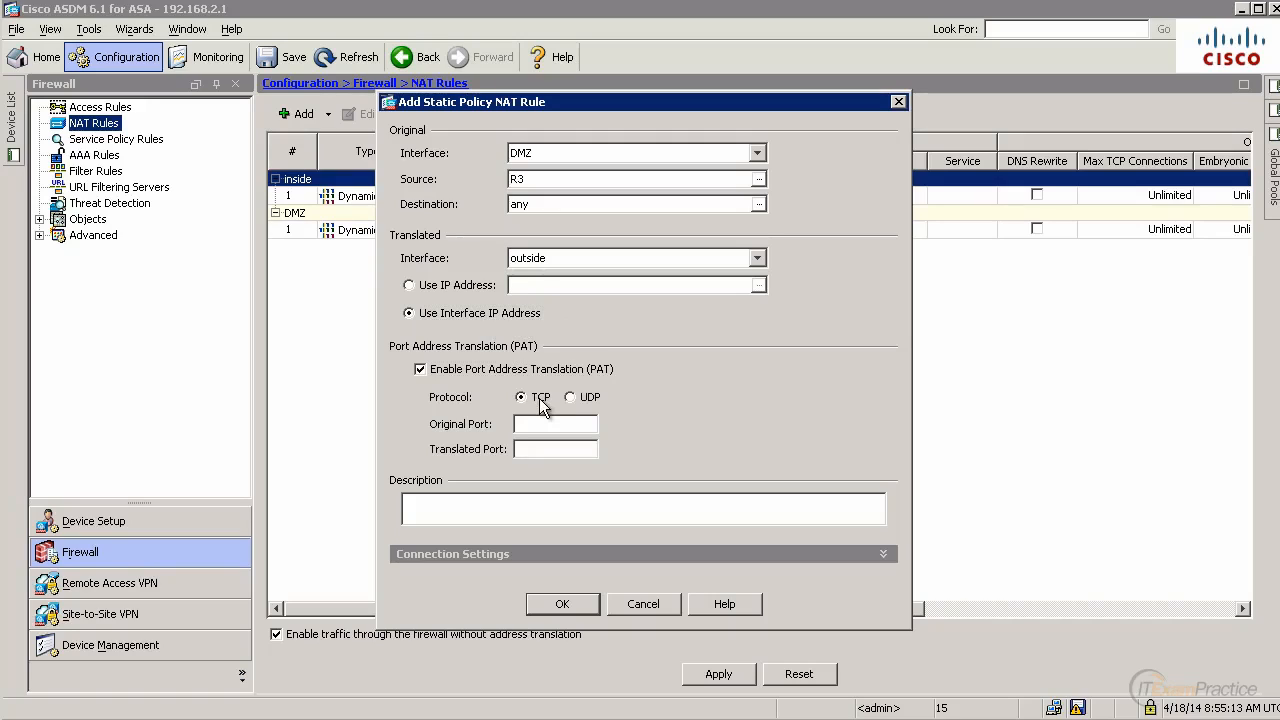
type("23")
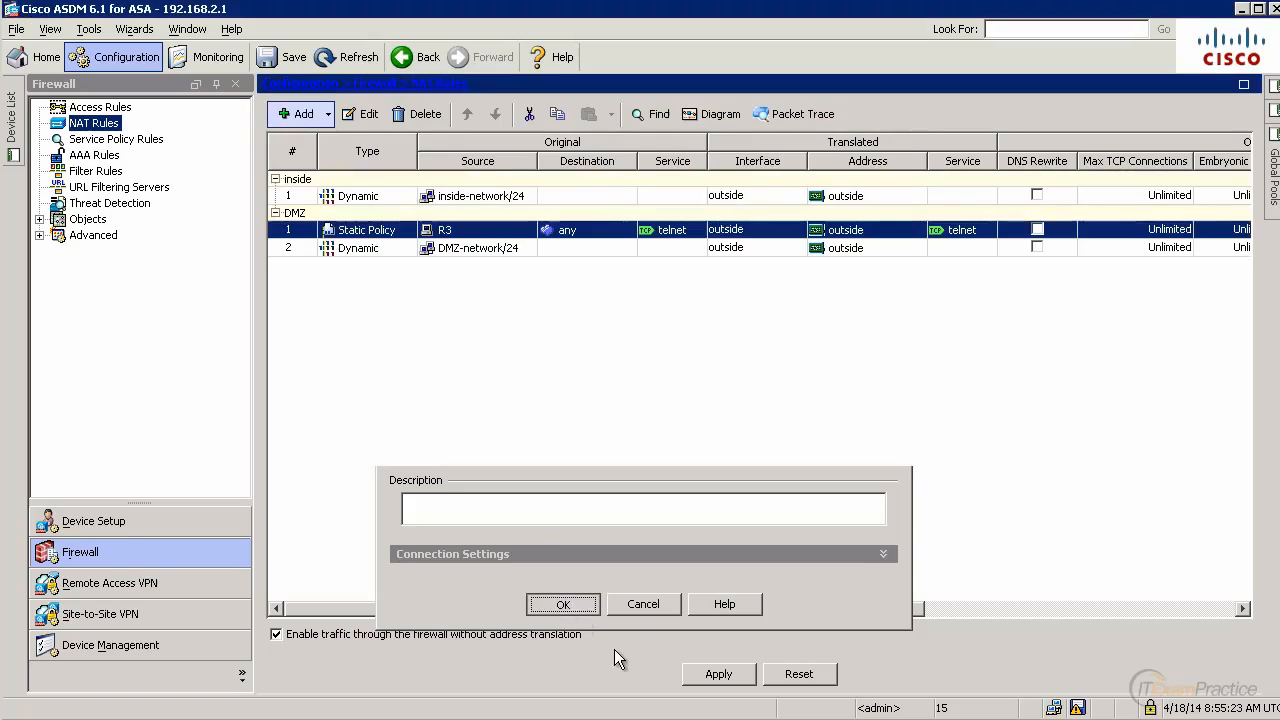
left_click(562, 604)
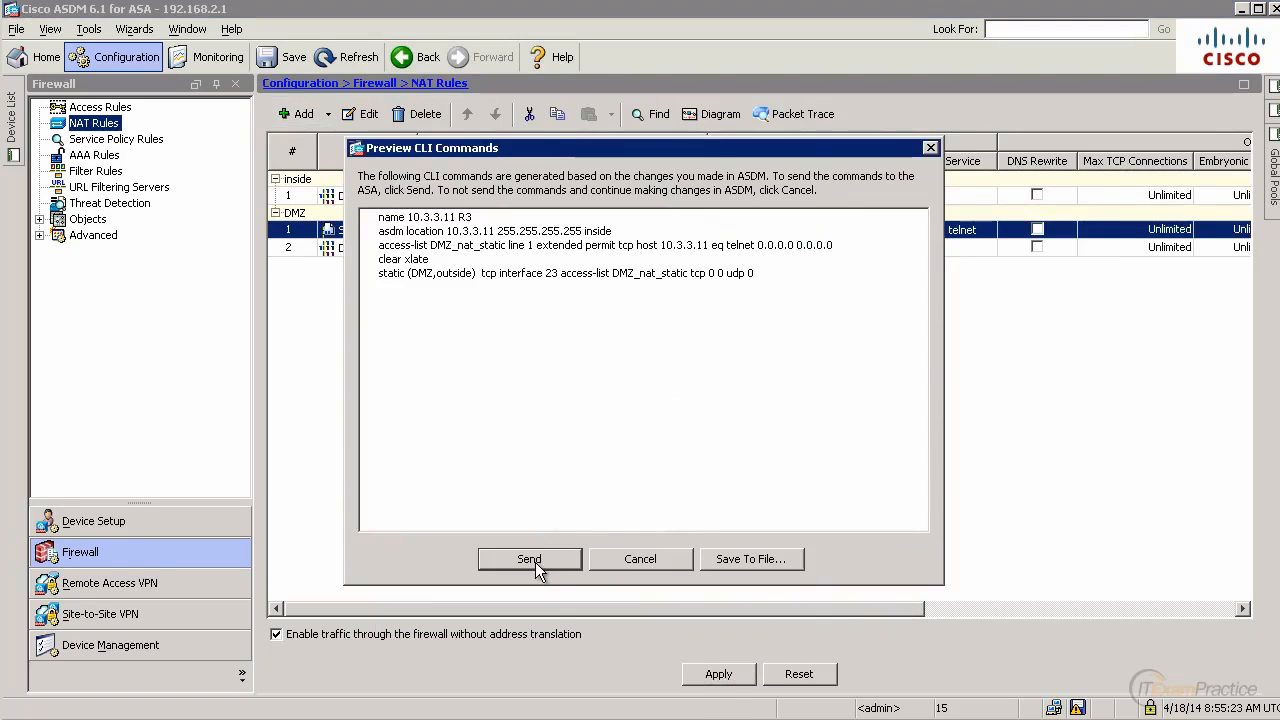
left_click(564, 272)
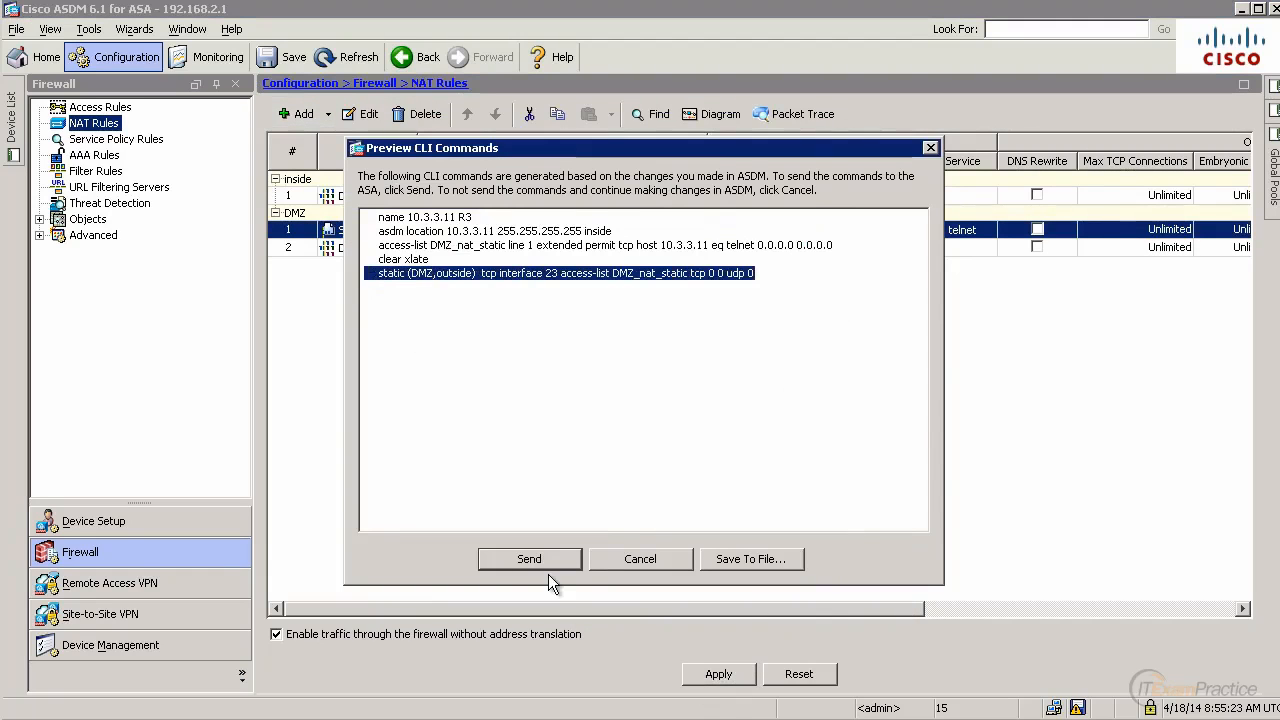
left_click(528, 558)
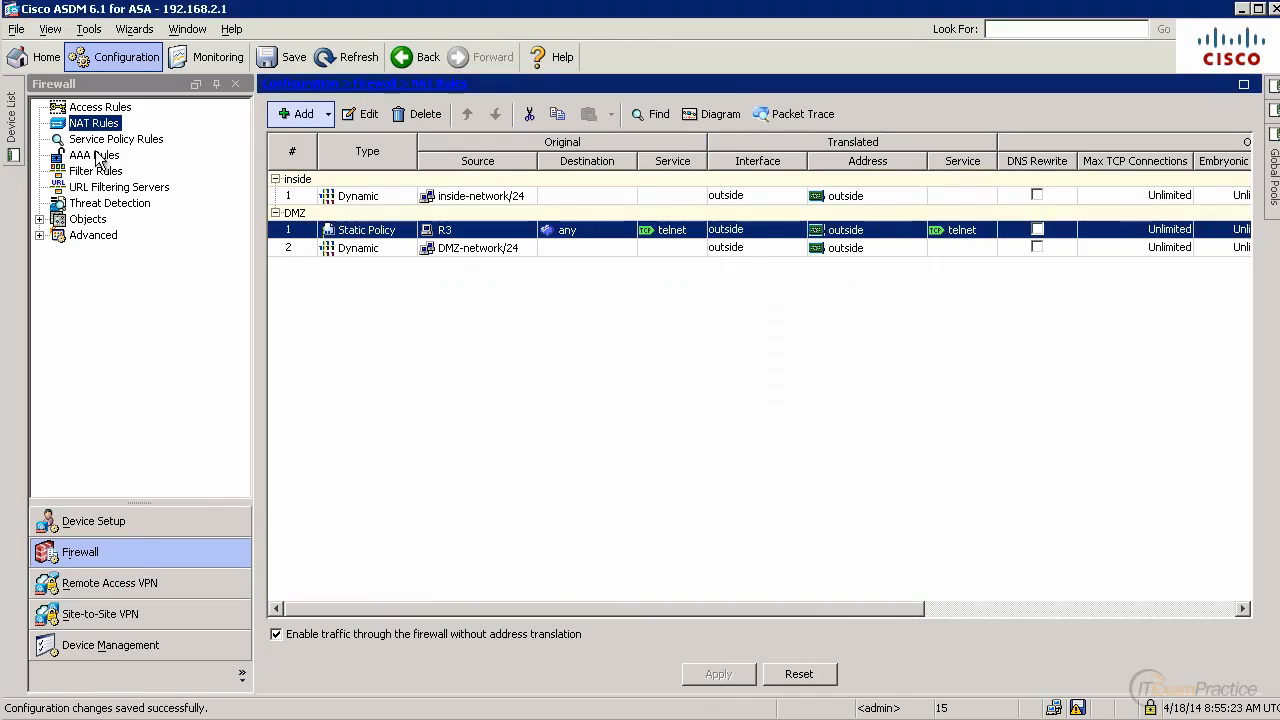
Add an outside access rule permitting tcp/telnet from any to the outside interface and send it to the ASA.
left_click(100, 108)
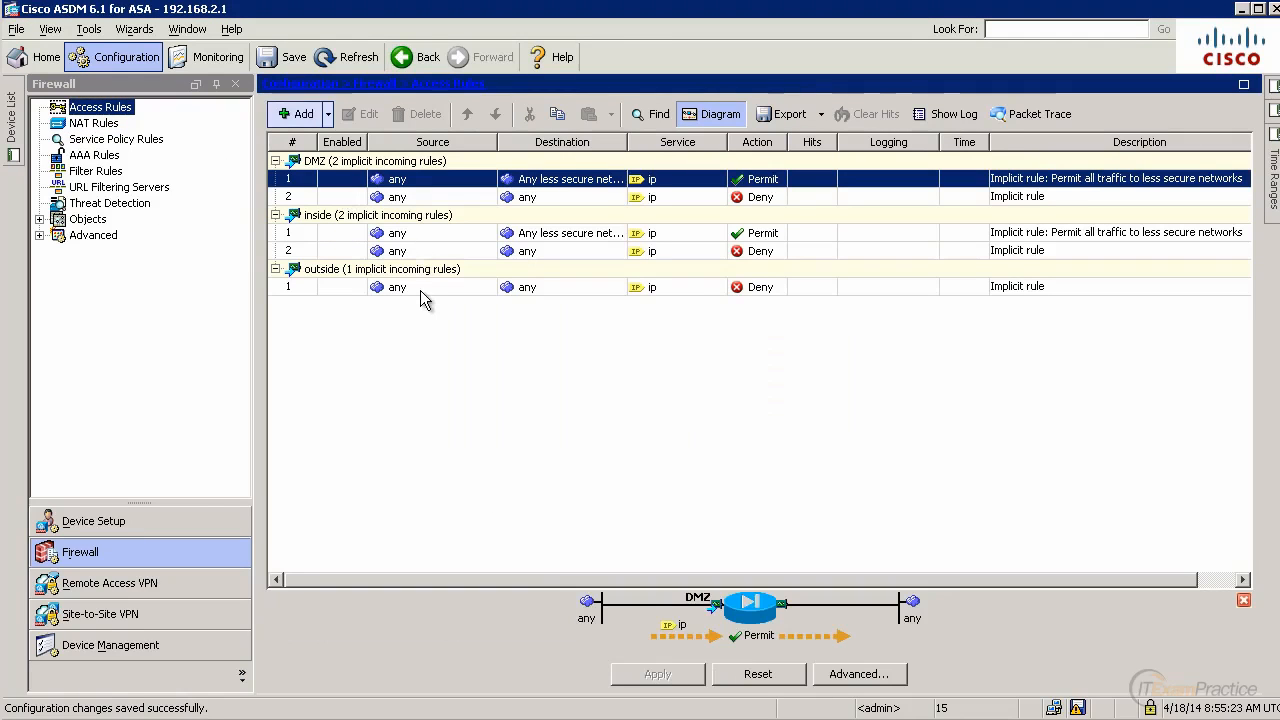
left_click(432, 288)
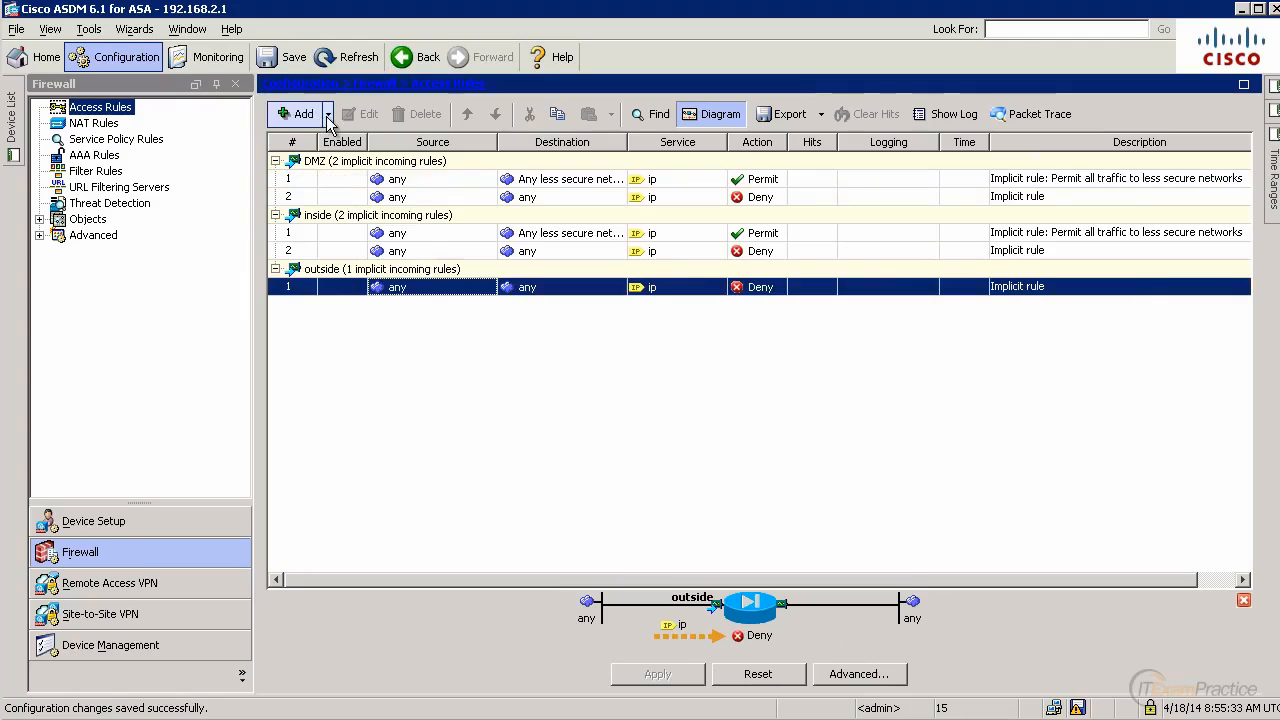
left_click(296, 112)
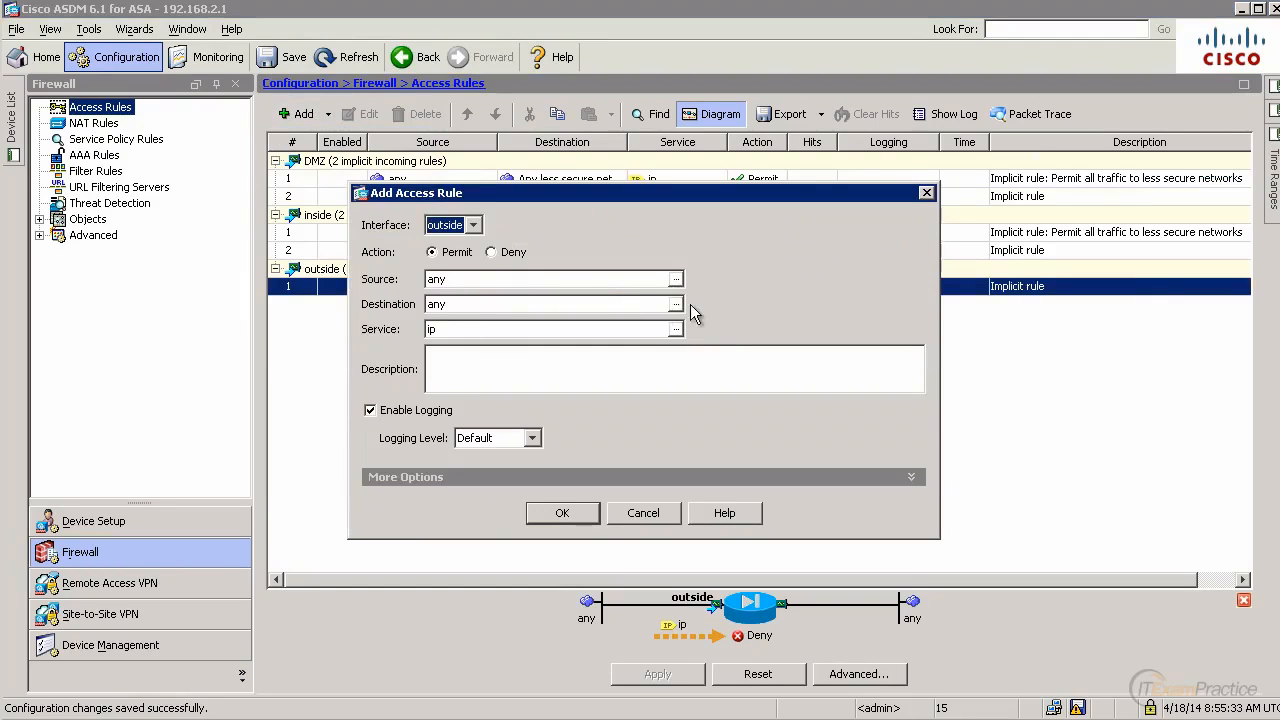
mouse_move(678, 316)
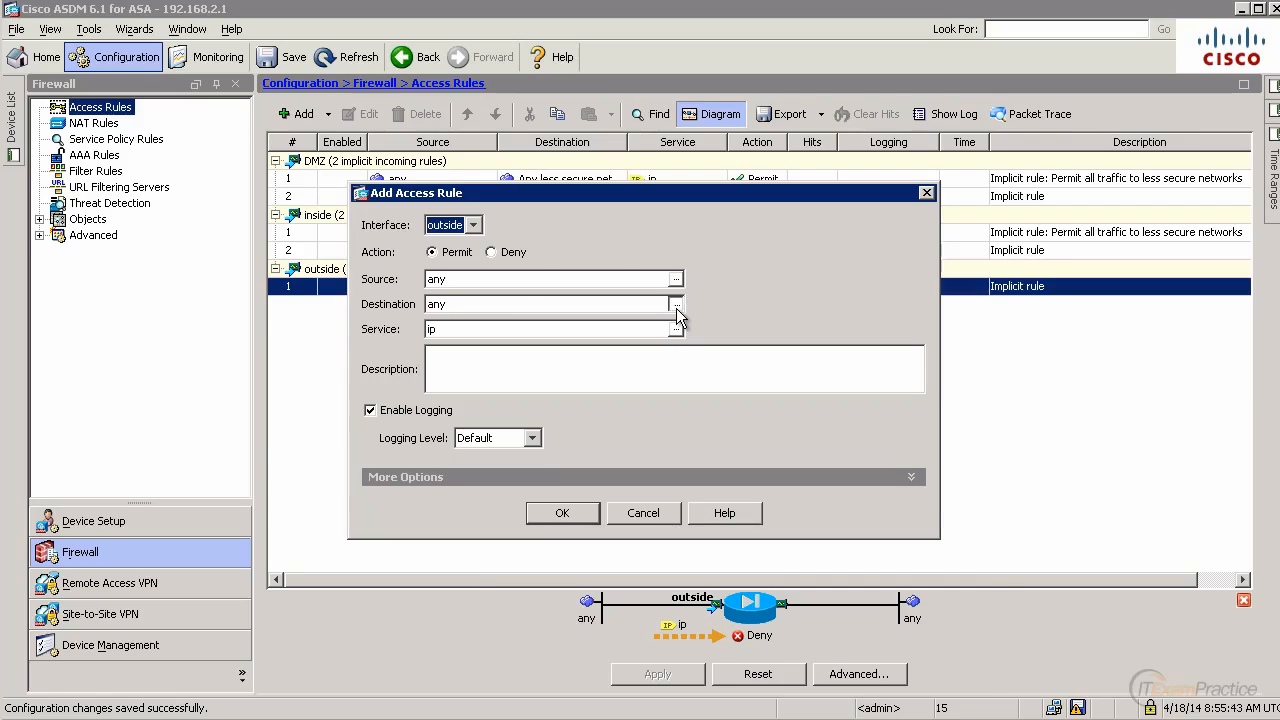
left_click(676, 304)
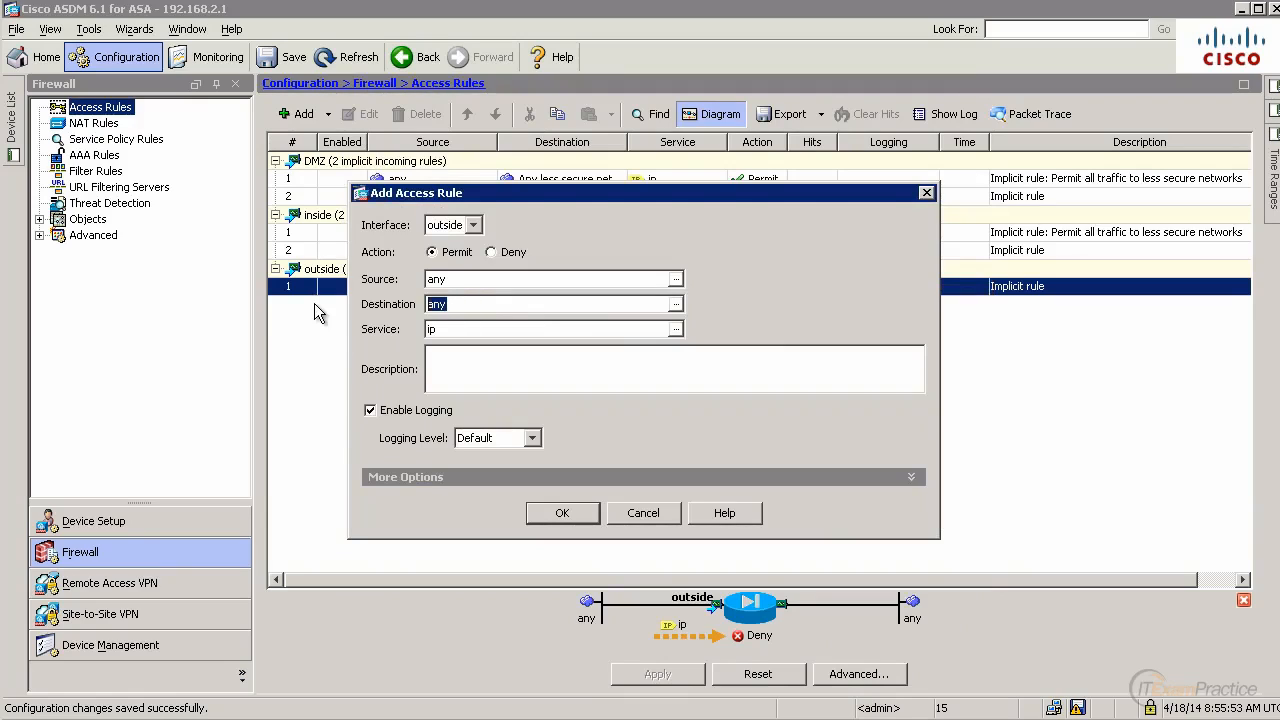
type("outside")
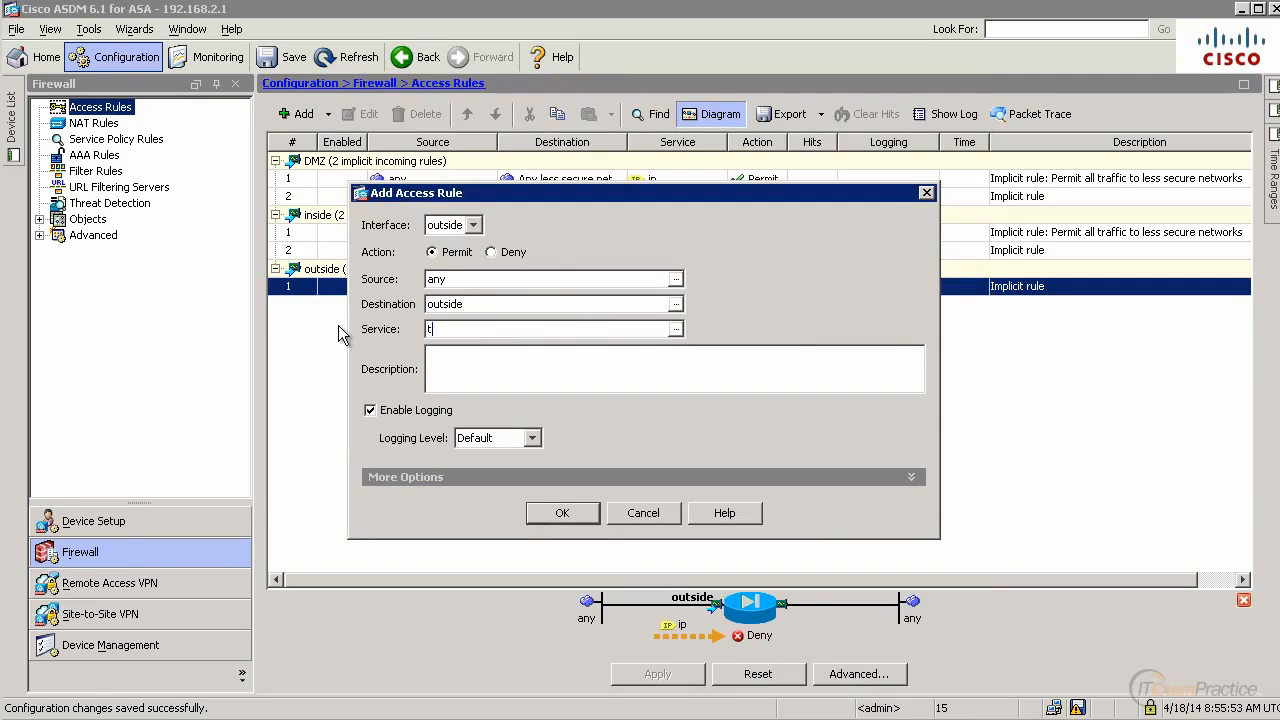
type("cp/telnet")
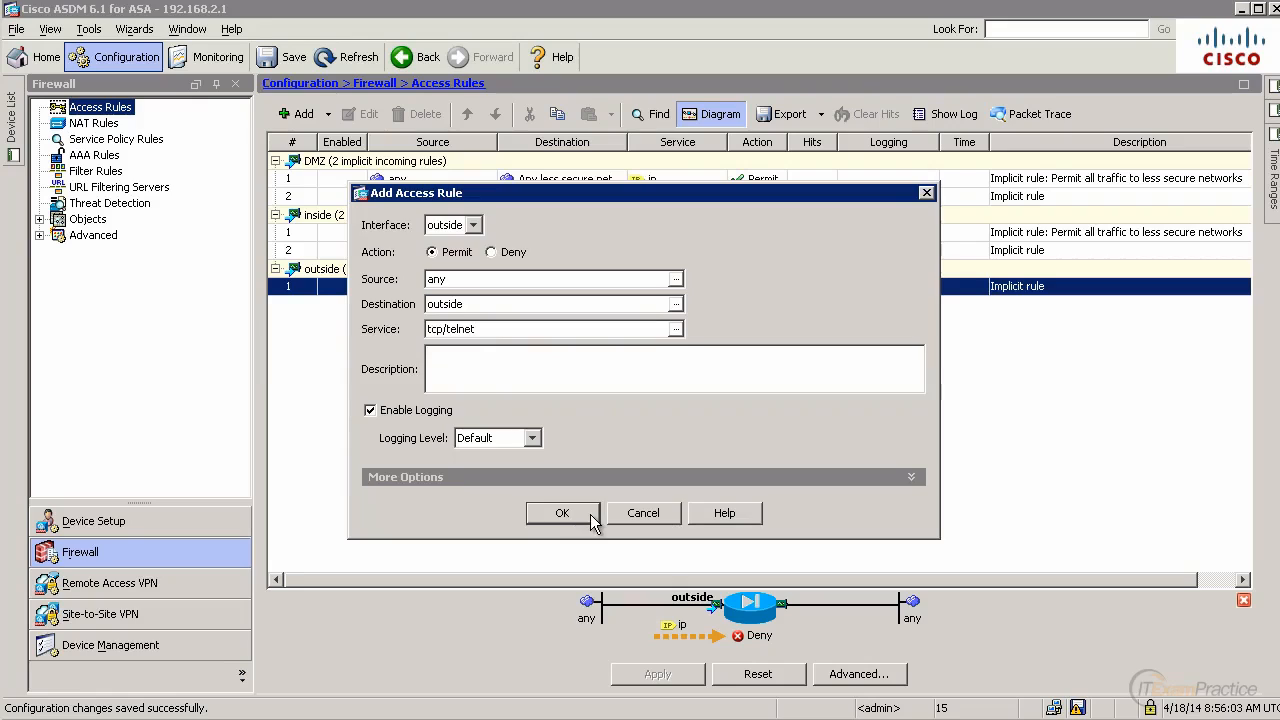
left_click(562, 512)
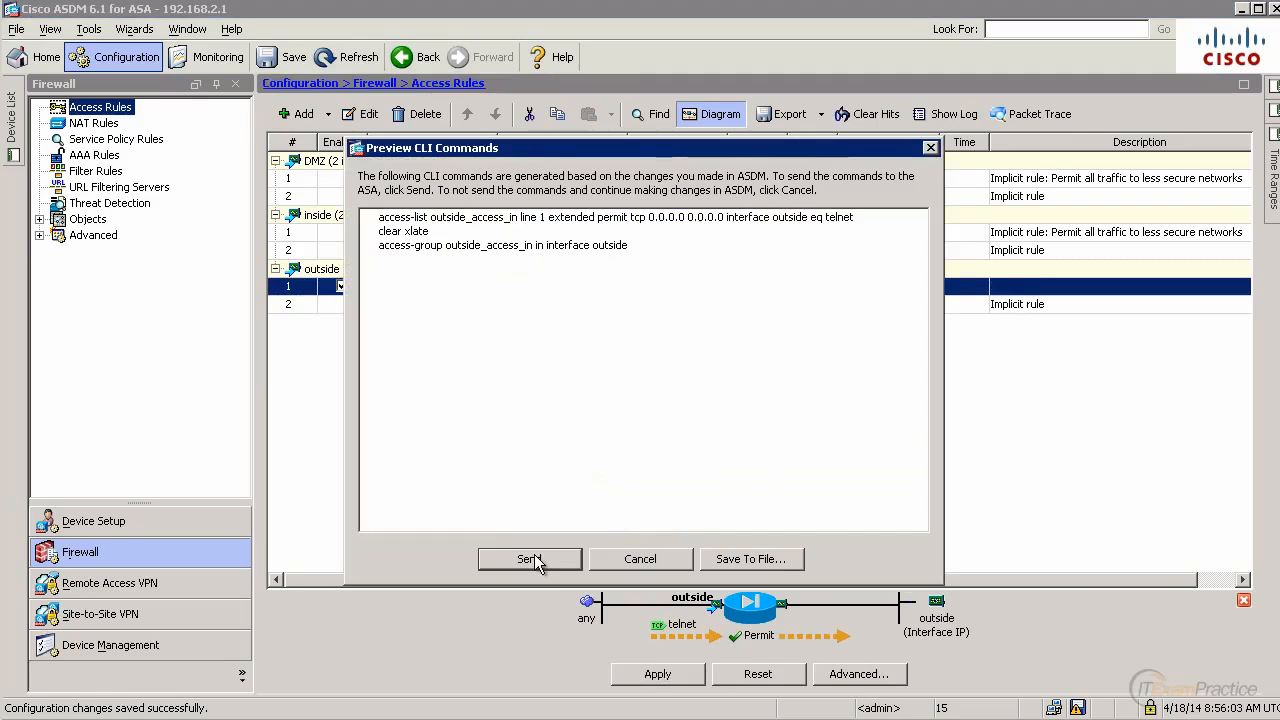
left_click(528, 558)
type("t")
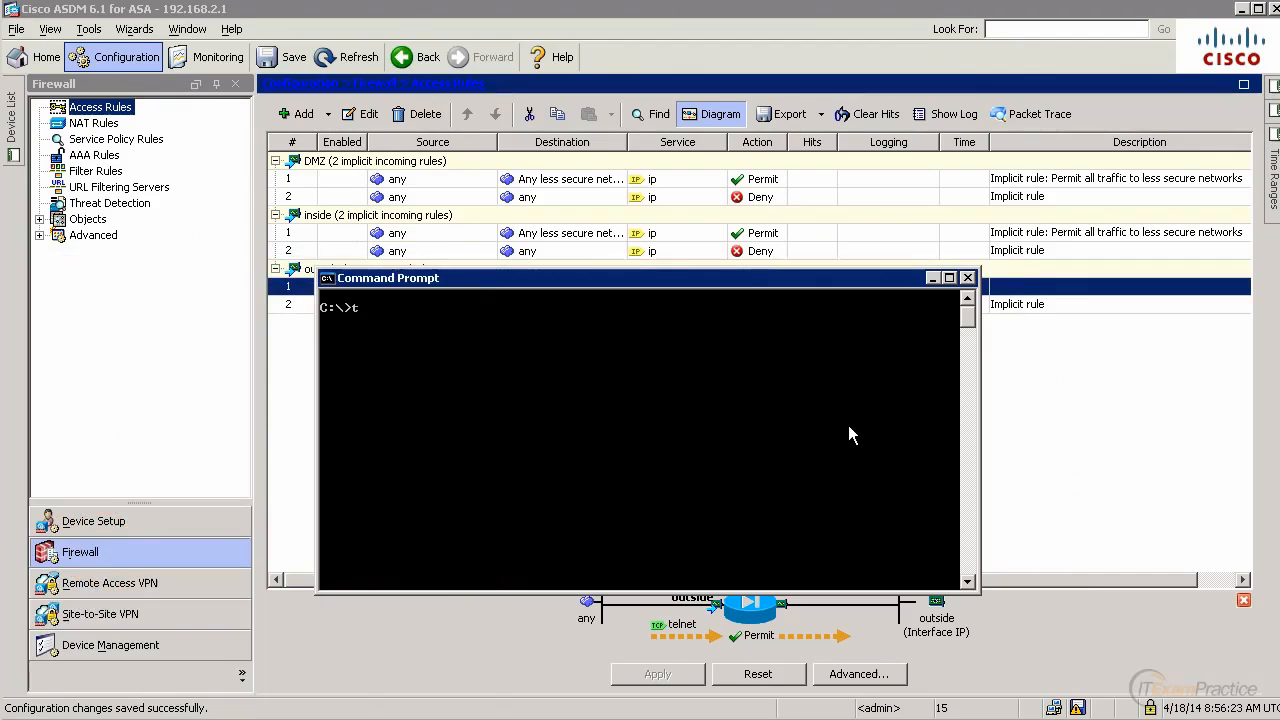
Telnet to R3 from the command prompt and filter the live log entries to confirm the connection was built.
type("elnet 192.168")
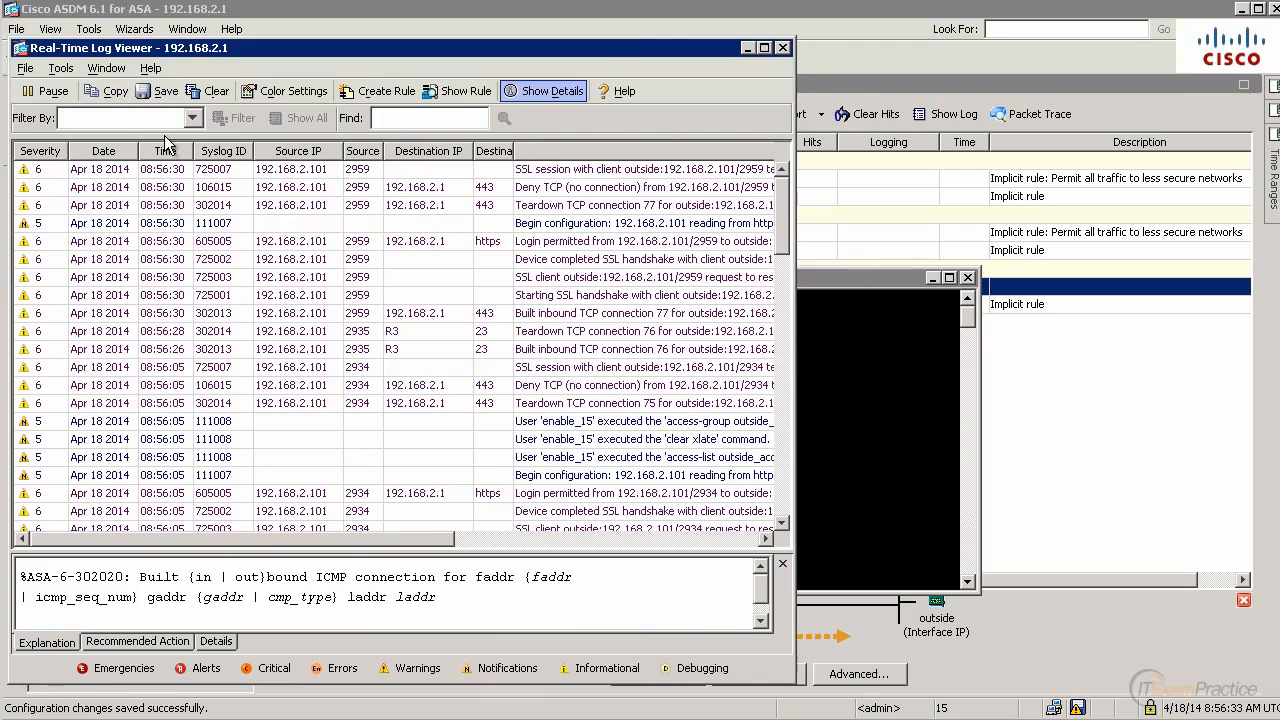
type("10")
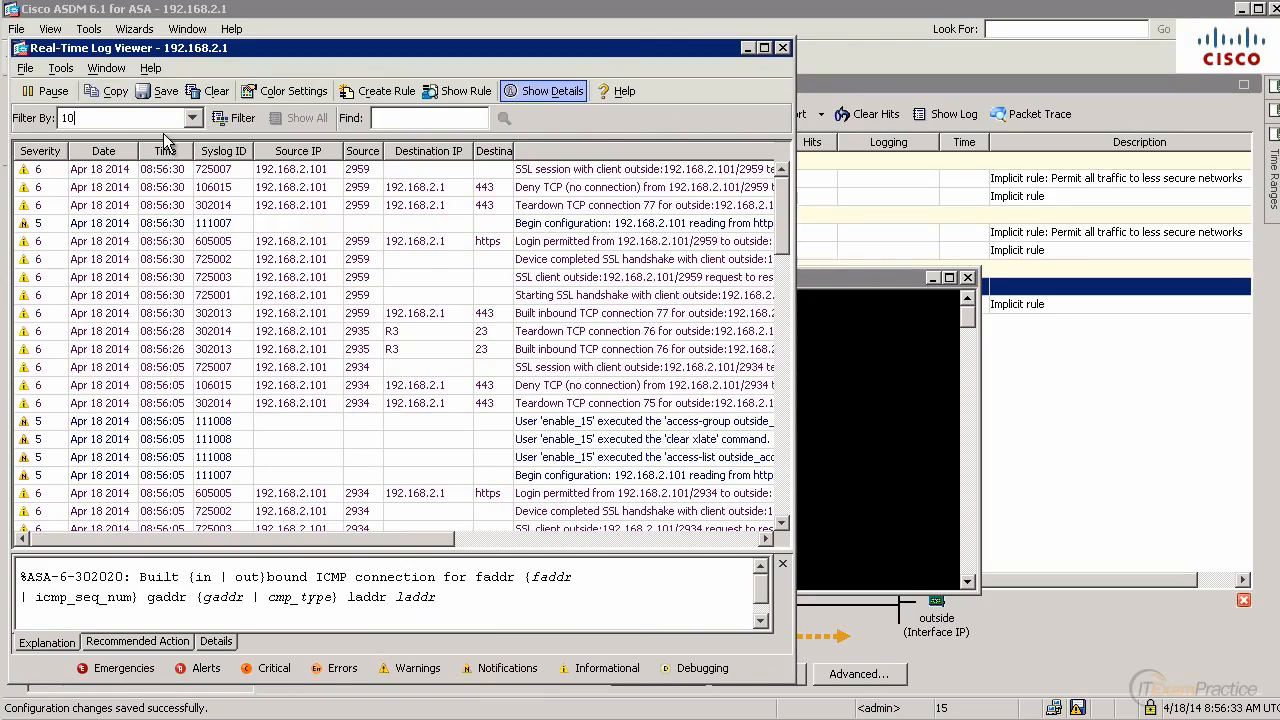
left_click(120, 116)
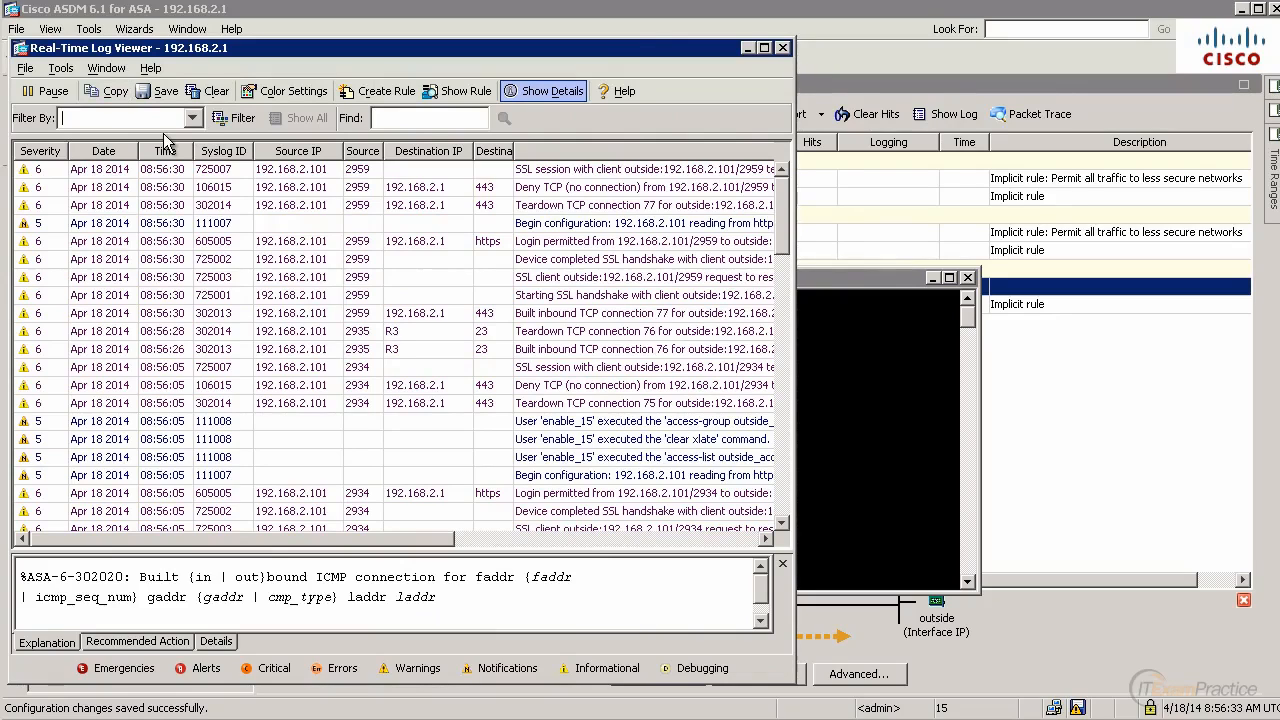
type("28")
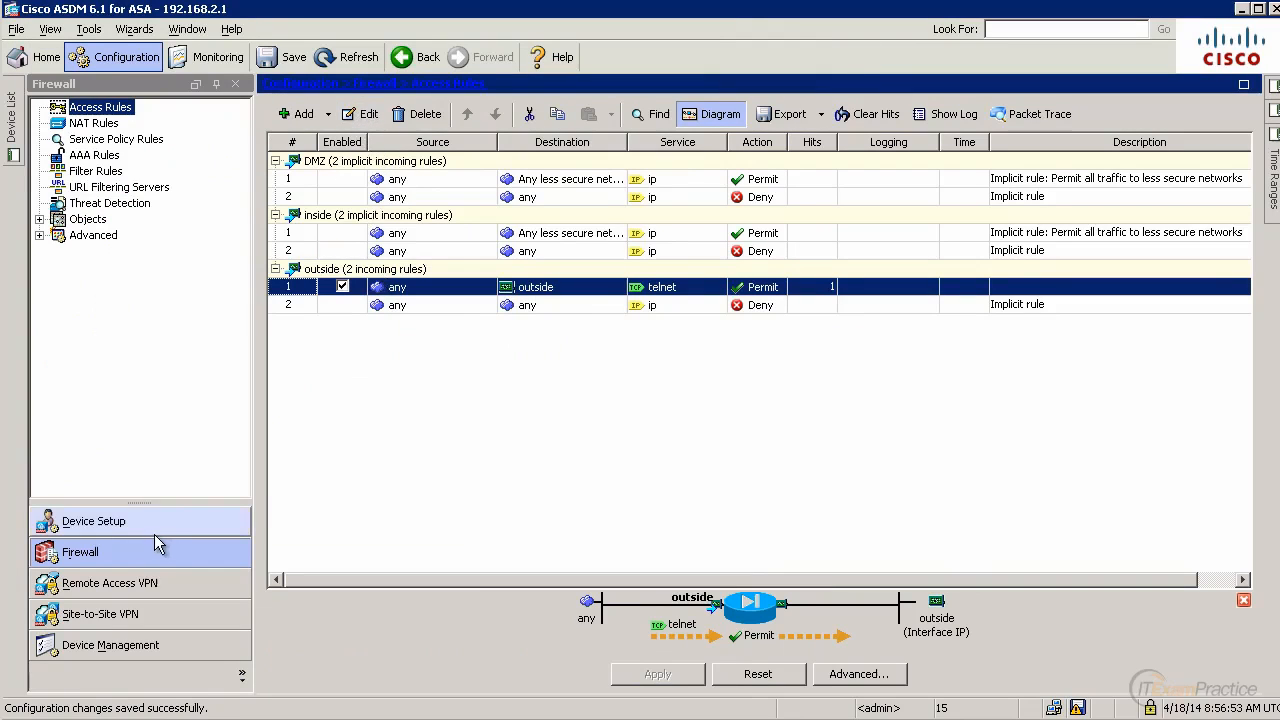
Delete the static telnet NAT rule for R3 and apply the removal to the ASA.
left_click(96, 122)
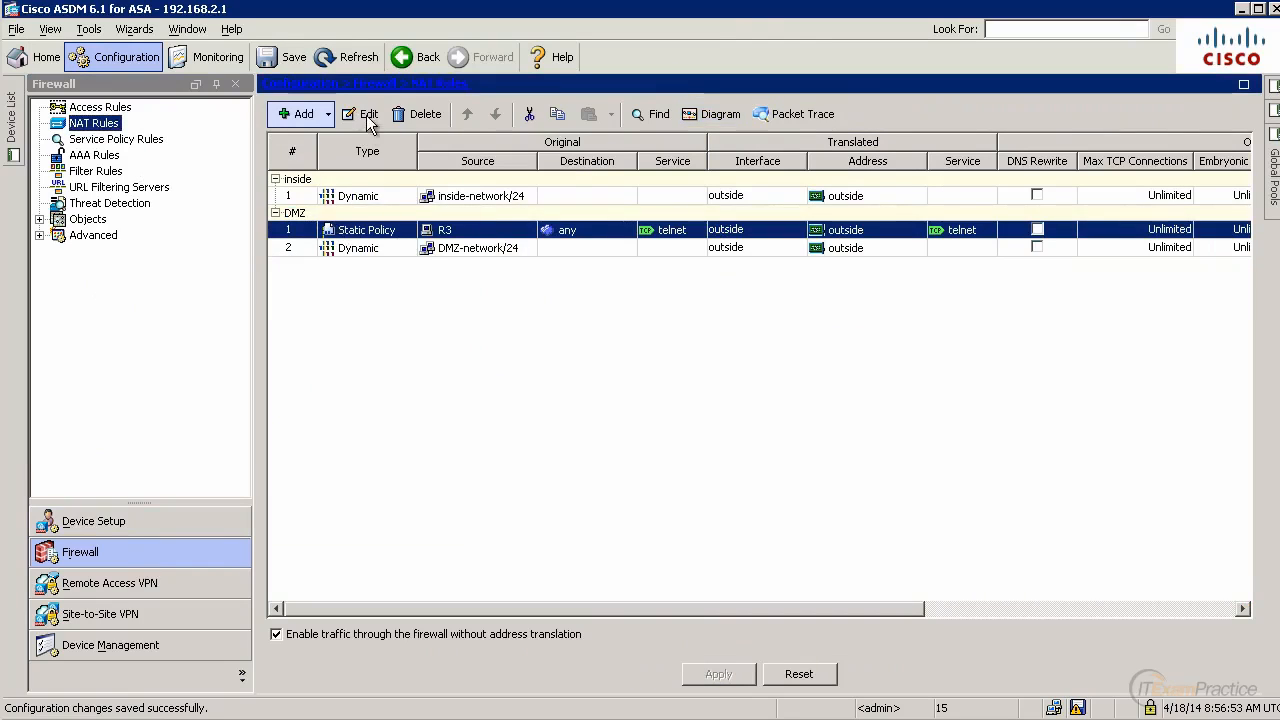
mouse_move(424, 112)
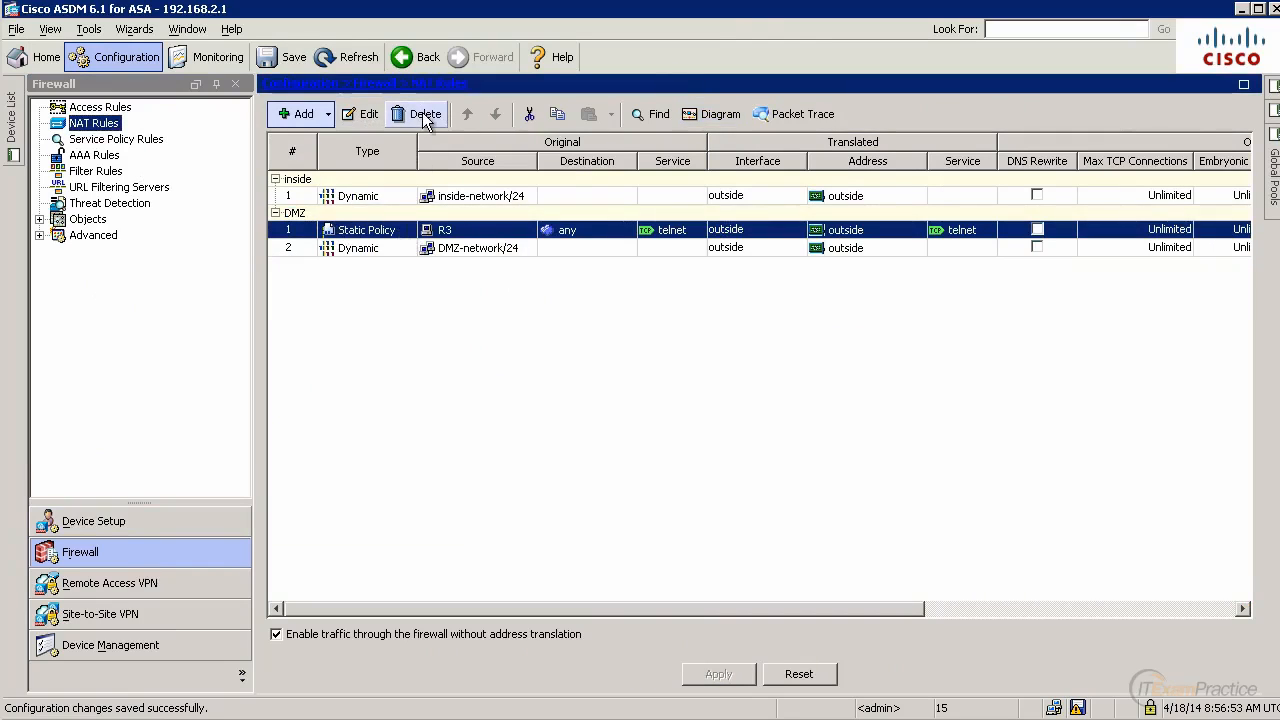
left_click(424, 112)
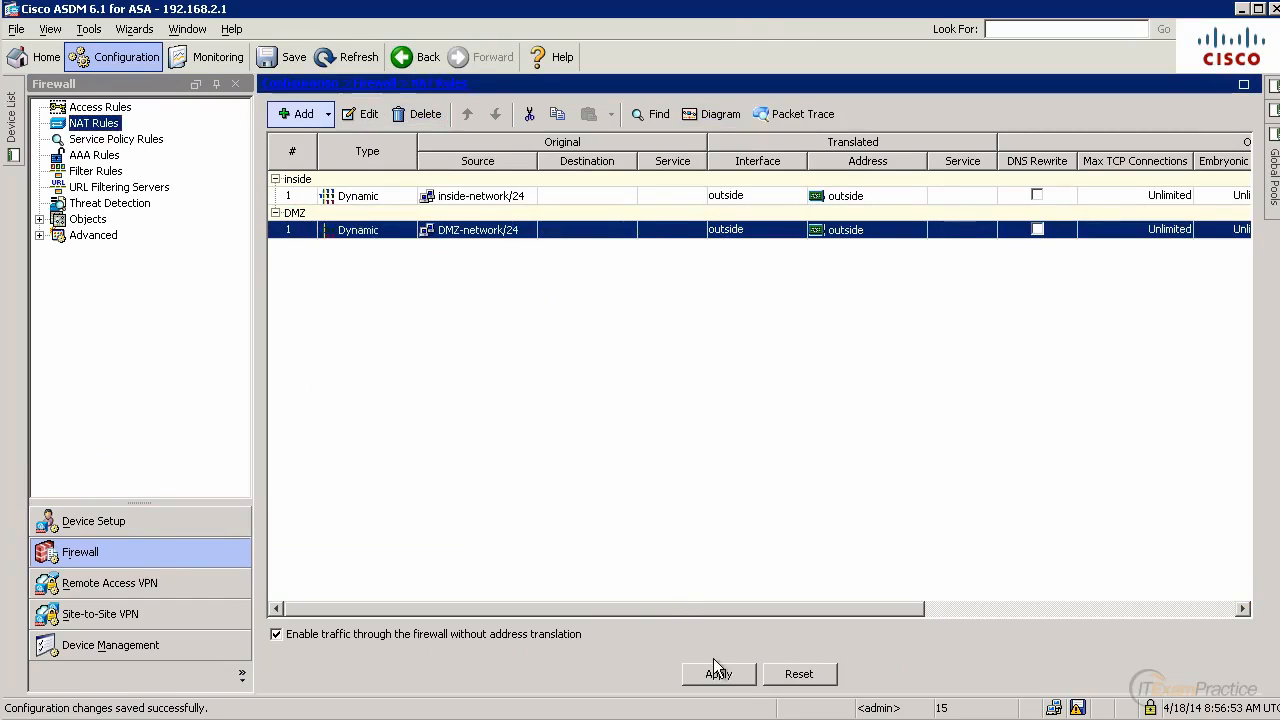
left_click(718, 672)
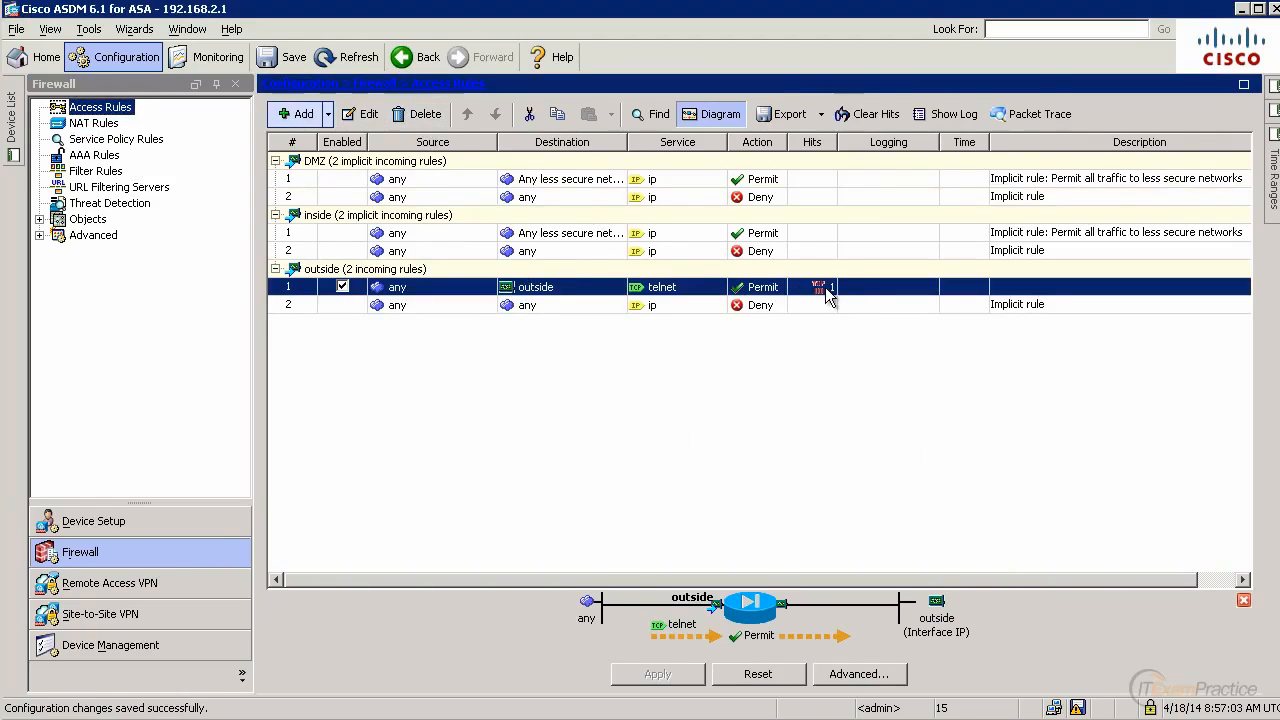
Delete the outside telnet access rule, apply it and send the removal commands to the ASA.
left_click(416, 112)
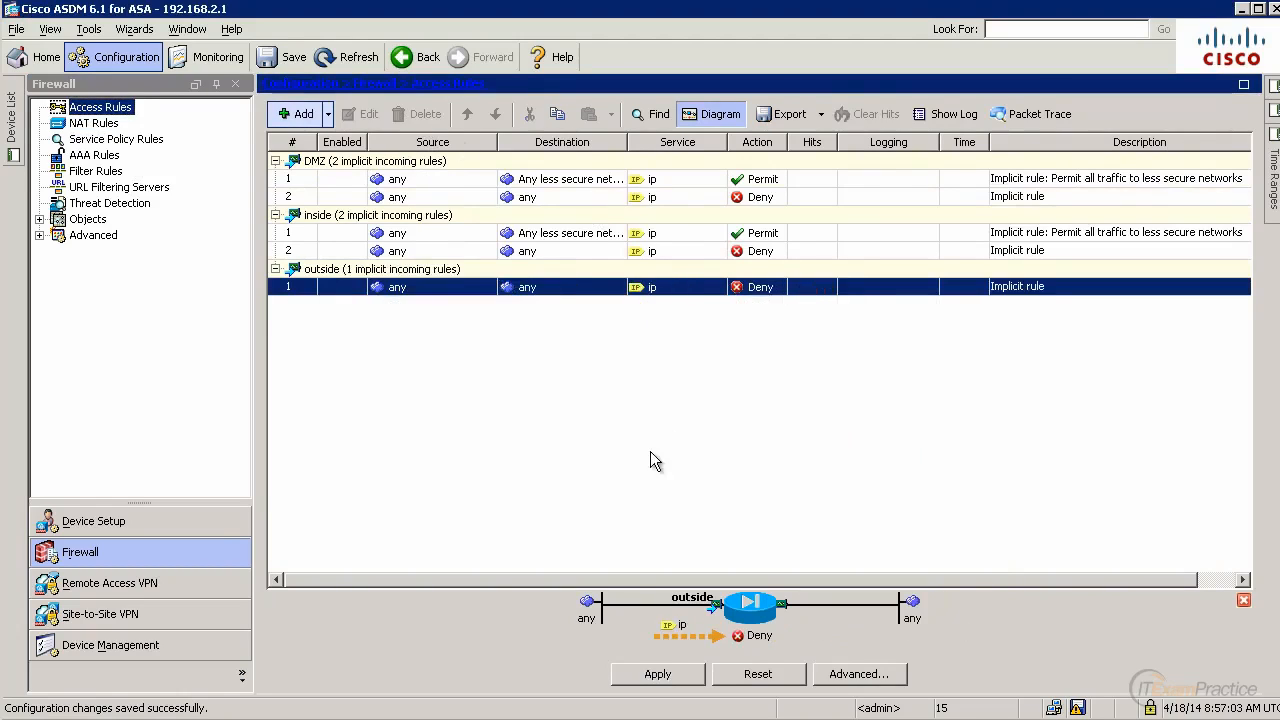
left_click(656, 672)
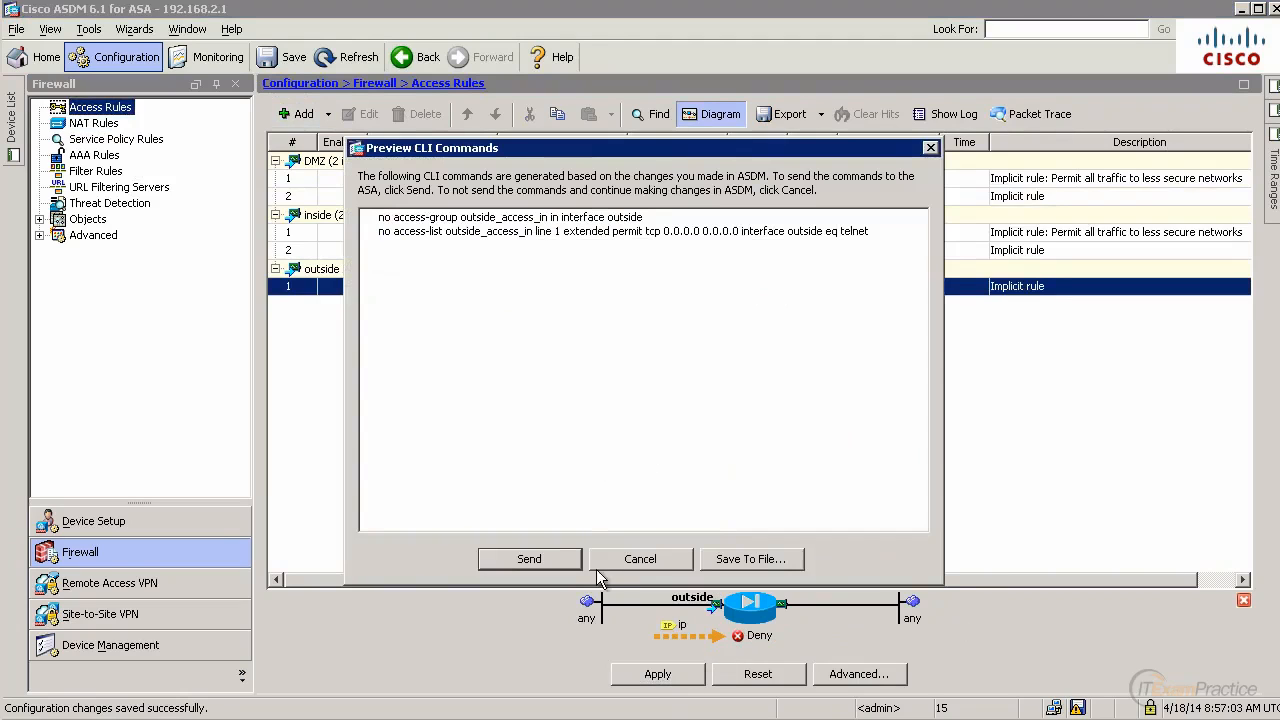
left_click(528, 558)
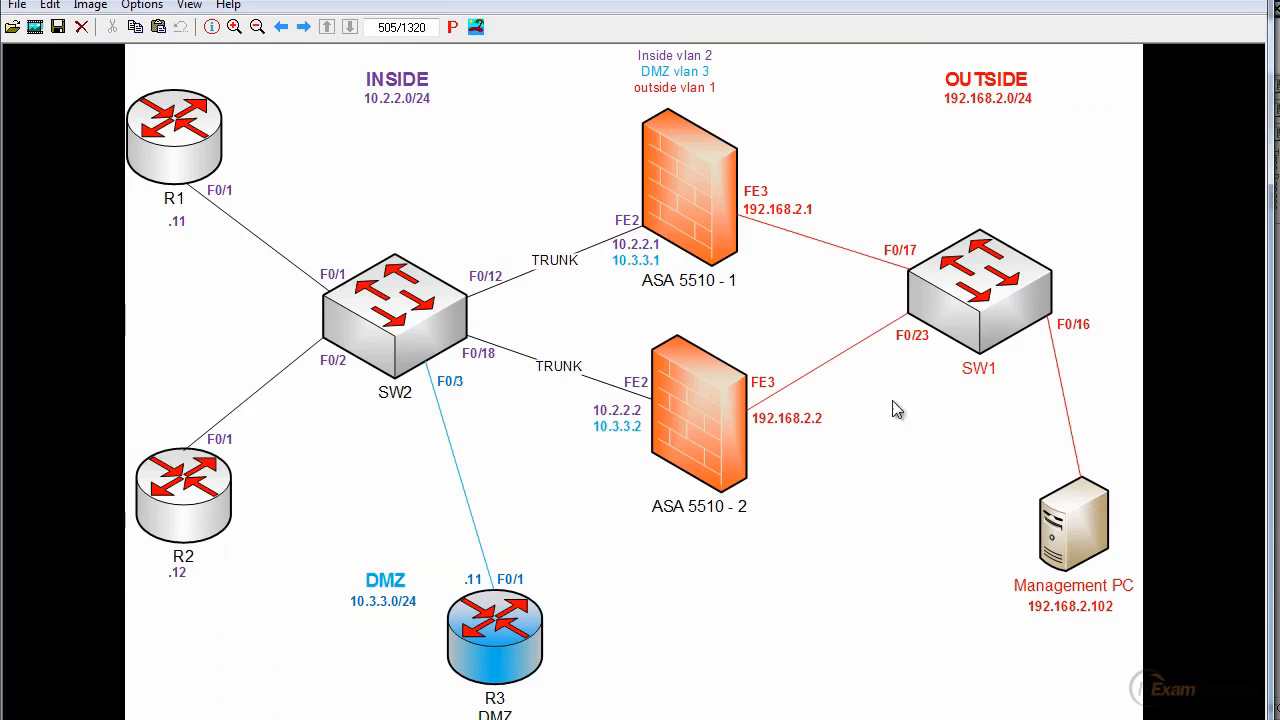
Draw a box around DMZ router R3 on the topology diagram.
left_click_drag(324, 564, 584, 690)
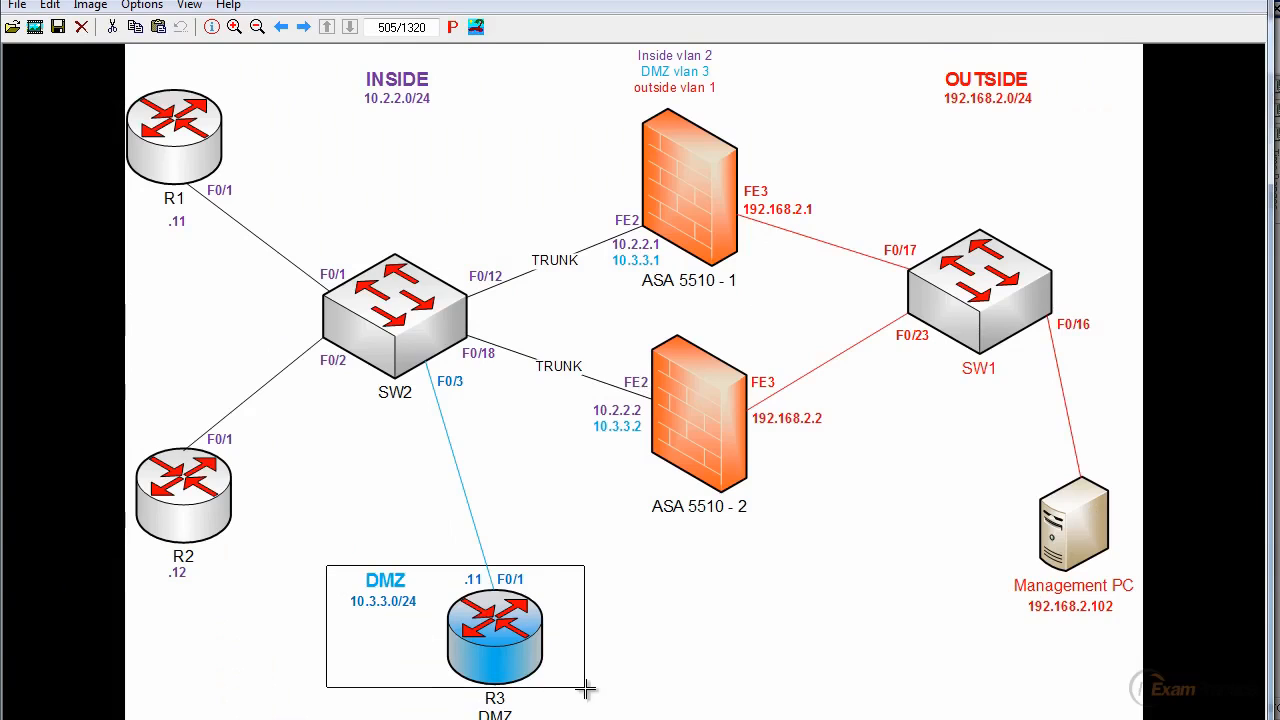
mouse_move(750, 198)
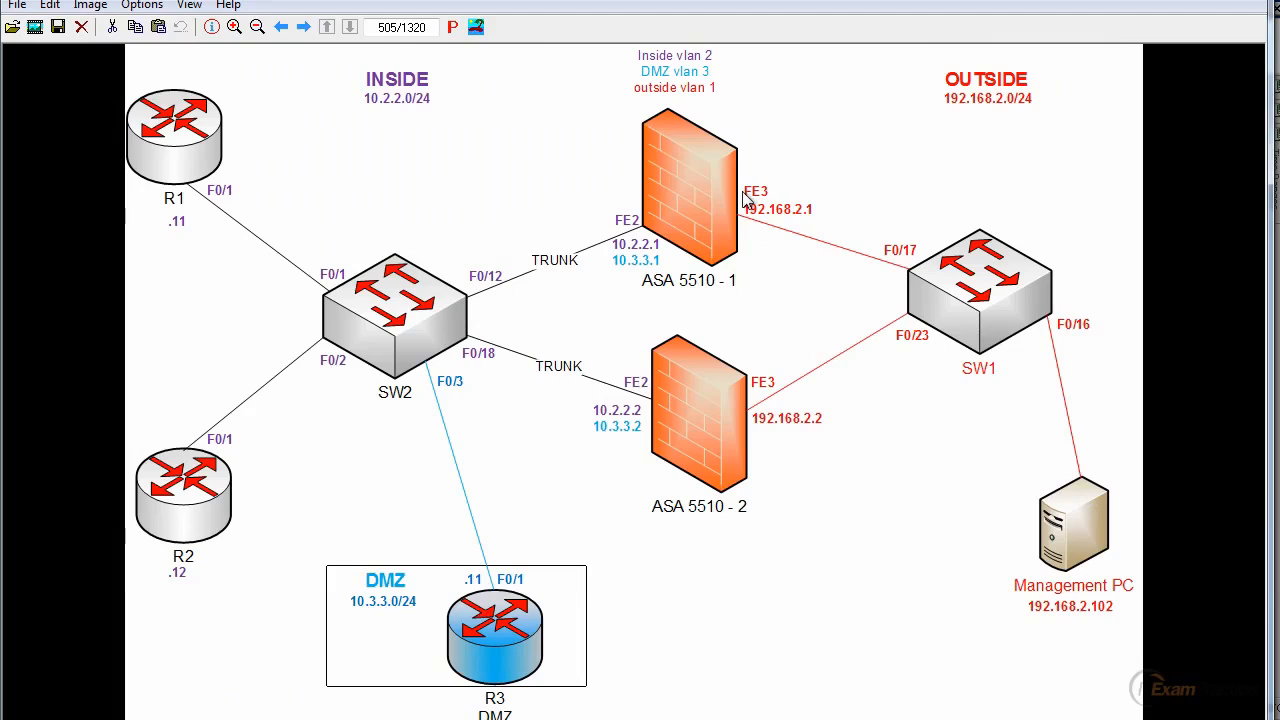
mouse_move(1152, 14)
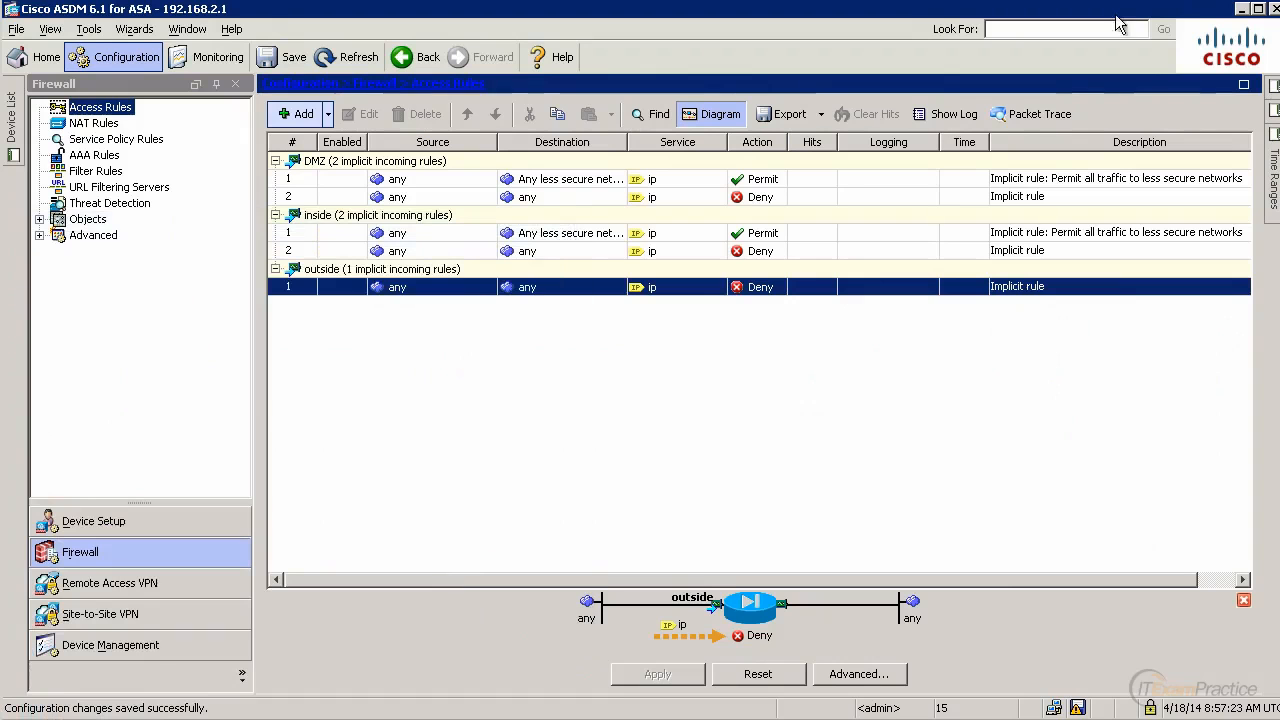
Create a static NAT rule translating DMZ source R3 to 192.168.2.3 on the outside interface.
left_click(94, 122)
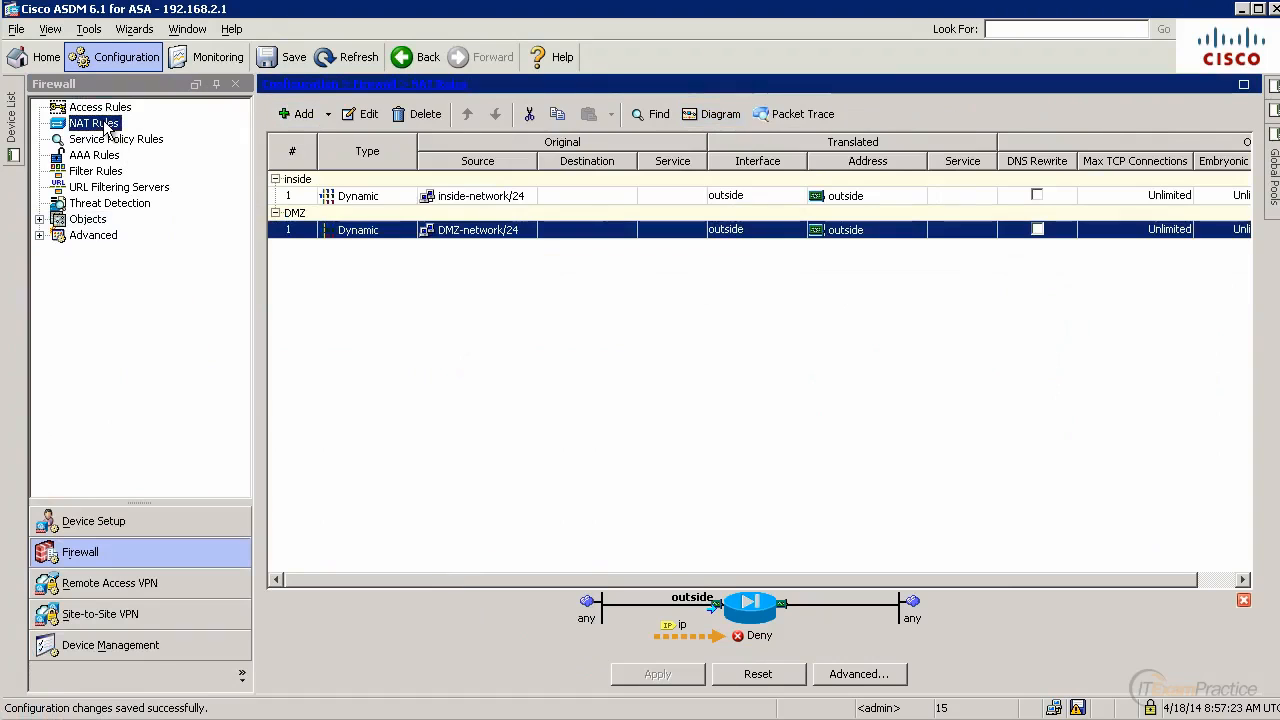
left_click(304, 112)
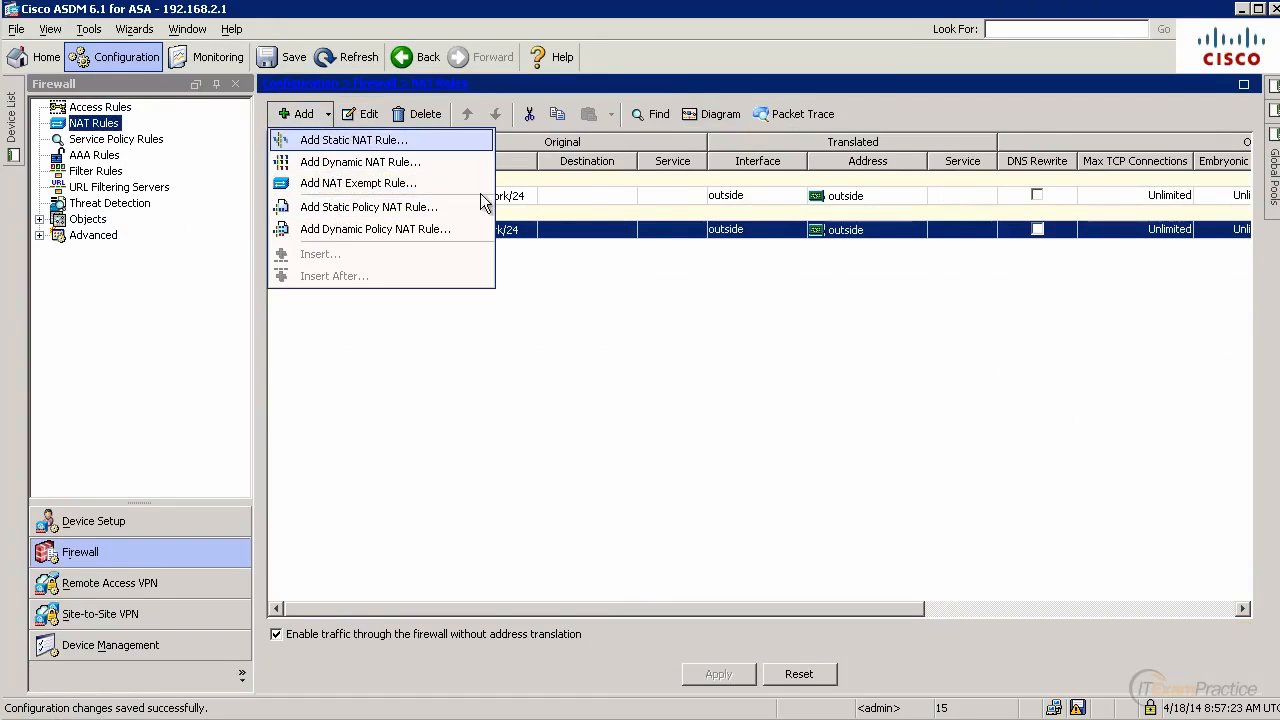
left_click(352, 140)
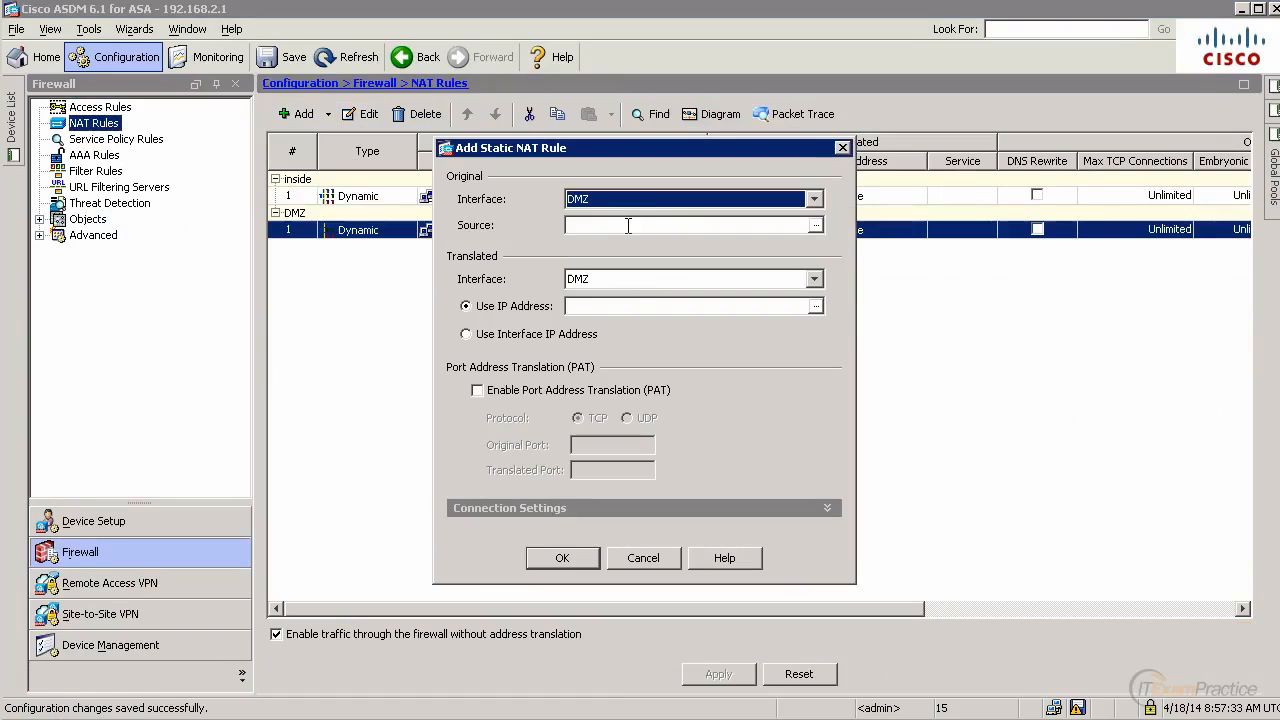
type("R3")
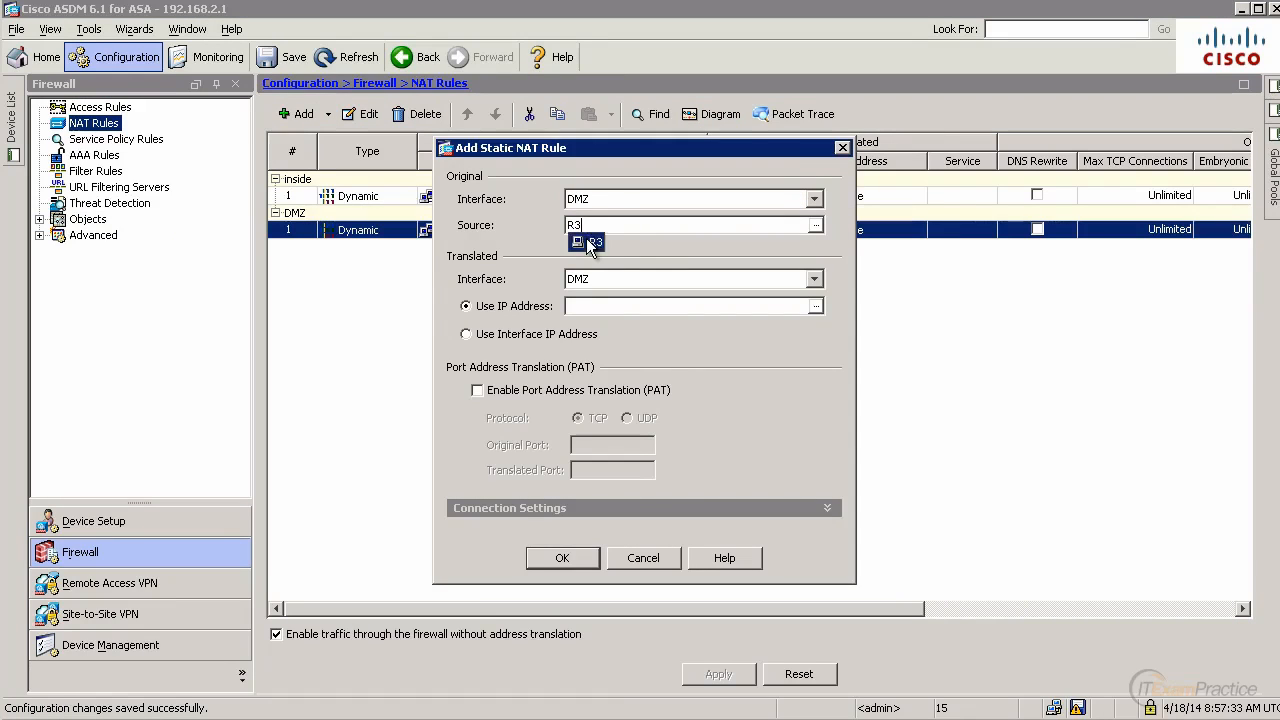
left_click(814, 278)
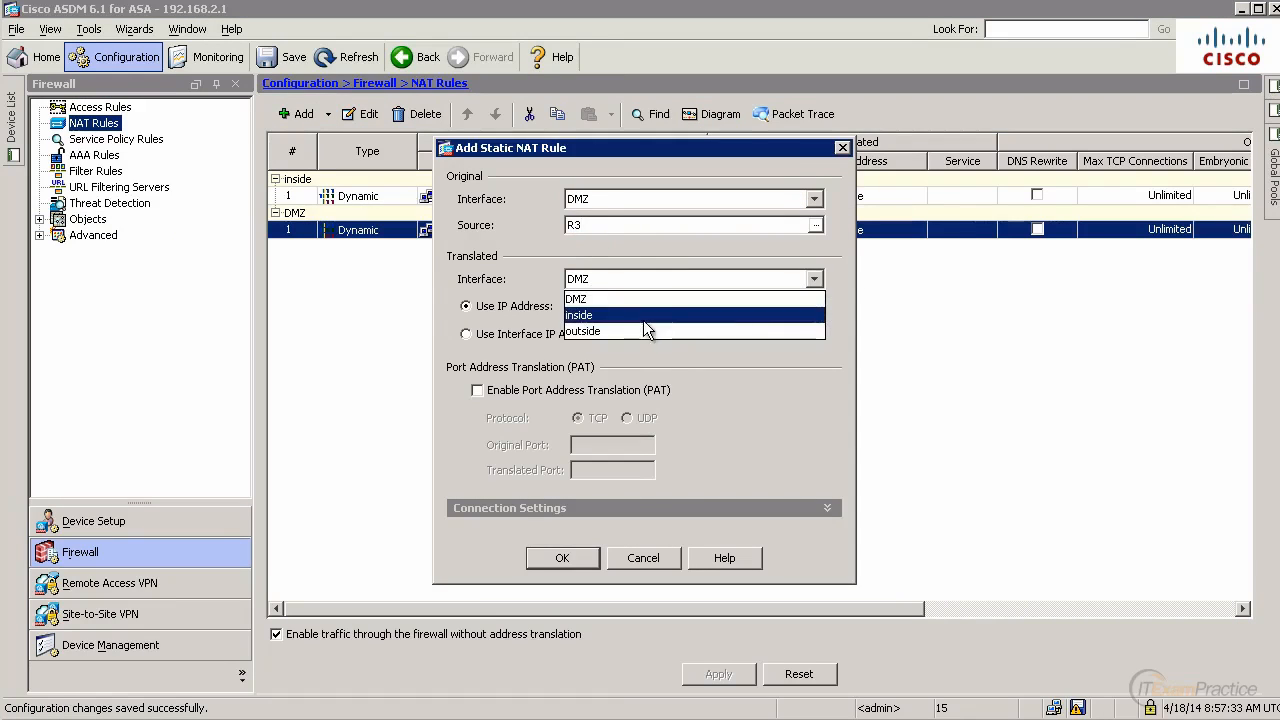
left_click(582, 332)
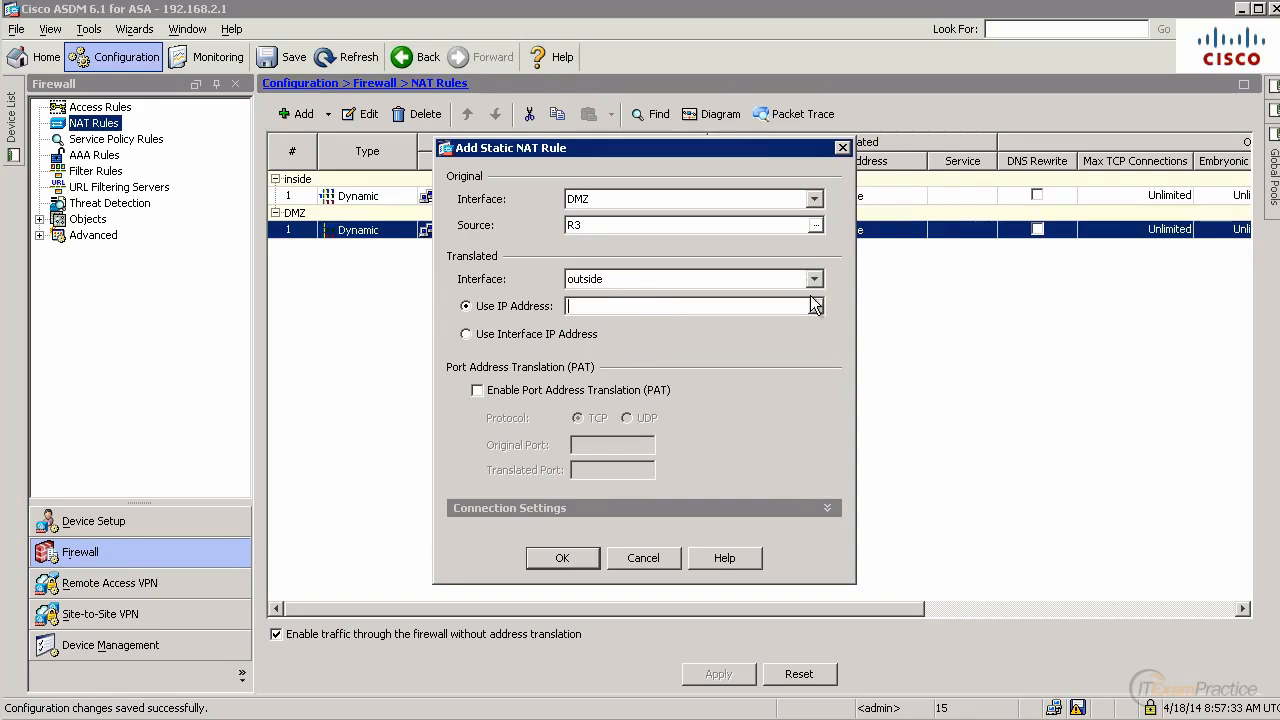
type("192.168.2.3")
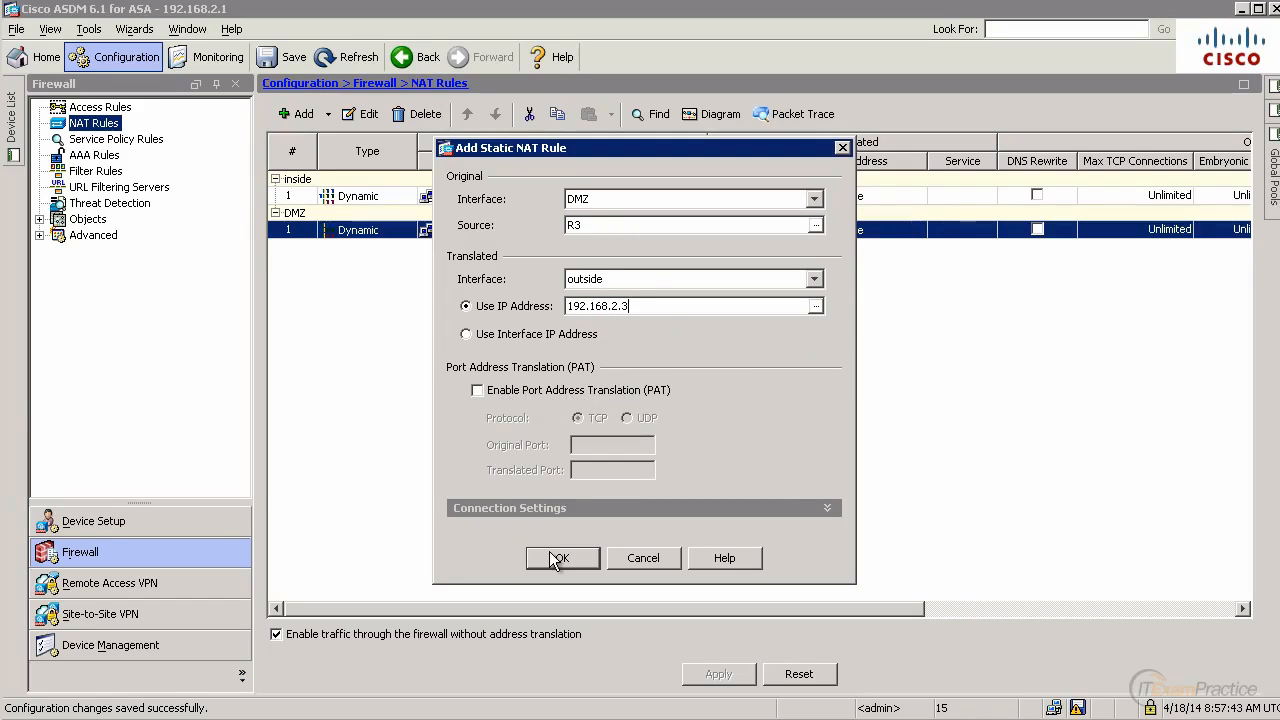
left_click(562, 556)
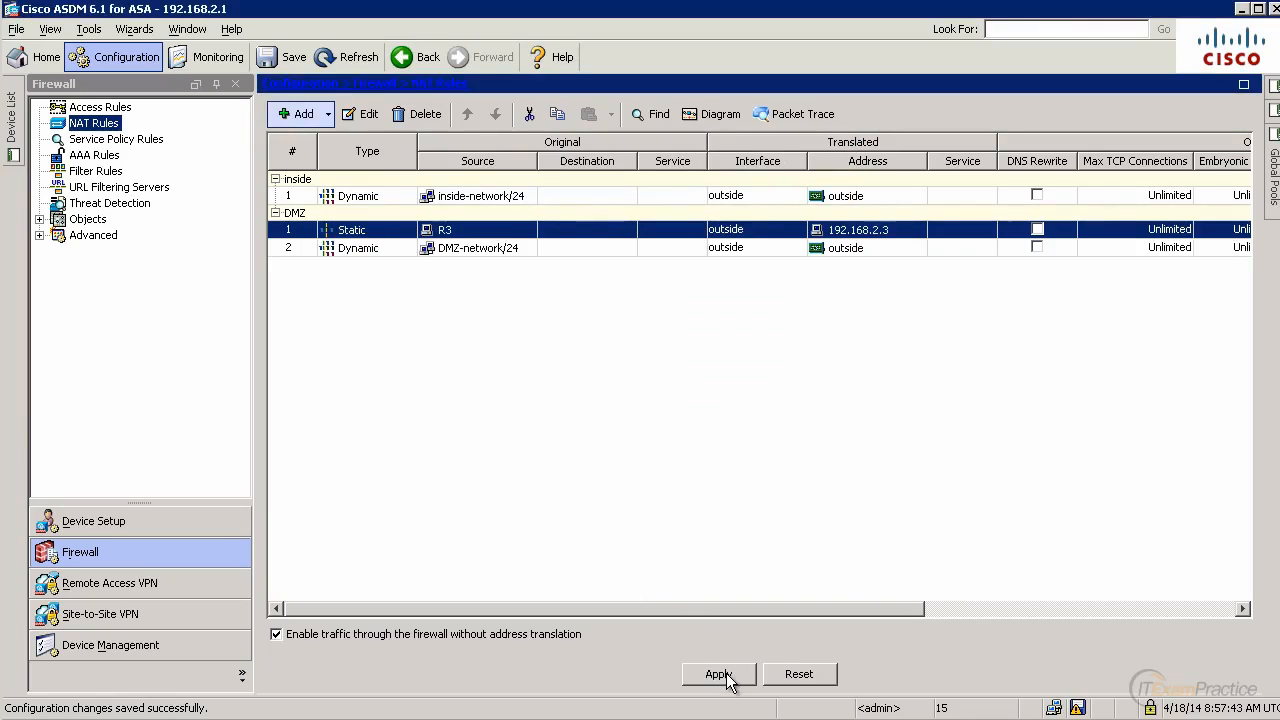
mouse_move(478, 248)
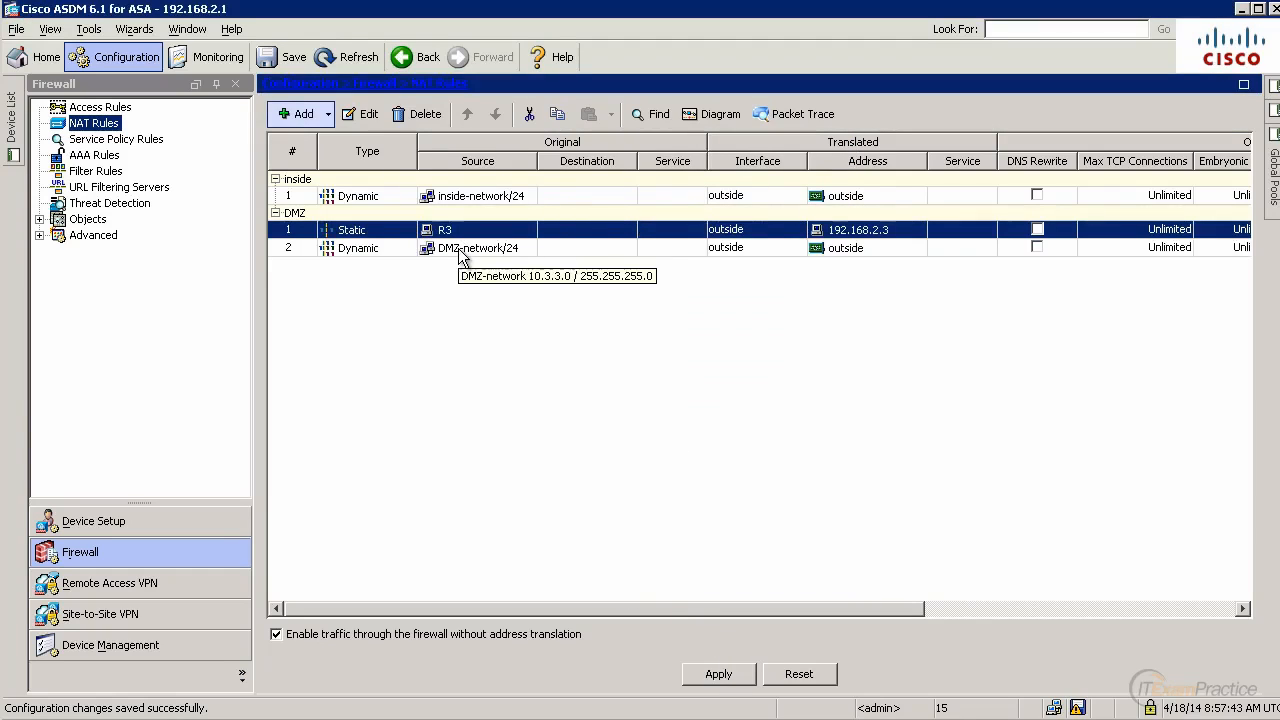
mouse_move(488, 228)
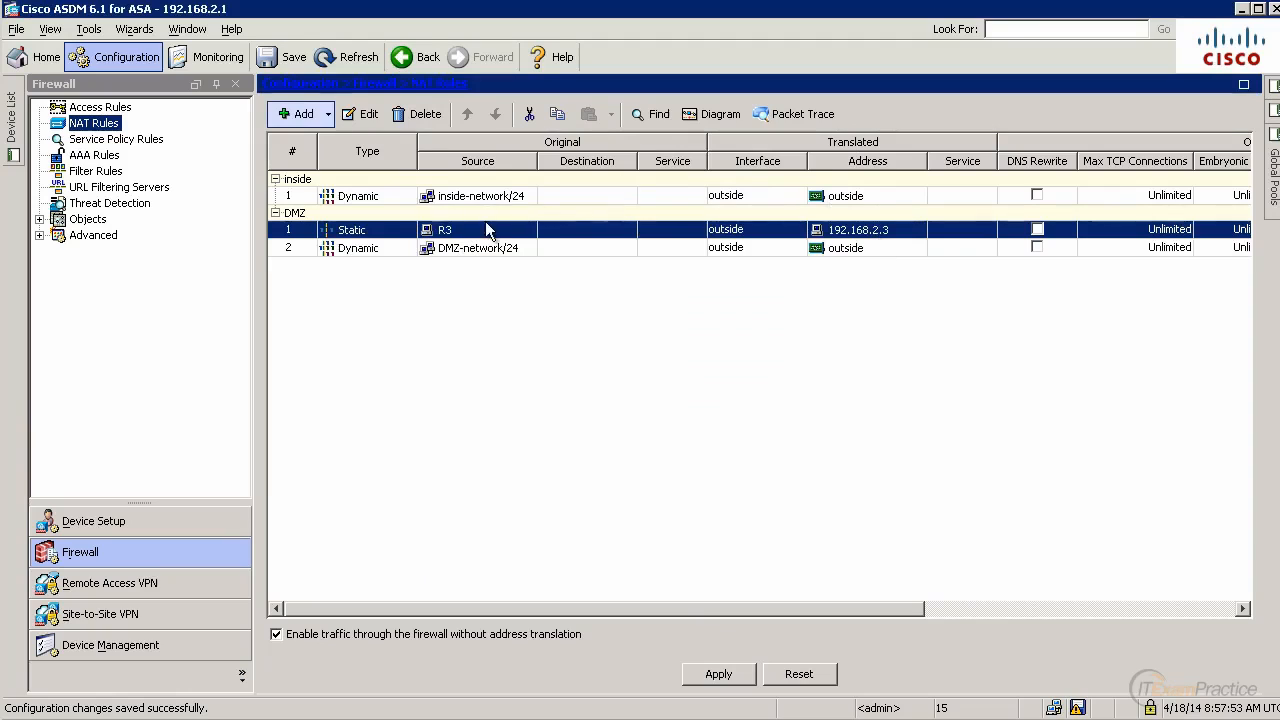
Apply the new static NAT rule and send the generated command to the firewall.
left_click(718, 672)
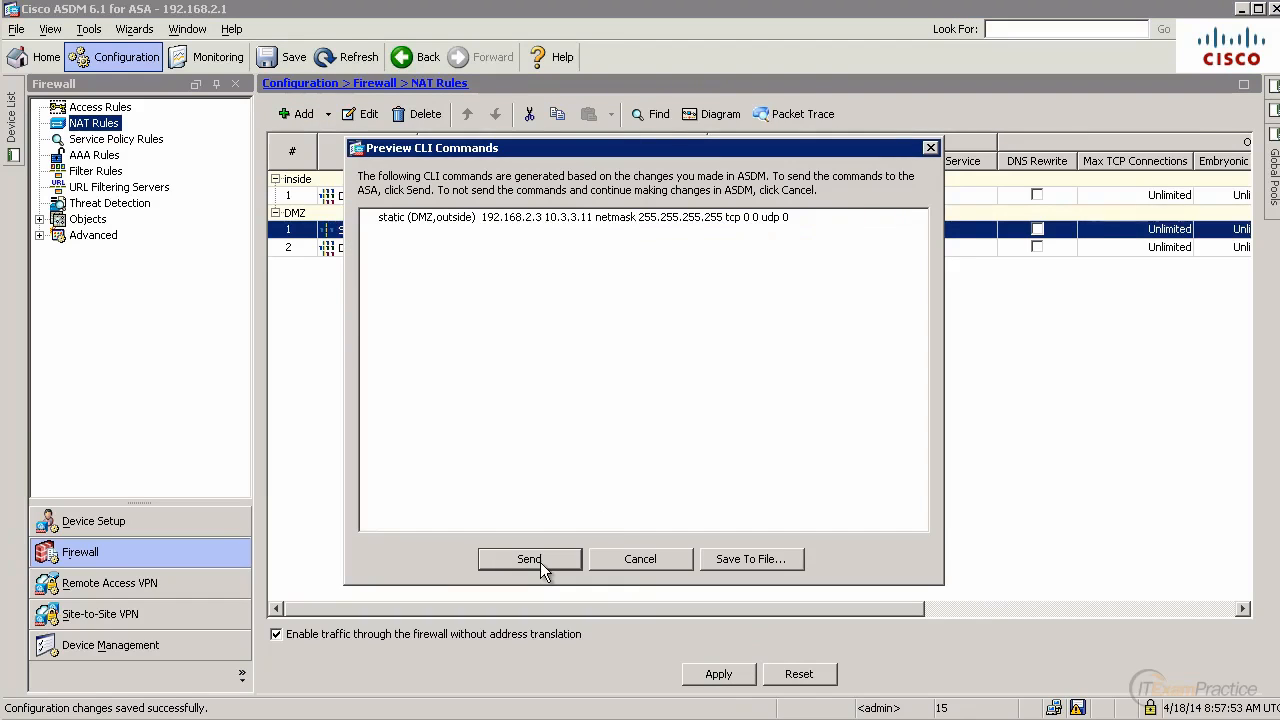
left_click(528, 558)
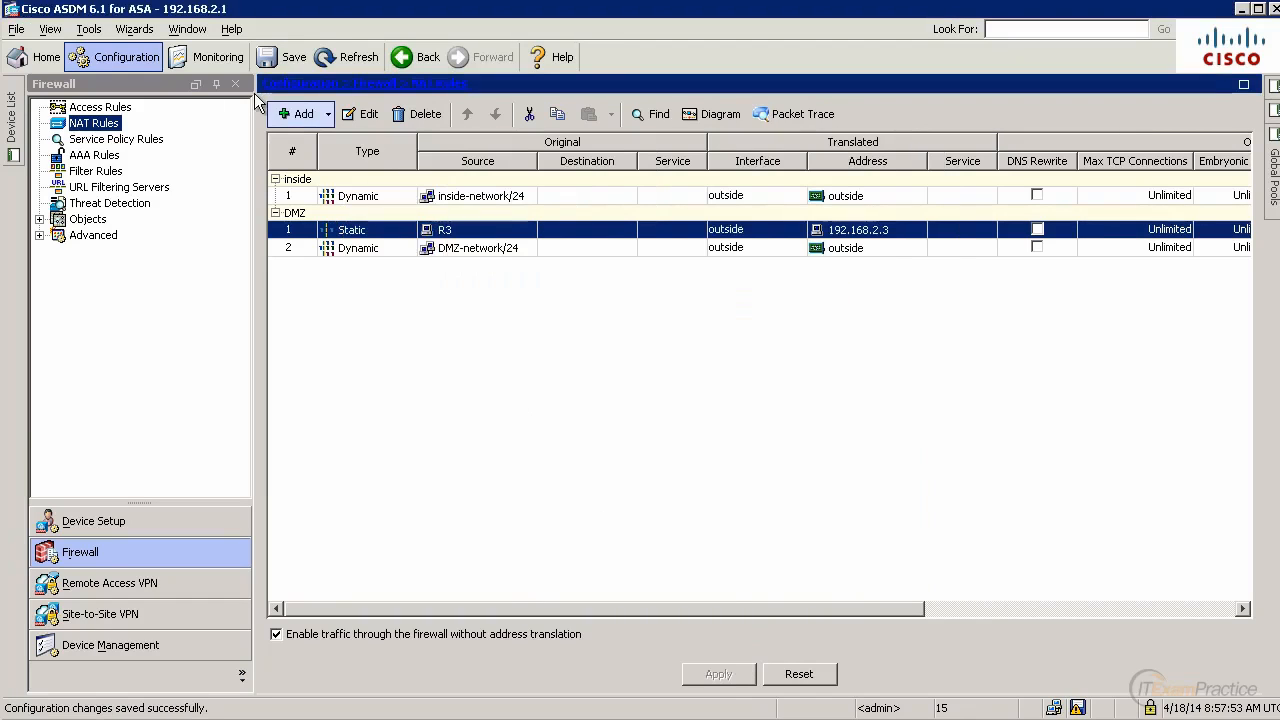
left_click(100, 108)
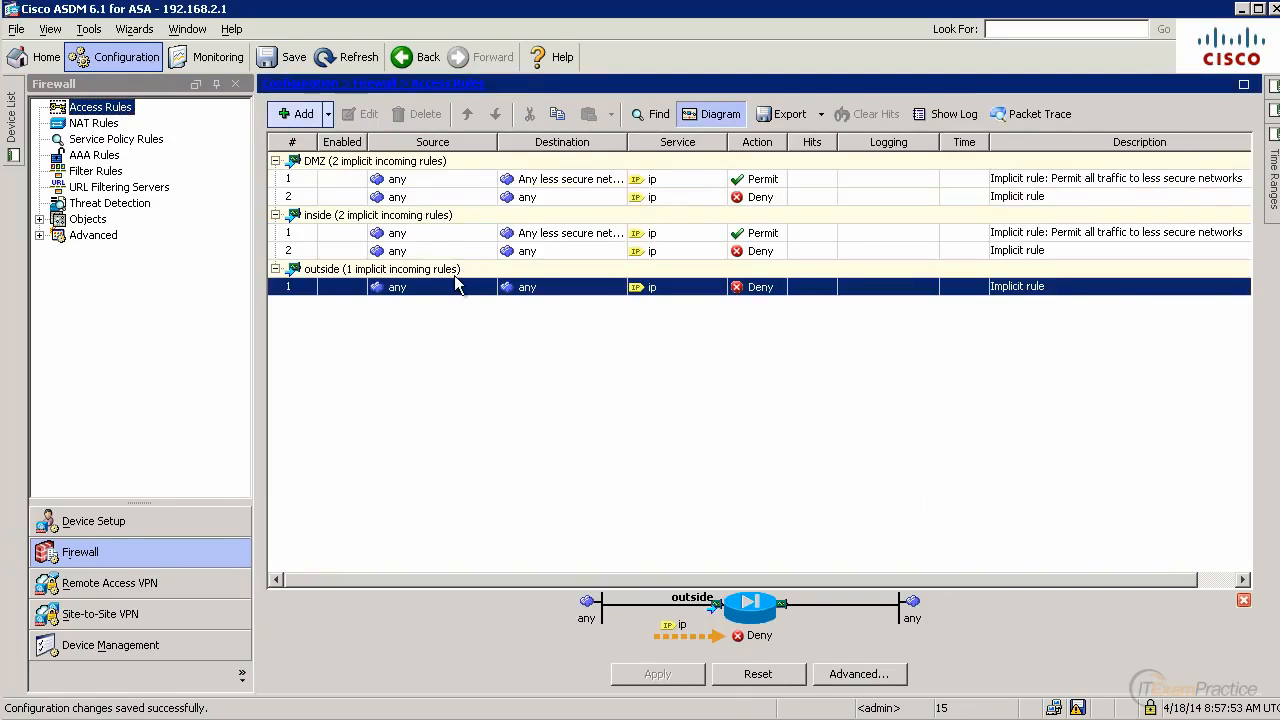
Create an outside access rule permitting any source to 192.168.2.3 on tcp/telnet.
left_click(304, 112)
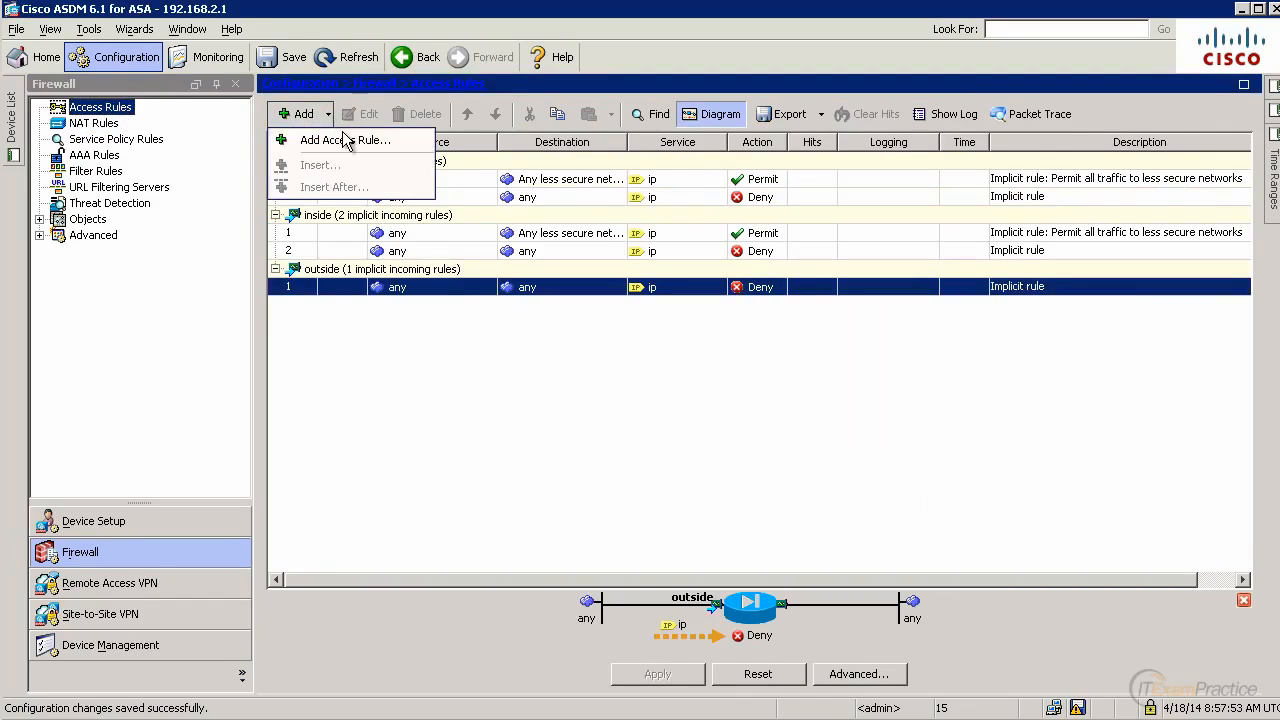
left_click(344, 140)
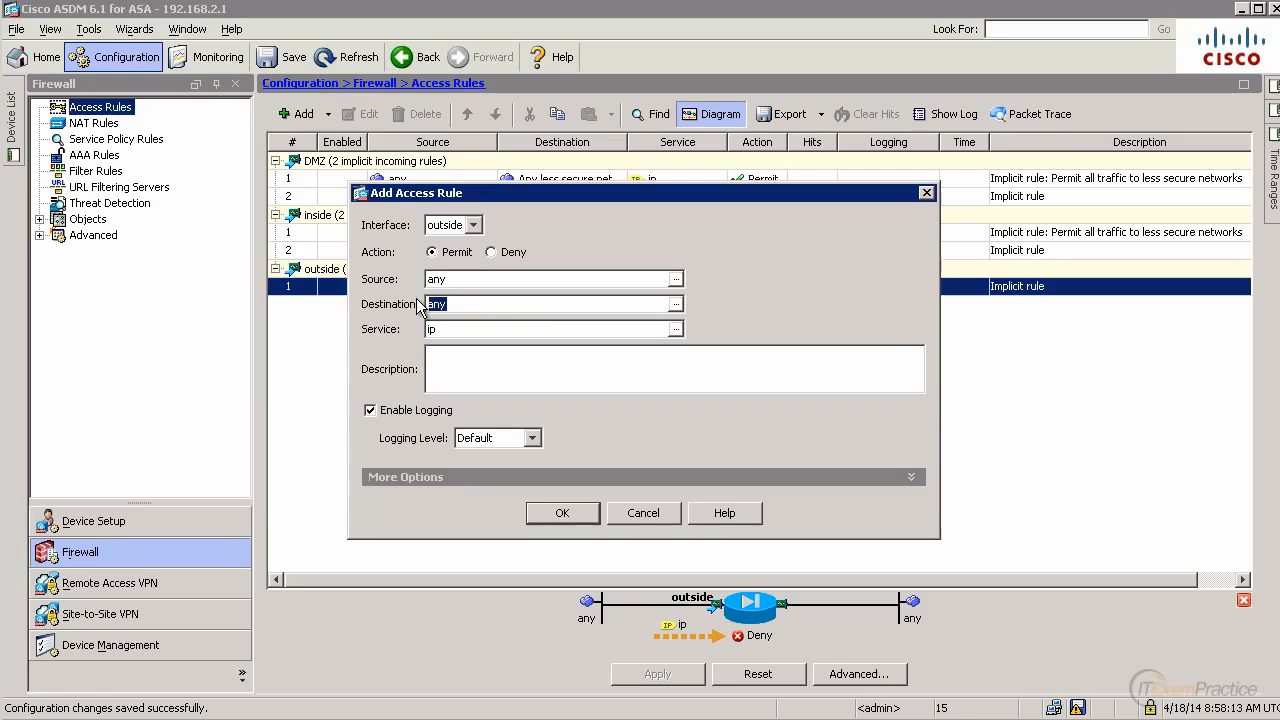
type("192.168")
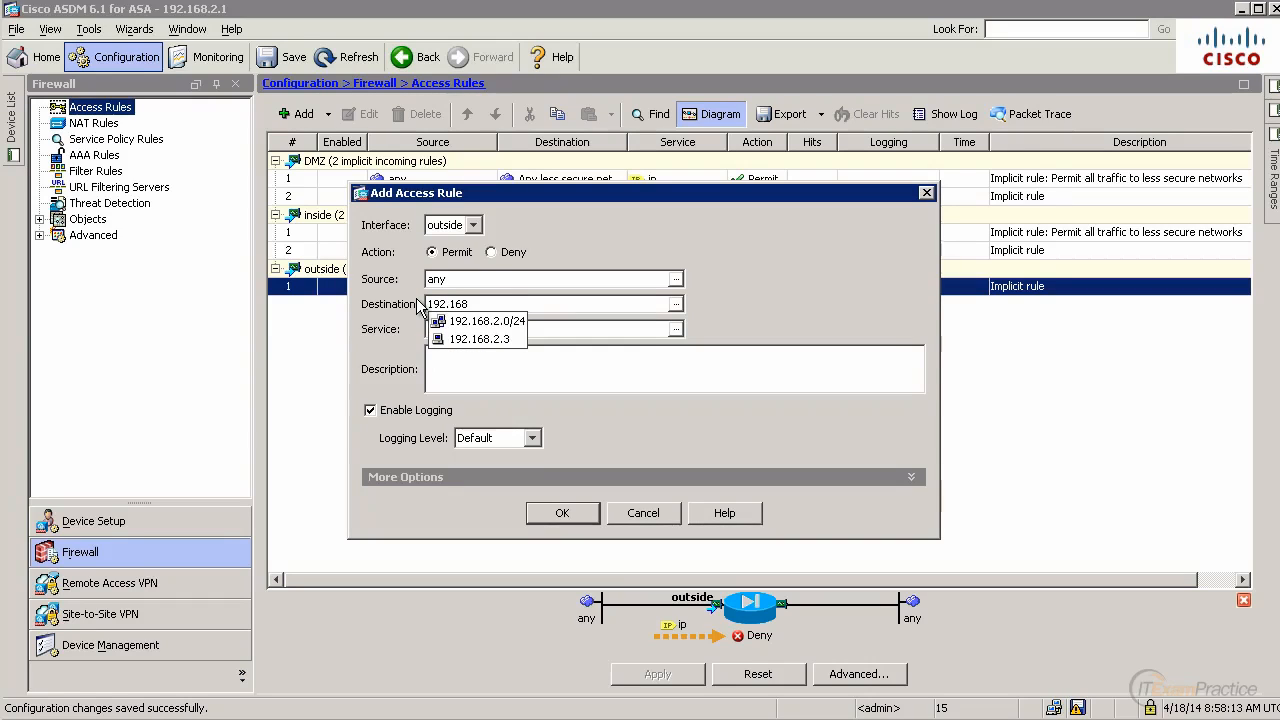
left_click(480, 338)
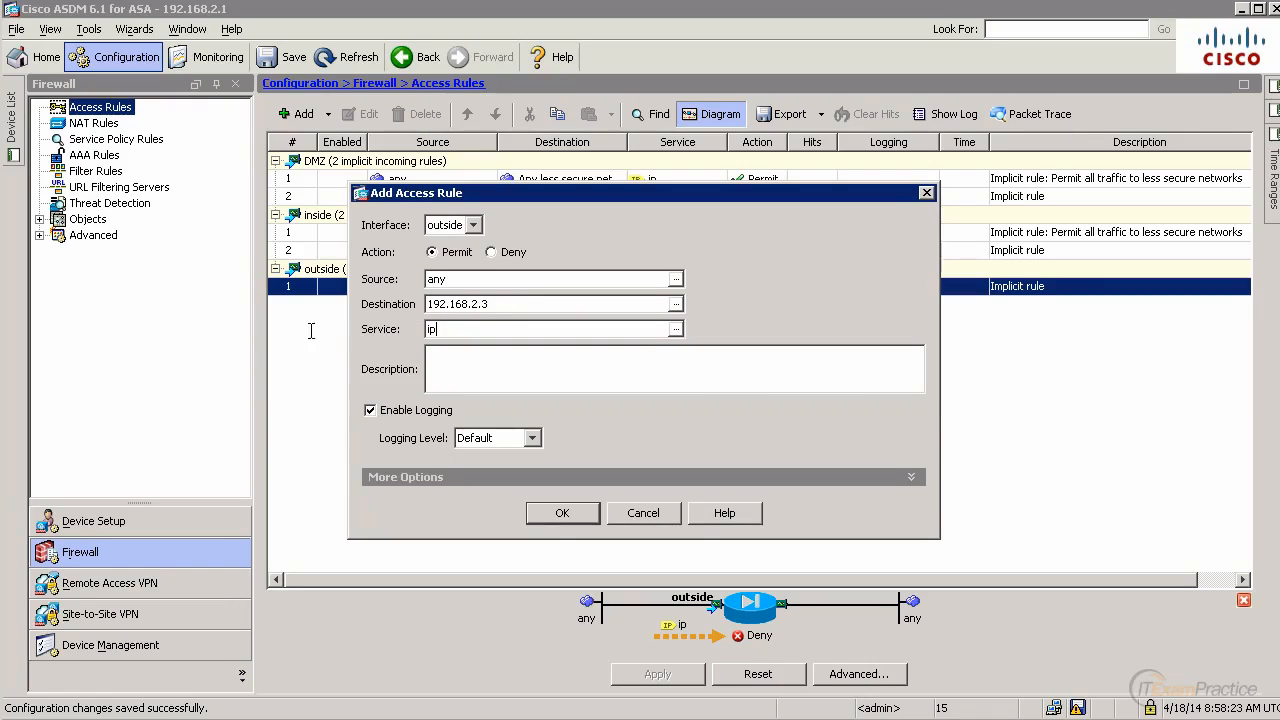
type("tel")
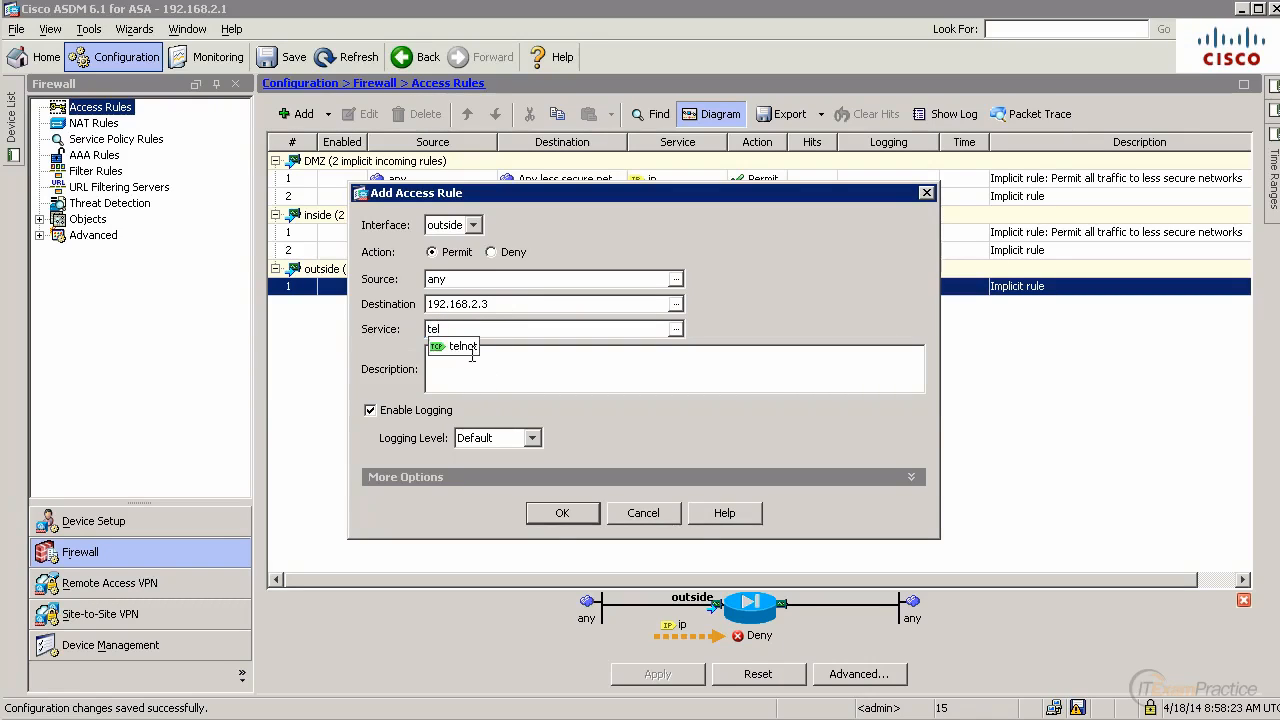
left_click(454, 346)
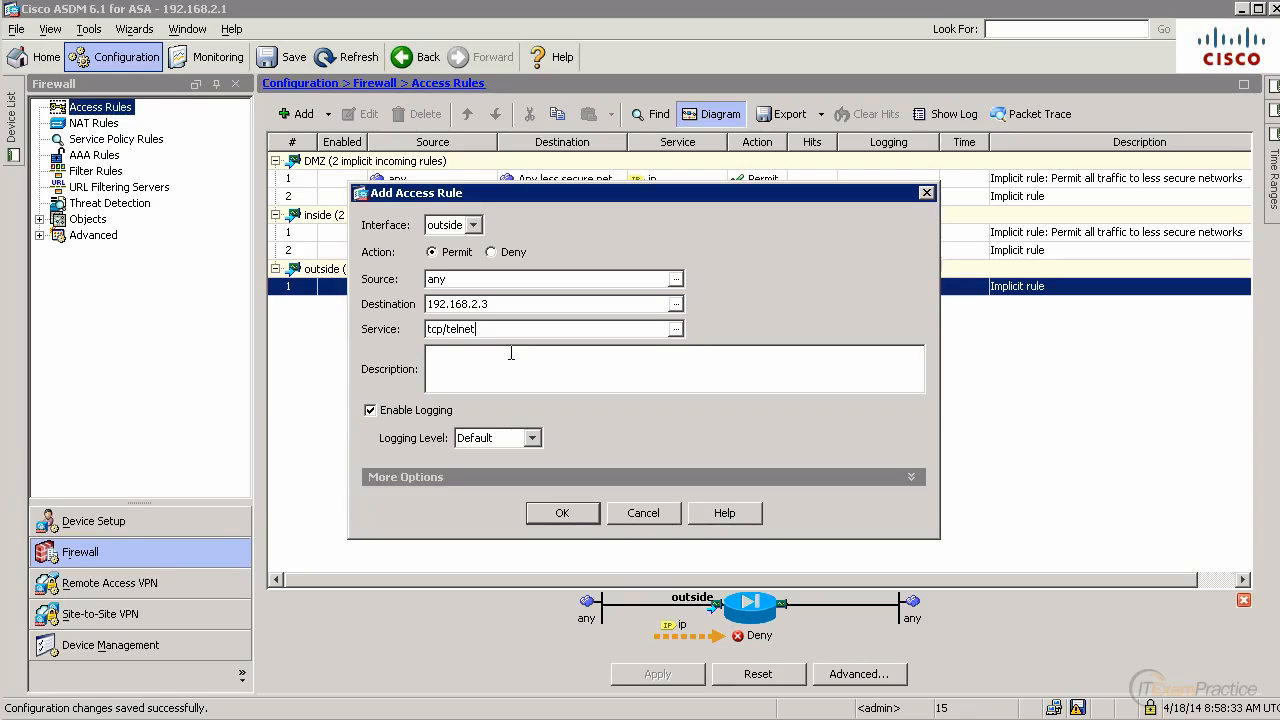
left_click(562, 512)
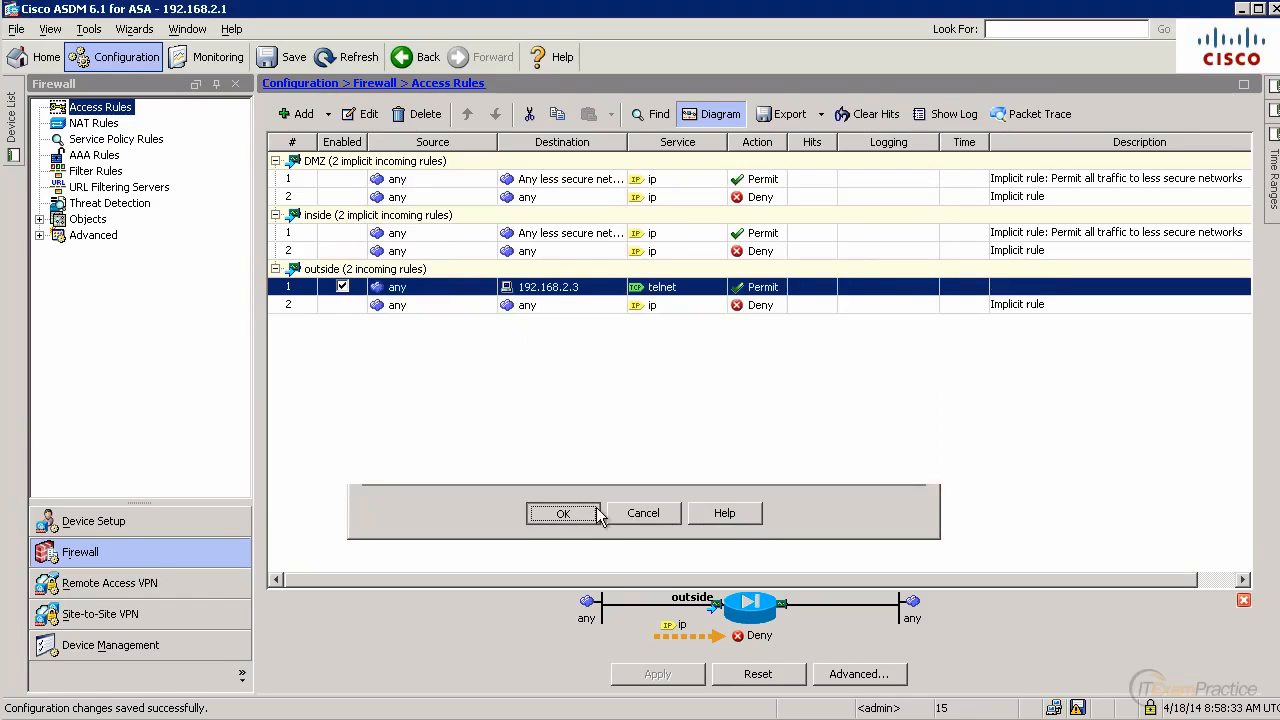
Apply the telnet access rule and send the generated access-list commands to the firewall.
left_click(564, 512)
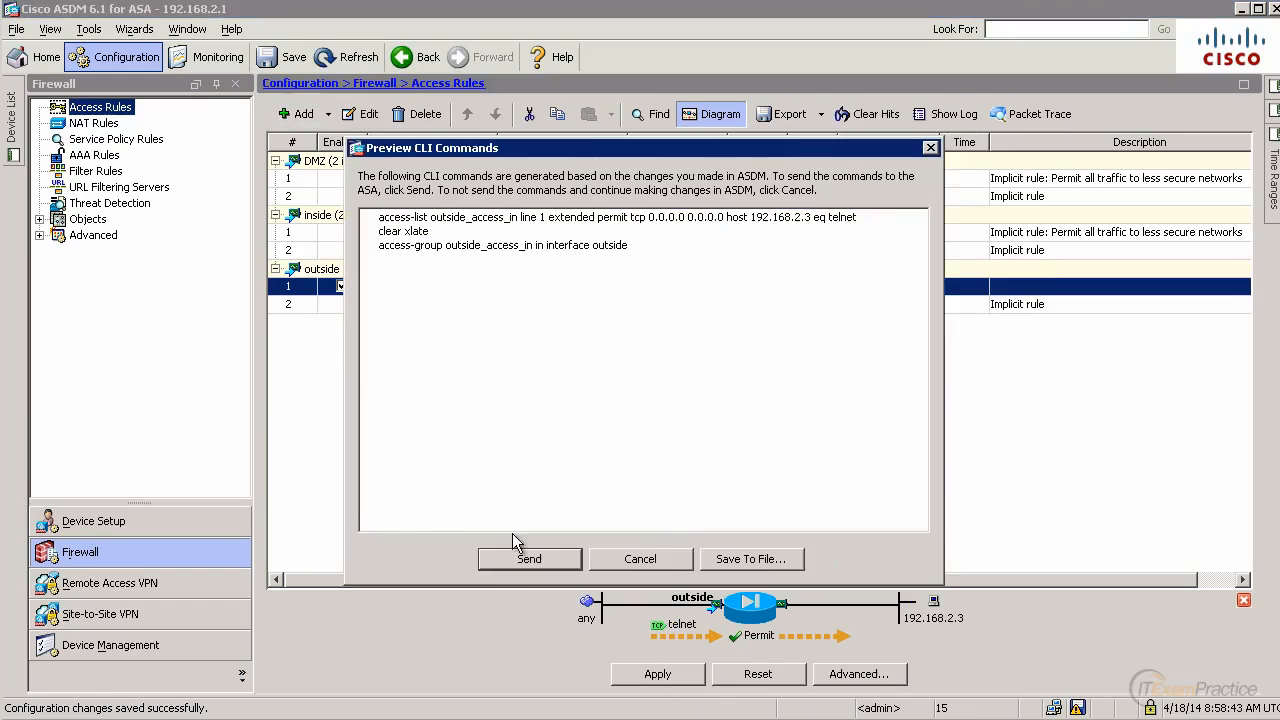
left_click(528, 558)
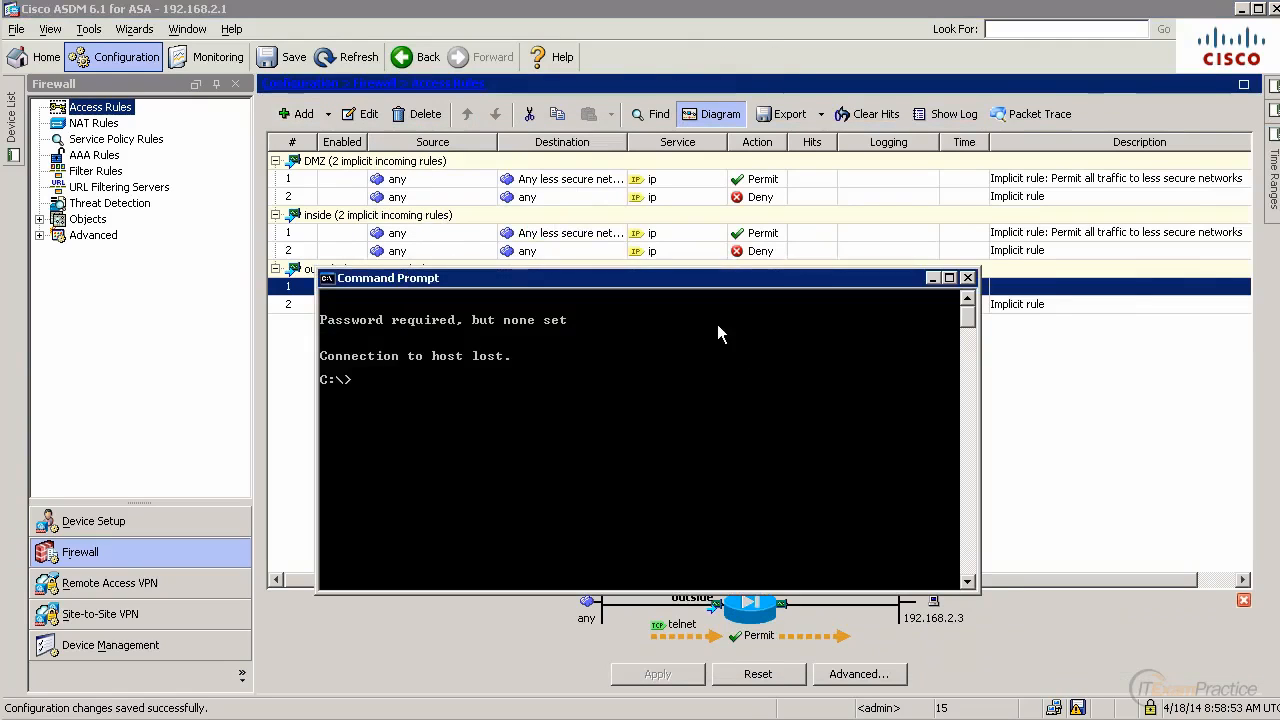
Run telnet 192.168.2.1 from the command prompt, then start telnet 192.168.2.3 from the ACS_PC prompt.
type("telnet 192.168.2.1")
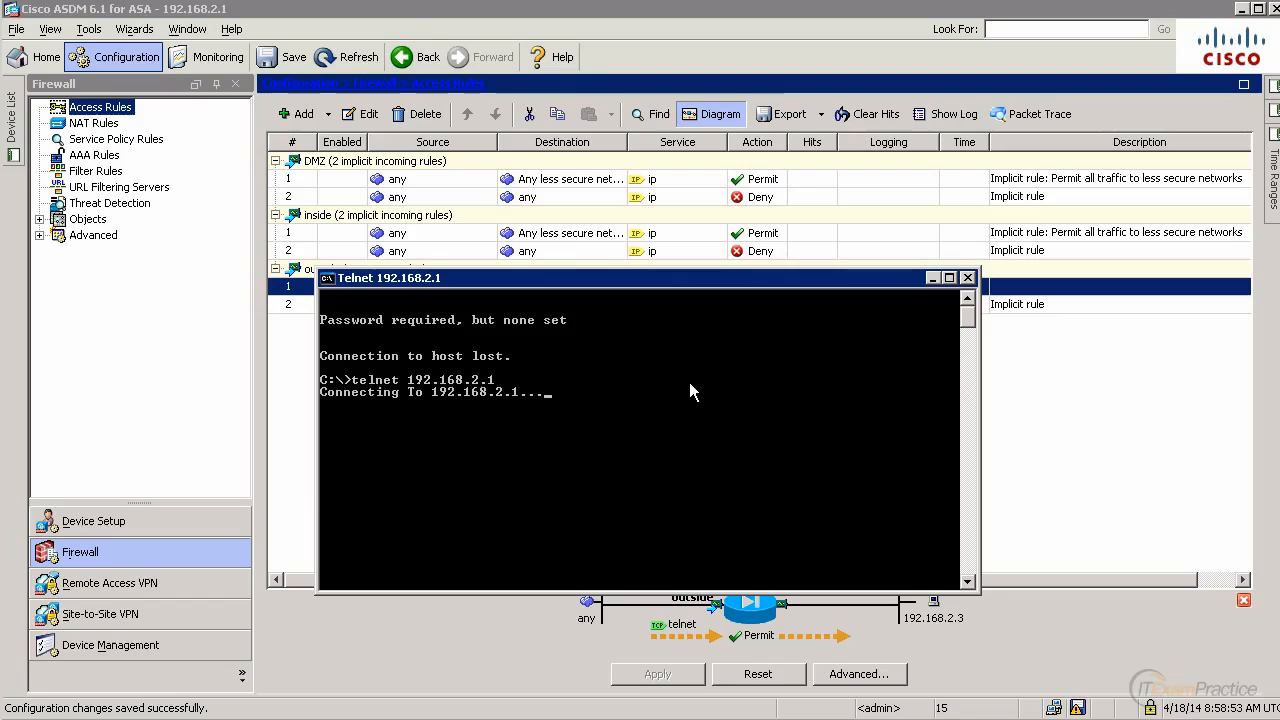
mouse_move(764, 302)
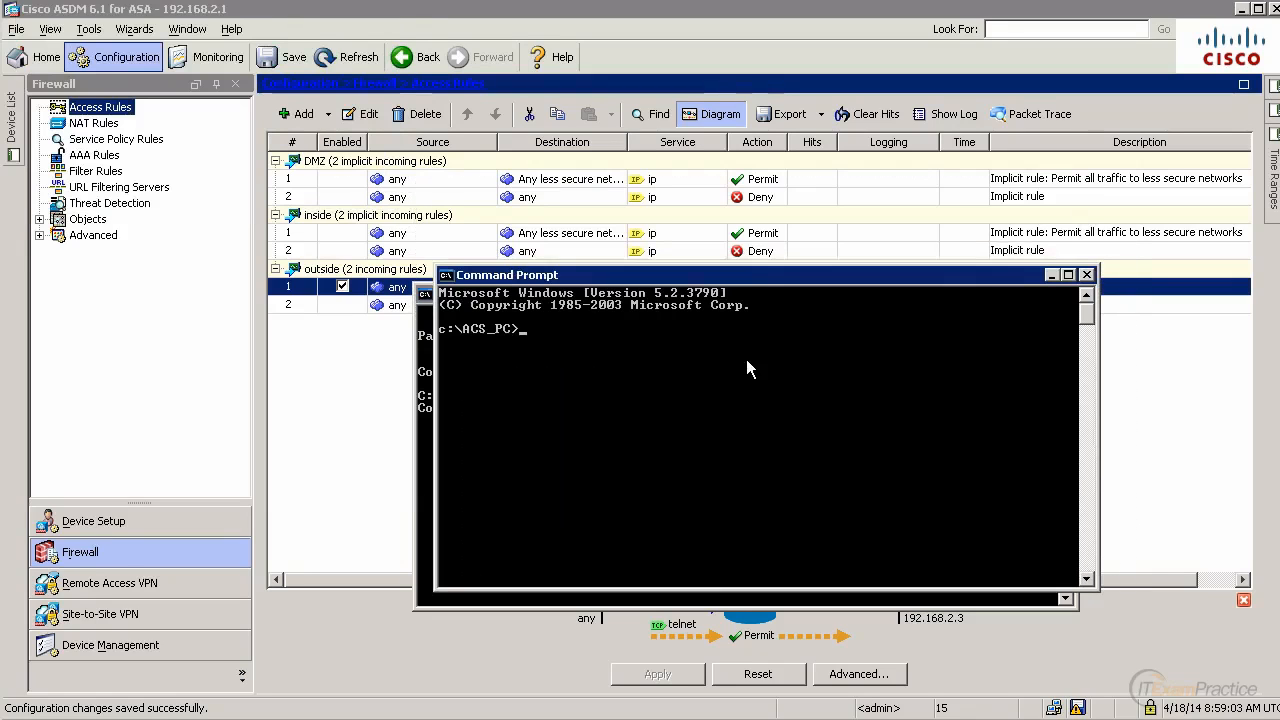
type("telnet 192.")
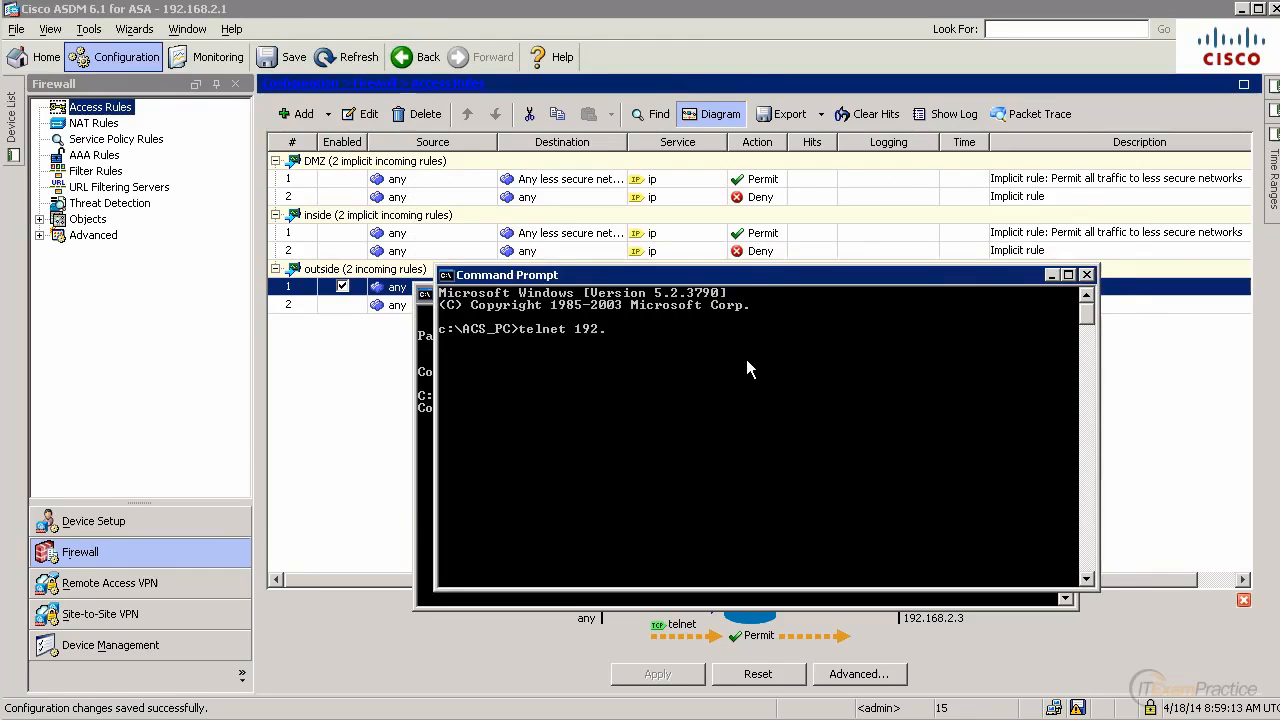
type("168.")
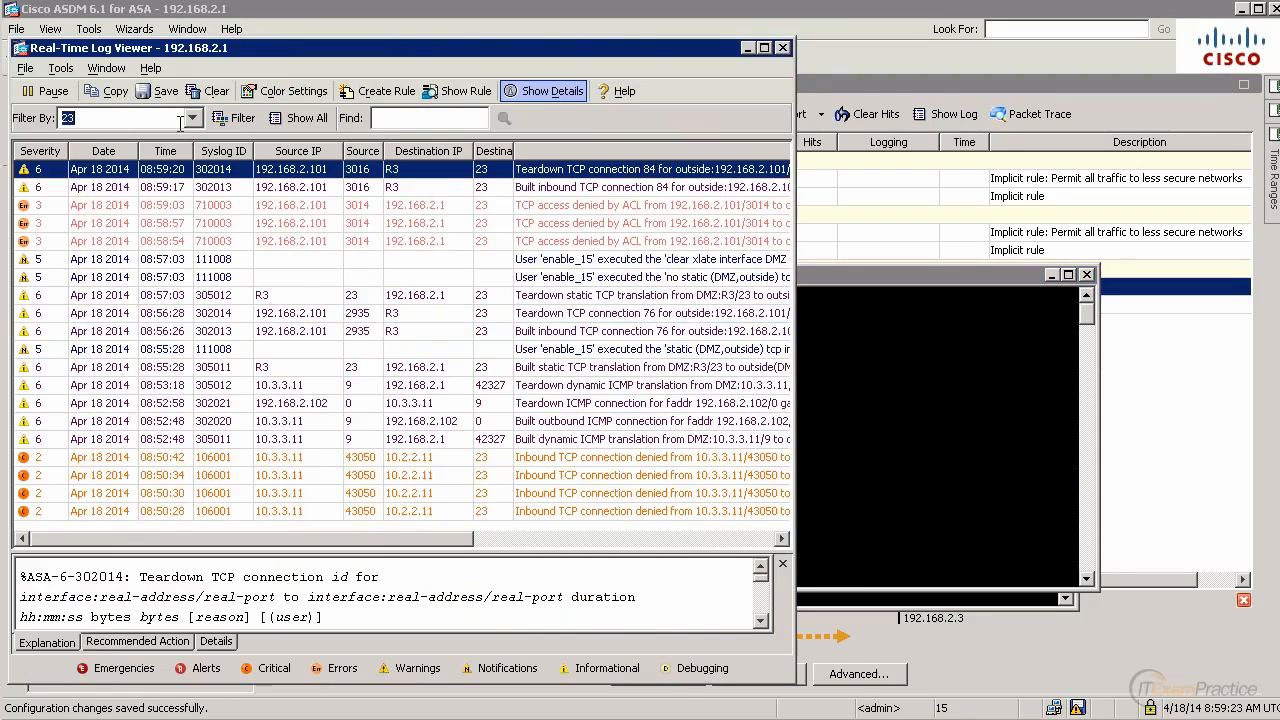
Inspect the 'TCP access denied by ACL' entry for telnet from 192.168.2.101 in the live log.
left_click(650, 204)
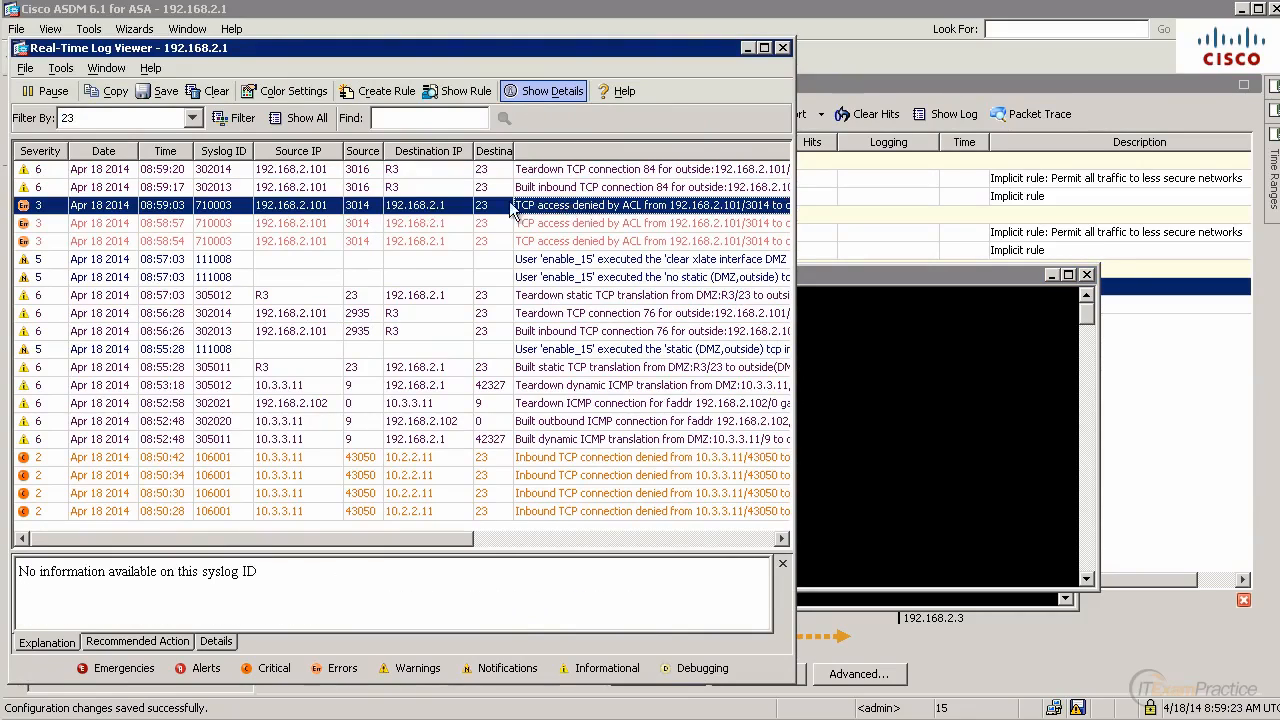